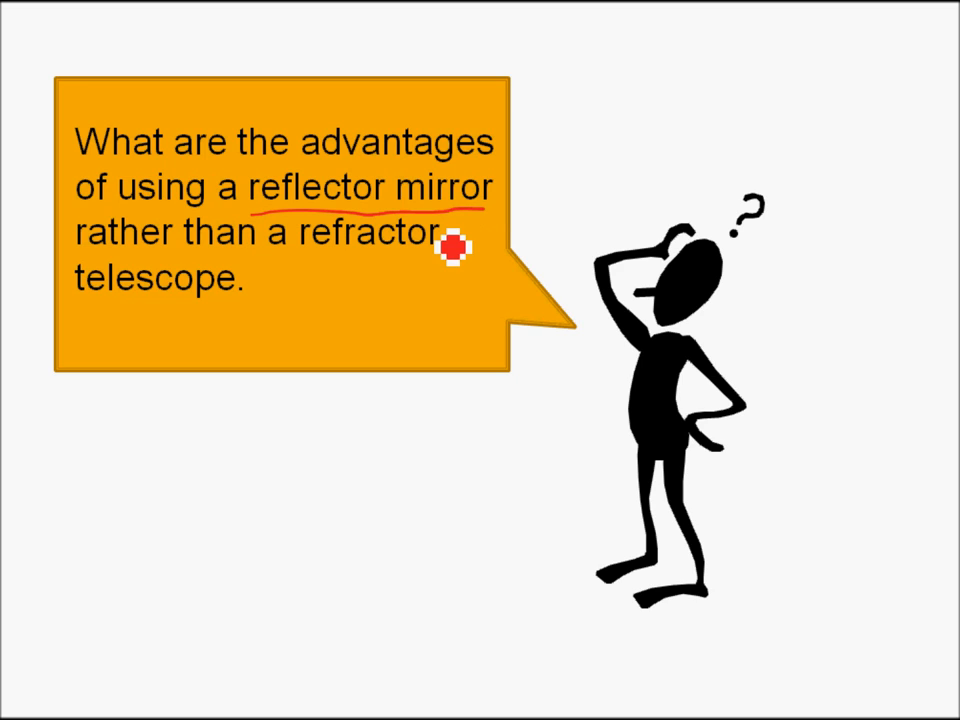
pyautogui.moveTo(270, 287)
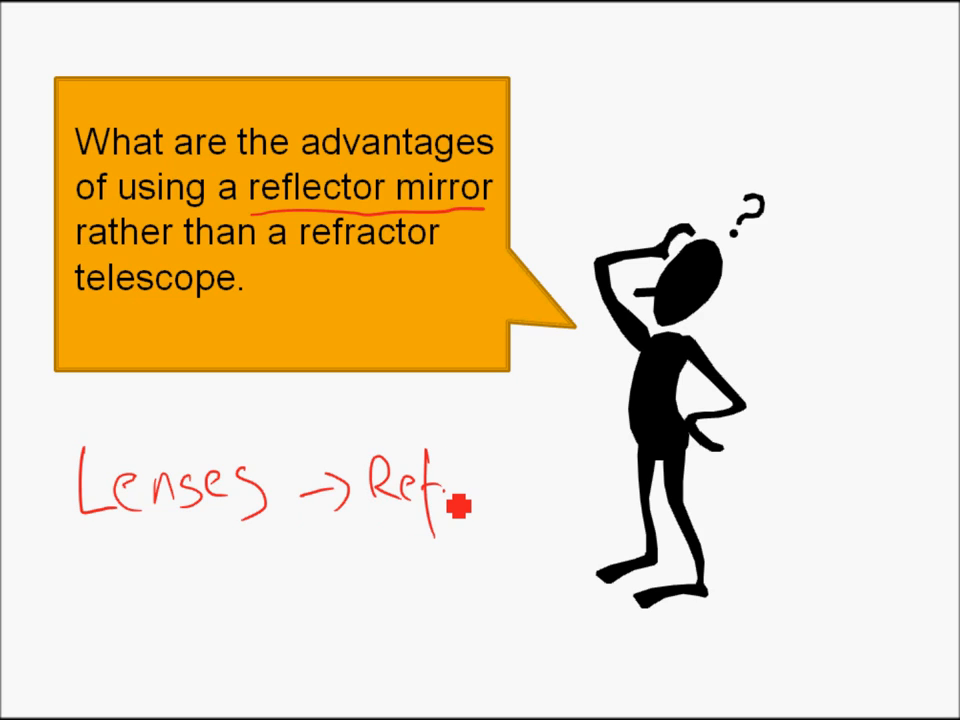
# Handwrite 'Lenses → Refractor' in red ink below the reflector-versus-refractor question.
pyautogui.write('ractor')
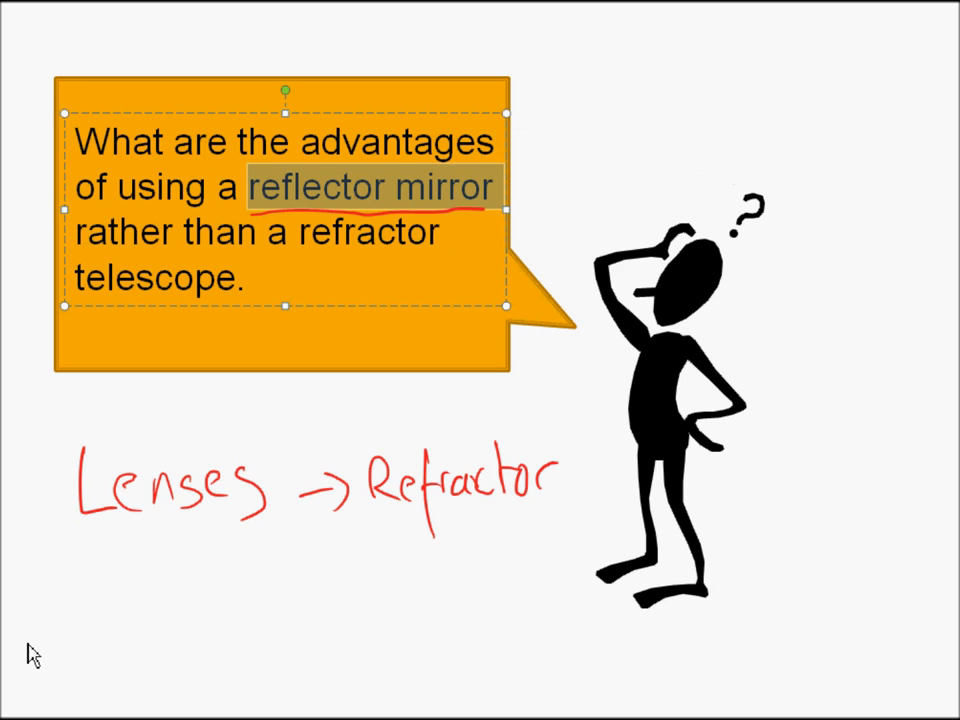
pyautogui.moveTo(340, 715)
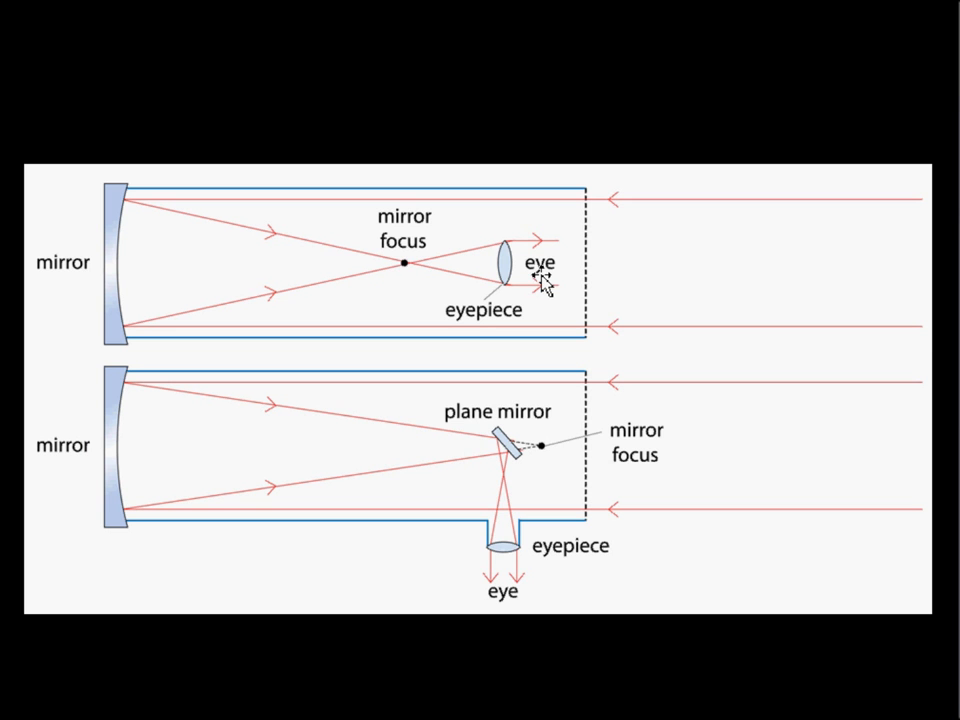
pyautogui.moveTo(747, 228)
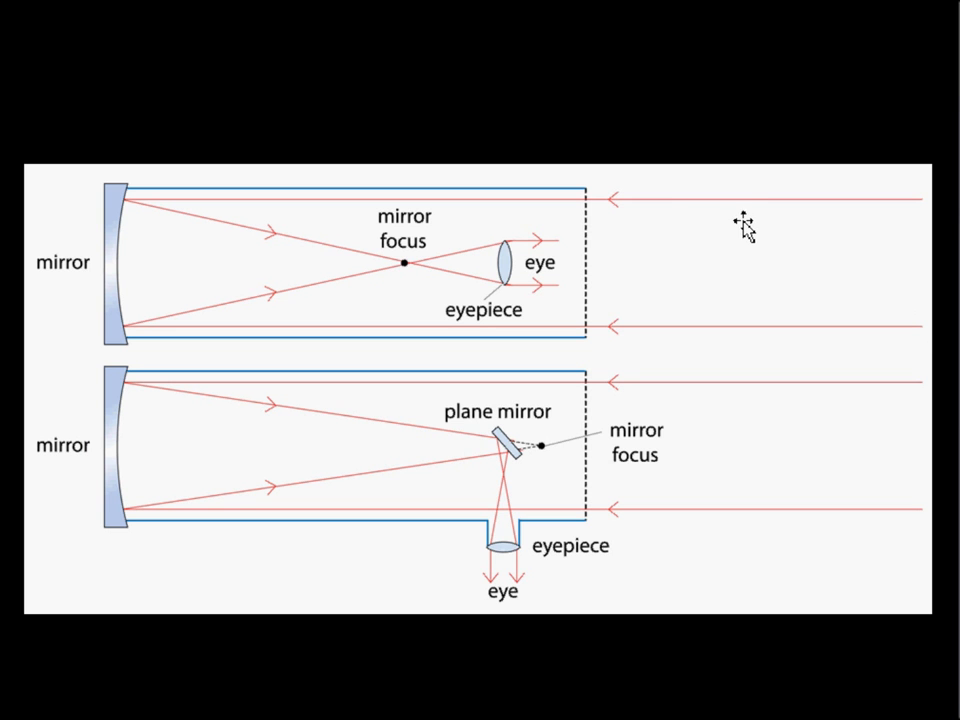
pyautogui.moveTo(864, 431)
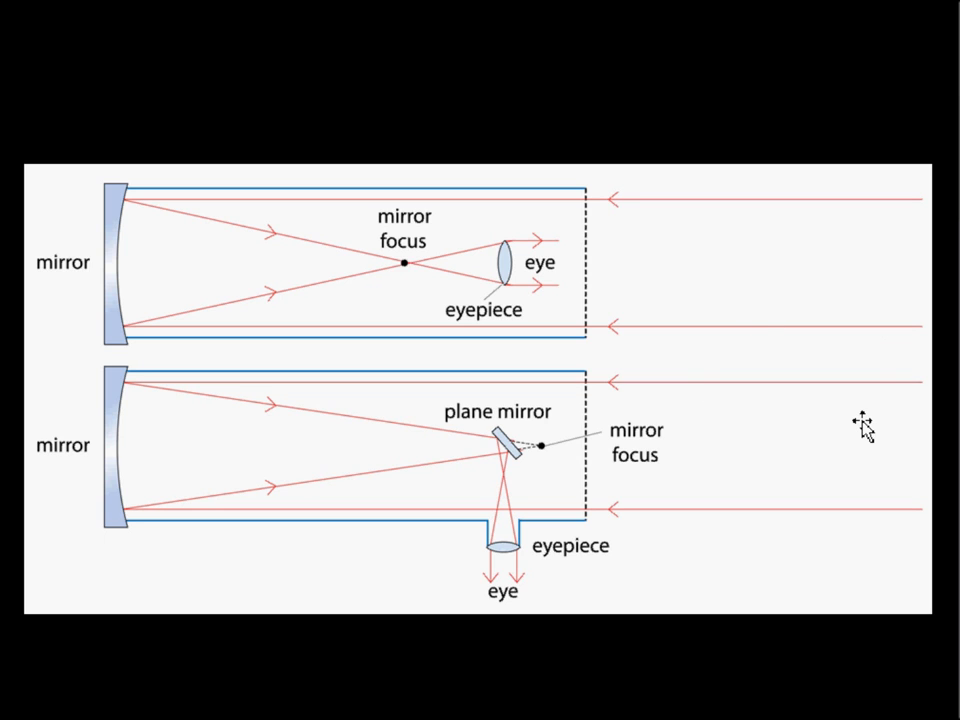
pyautogui.moveTo(702, 305)
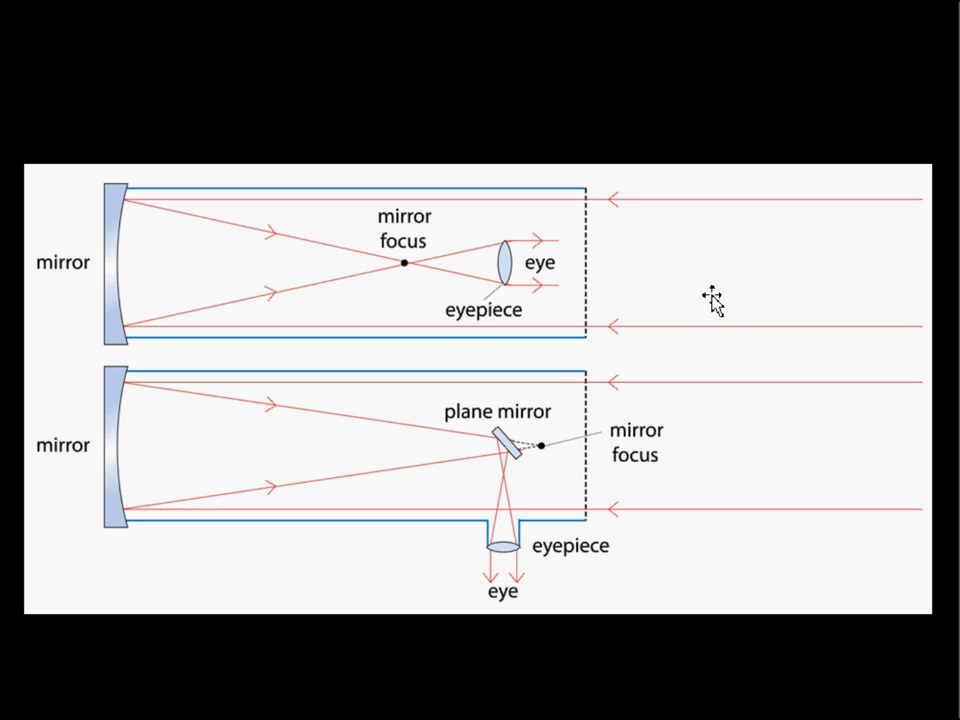
pyautogui.moveTo(880, 330)
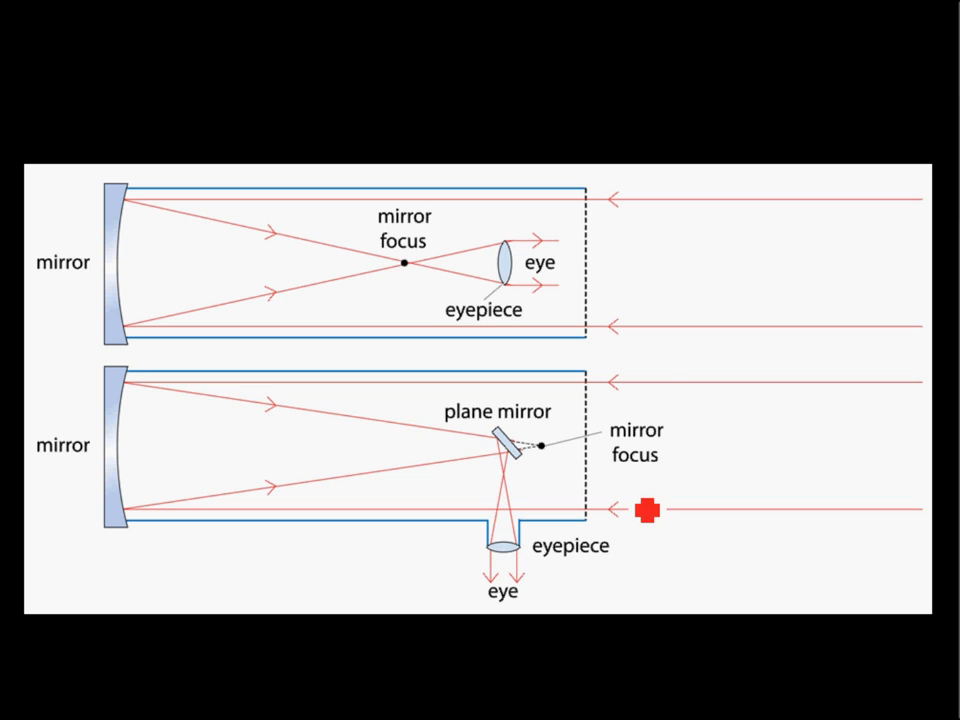
pyautogui.moveTo(917, 240)
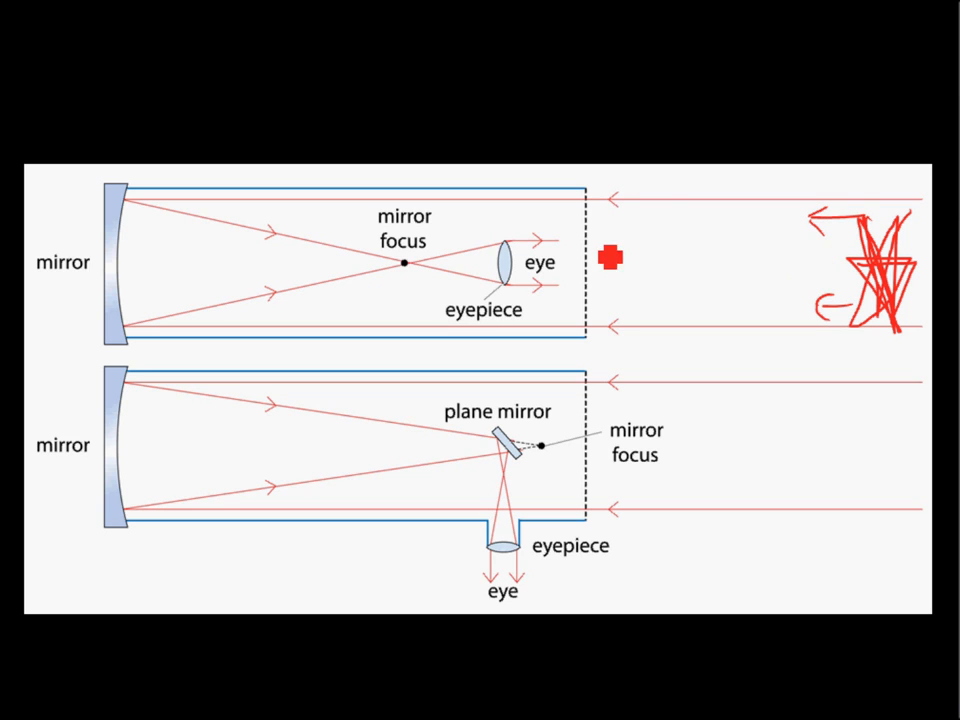
pyautogui.moveTo(132, 242)
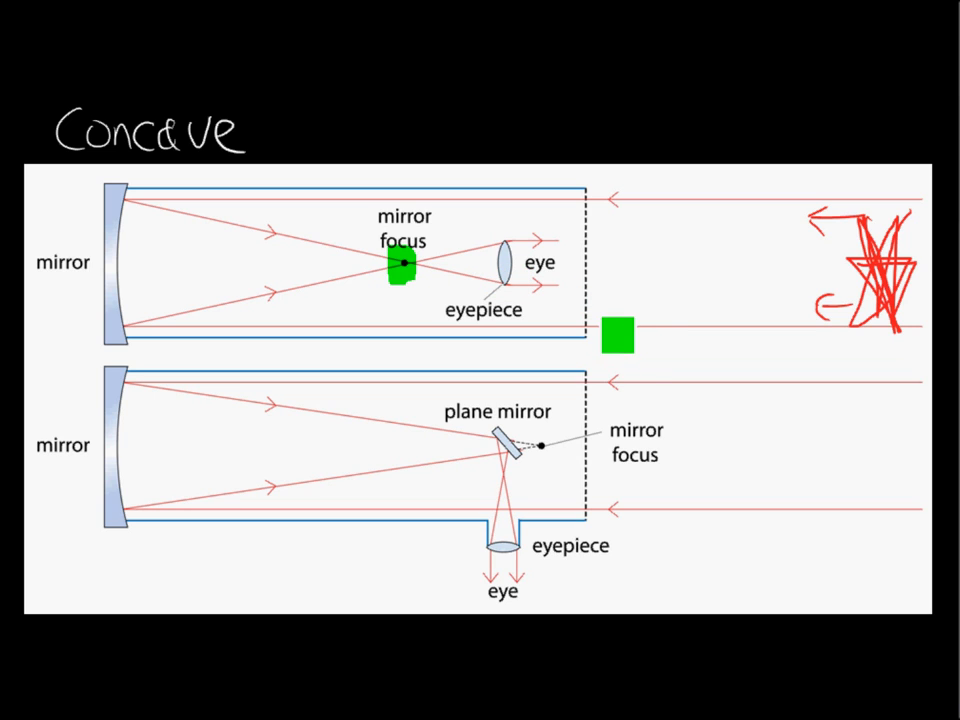
# Write 'Concave' above the diagrams and green-highlight the upper mirror's focus point.
pyautogui.moveTo(618, 335); pyautogui.dragTo(490, 310)
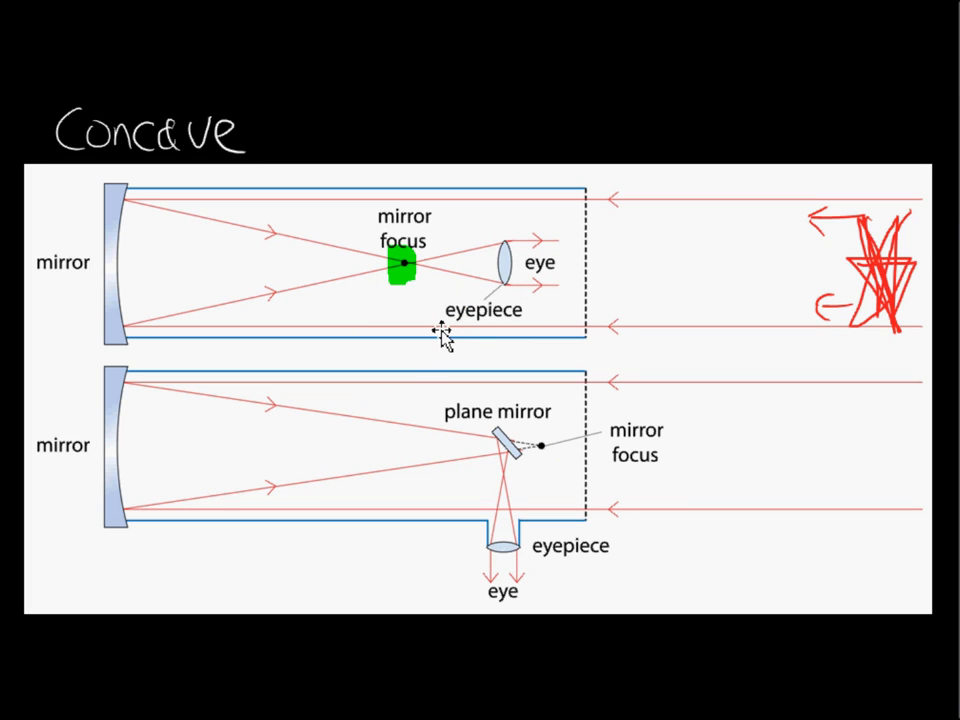
pyautogui.moveTo(334, 271)
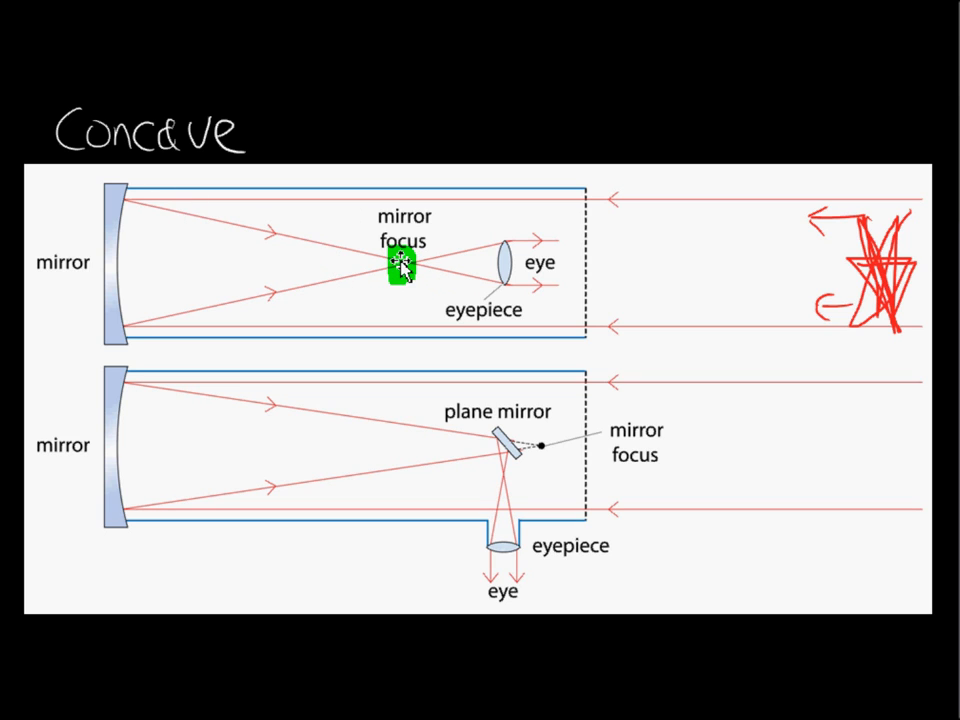
pyautogui.moveTo(495, 295)
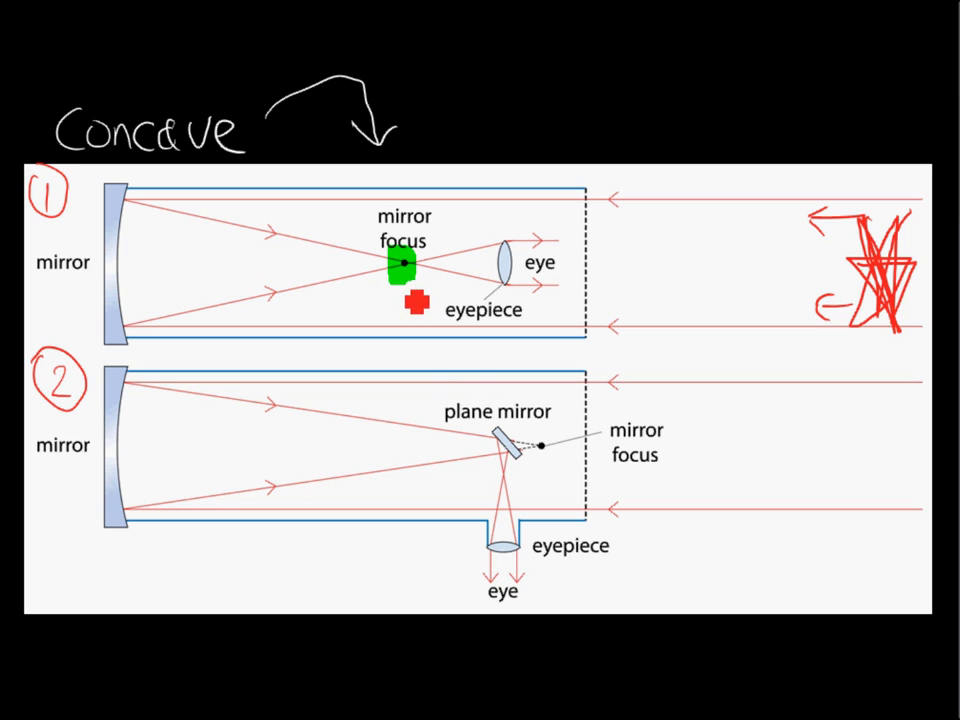
# Number the designs 1 and 2, draw an arrow from Concave, and write 'less curved'.
pyautogui.moveTo(408, 300); pyautogui.dragTo(430, 272)
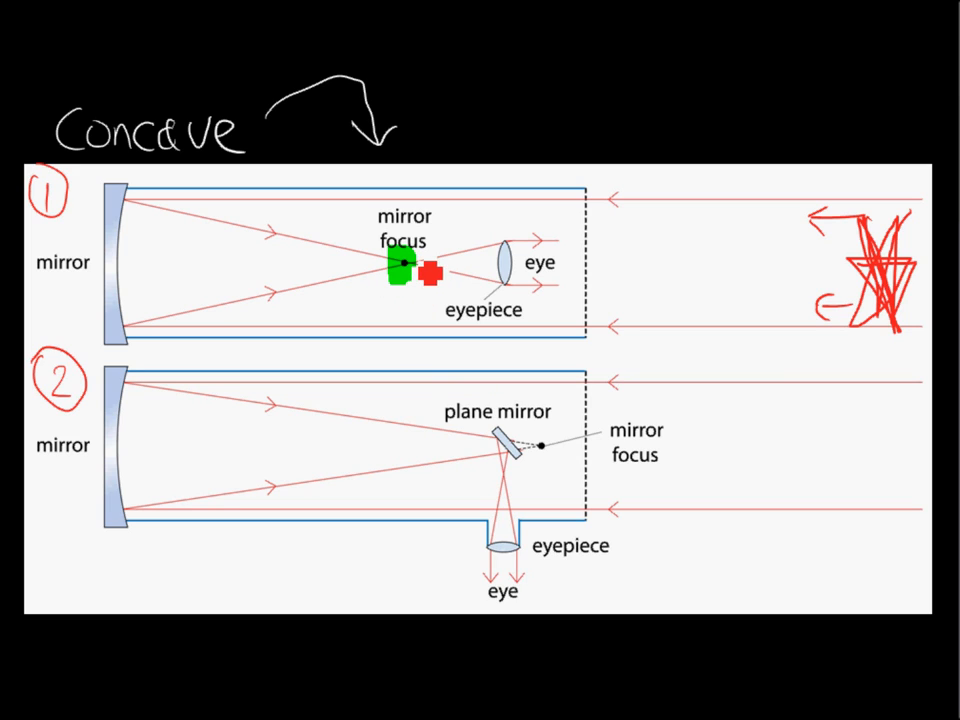
pyautogui.moveTo(433, 273); pyautogui.dragTo(497, 490)
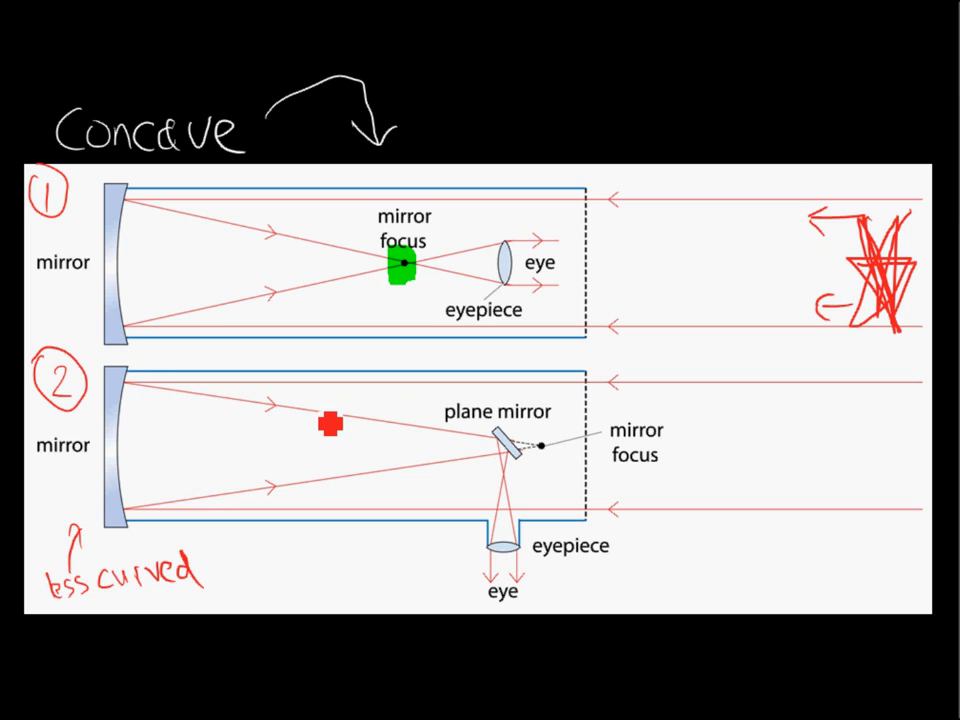
pyautogui.moveTo(328, 424); pyautogui.dragTo(531, 469)
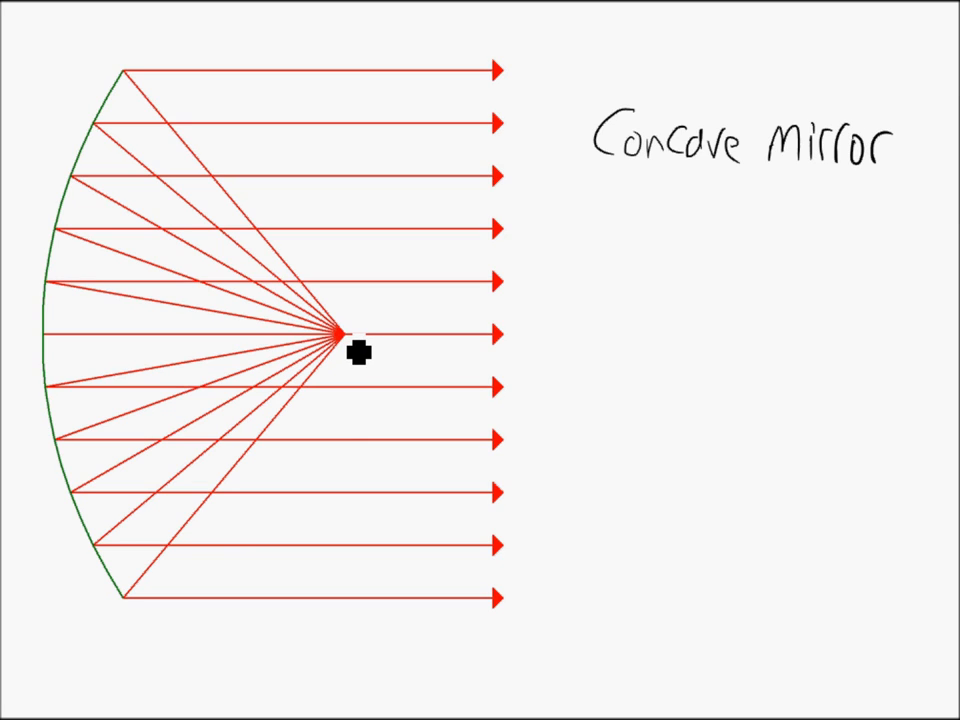
pyautogui.moveTo(515, 90)
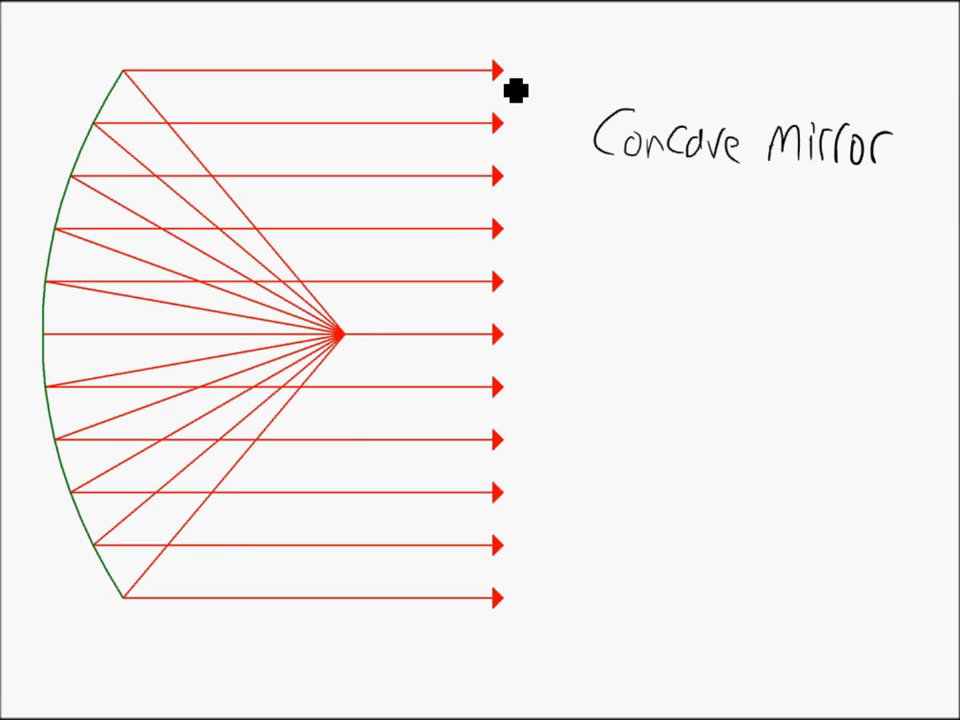
pyautogui.moveTo(490, 250)
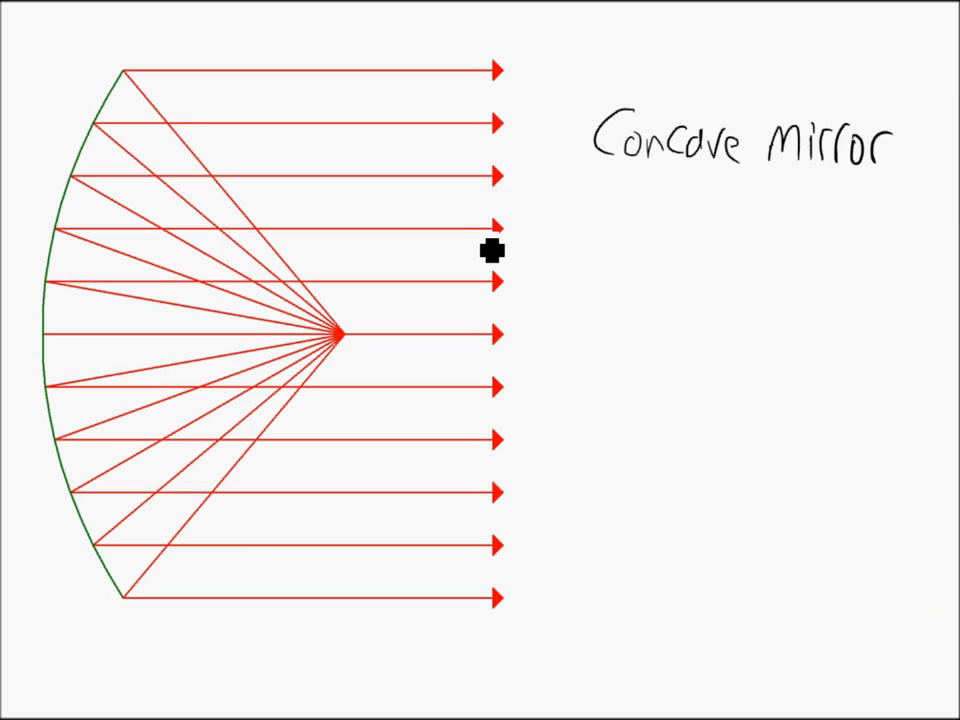
pyautogui.moveTo(528, 90)
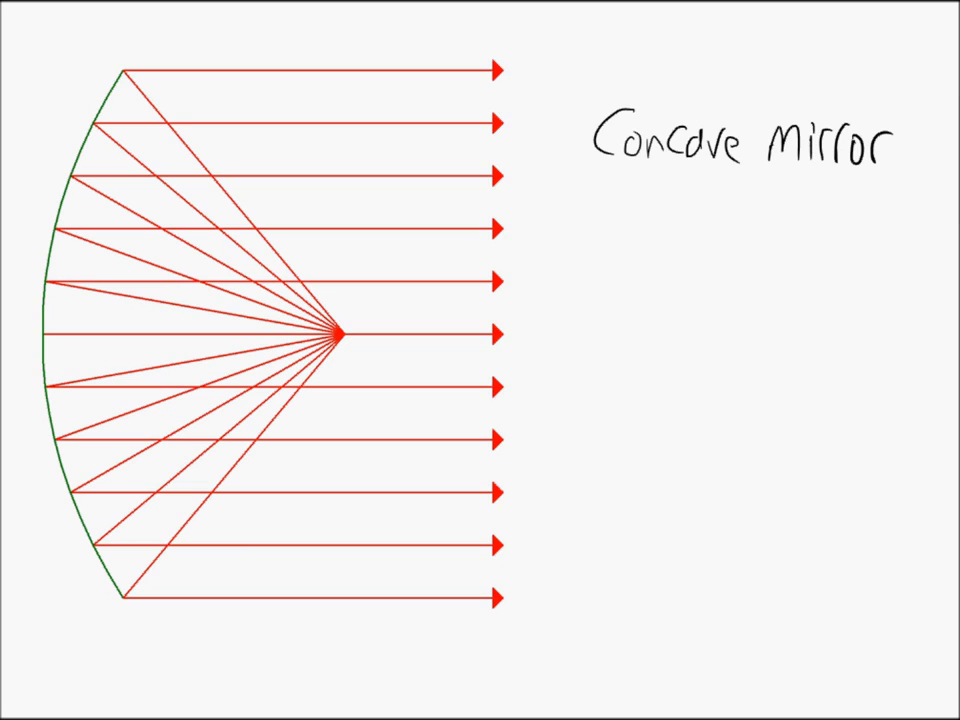
pyautogui.moveTo(255, 57)
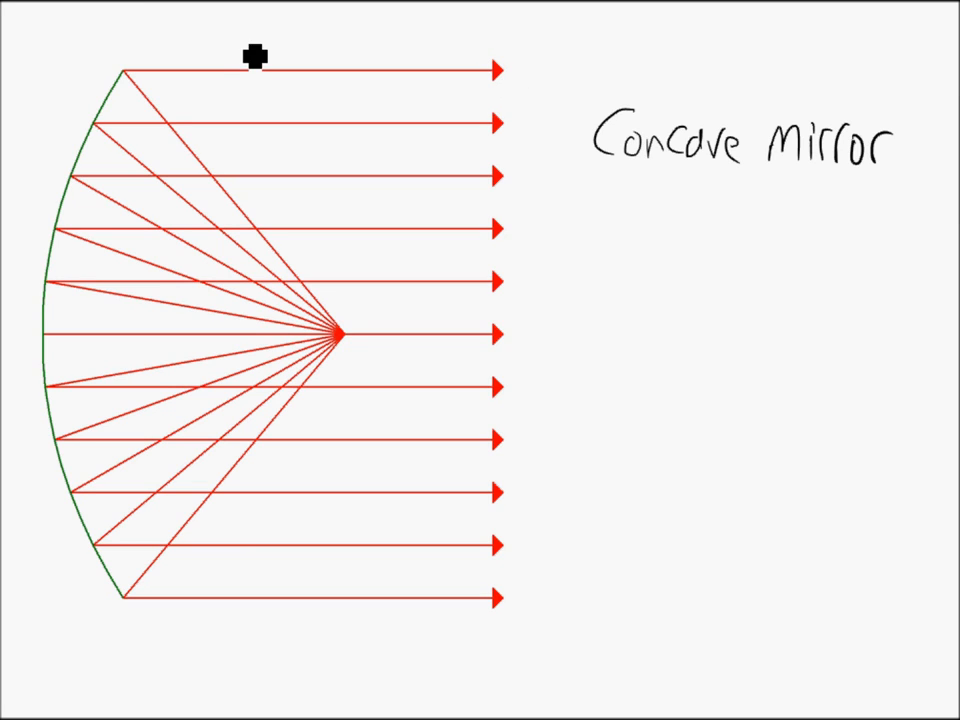
pyautogui.moveTo(520, 102)
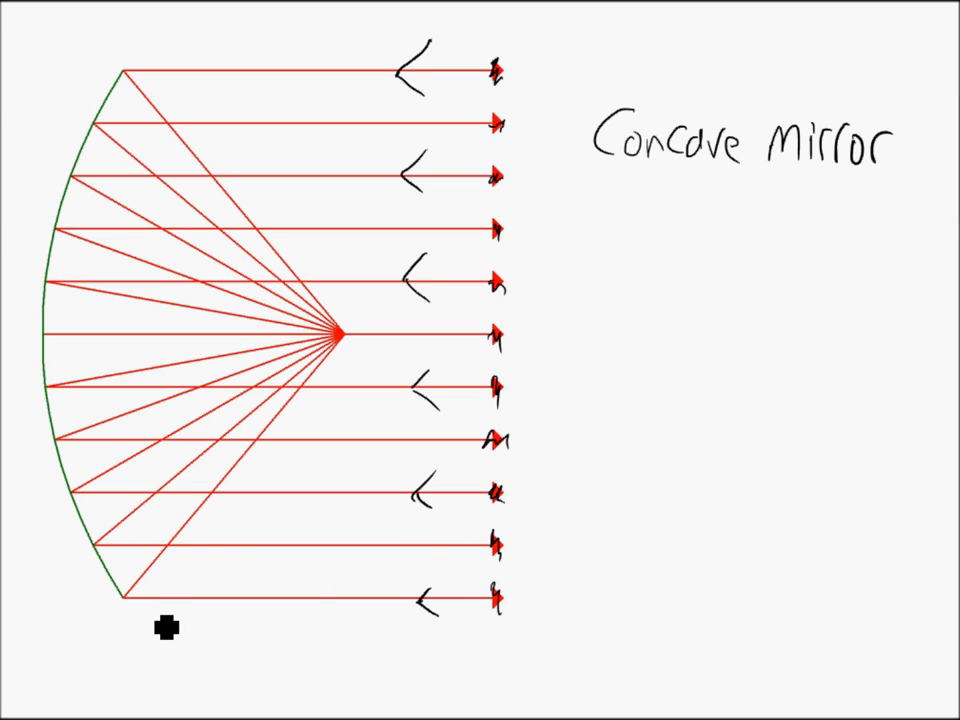
pyautogui.moveTo(103, 471)
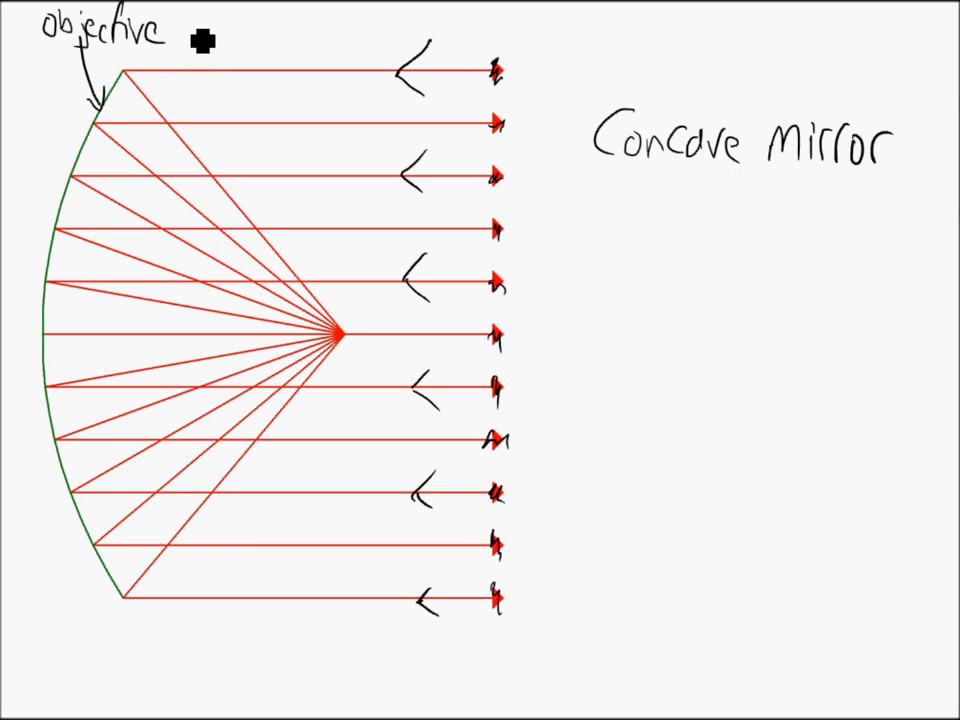
# Write 'objective mirror' with an arrow and sketch a lens labelled 'eyepiece' at the focus.
pyautogui.write('mirr.')
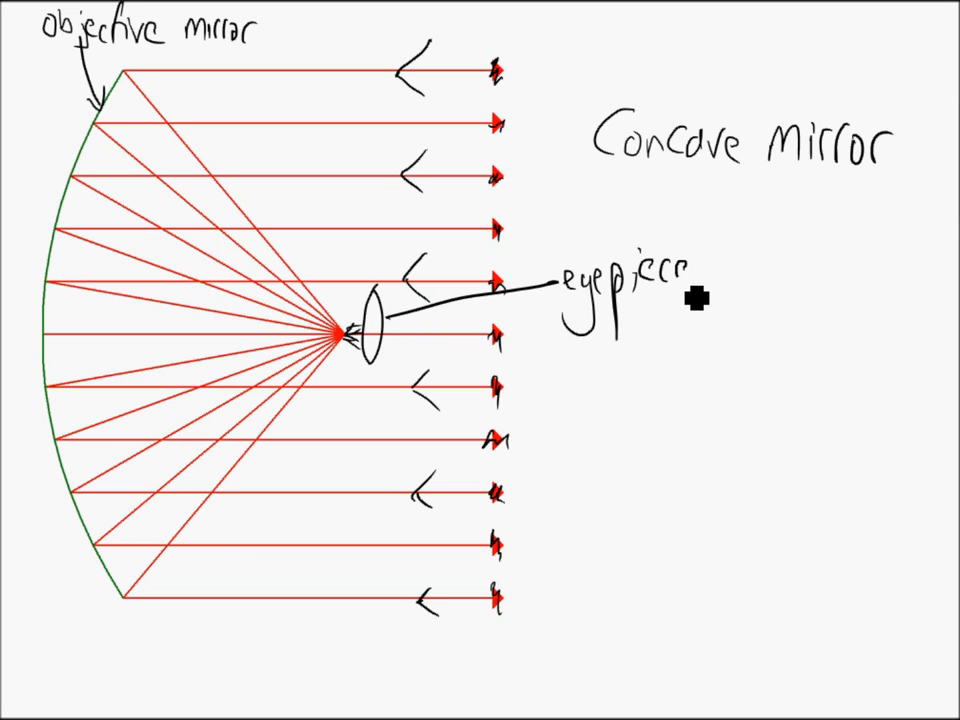
pyautogui.moveTo(641, 342)
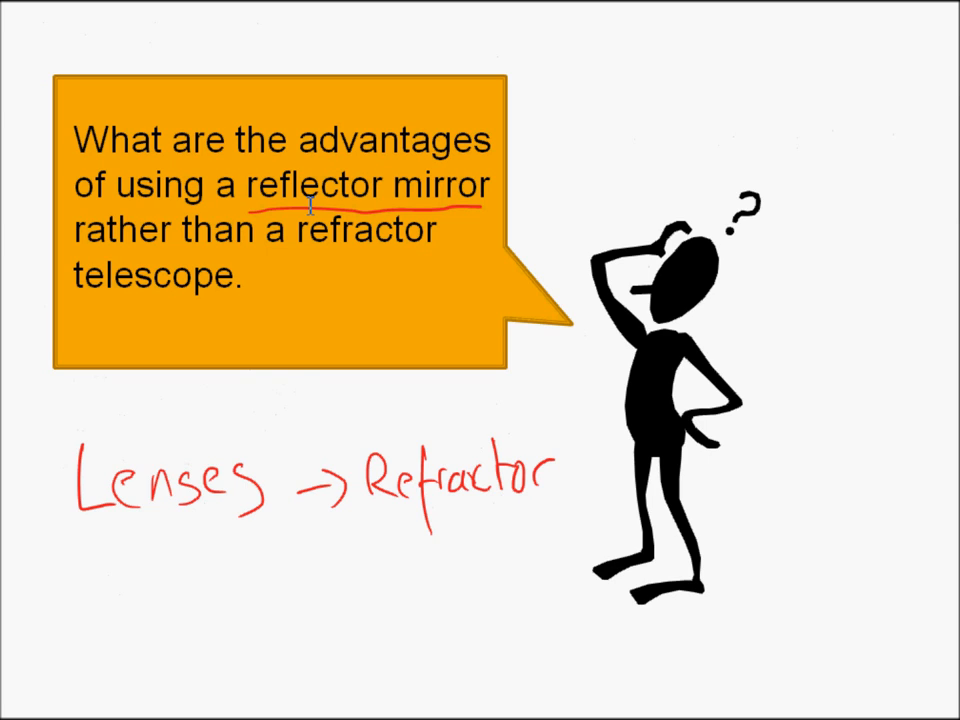
# Return to the question slide and select the phrase 'reflector mirror' in the callout.
pyautogui.doubleClick(310, 185)
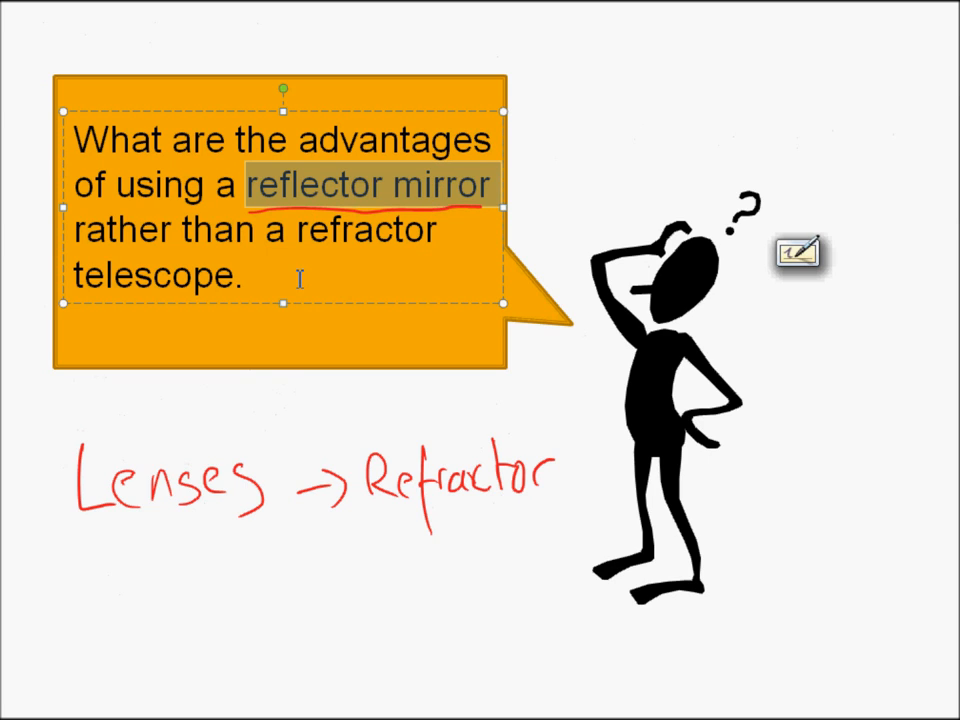
pyautogui.click(260, 320)
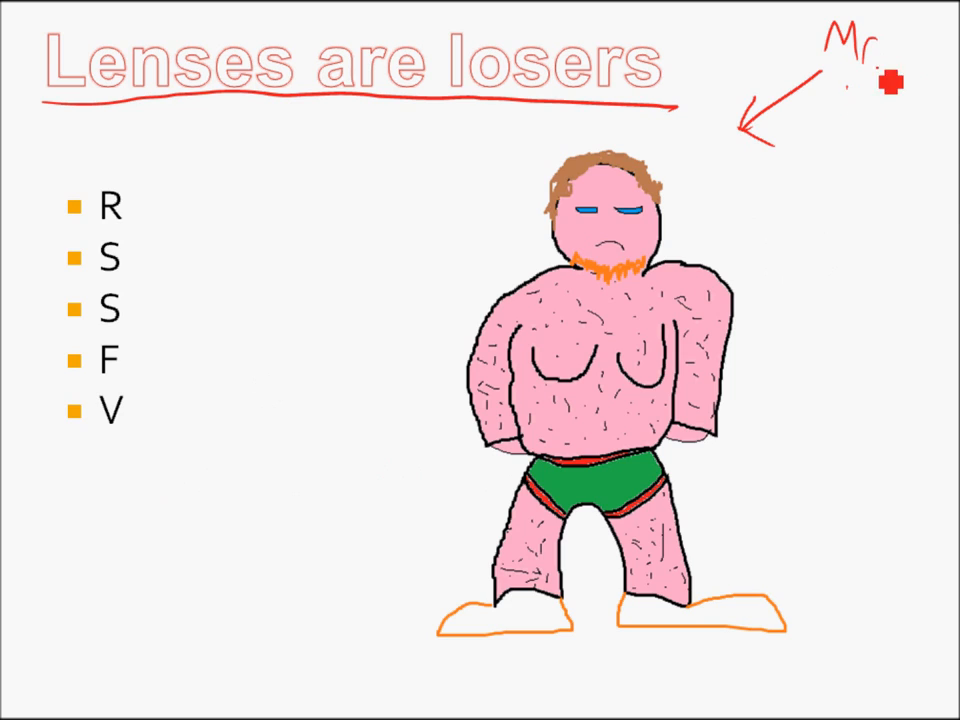
# Label the arrow 'Mr. Lens' and extend the first bullet R to 'Refraction'.
pyautogui.write('Le')
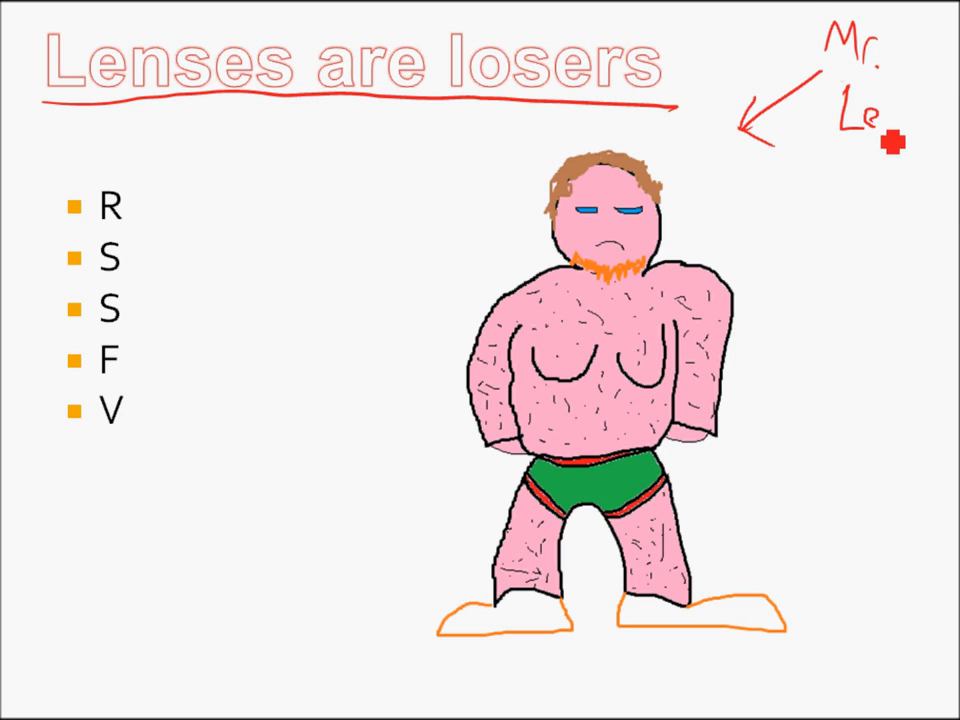
pyautogui.write('ns')
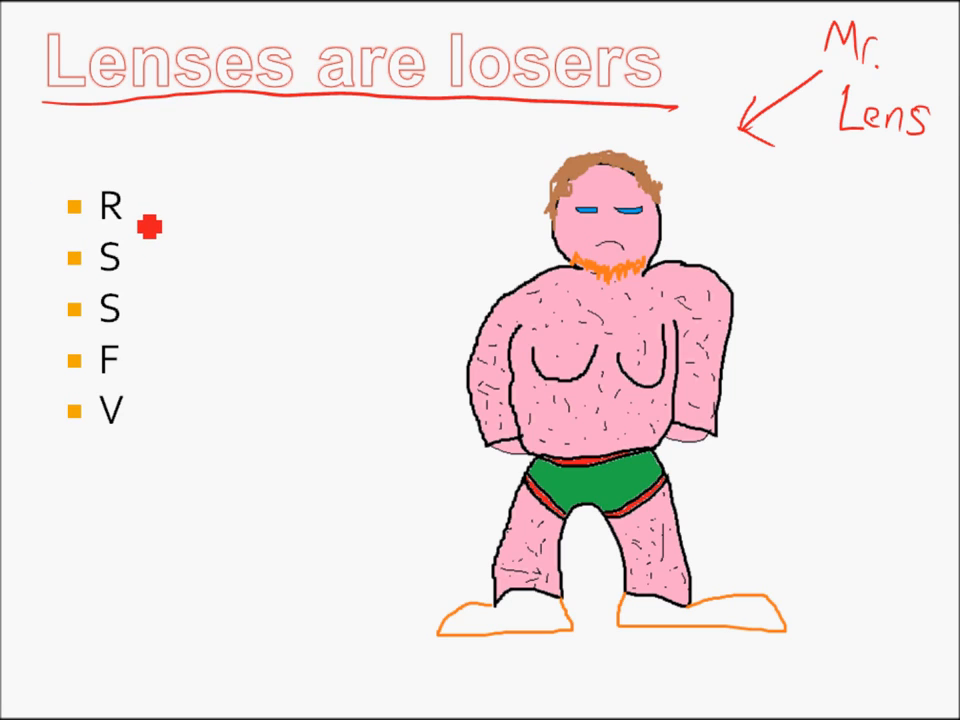
pyautogui.write('e')
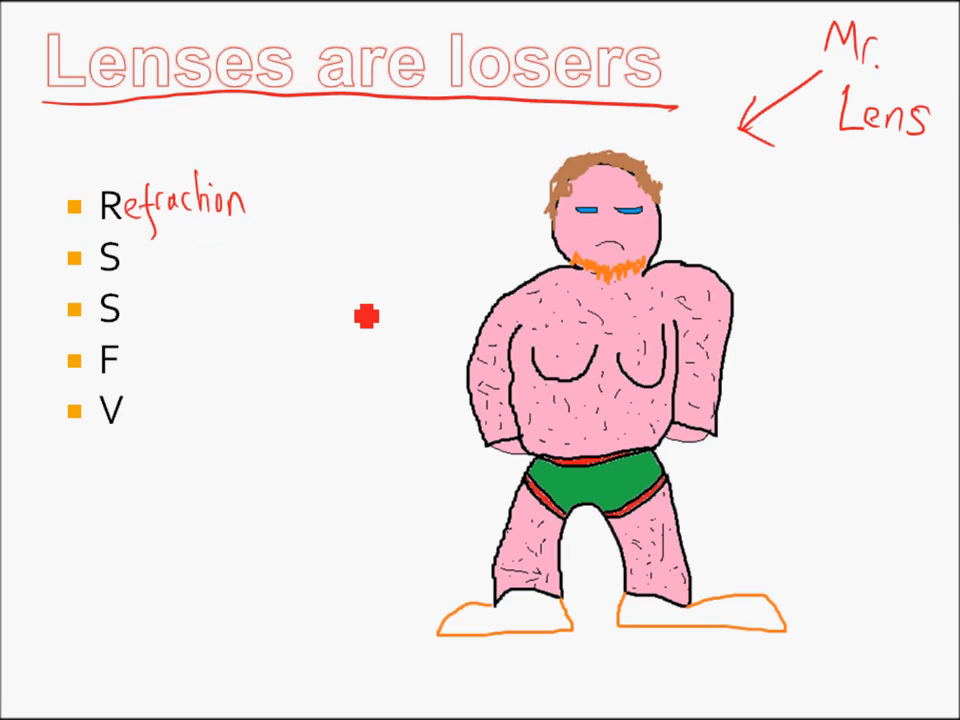
pyautogui.moveTo(303, 211)
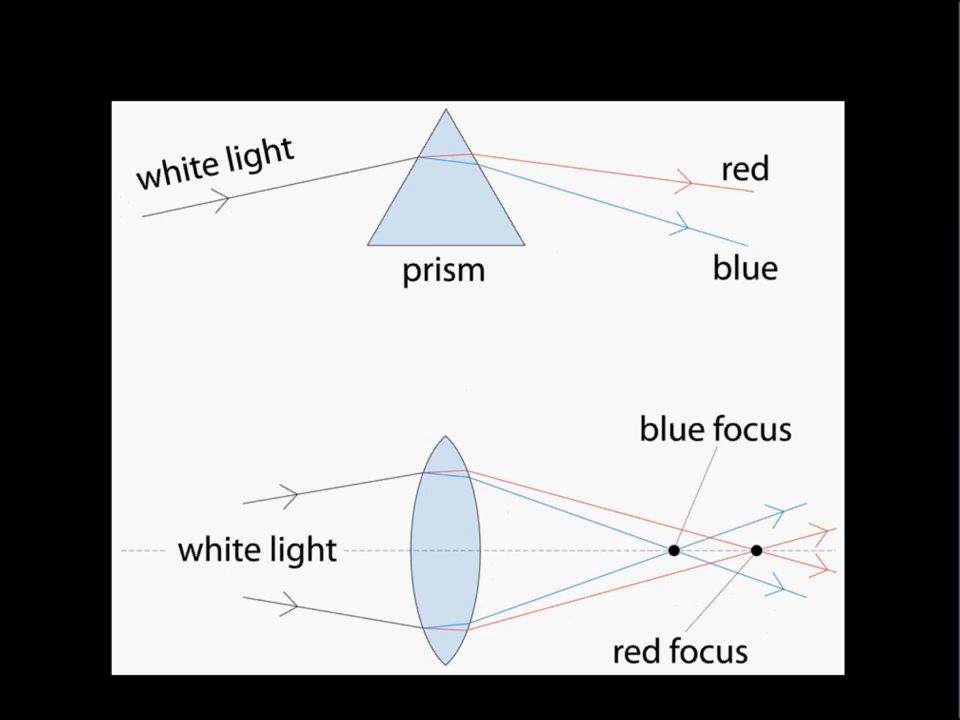
pyautogui.moveTo(405, 228)
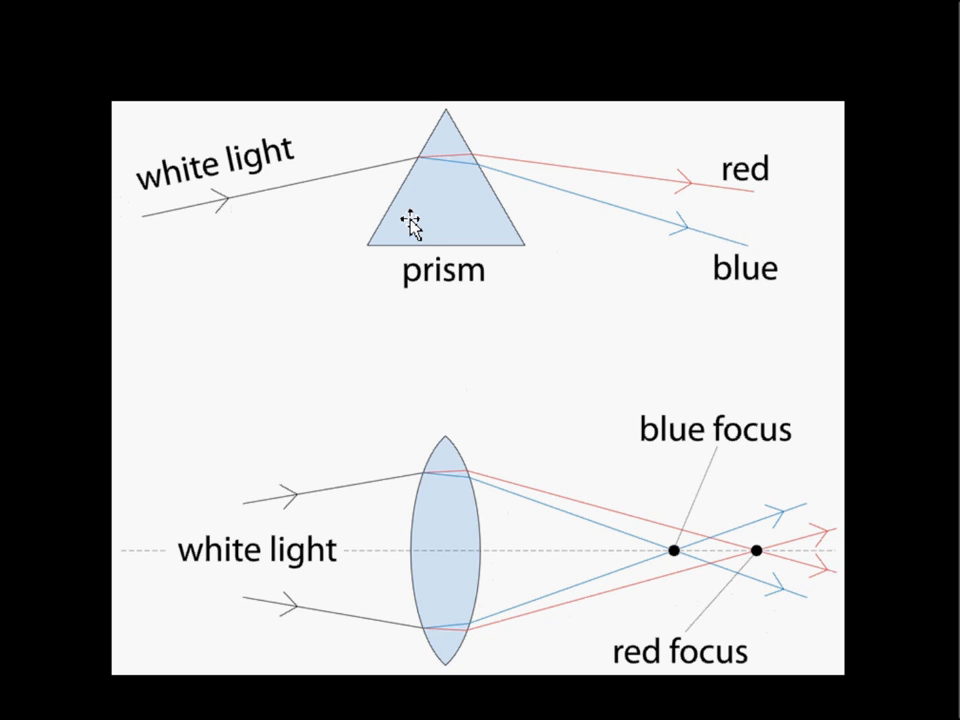
# Select the diagram of white light splitting through a prism and lens into red and blue.
pyautogui.click(410, 221)
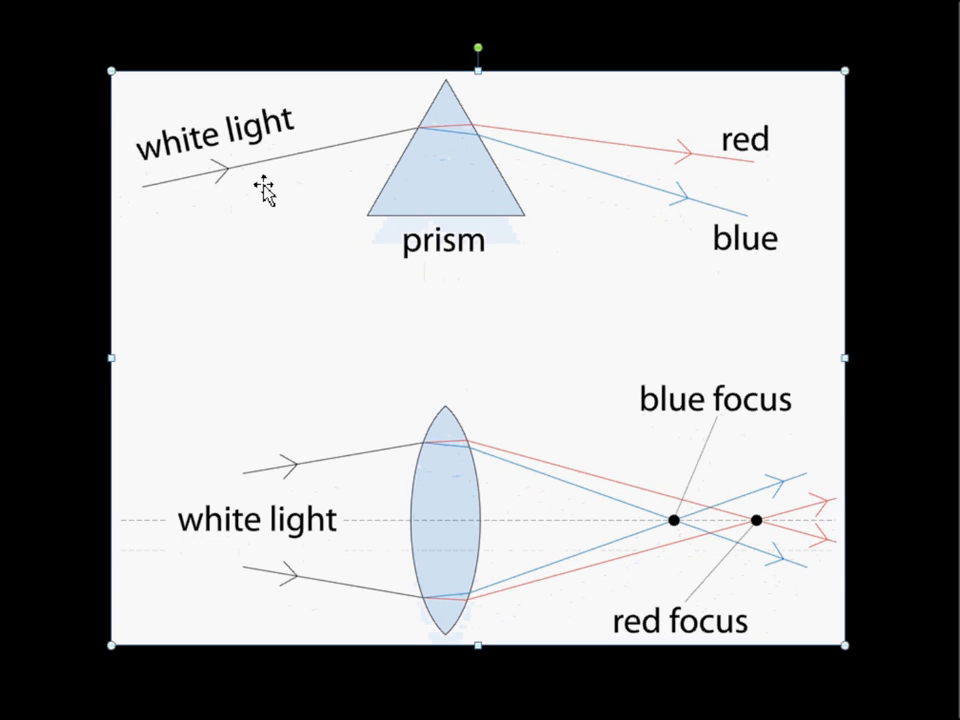
pyautogui.moveTo(595, 160)
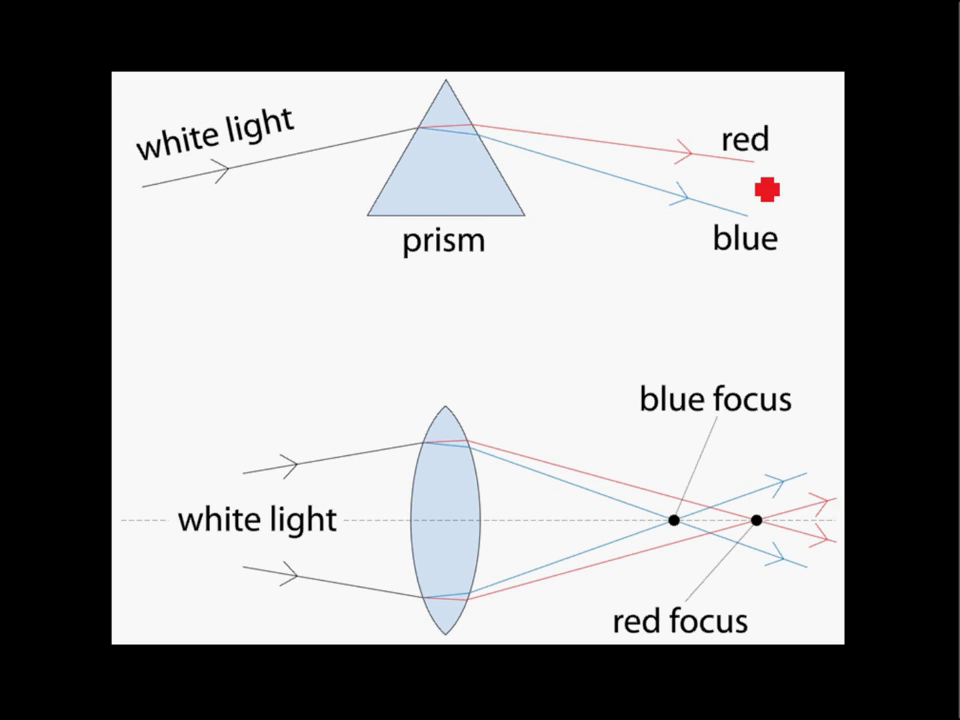
pyautogui.moveTo(450, 255)
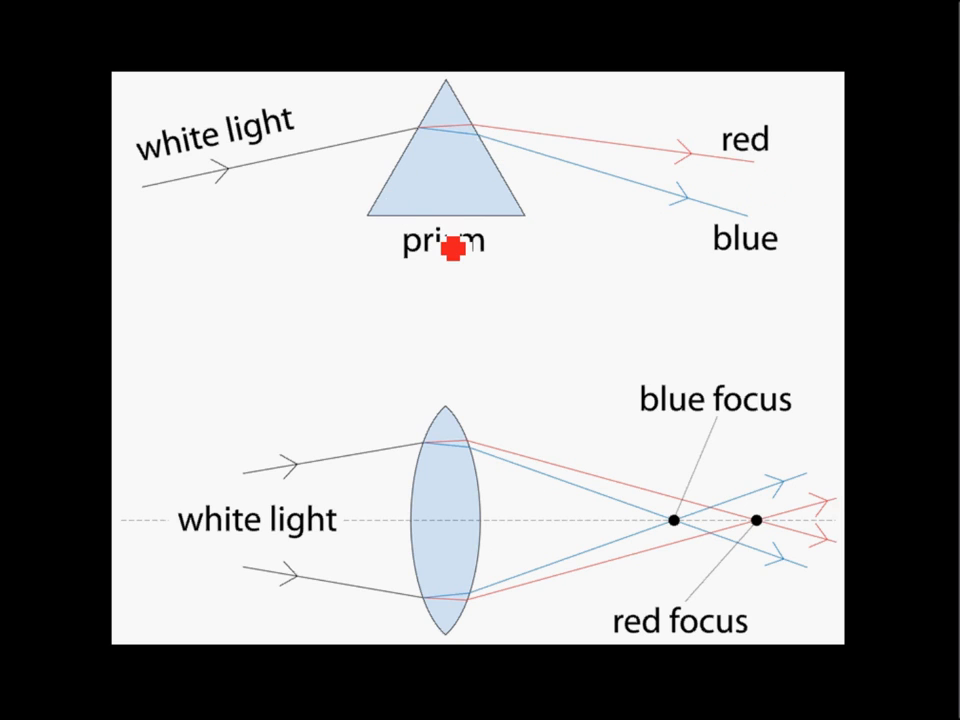
pyautogui.moveTo(797, 338)
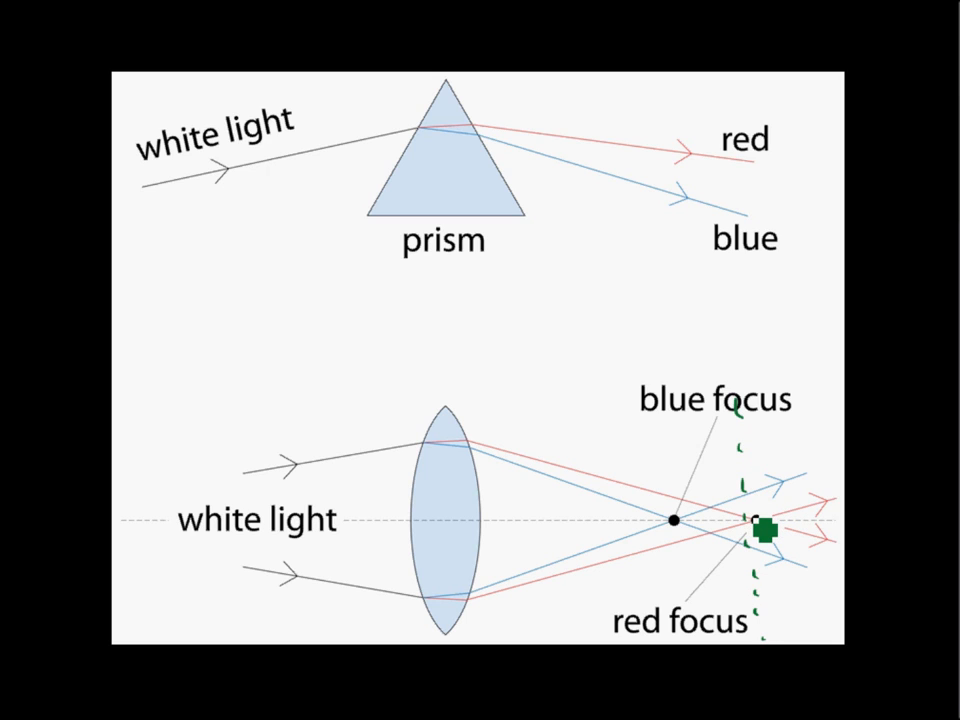
# Draw green vertical lines through the blue and red focus points on the lens diagram.
pyautogui.moveTo(765, 528); pyautogui.dragTo(685, 528)
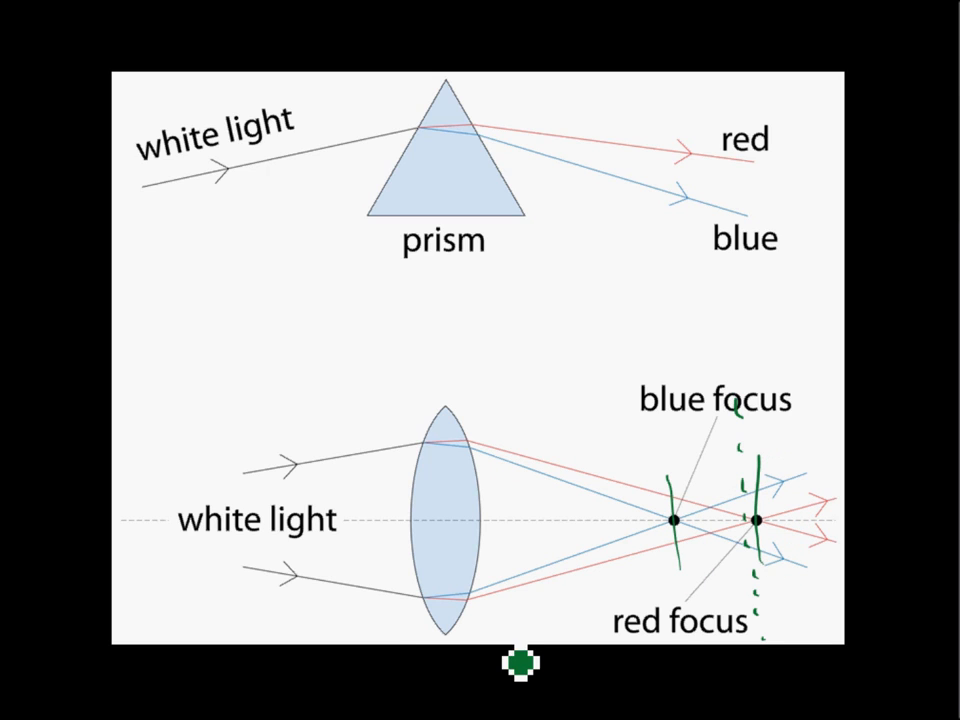
pyautogui.moveTo(323, 345)
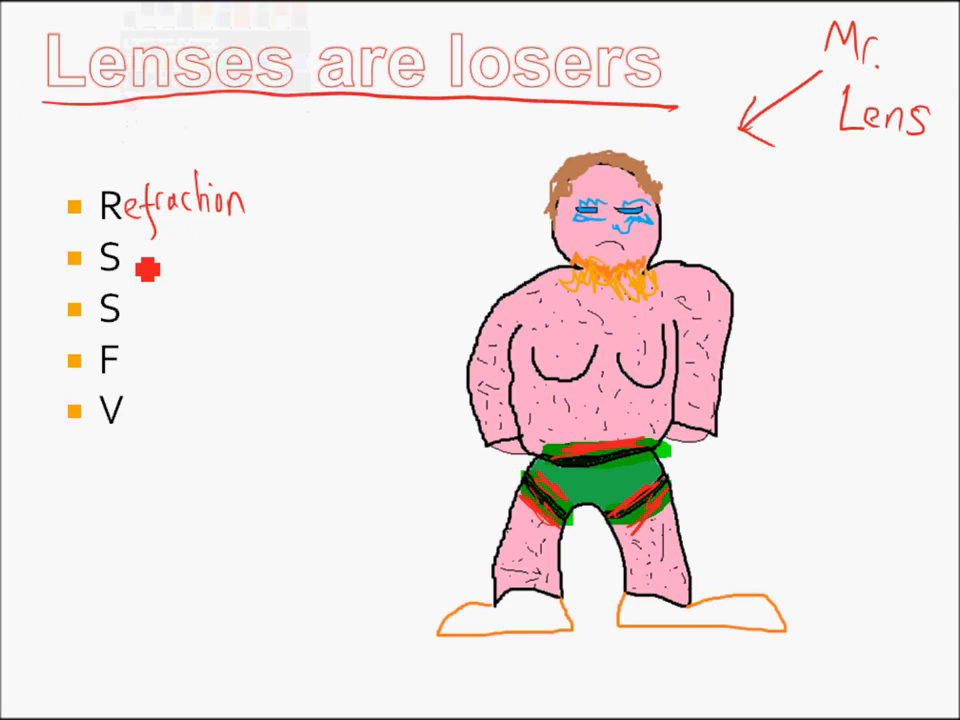
# Extend the second bullet to 'Sagging' and draw a line from it to Mr. Lens.
pyautogui.write('ao')
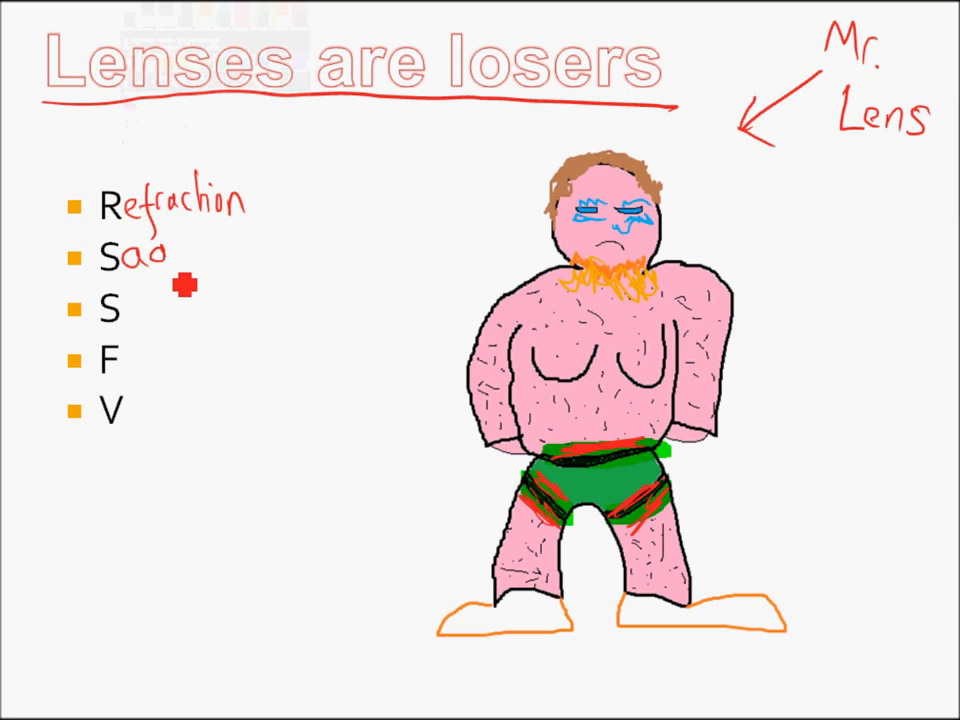
pyautogui.write('ggin')
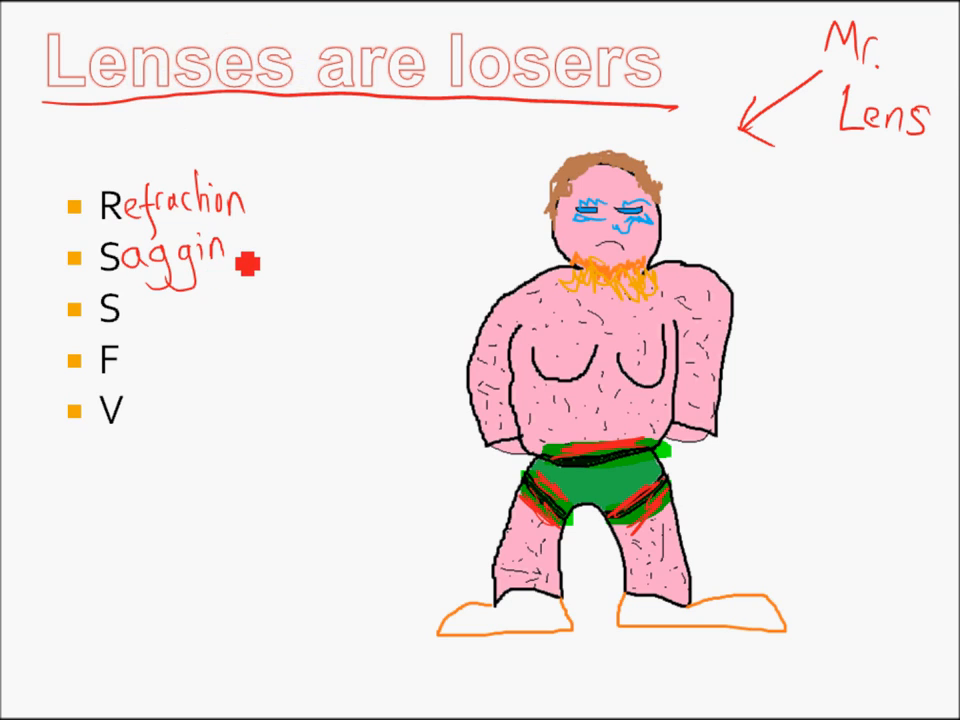
pyautogui.moveTo(240, 258); pyautogui.dragTo(455, 333)
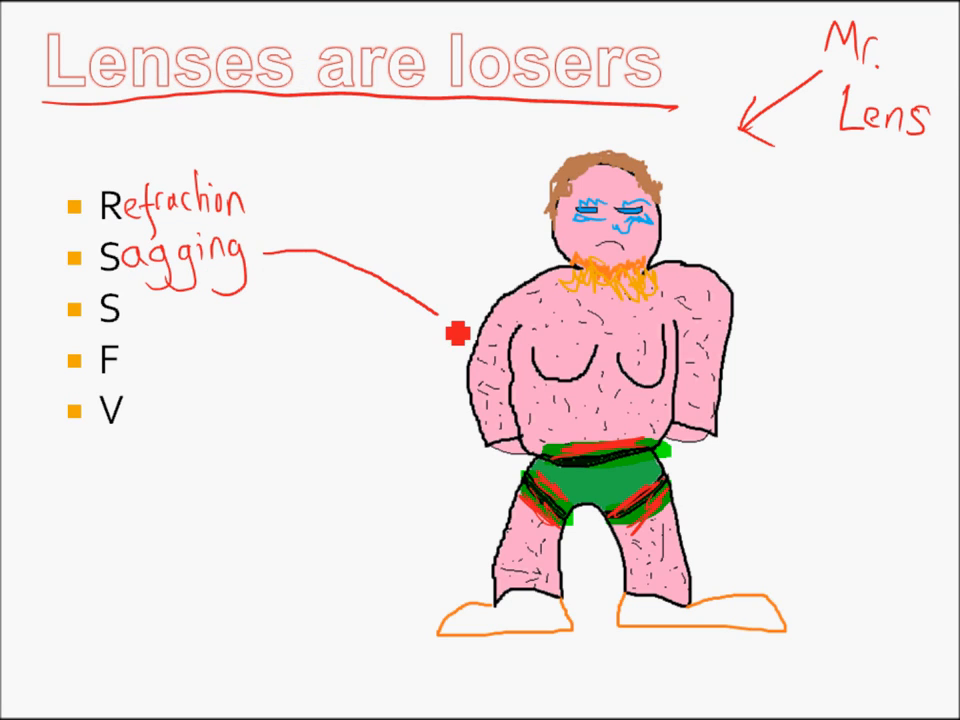
pyautogui.moveTo(450, 330); pyautogui.dragTo(570, 383)
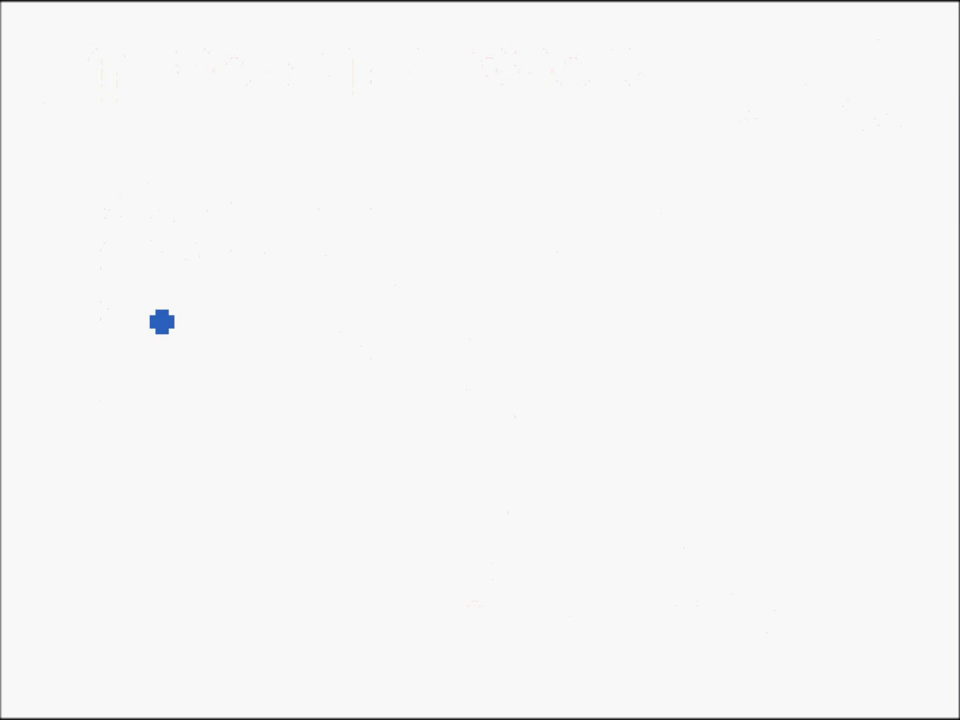
# Sketch a lens with a 1 m scale bar above it and gravity arrows.
pyautogui.moveTo(160, 304); pyautogui.dragTo(682, 246)
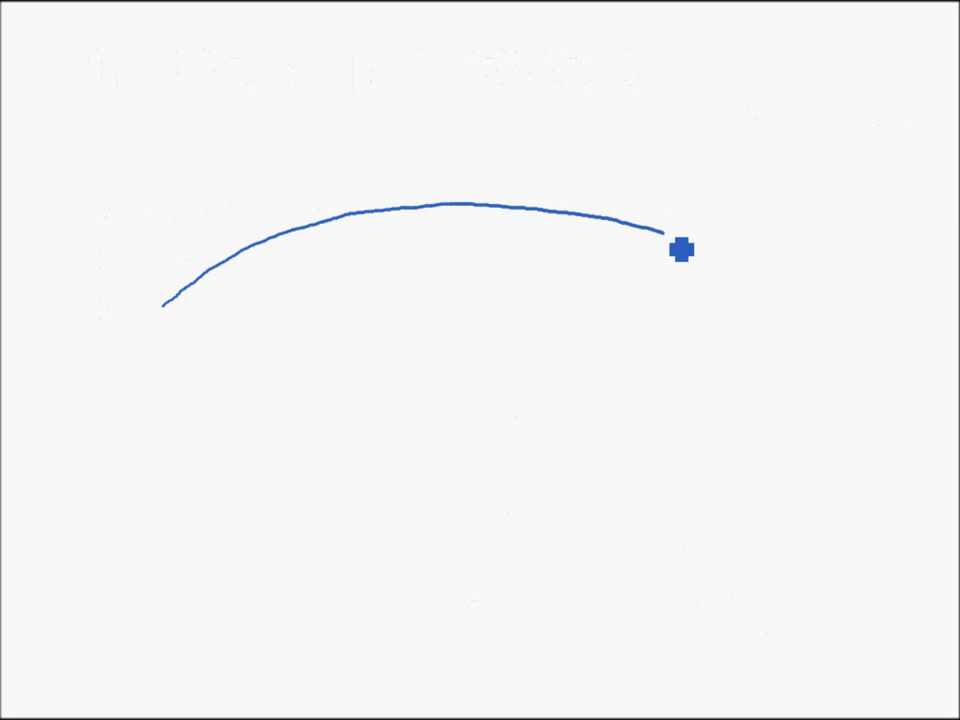
pyautogui.moveTo(680, 247); pyautogui.dragTo(592, 401)
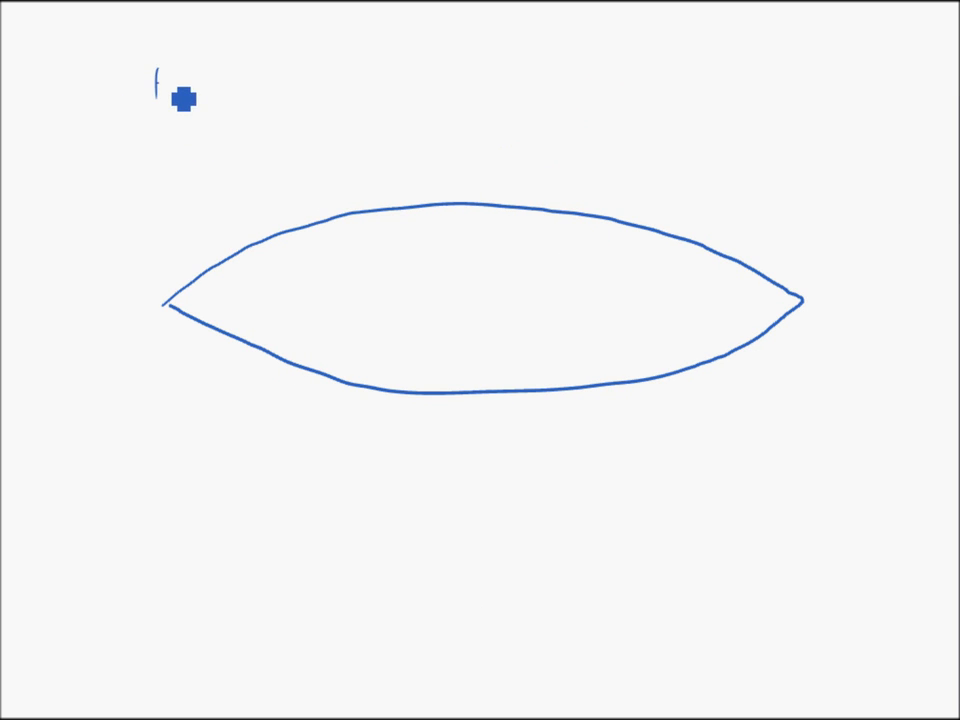
pyautogui.moveTo(158, 77); pyautogui.dragTo(815, 82)
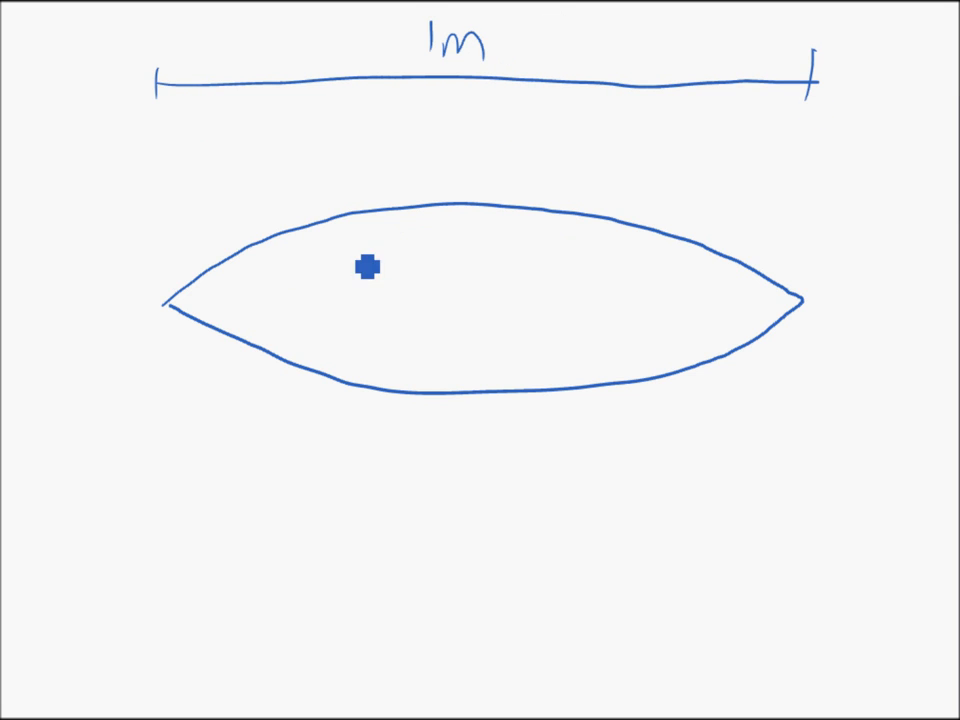
pyautogui.moveTo(534, 334)
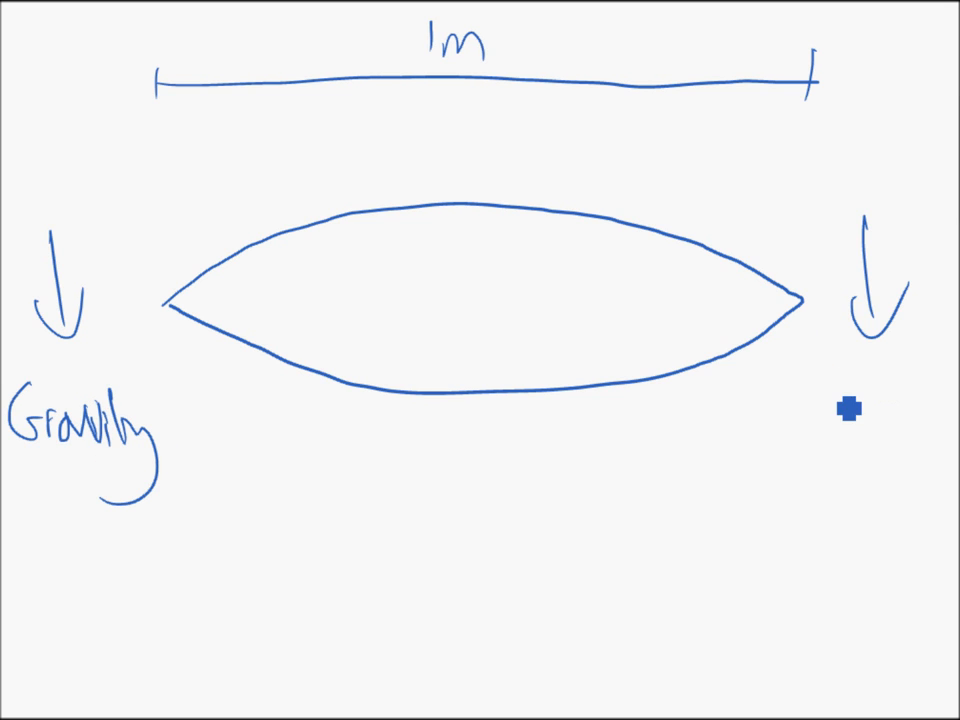
pyautogui.write('Gravity')
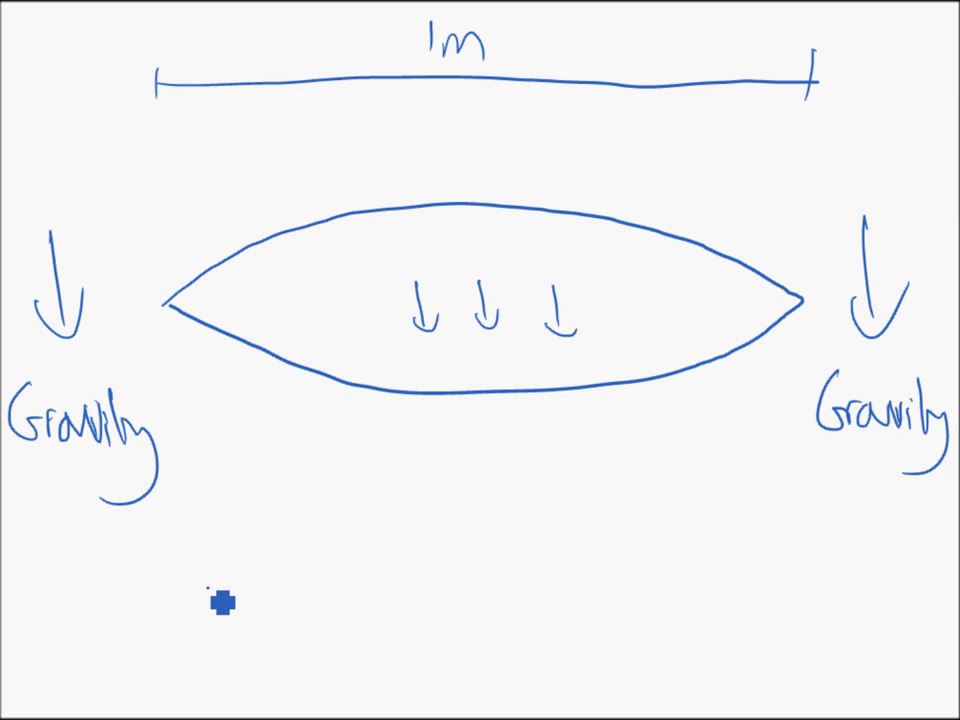
# Draw the sagged lens with a caption that it loses its natural shape.
pyautogui.moveTo(210, 590); pyautogui.dragTo(620, 530)
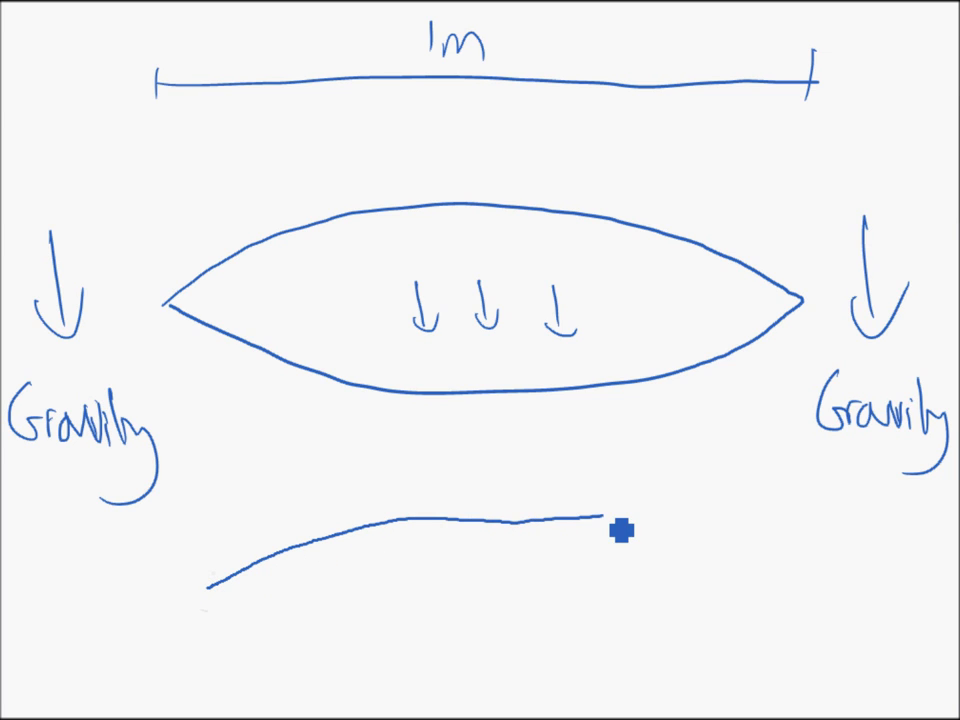
pyautogui.moveTo(620, 525); pyautogui.dragTo(570, 715)
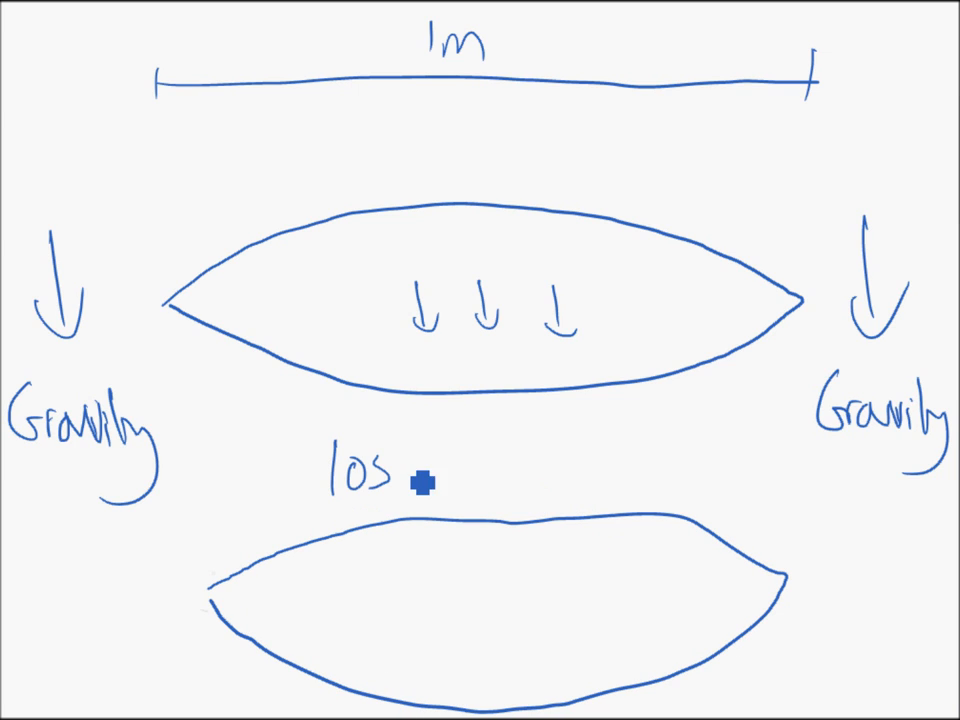
pyautogui.write('oses it')
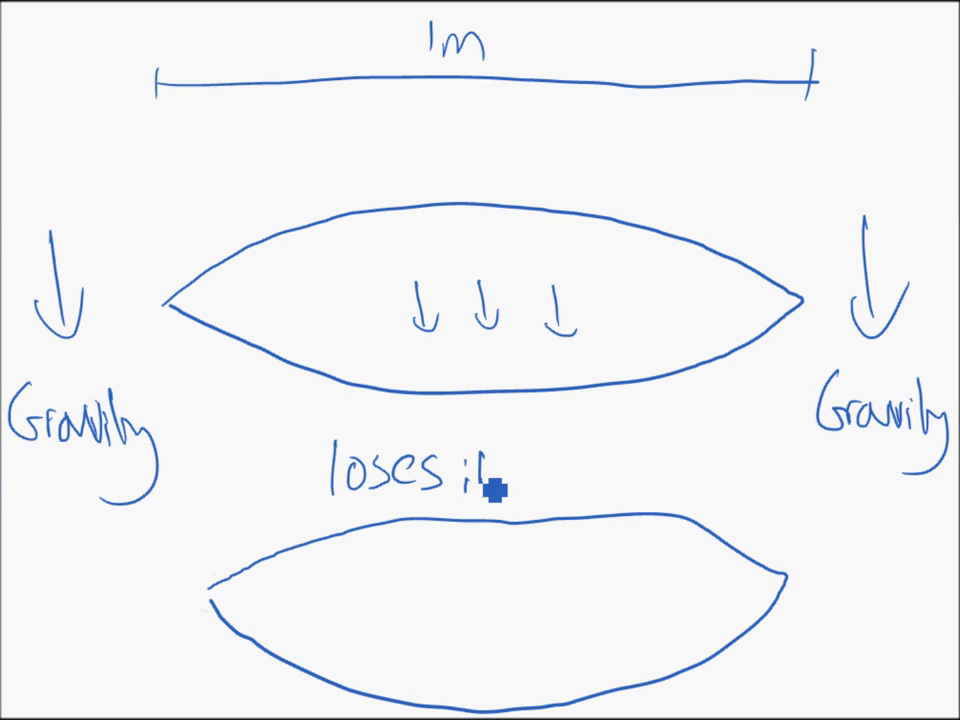
pyautogui.write("'s nal")
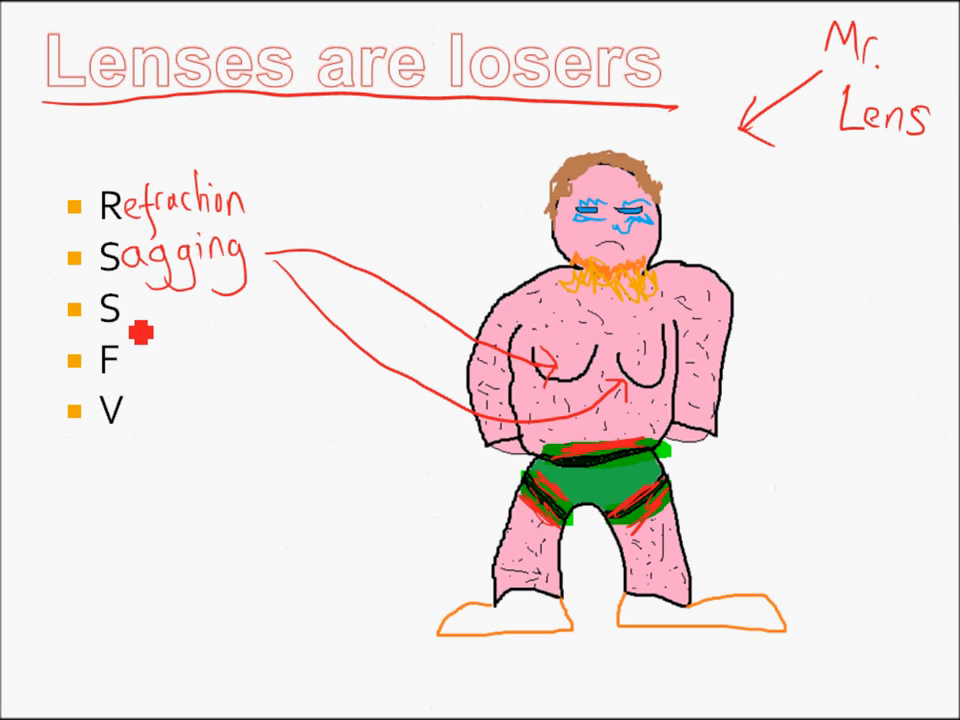
# Handwrite 'Smoothness' on the third bullet and a 'smooth' label on Mr. Lens.
pyautogui.write('moo')
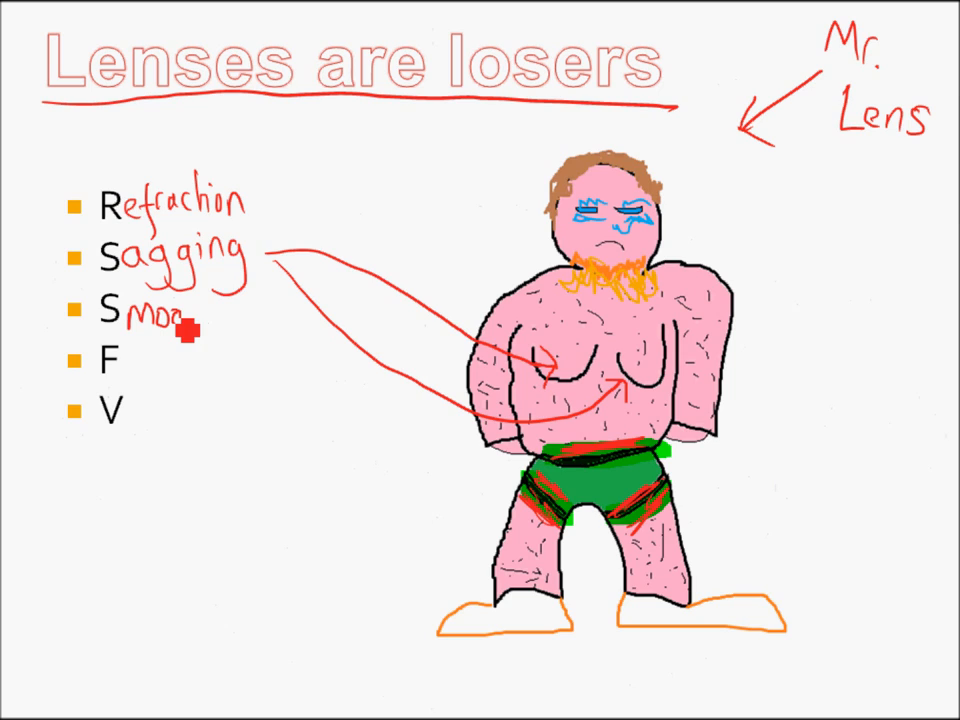
pyautogui.write('moothness')
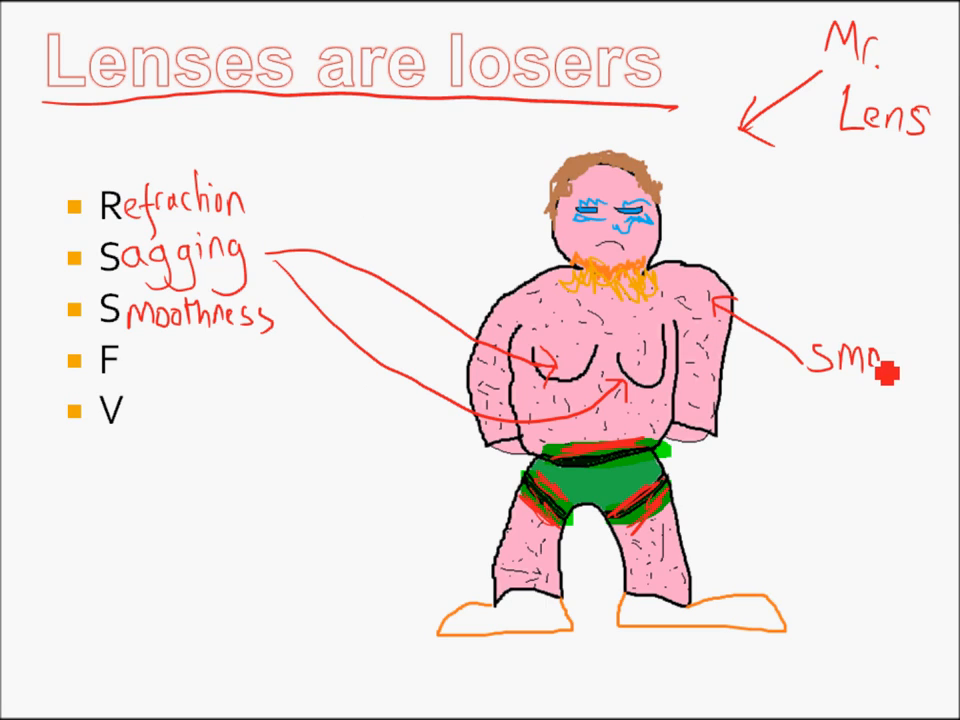
pyautogui.write('oth')
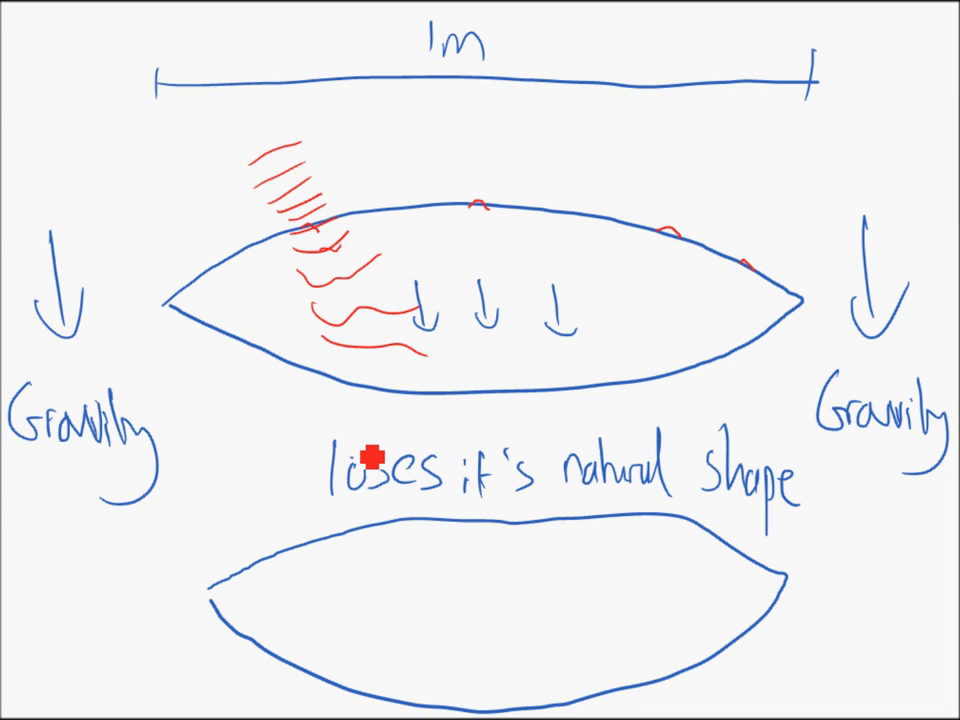
pyautogui.moveTo(495, 234)
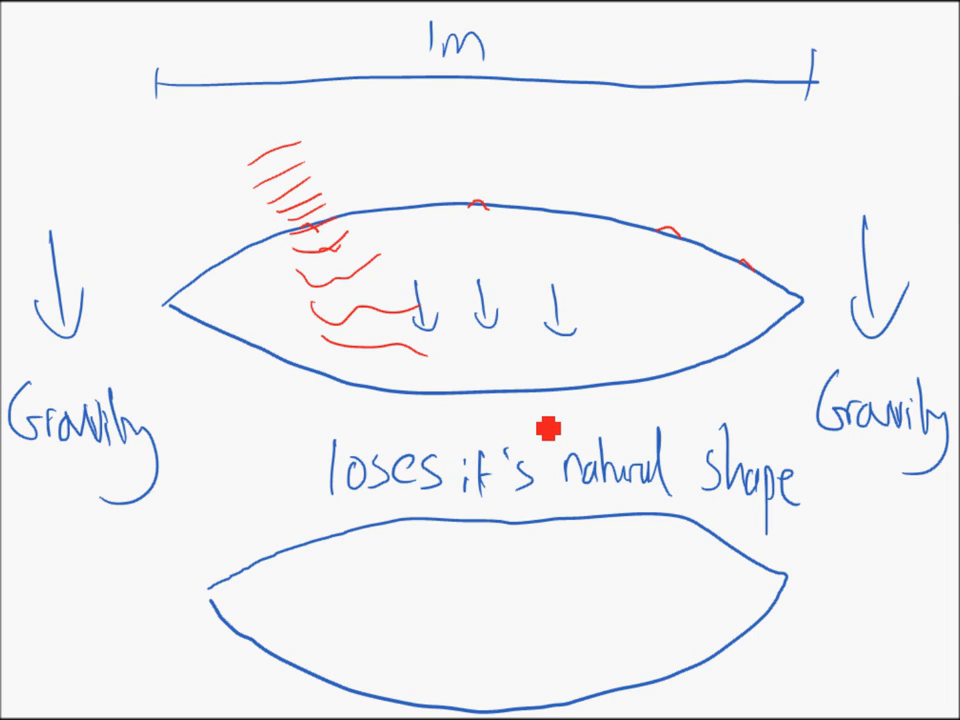
pyautogui.moveTo(218, 311)
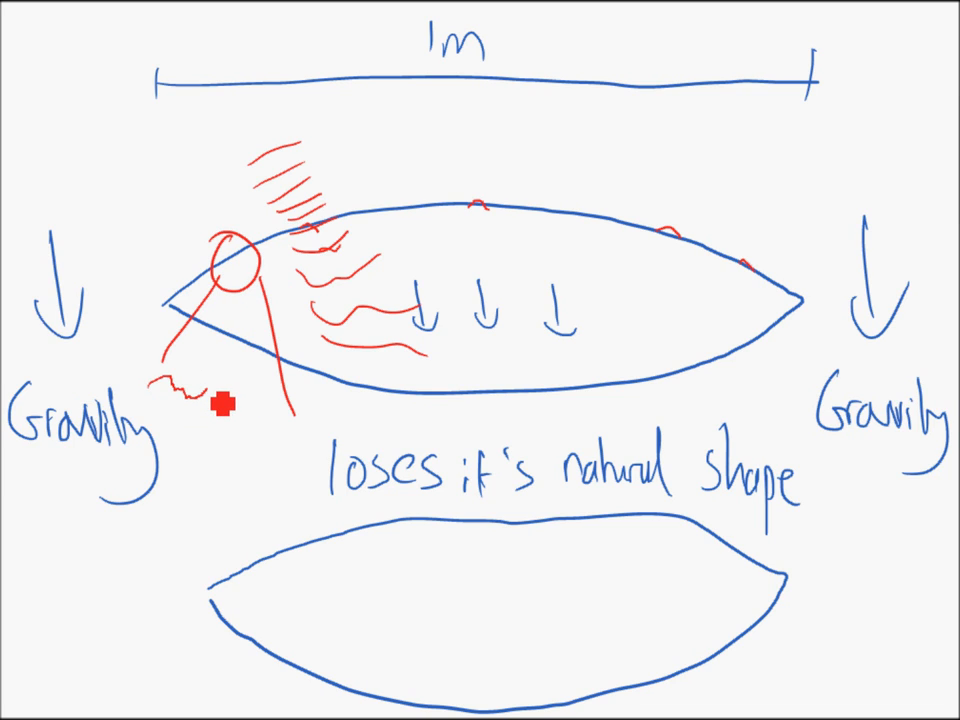
# Sketch the bumpy surface detail inside the circled close-up of the lens edge.
pyautogui.moveTo(215, 405); pyautogui.dragTo(315, 440)
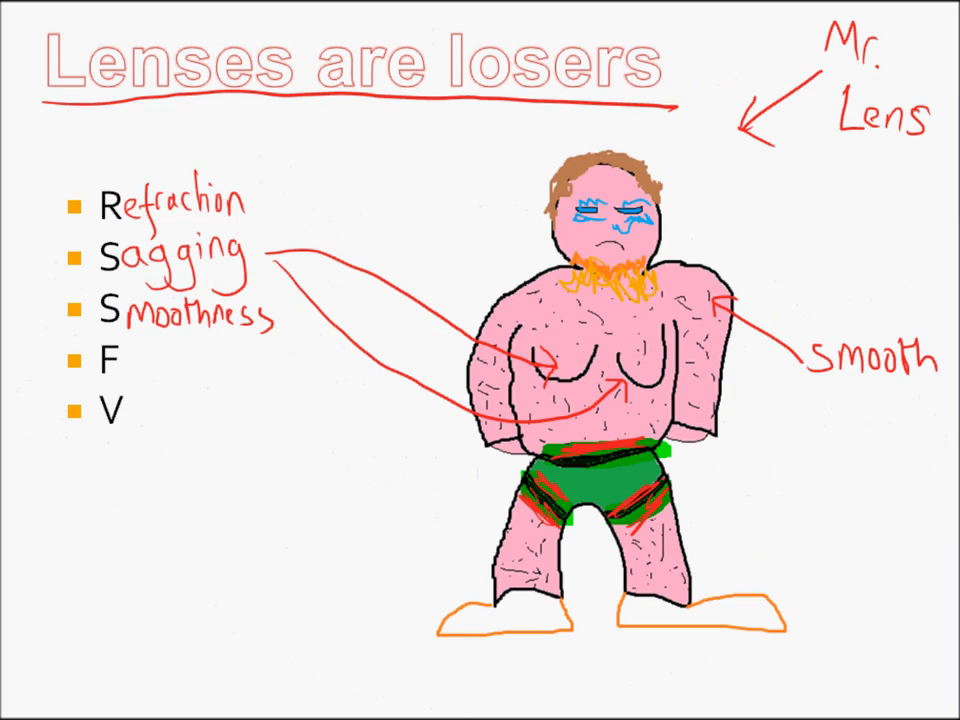
pyautogui.moveTo(17, 278)
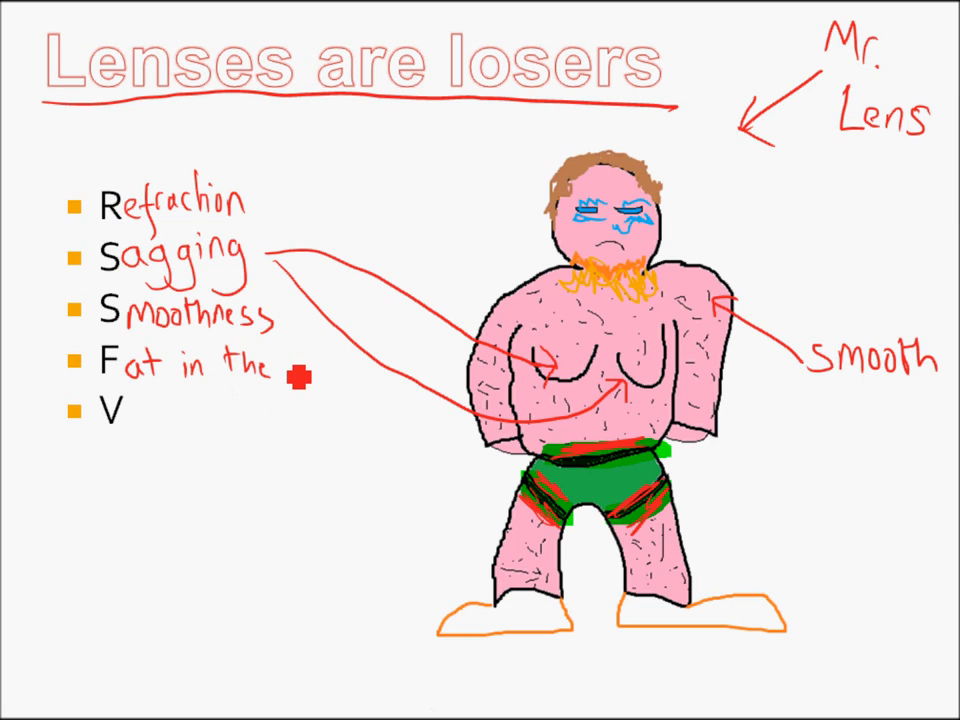
# Write 'Middle' after 'Fat in the' and shade Mr. Lens's waist in cyan.
pyautogui.write('Middle')
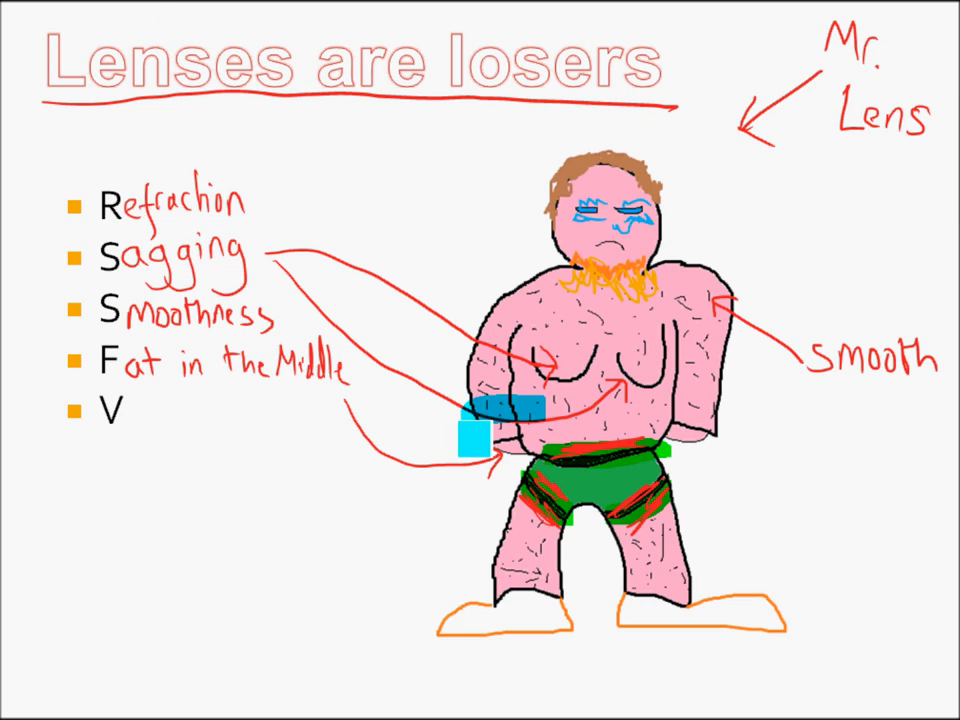
pyautogui.moveTo(475, 420); pyautogui.dragTo(720, 430)
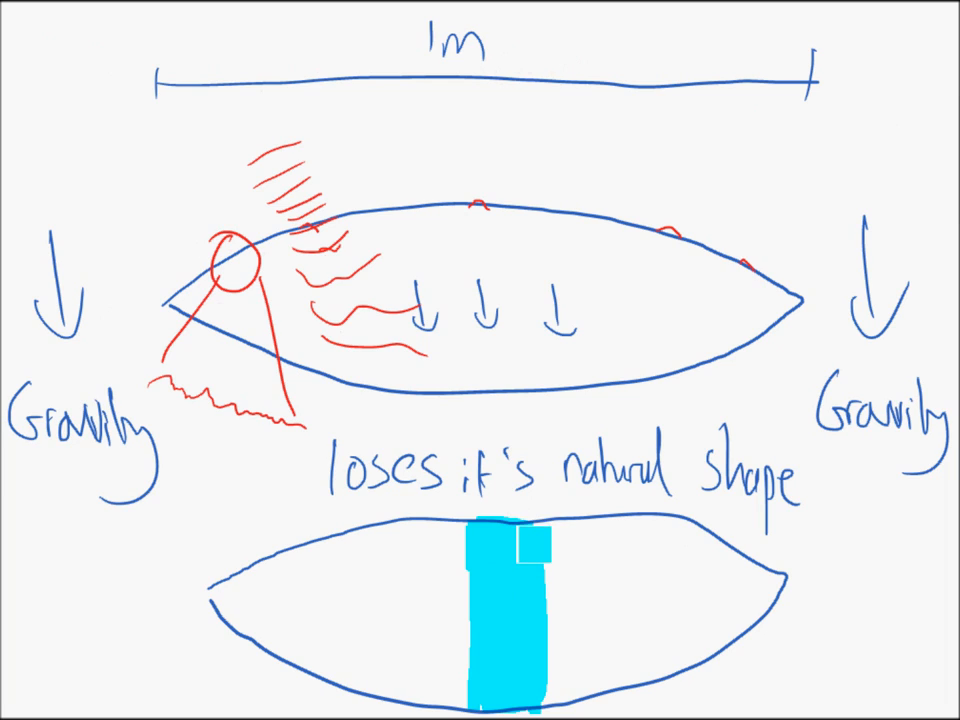
# Shade a vertical cyan band through the lower lens and write 'Absorbs light!'.
pyautogui.moveTo(525, 555); pyautogui.dragTo(510, 660)
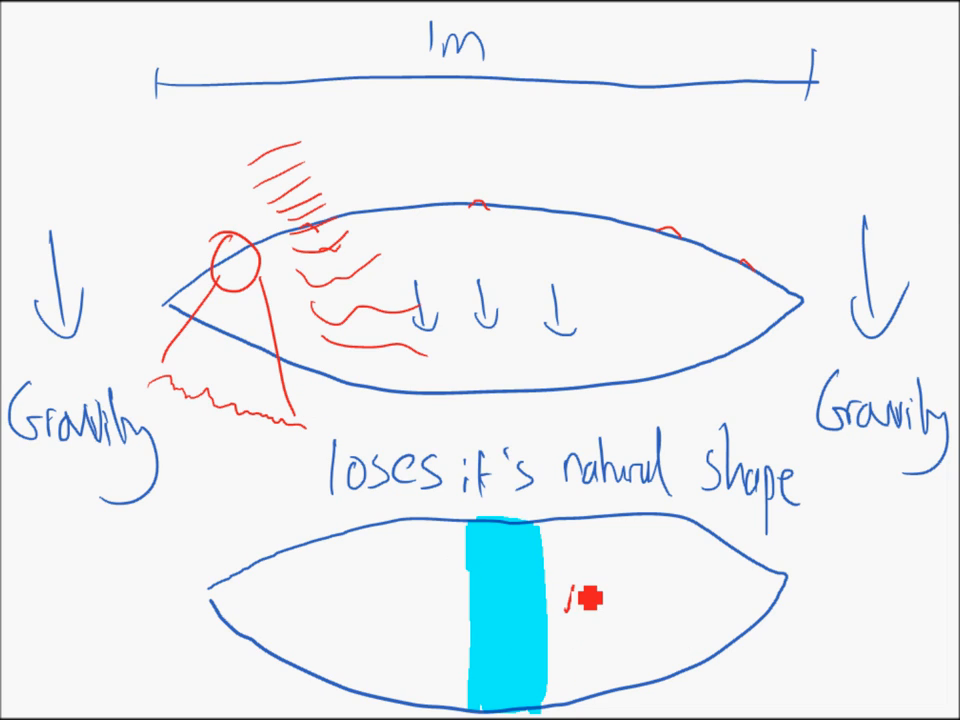
pyautogui.write('Absc')
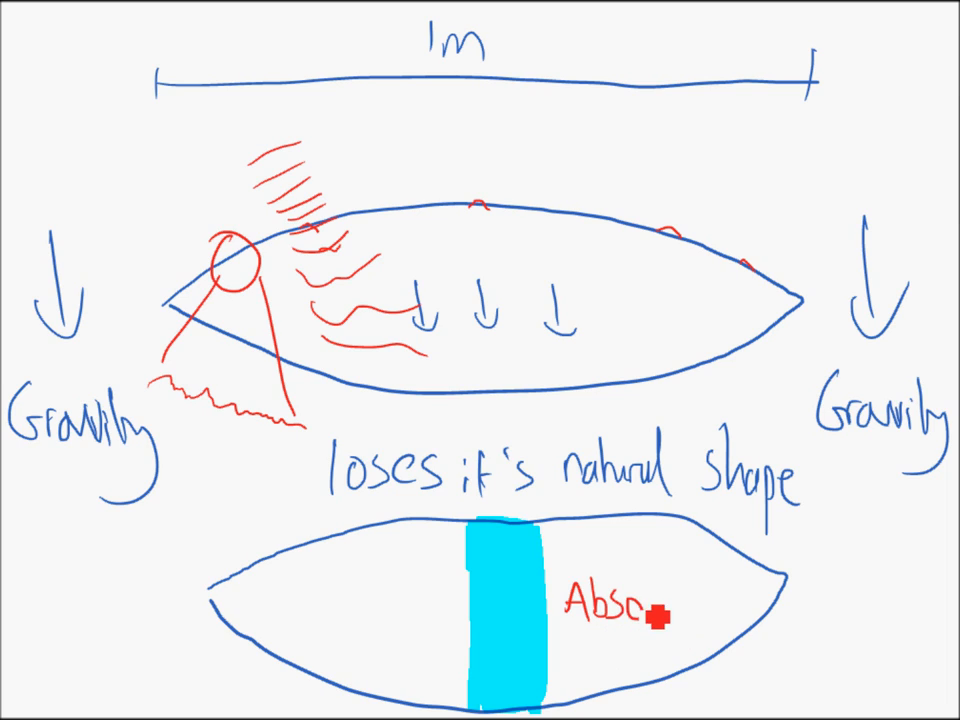
pyautogui.write('Absorbs l')
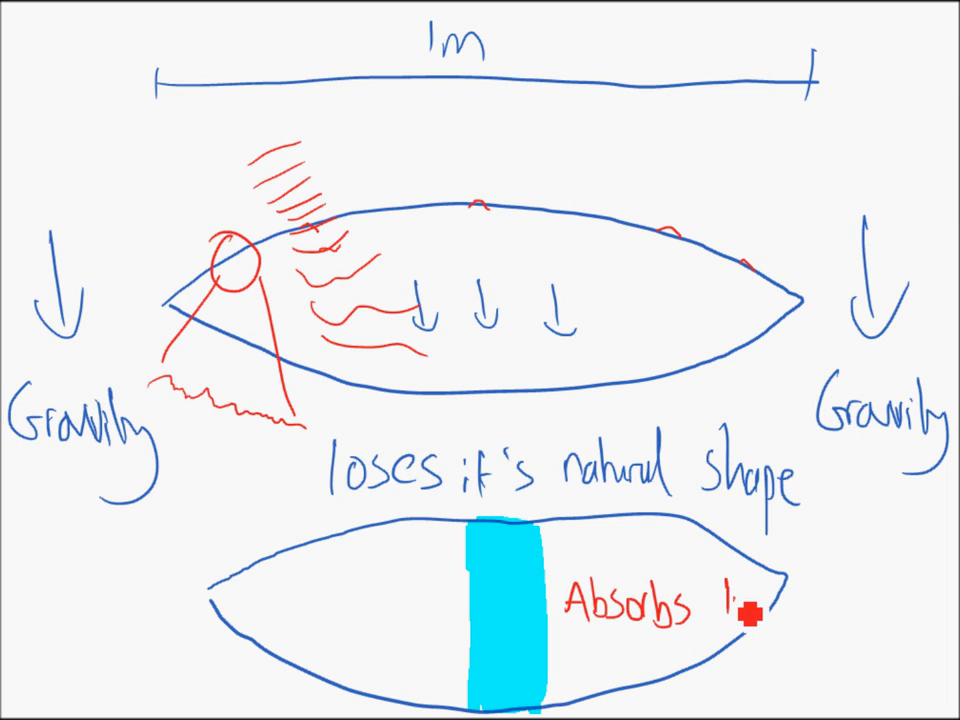
pyautogui.write('light!')
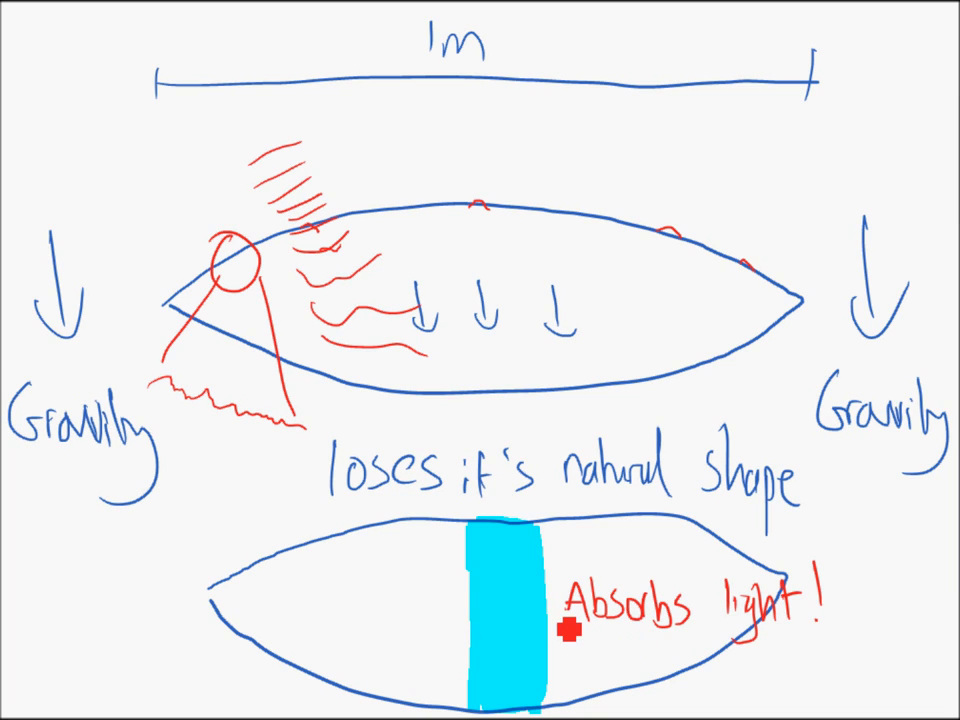
# Draw a two-headed arrow across the band and write 'Bright images' and 'No!'.
pyautogui.moveTo(500, 600); pyautogui.dragTo(500, 555)
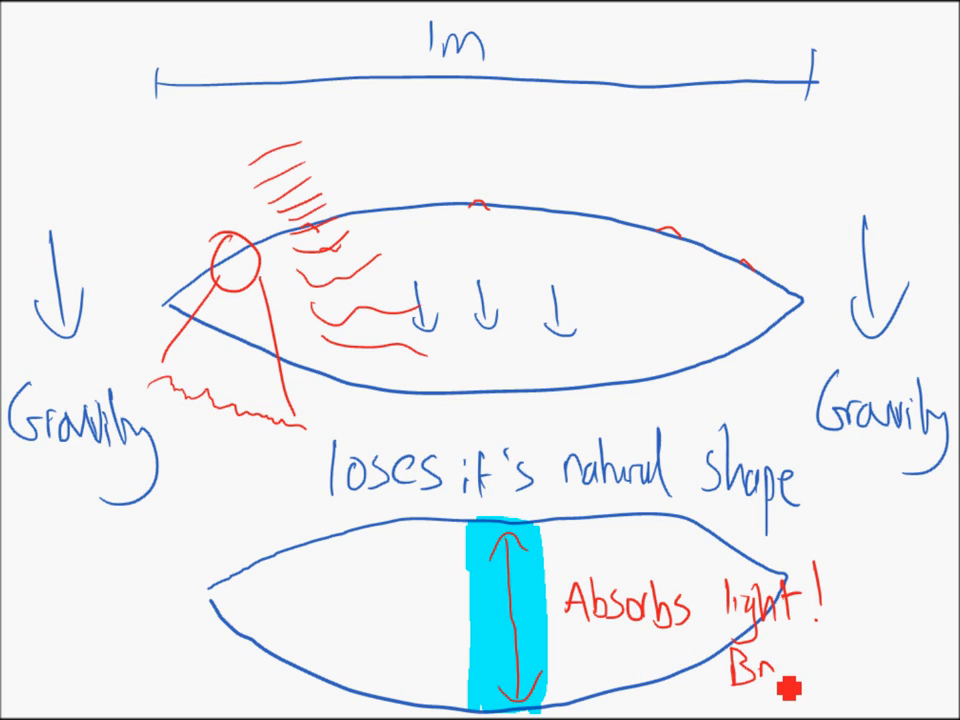
pyautogui.write('Bright!')
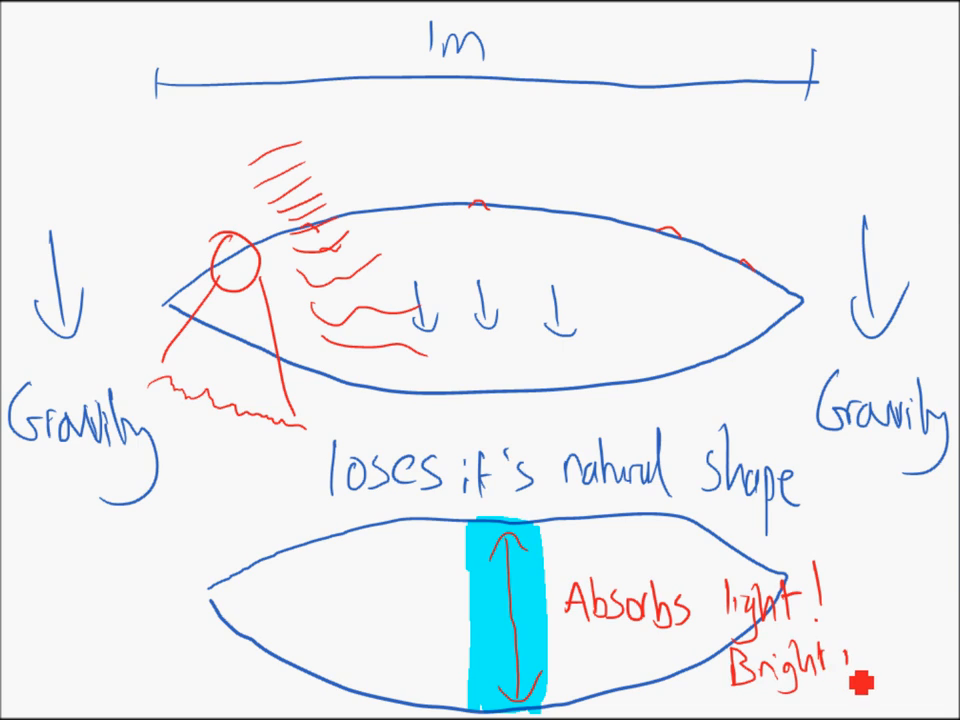
pyautogui.write('images')
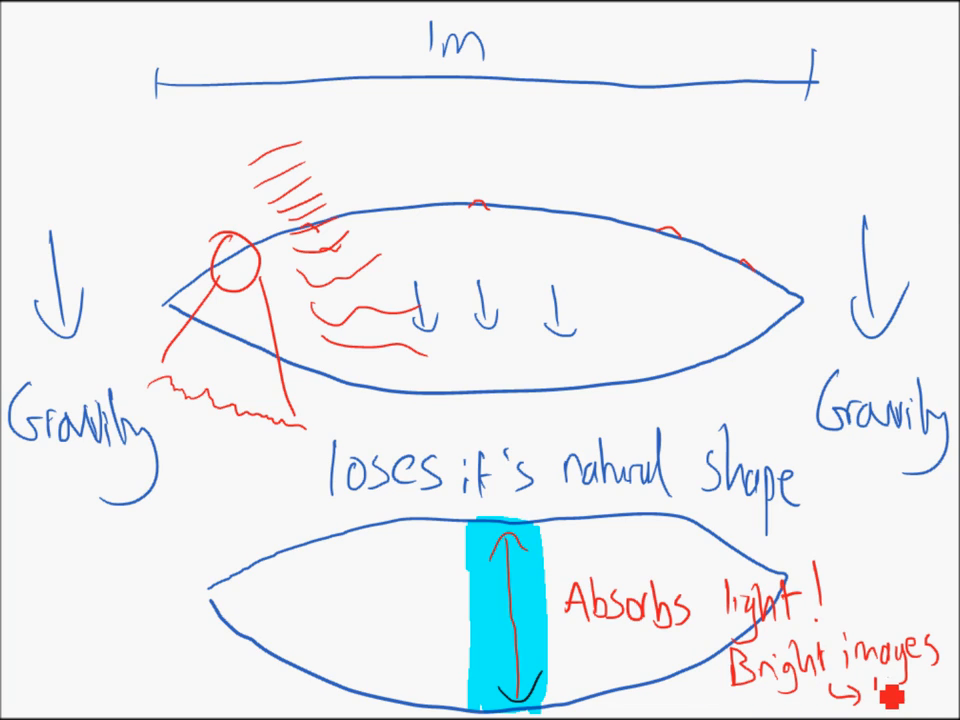
pyautogui.write('No!')
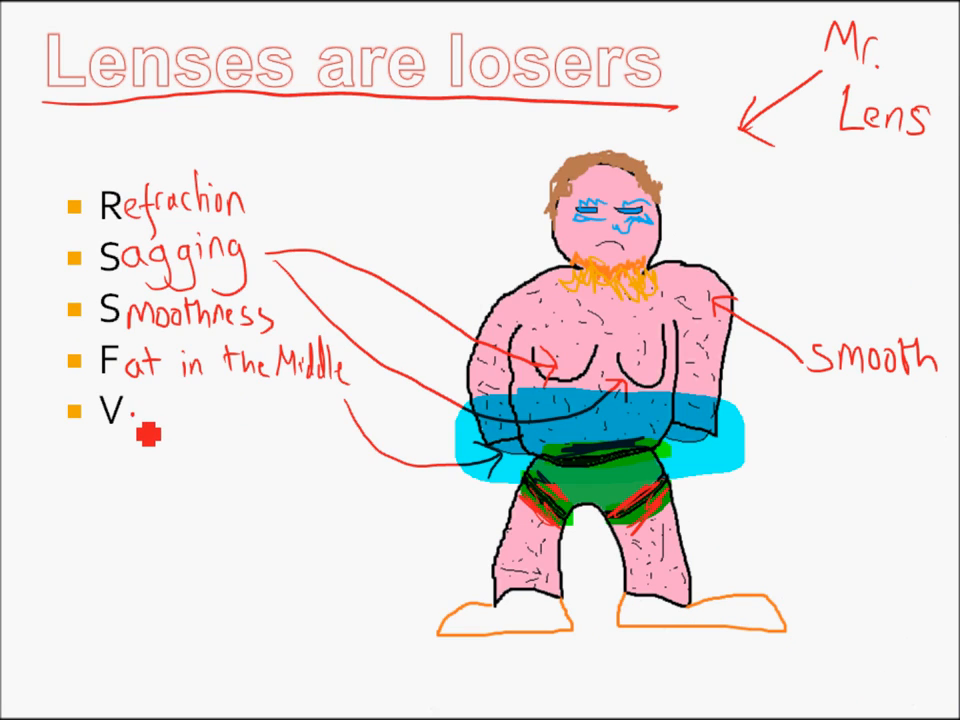
# Complete the fifth bullet as 'Visible part of EM spectrum' in red ink.
pyautogui.write('isible')
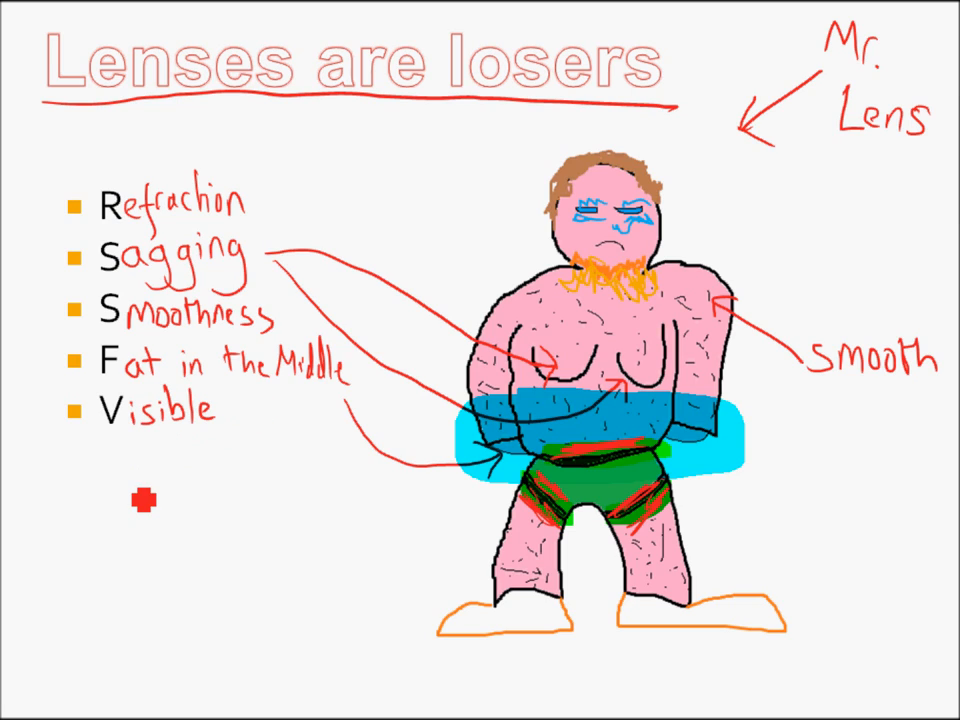
pyautogui.write('part of')
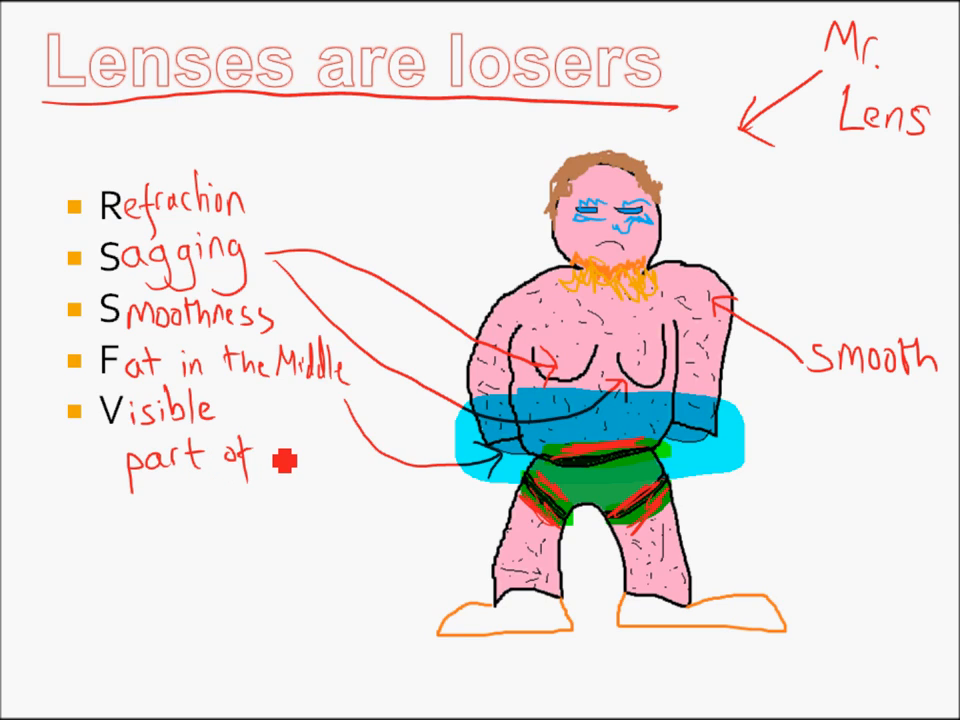
pyautogui.write('EM')
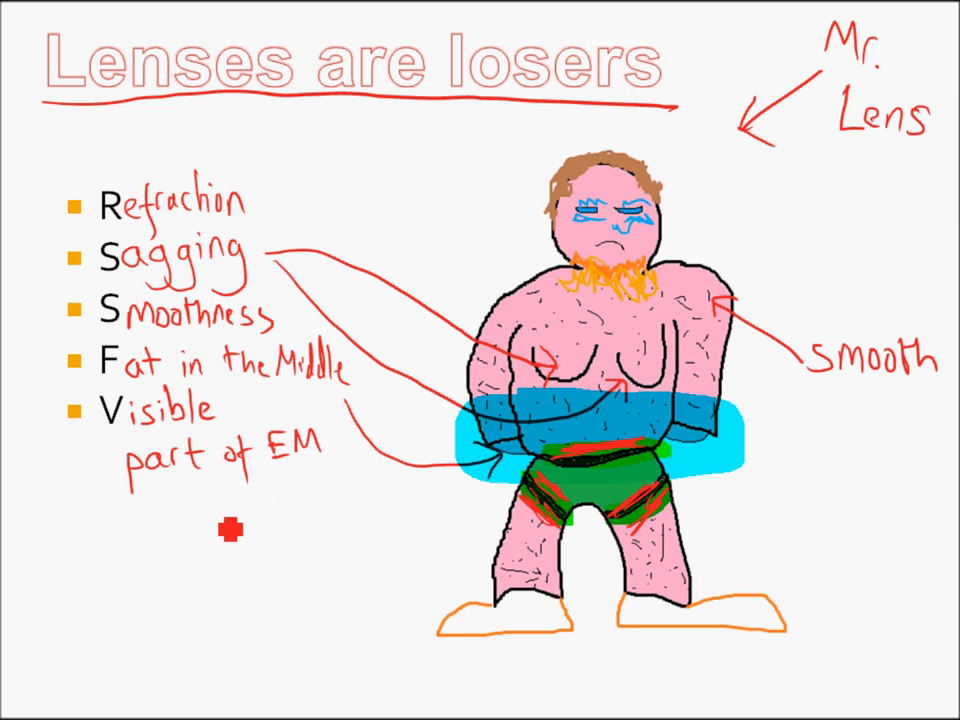
pyautogui.write('spectrum only')
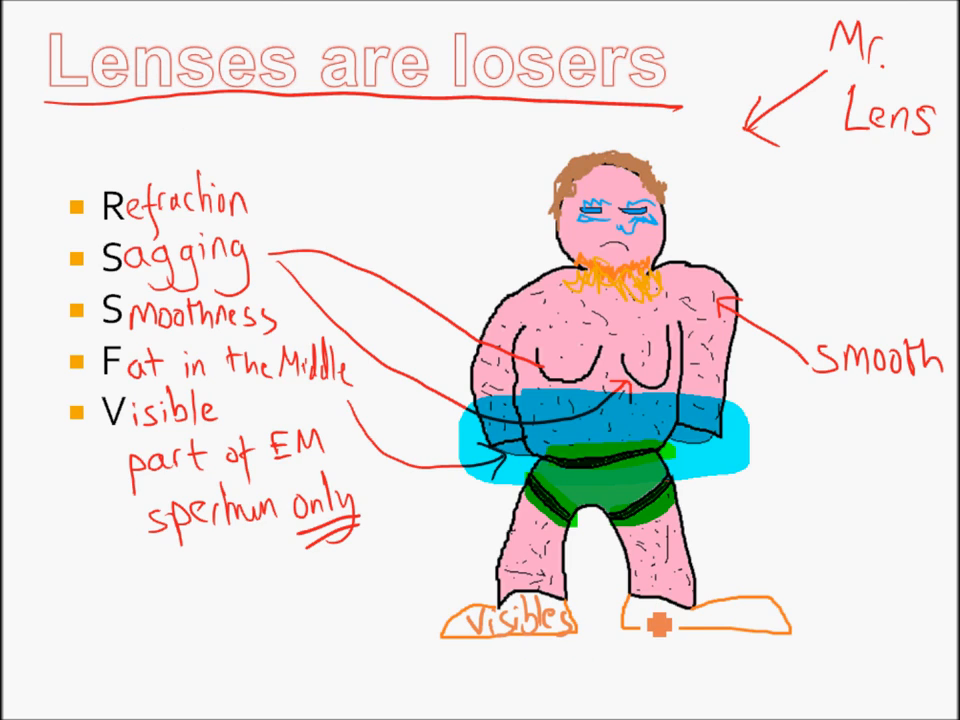
# Ink 'Visibles' on both feet, 'Visibles are risable' and 'X-ray, UV, Micro' in orange.
pyautogui.write('Visi')
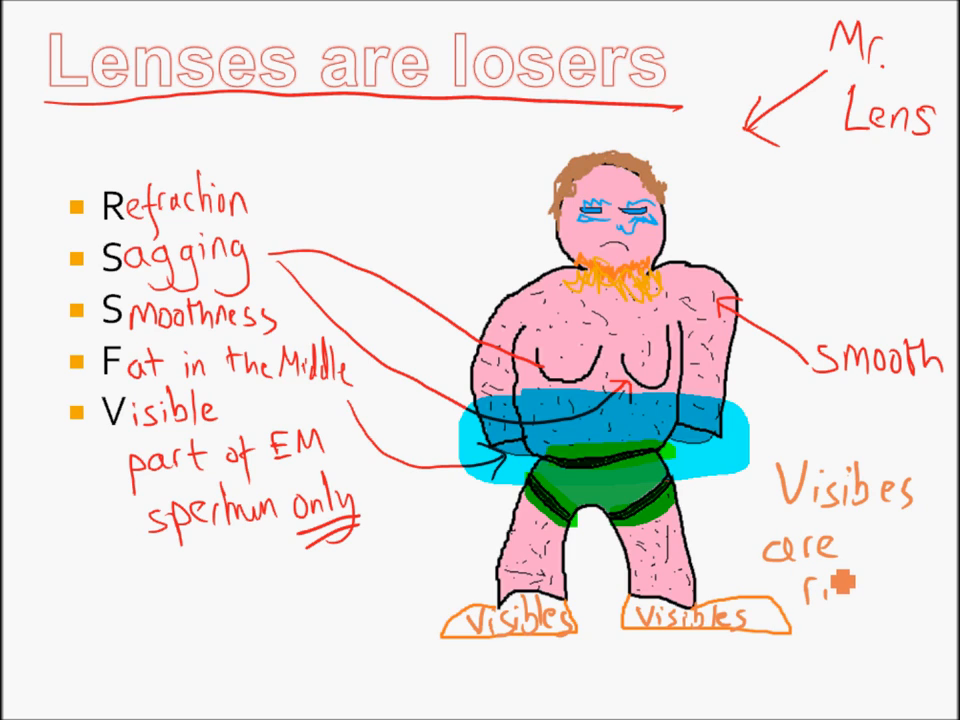
pyautogui.write('risable')
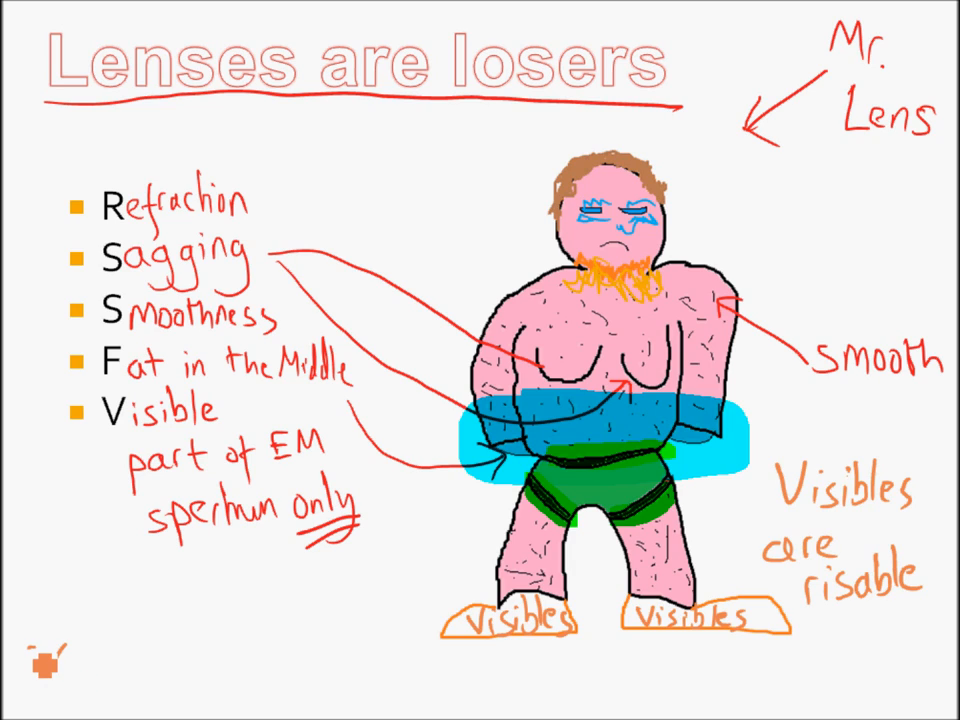
pyautogui.write('X-ray , UV ,')
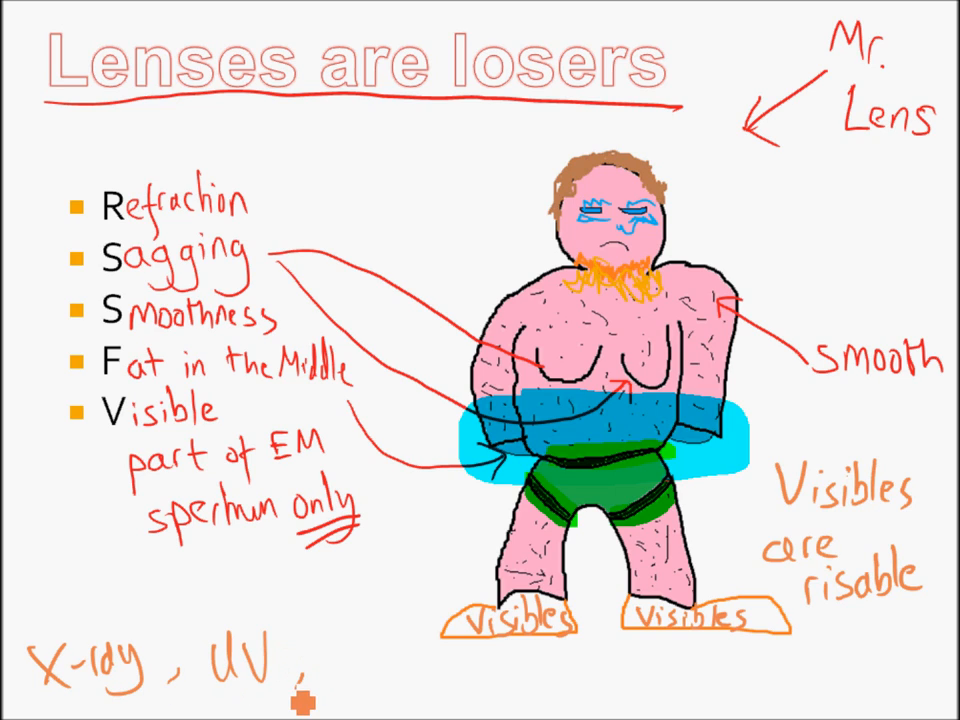
pyautogui.write('M')
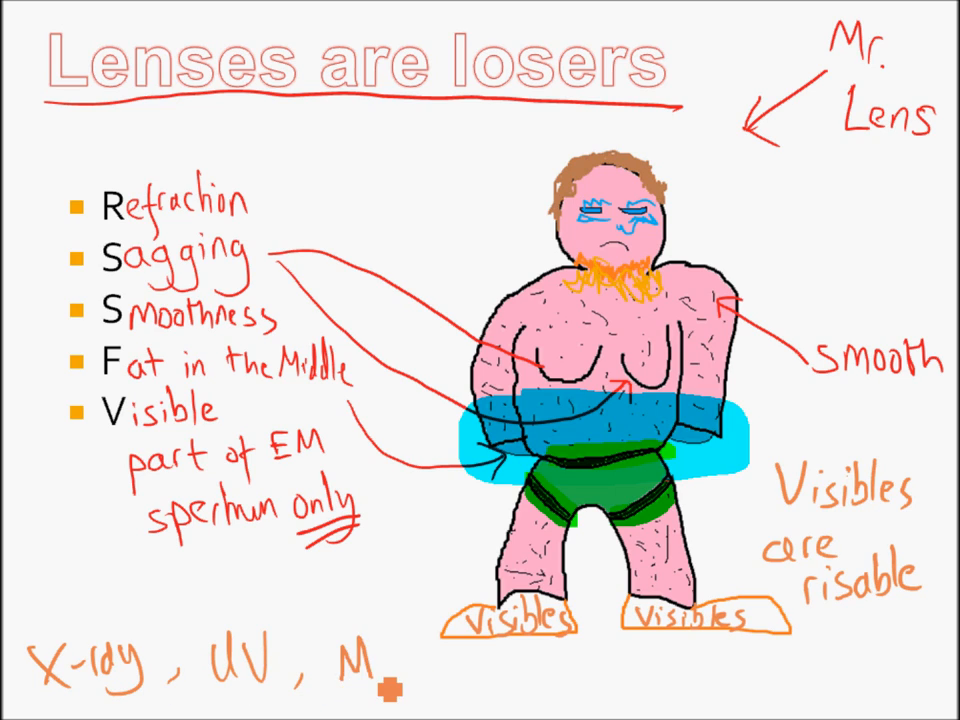
pyautogui.write('icro')
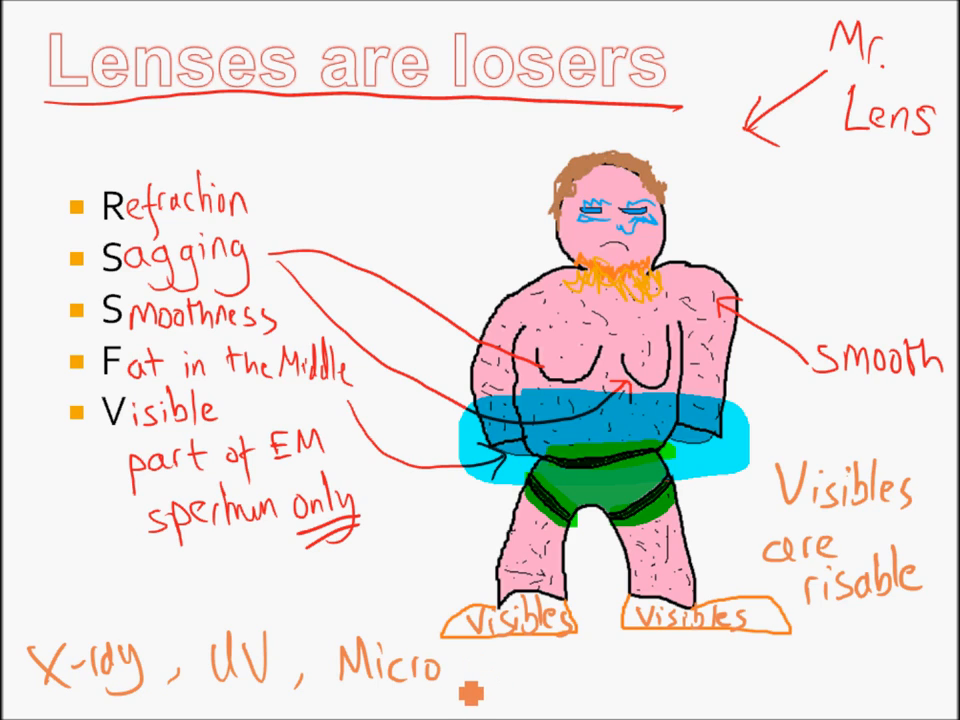
pyautogui.write('-Mo')
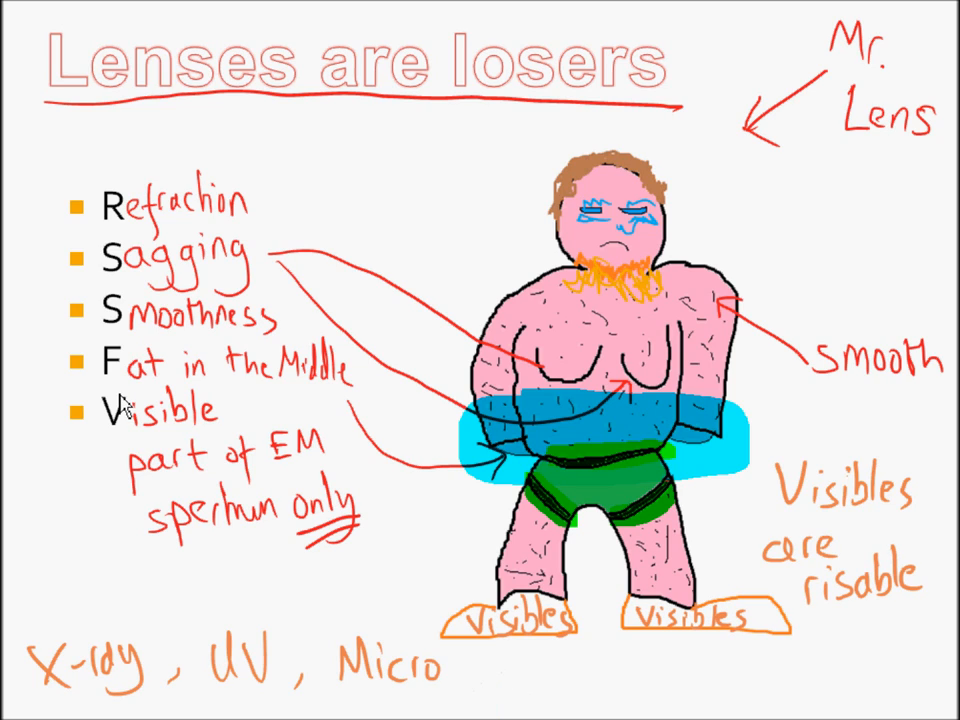
pyautogui.moveTo(396, 294)
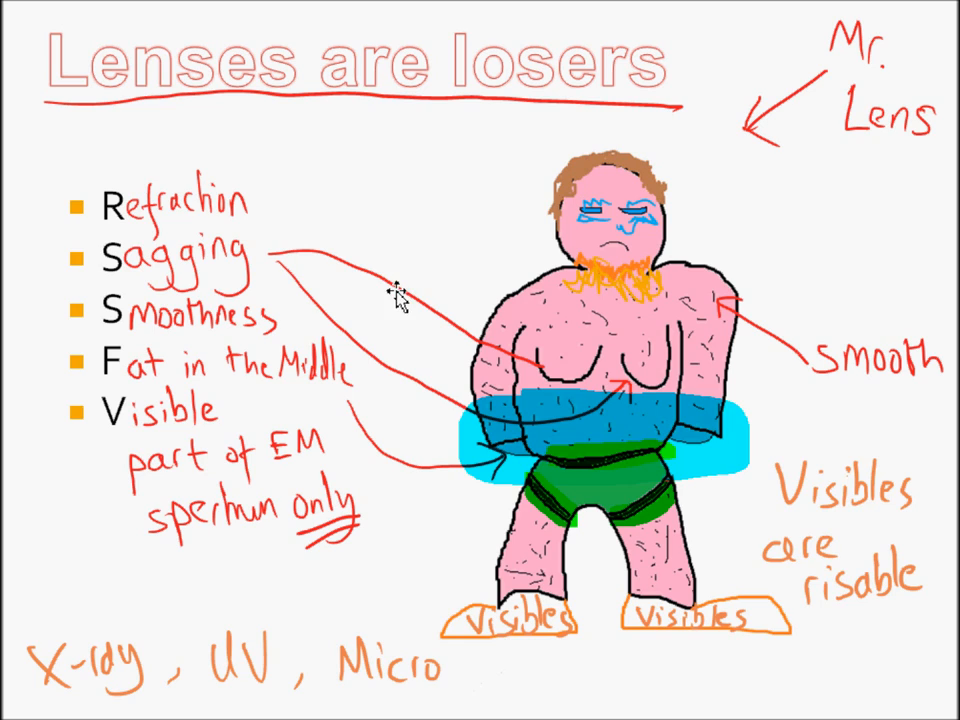
pyautogui.moveTo(145, 247)
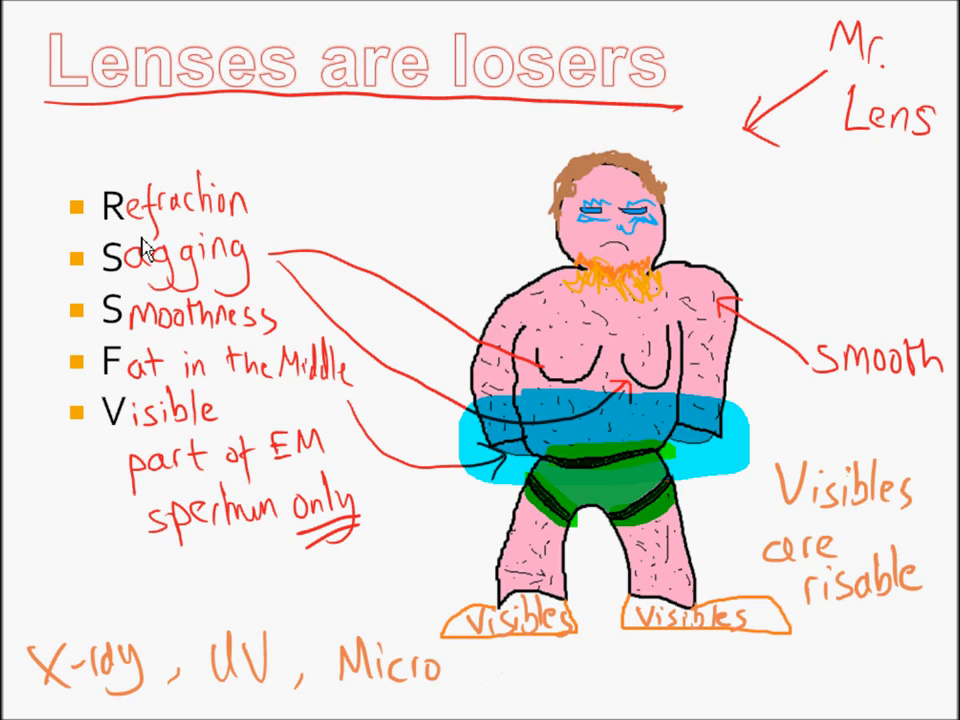
pyautogui.moveTo(280, 362)
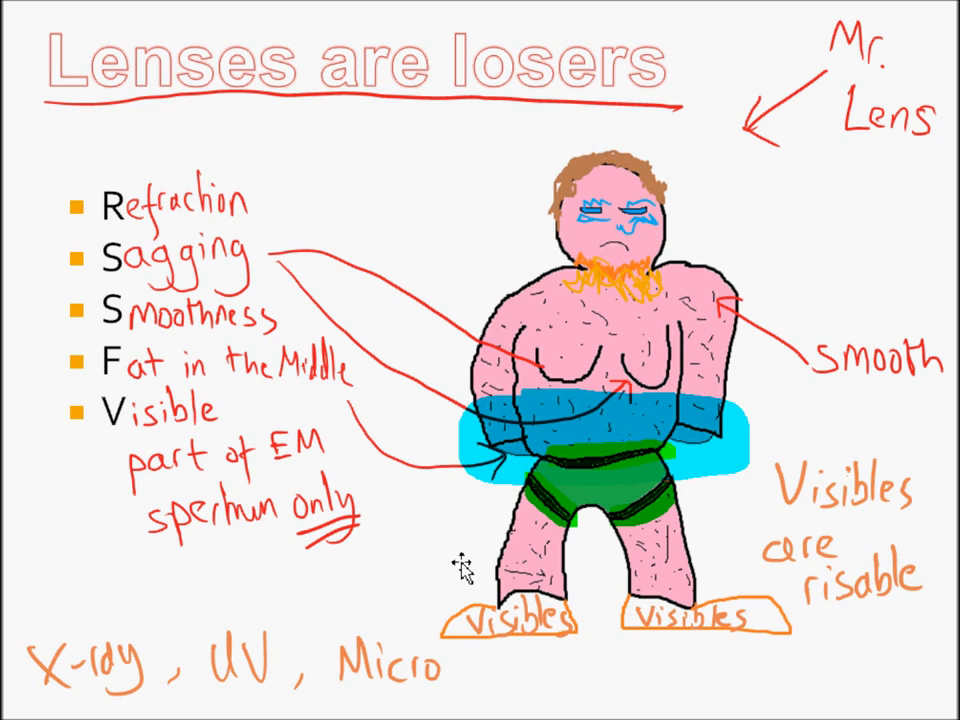
pyautogui.moveTo(540, 695)
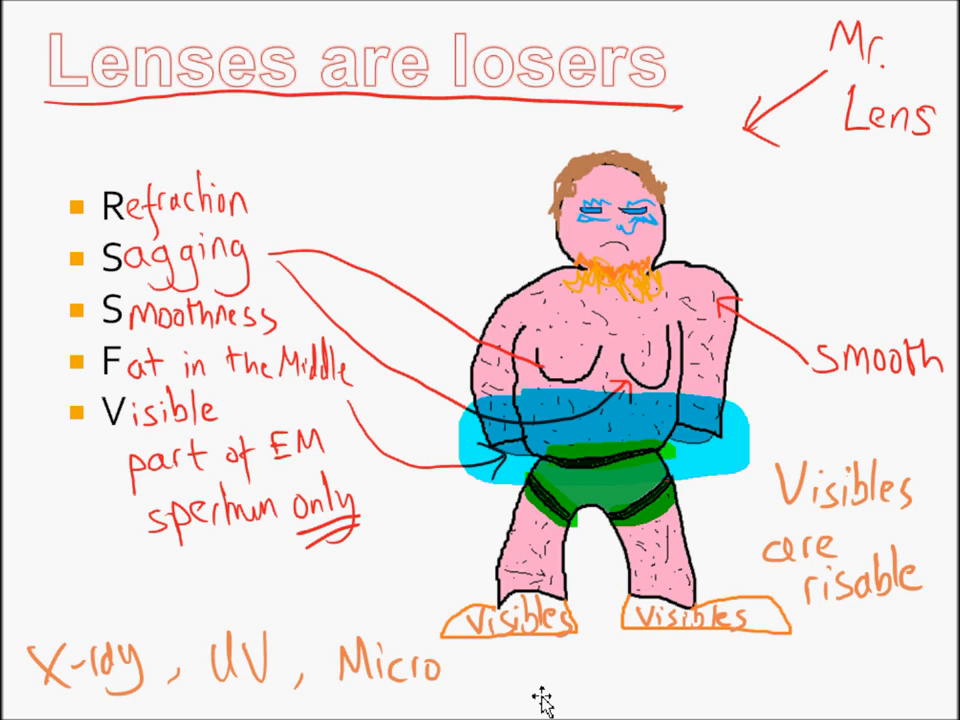
pyautogui.moveTo(542, 695)
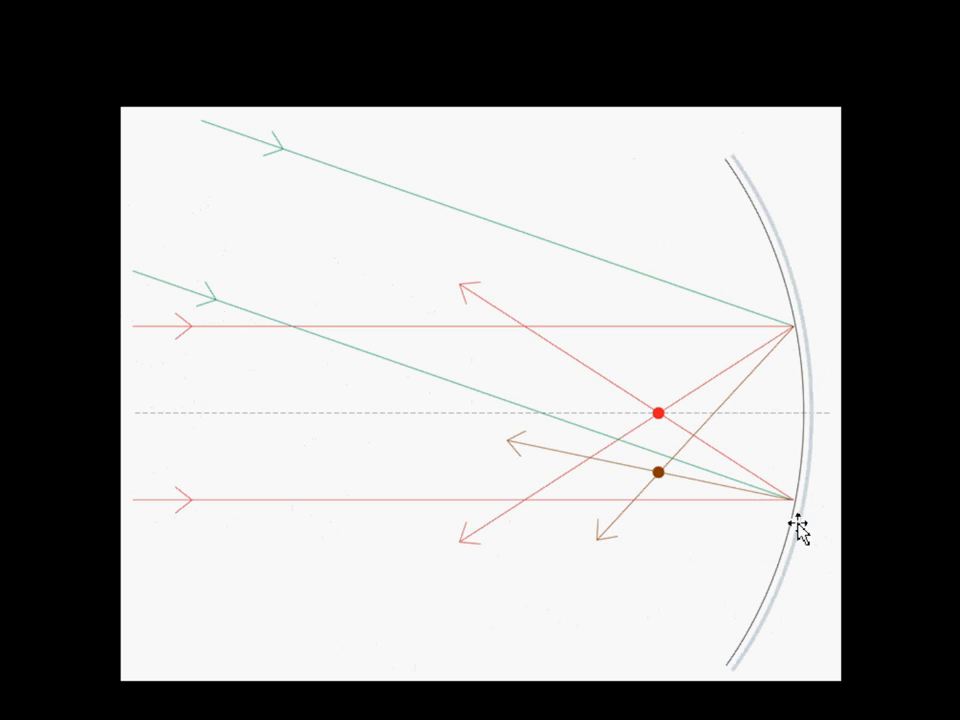
pyautogui.moveTo(815, 520)
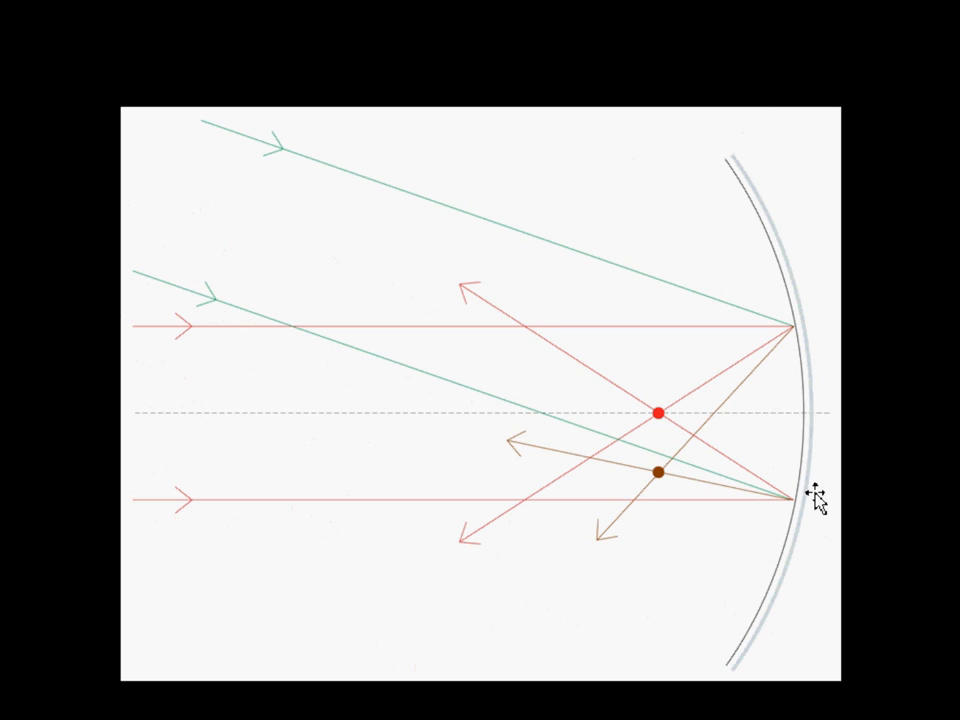
pyautogui.moveTo(190, 345)
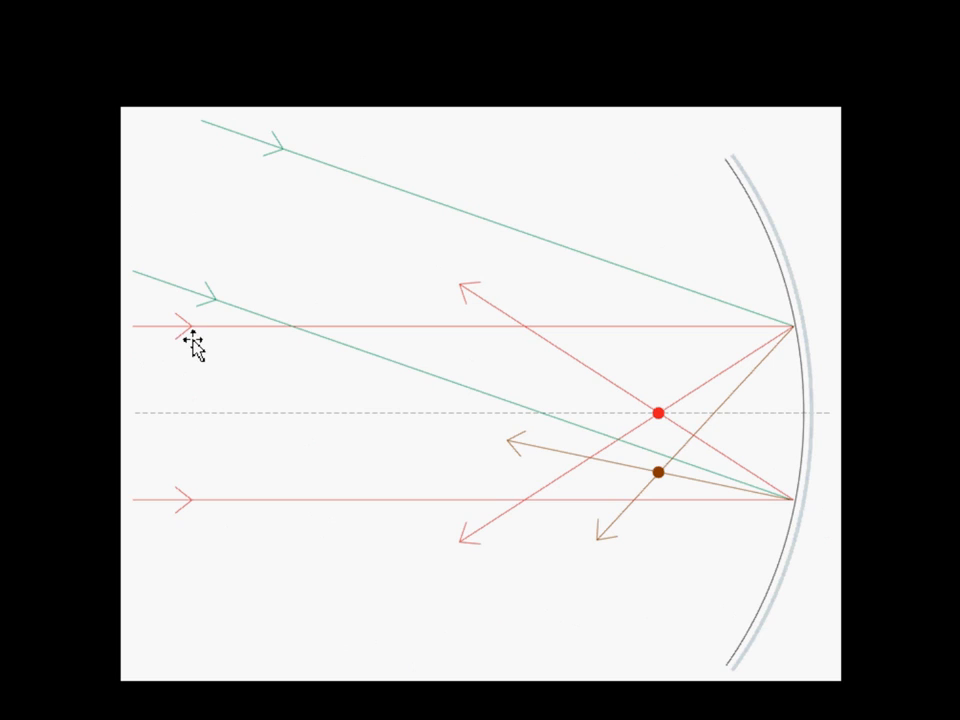
pyautogui.moveTo(162, 338)
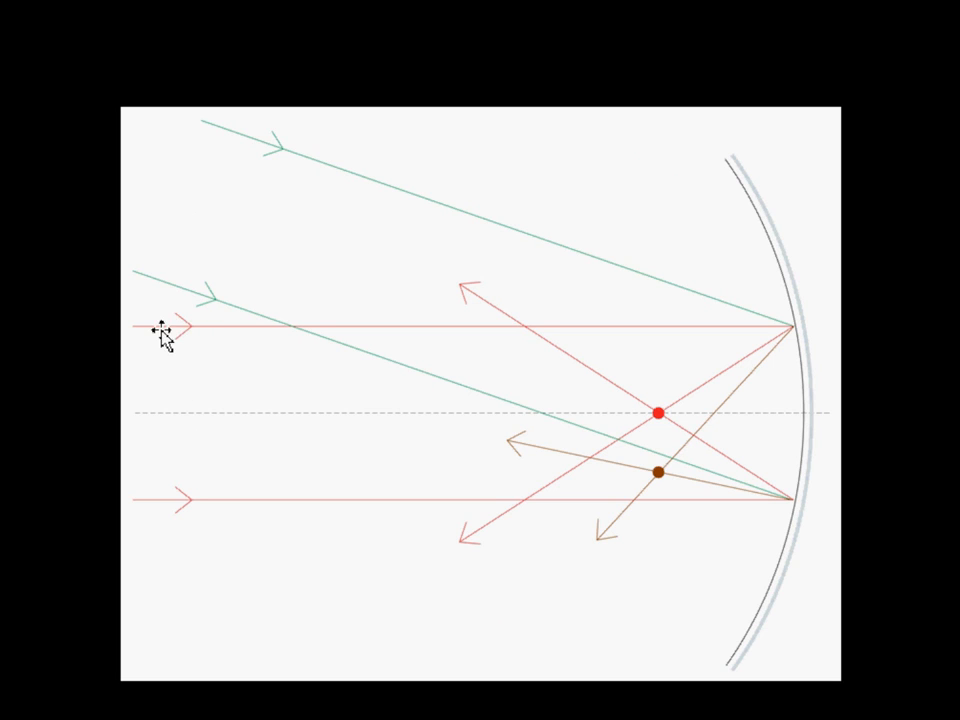
pyautogui.moveTo(192, 340)
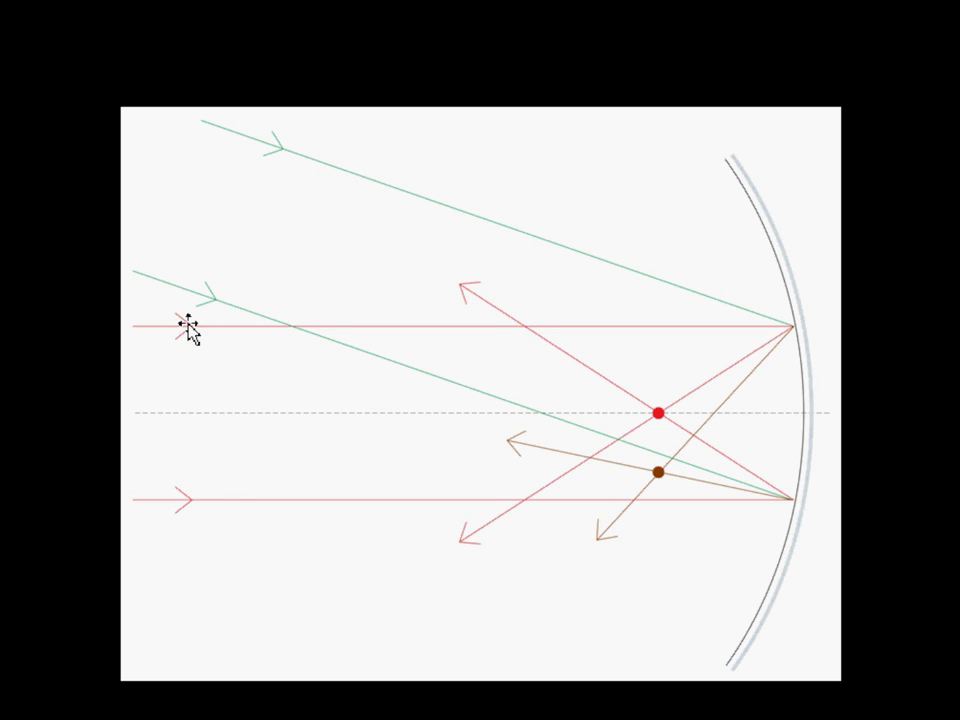
pyautogui.moveTo(625, 335)
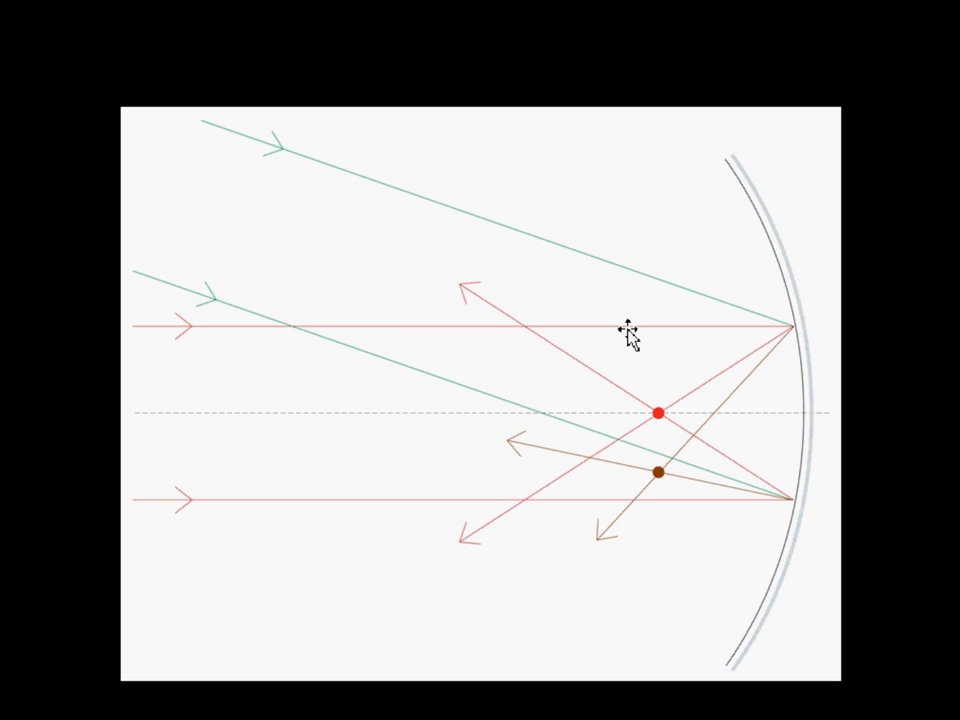
pyautogui.moveTo(842, 464)
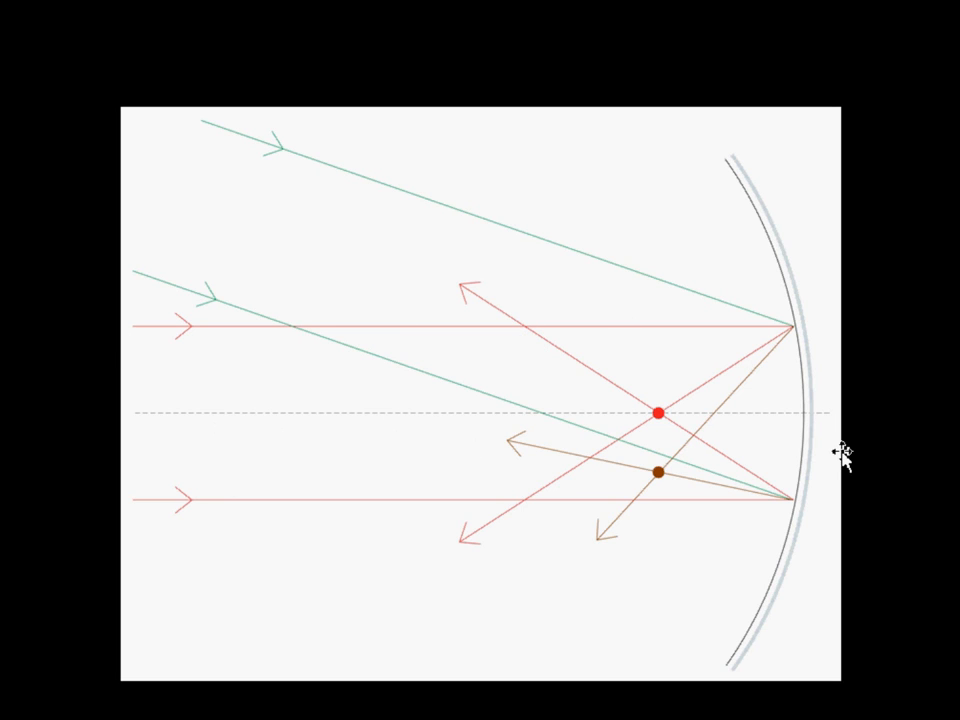
pyautogui.moveTo(497, 387)
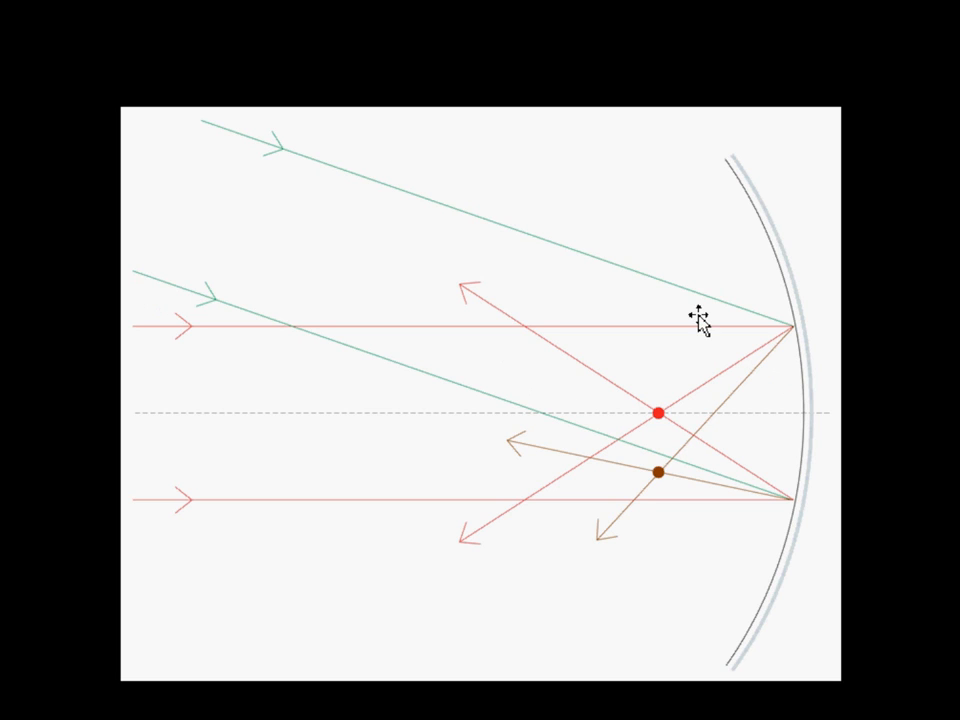
pyautogui.moveTo(214, 219)
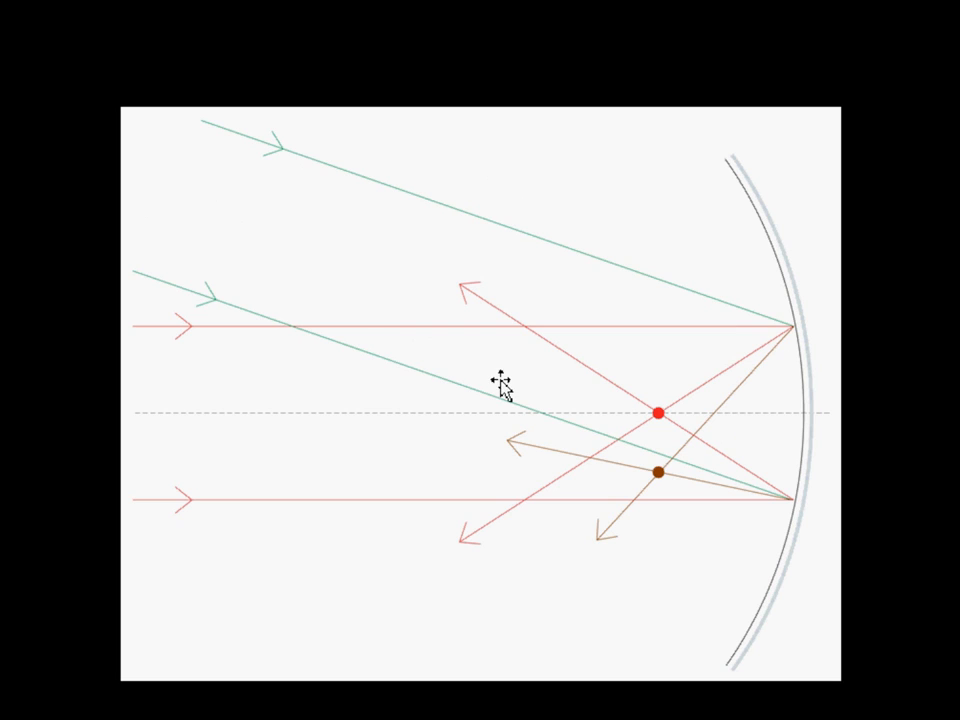
pyautogui.moveTo(158, 333)
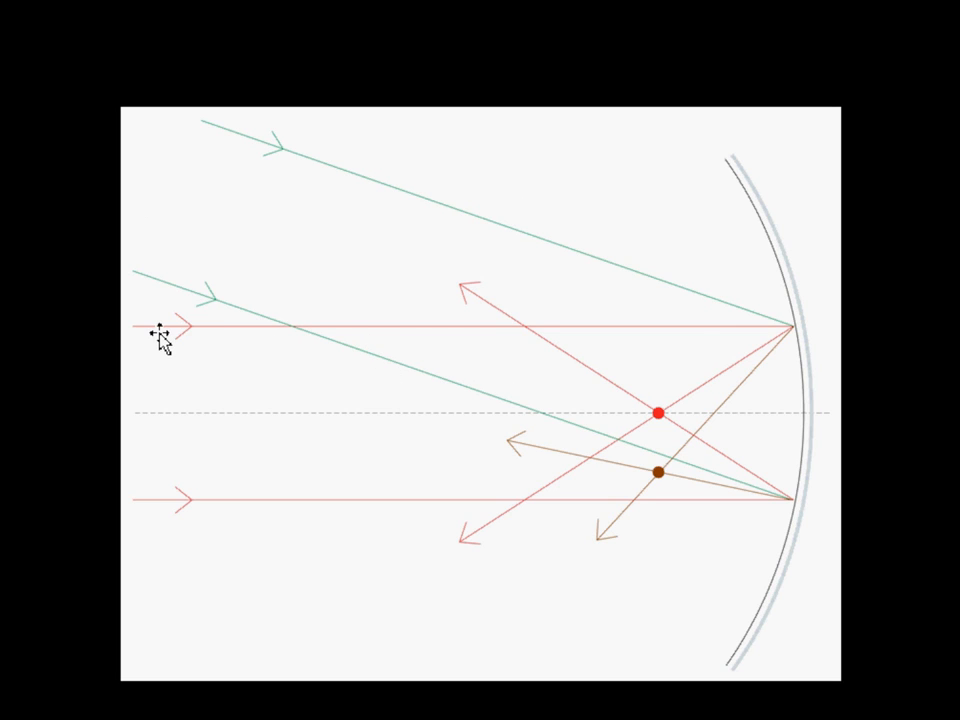
pyautogui.moveTo(470, 330)
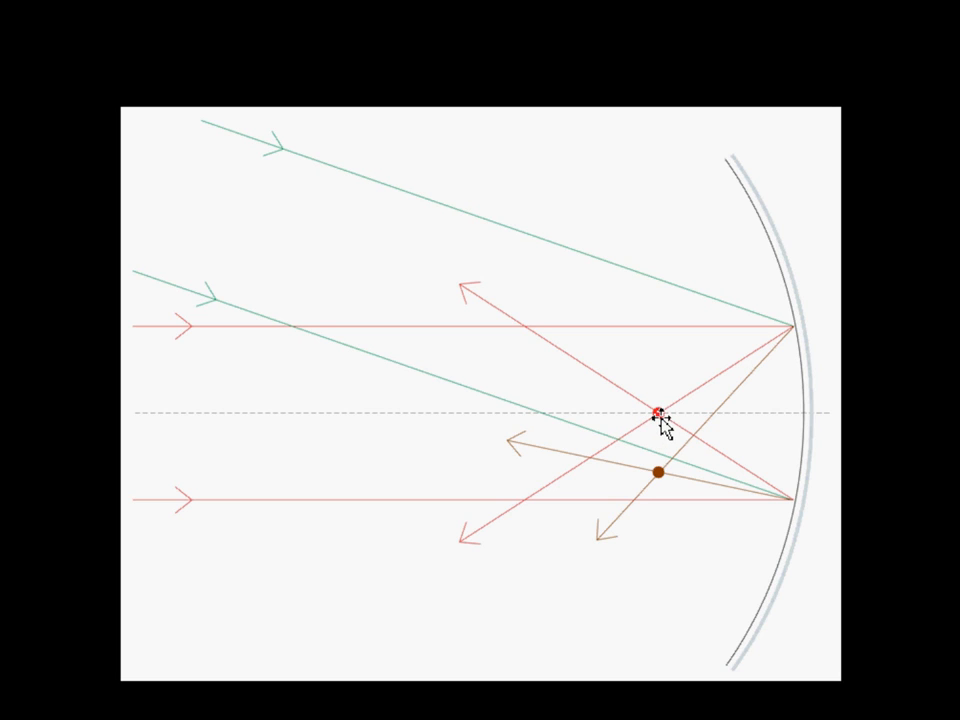
pyautogui.moveTo(659, 414); pyautogui.dragTo(758, 312)
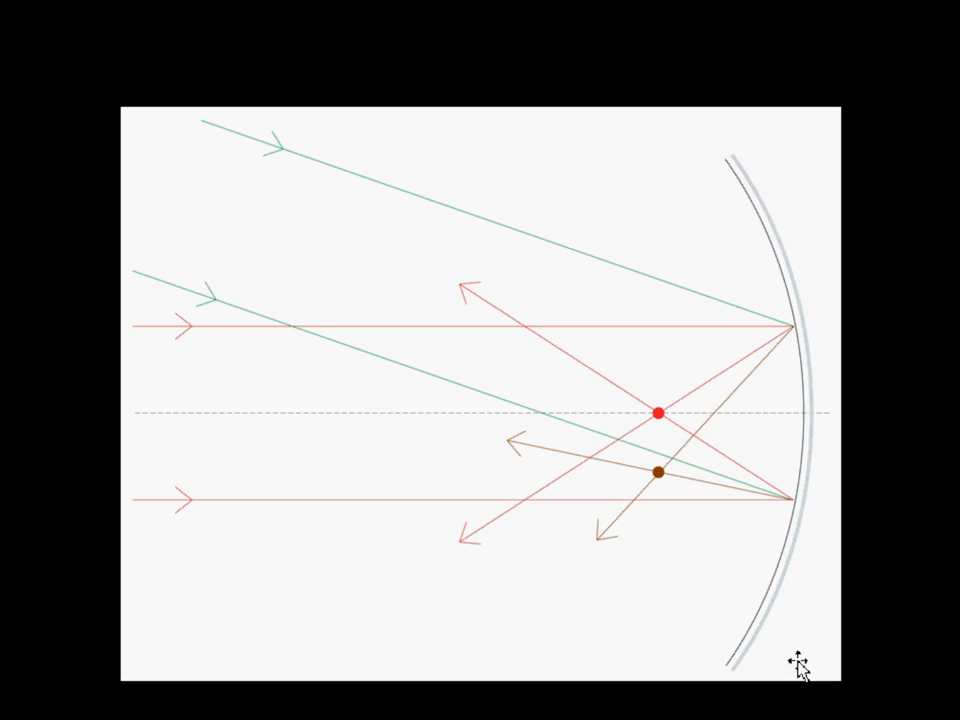
pyautogui.moveTo(222, 623)
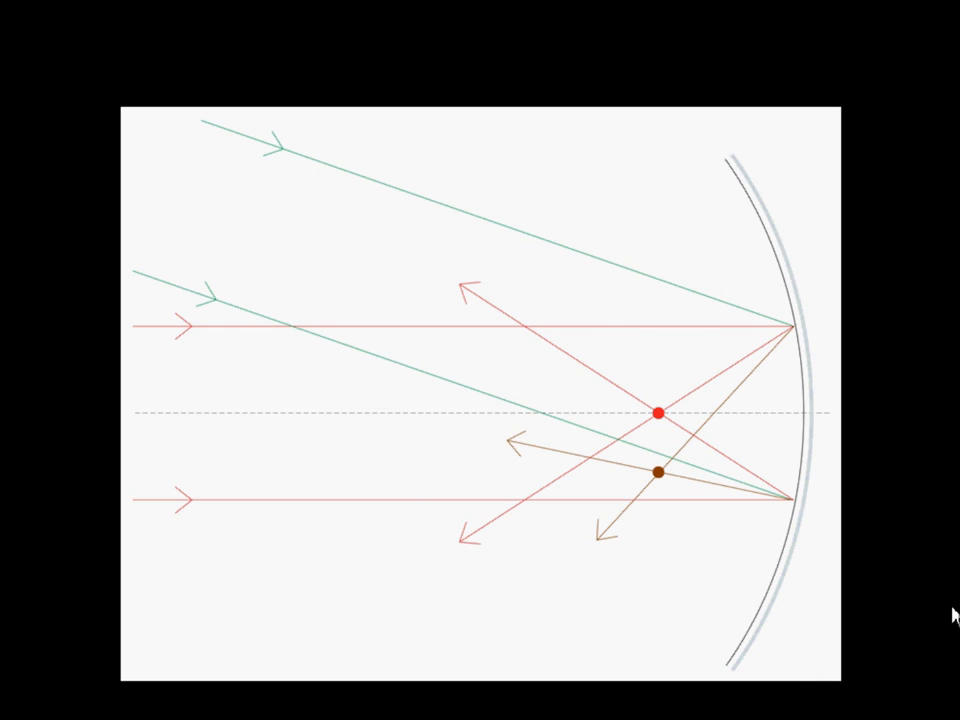
pyautogui.moveTo(272, 582)
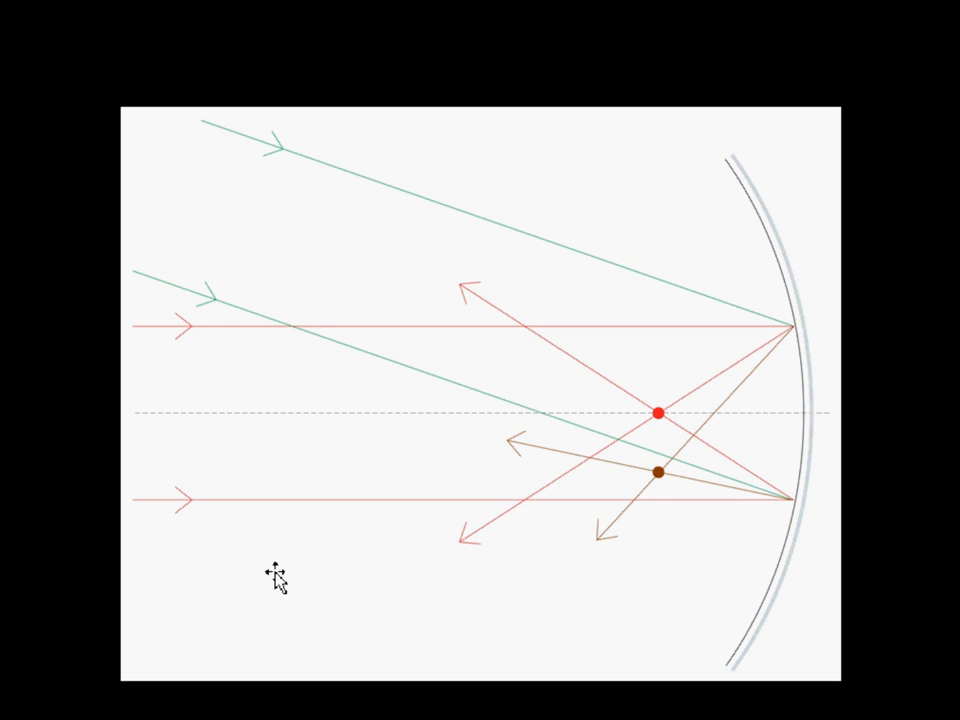
pyautogui.moveTo(643, 546)
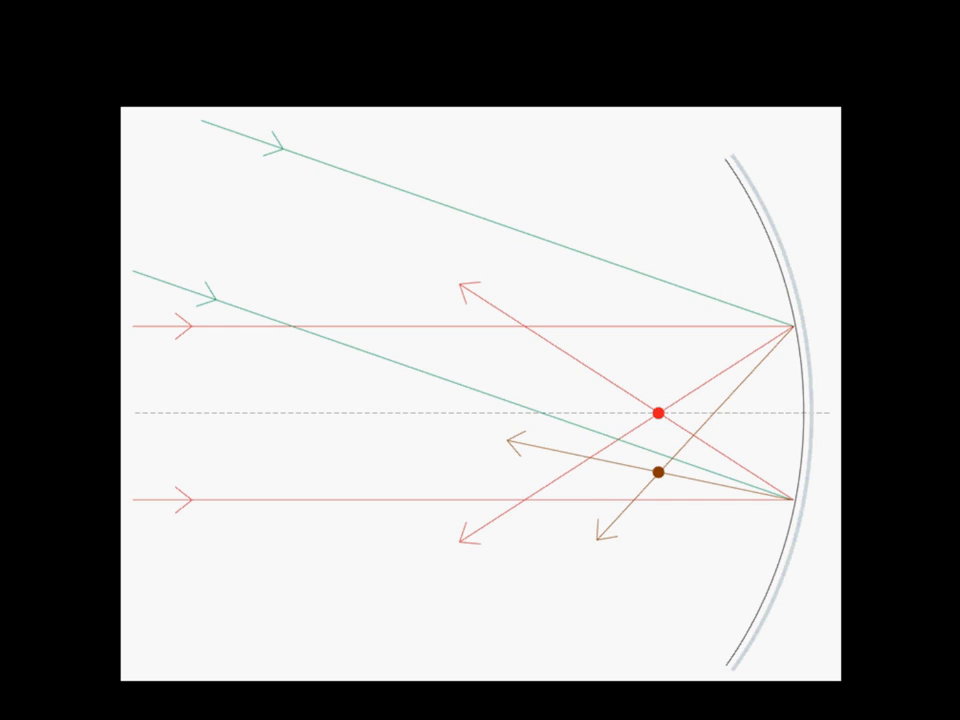
pyautogui.moveTo(729, 676)
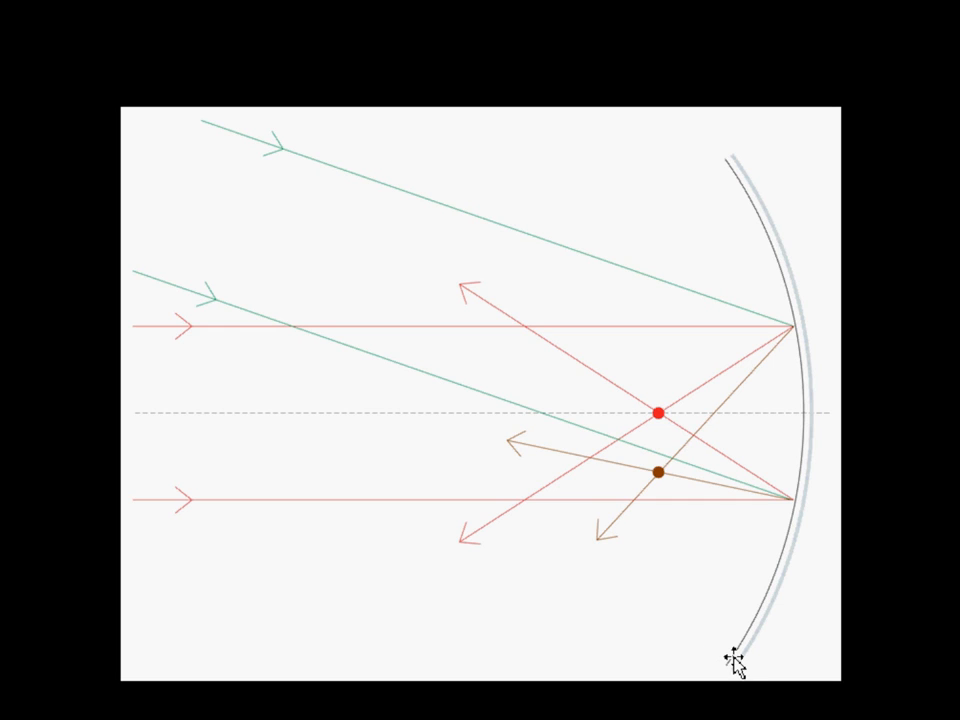
pyautogui.moveTo(708, 633)
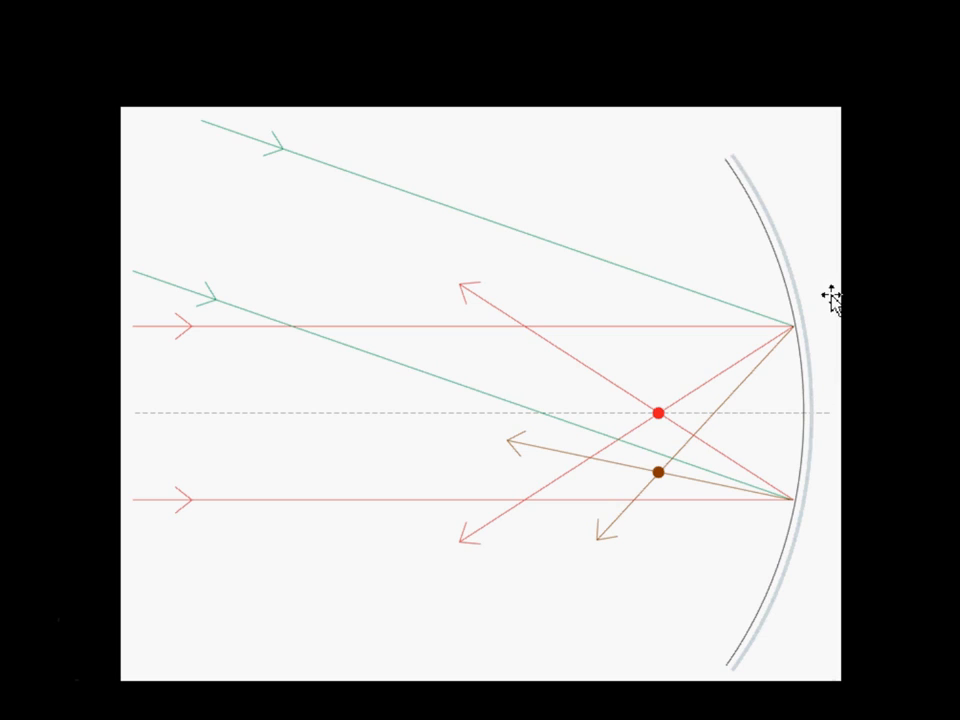
pyautogui.moveTo(890, 485)
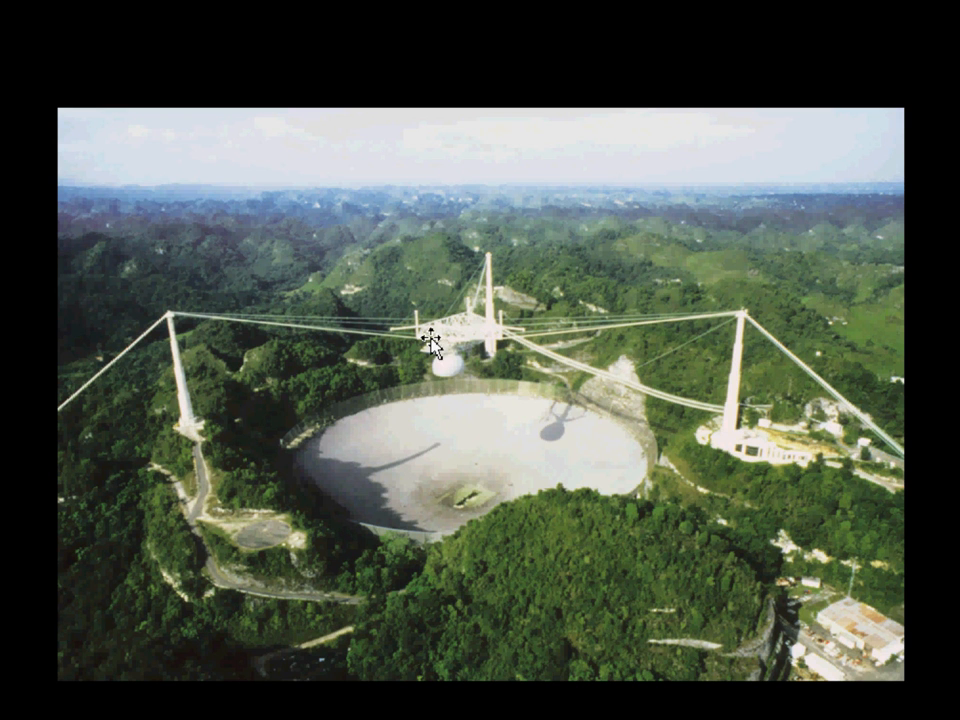
pyautogui.moveTo(472, 357)
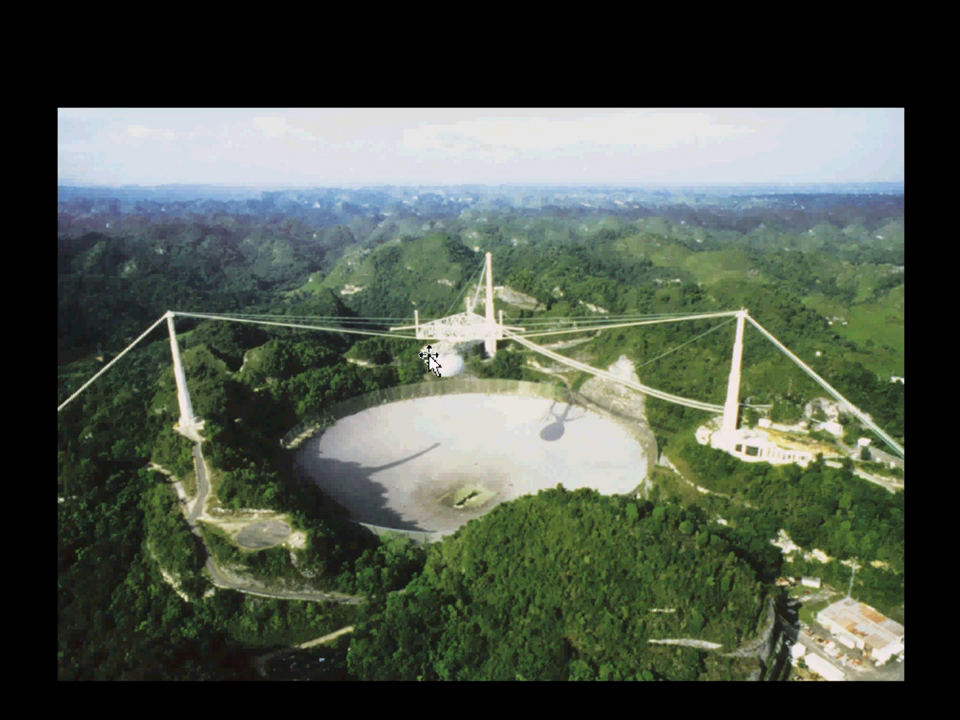
pyautogui.moveTo(448, 385)
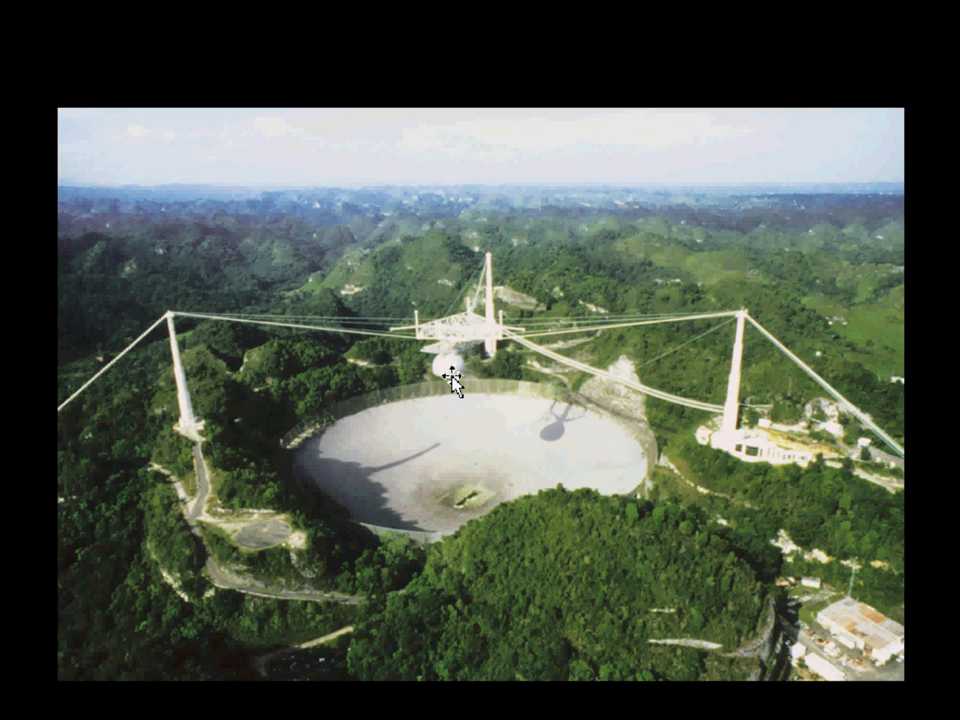
pyautogui.moveTo(418, 377)
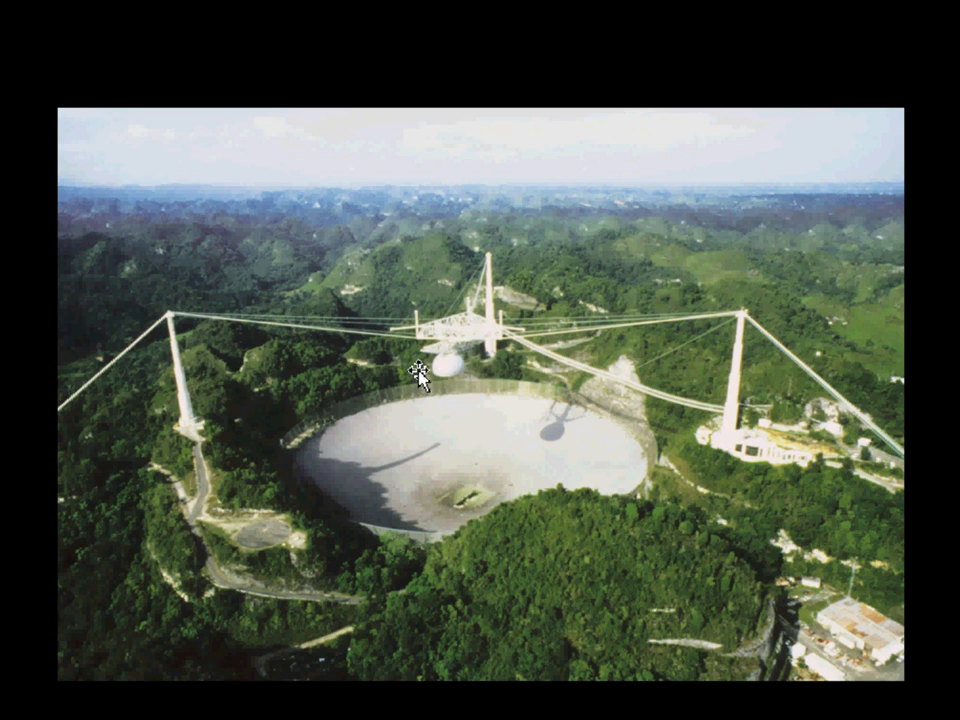
pyautogui.moveTo(480, 345)
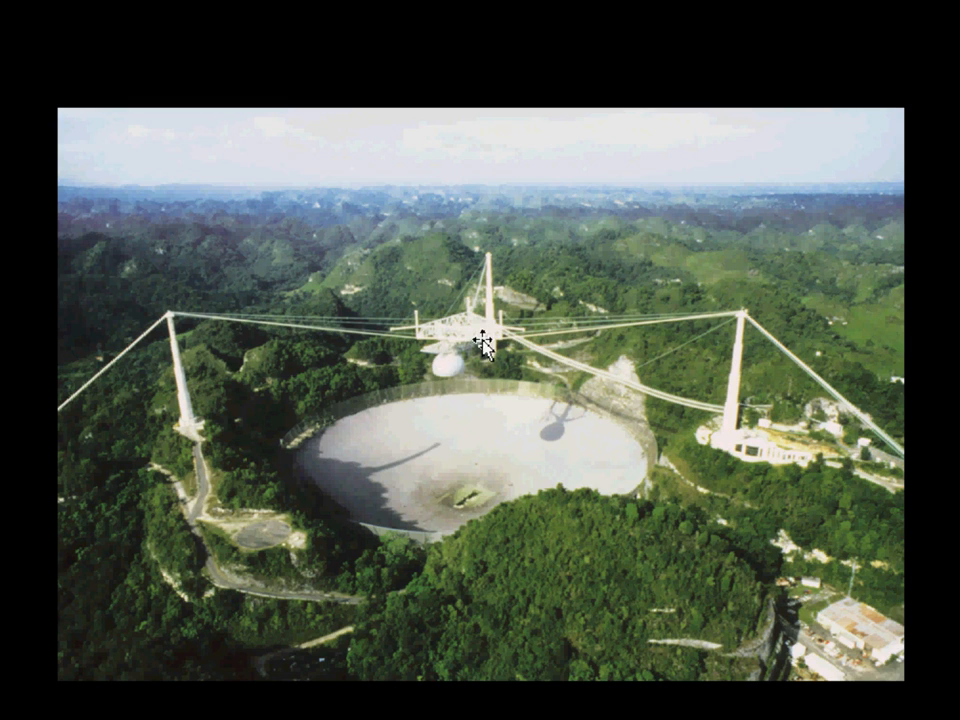
pyautogui.moveTo(630, 318)
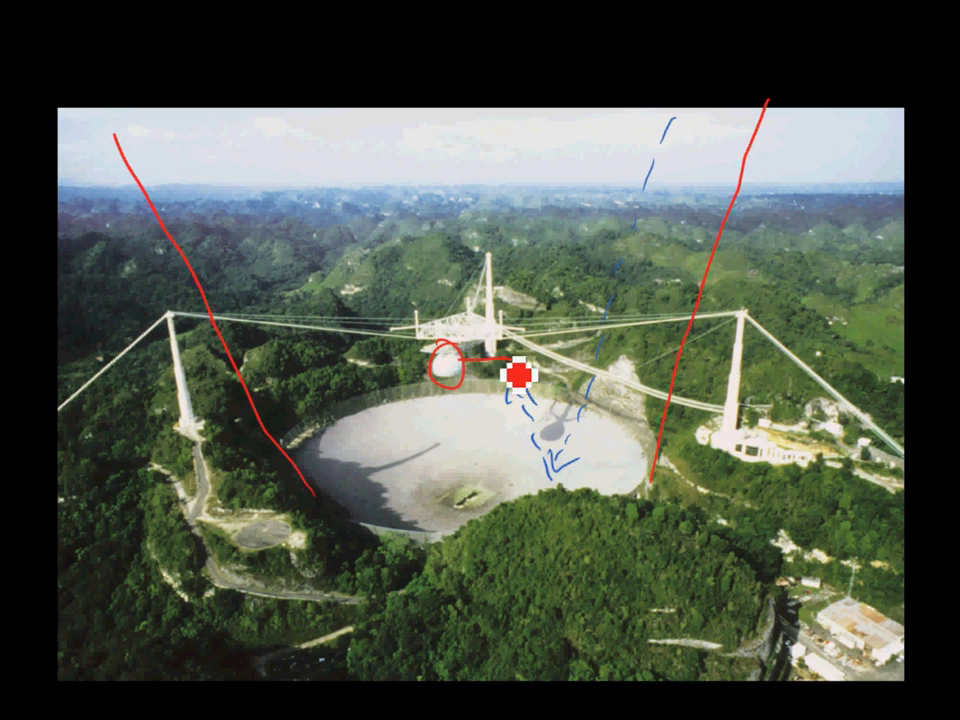
# Ink a dashed wave path down into the aerial radio dish photo.
pyautogui.moveTo(518, 378); pyautogui.dragTo(585, 448)
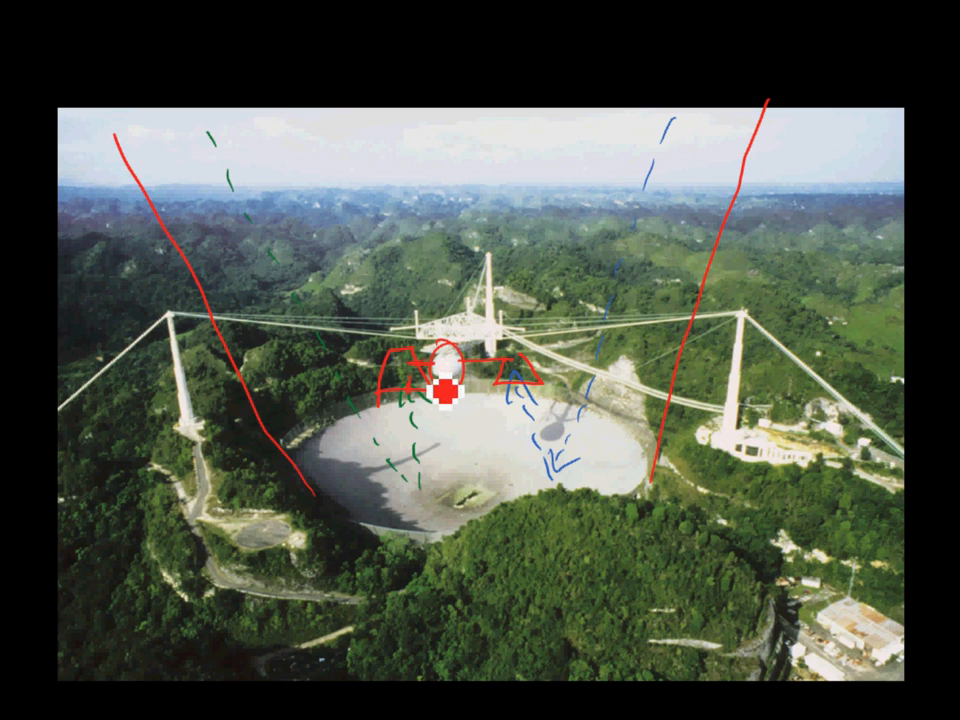
pyautogui.moveTo(142, 529)
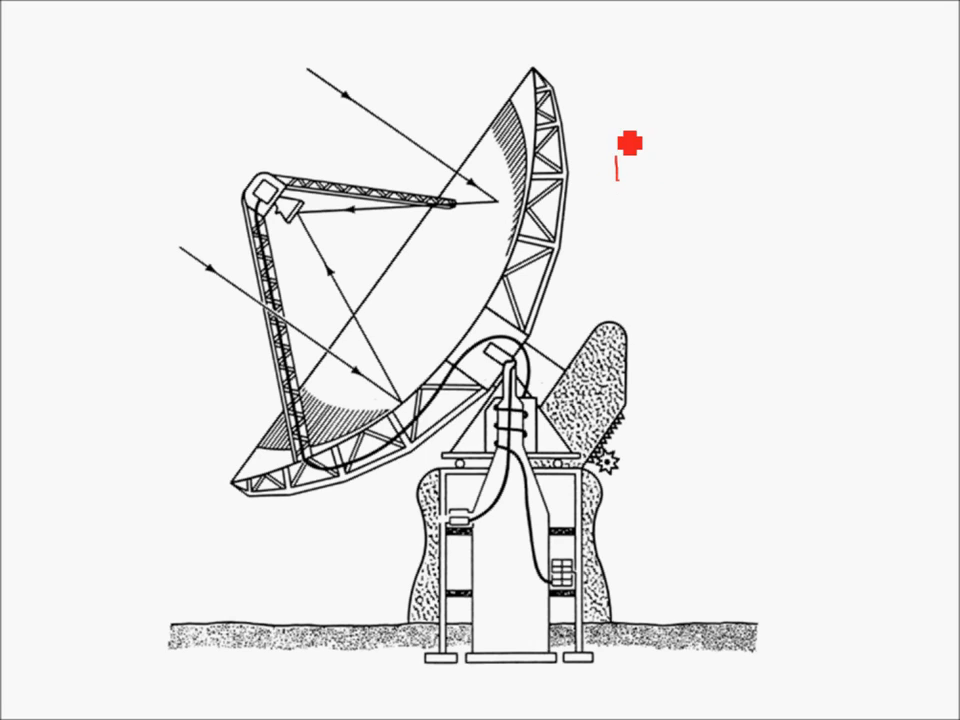
# Label the dish diagram 'Radio telescope' in red and 'Satellite TV' in green.
pyautogui.write('Radio')
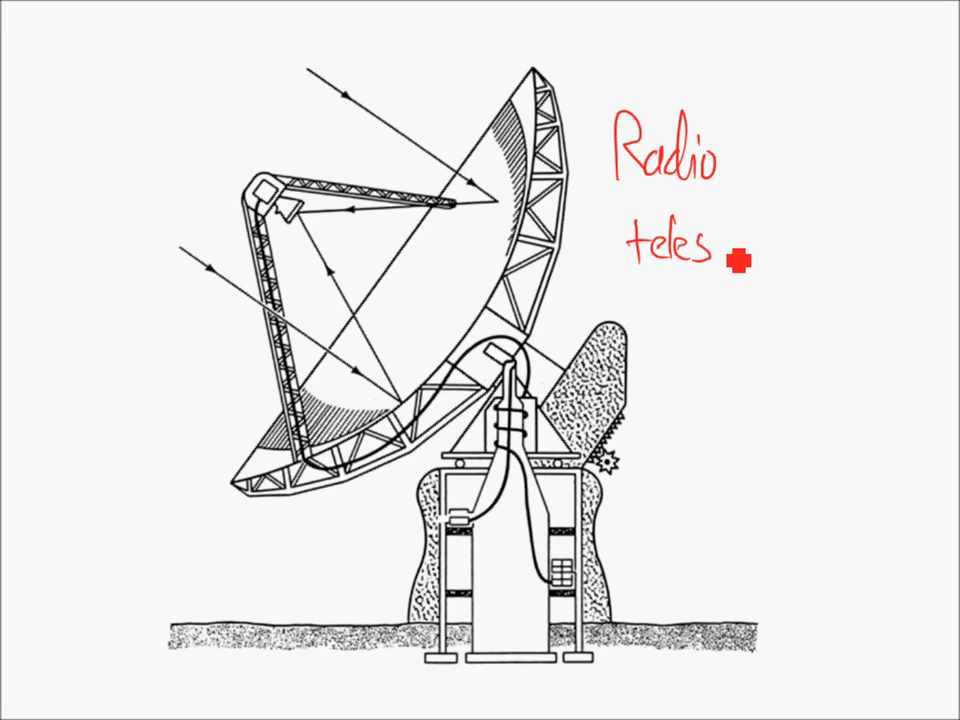
pyautogui.write('cope')
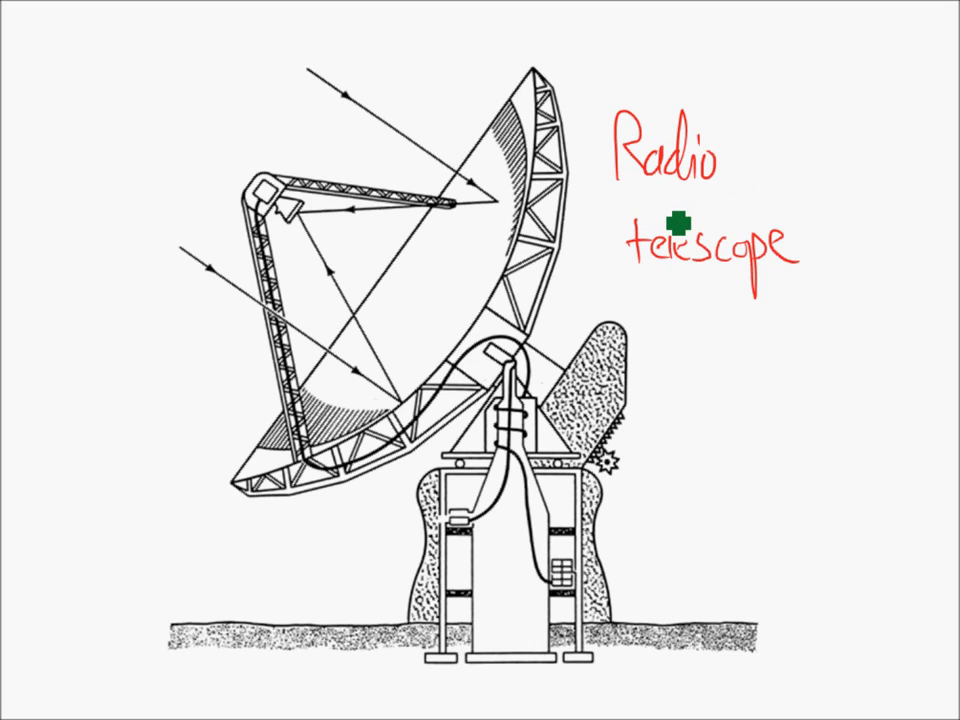
pyautogui.moveTo(195, 126)
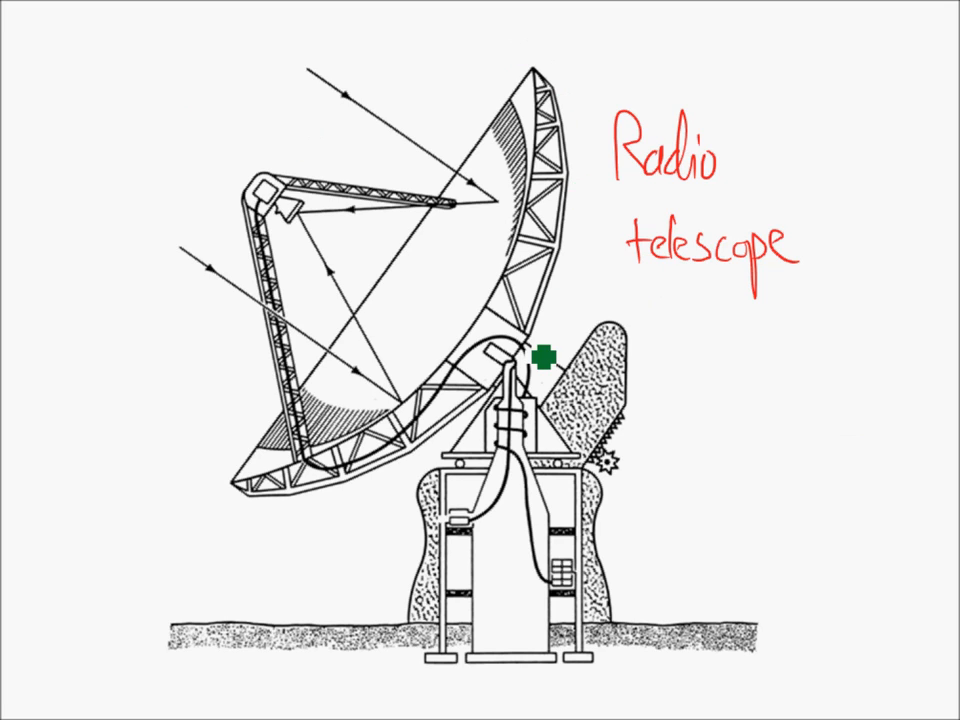
pyautogui.moveTo(138, 84)
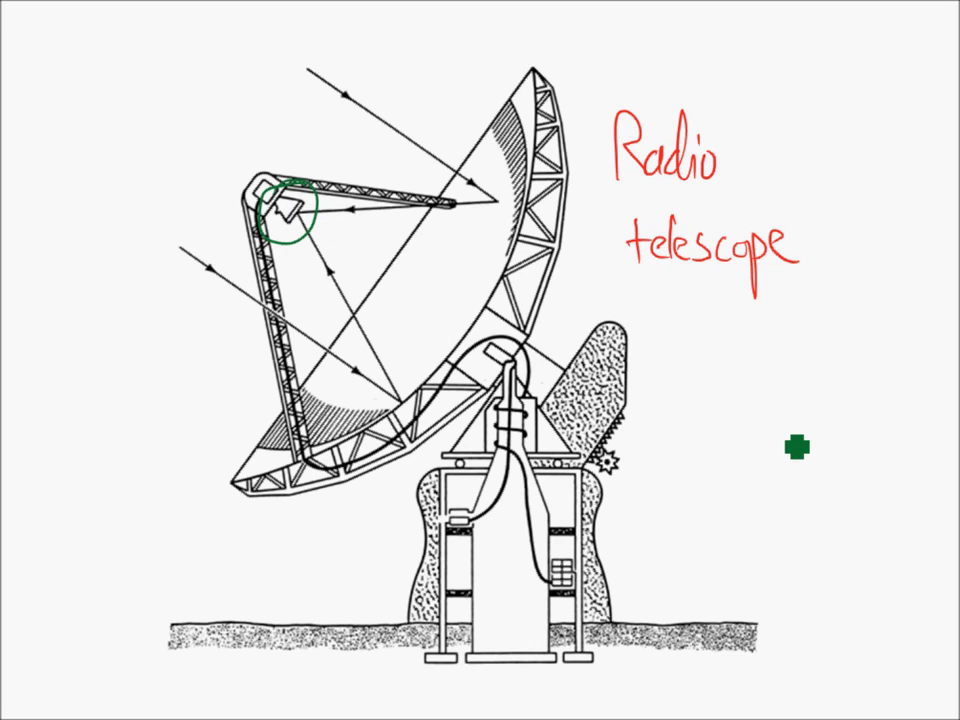
pyautogui.moveTo(585, 121)
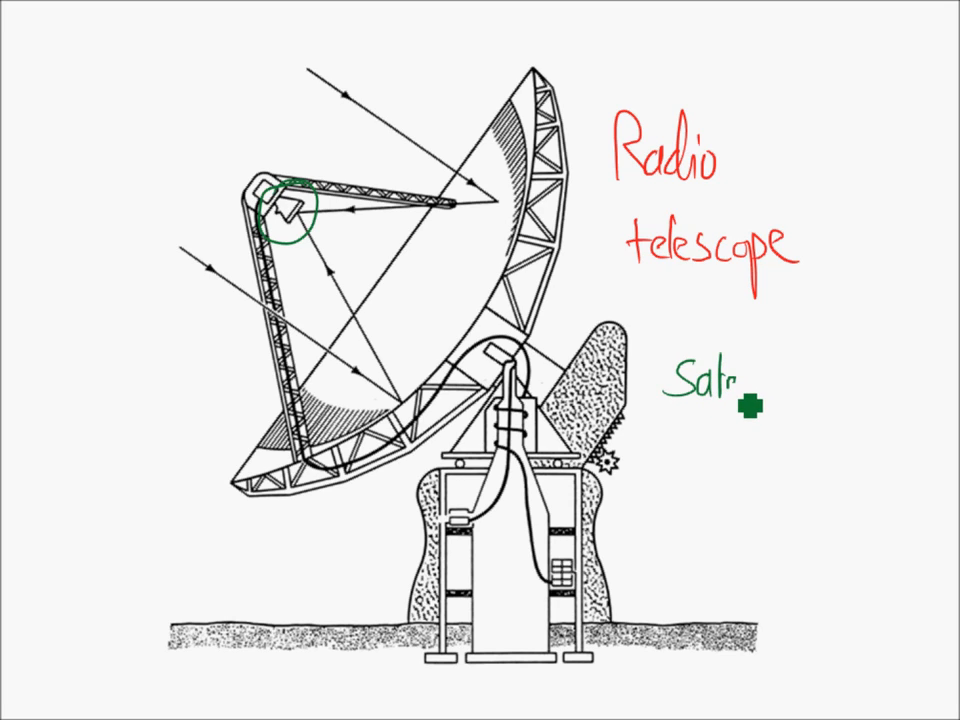
pyautogui.write('ellite')
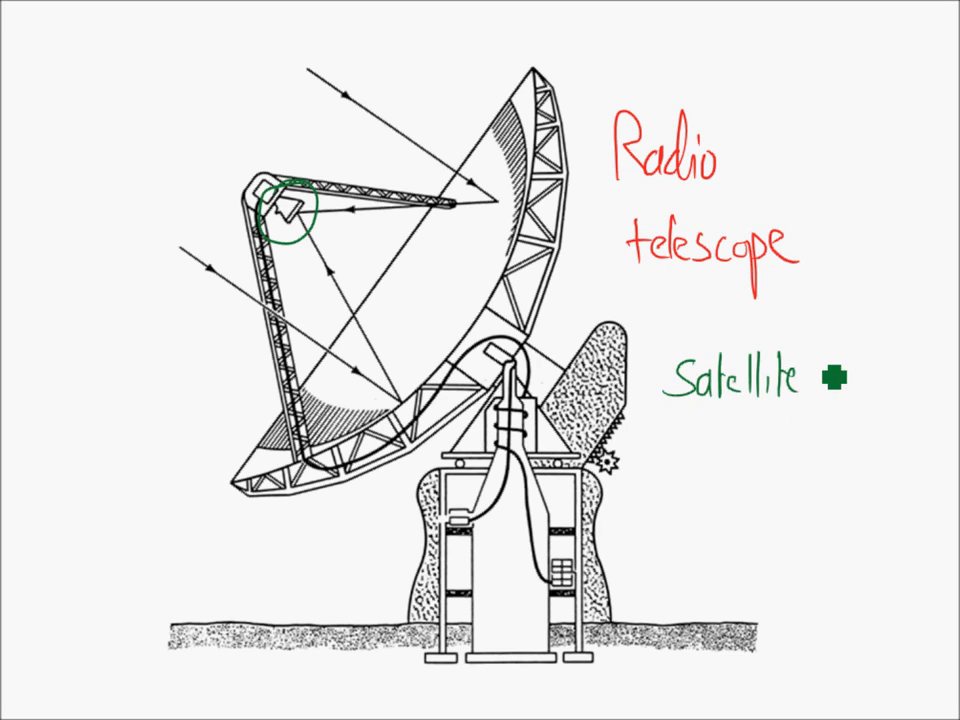
pyautogui.write('TV.')
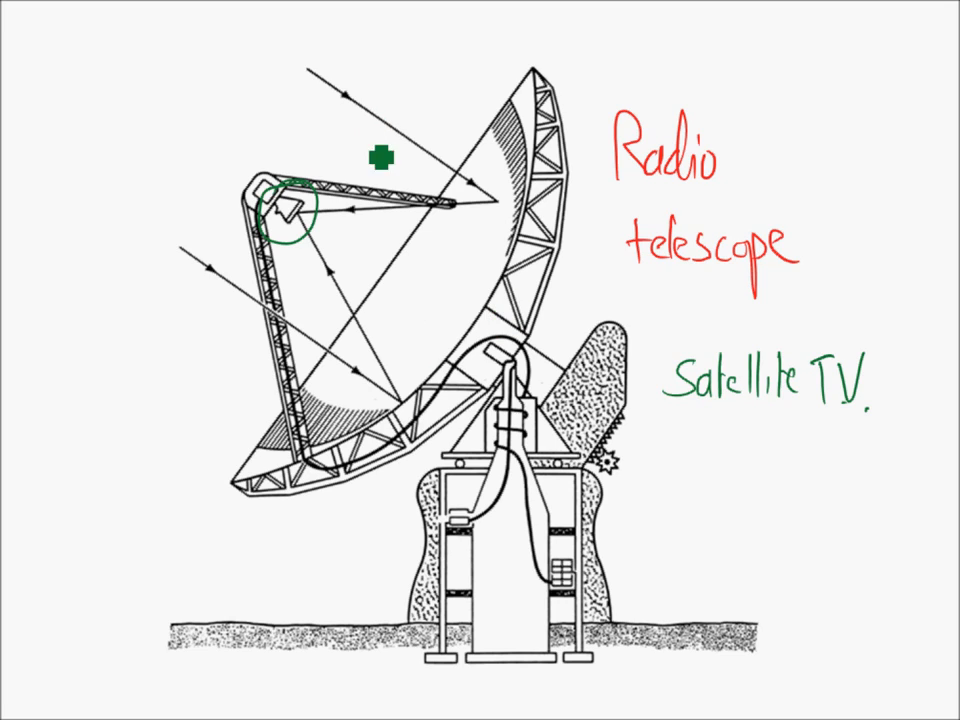
pyautogui.moveTo(320, 281)
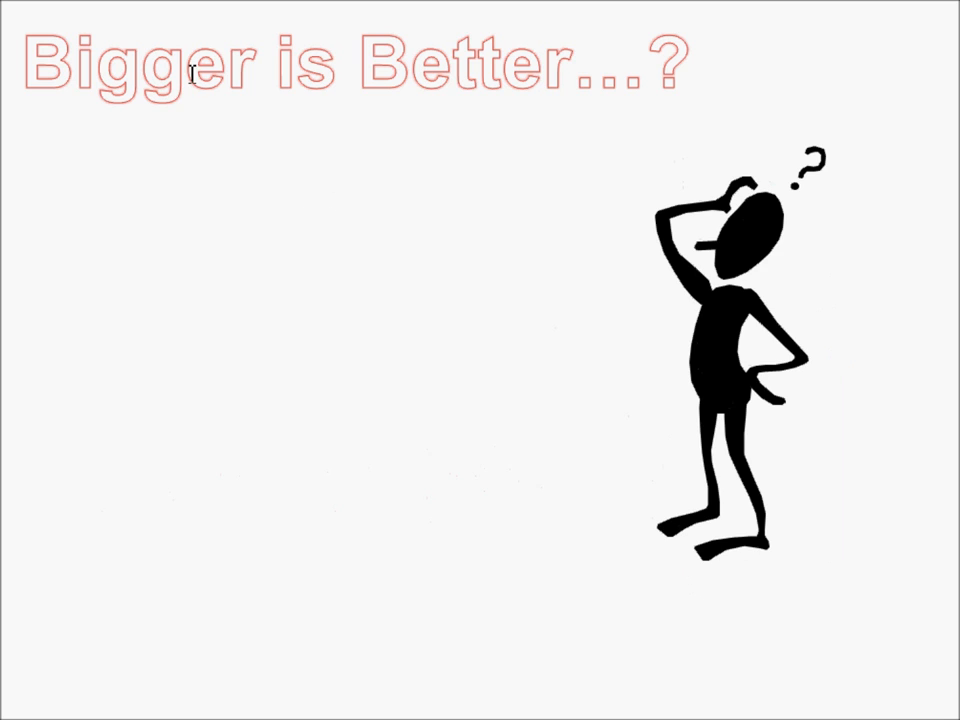
pyautogui.moveTo(413, 251)
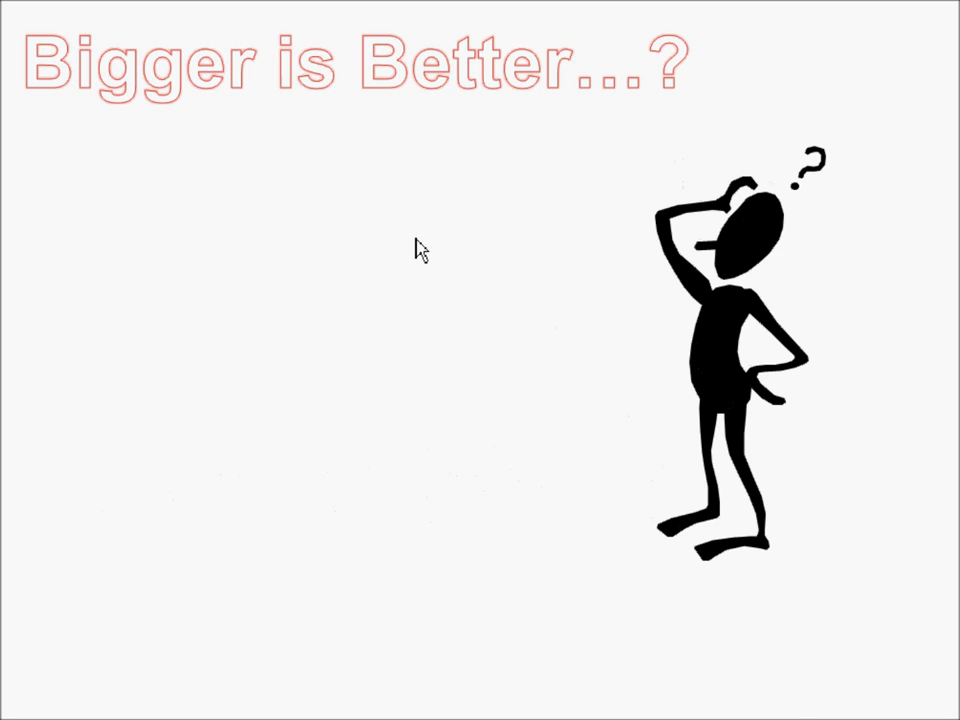
pyautogui.moveTo(398, 442)
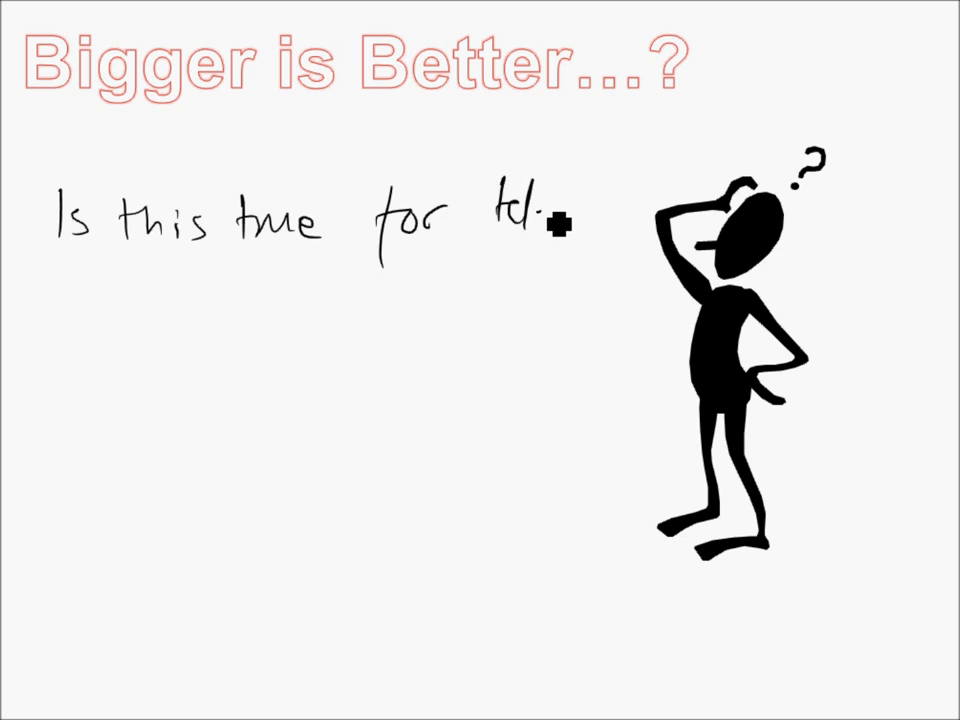
# Handwrite 'Telescope' and 'Largest aperture possible!' on the Bigger is Better slide.
pyautogui.write('escopes?')
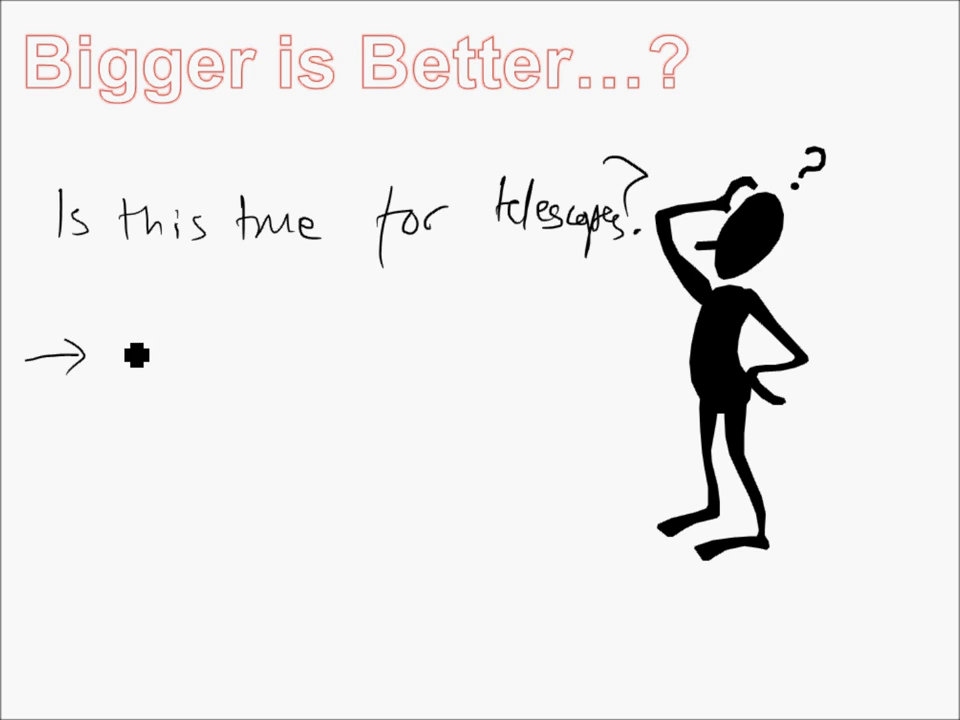
pyautogui.write('Larg')
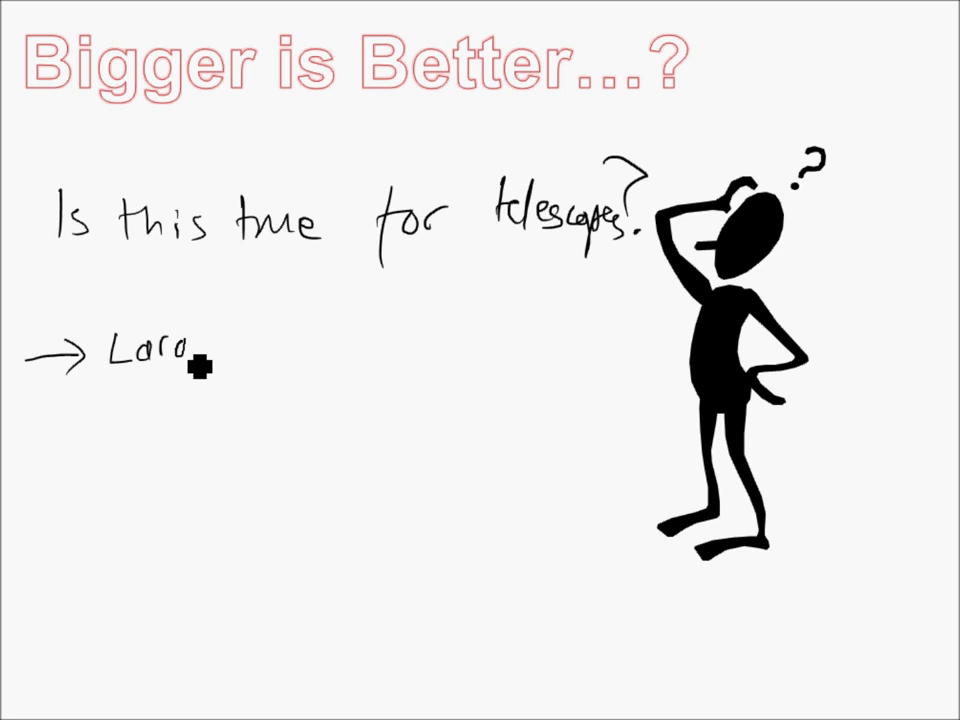
pyautogui.write('Largest aperture')
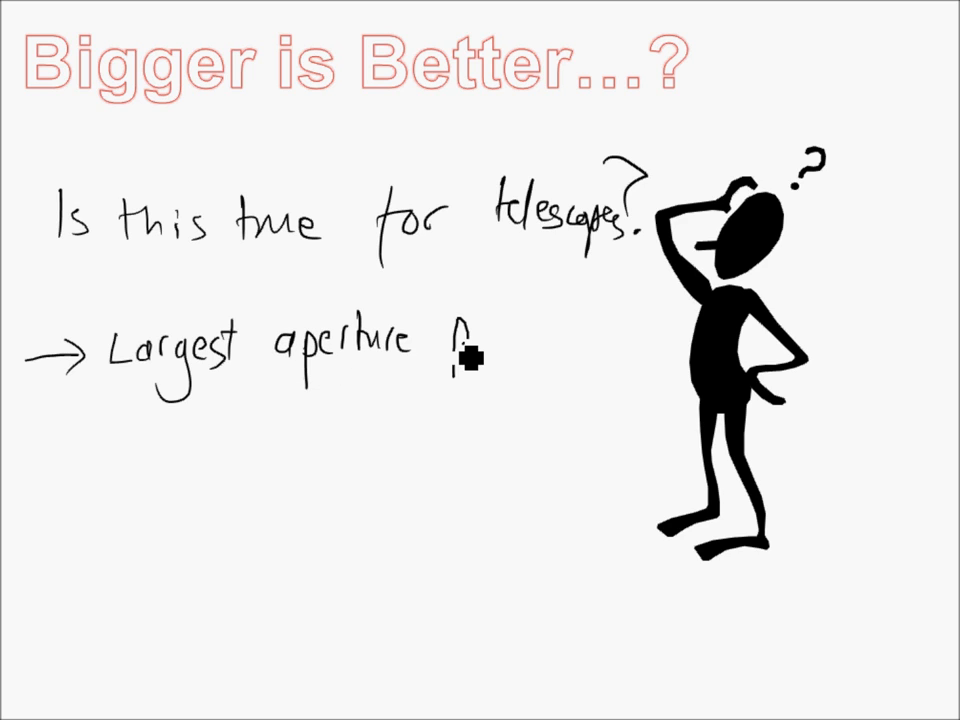
pyautogui.write('possible!')
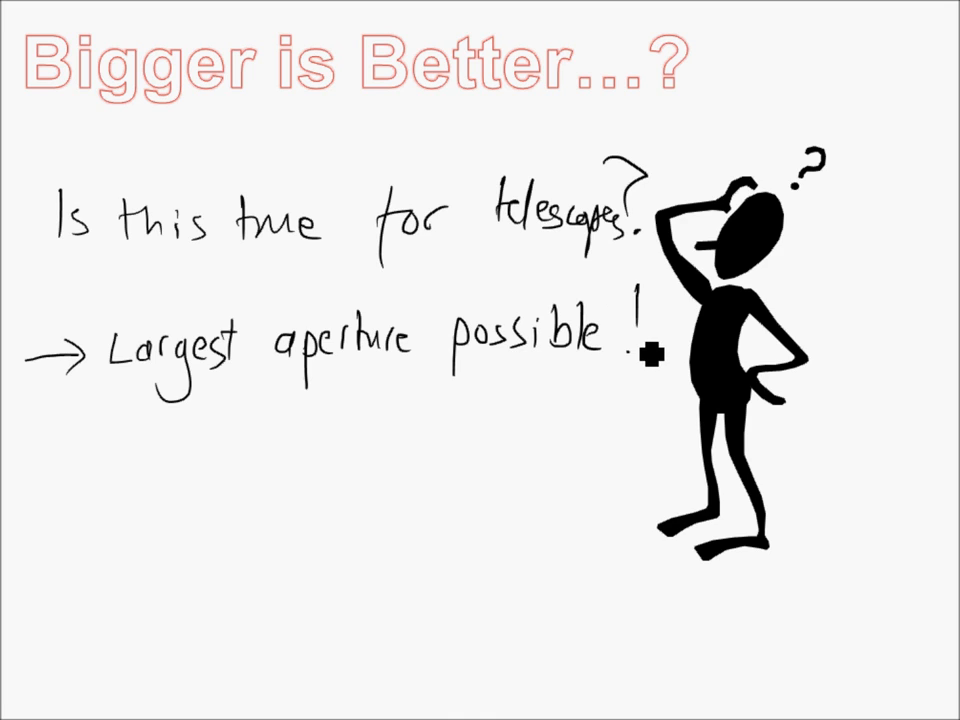
pyautogui.moveTo(162, 459)
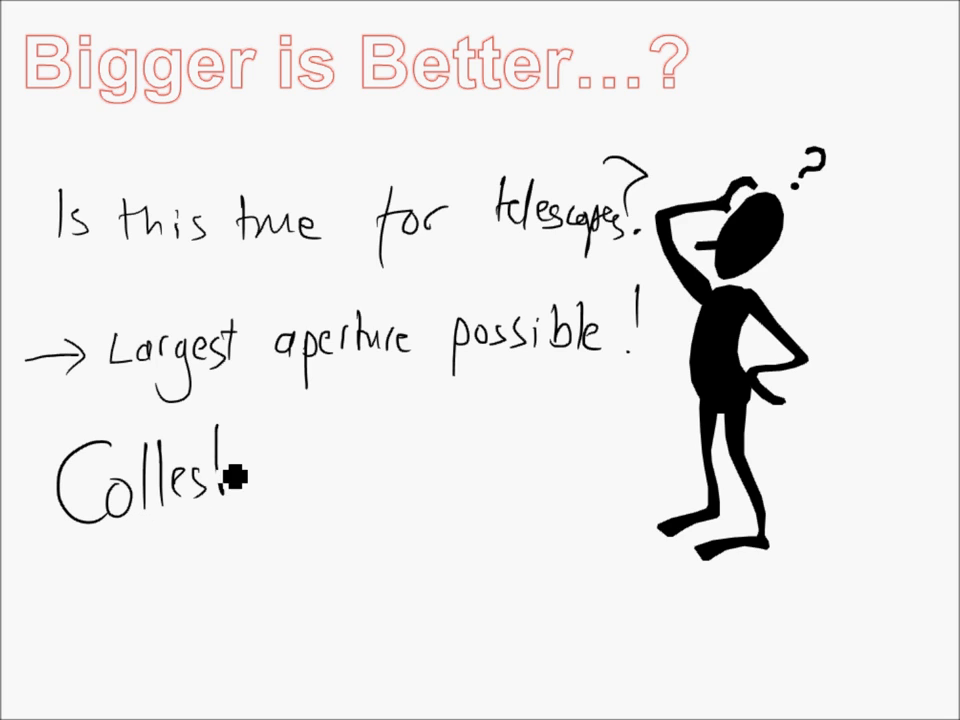
# Handwrite 'Collect most light!' and 'Gives clearest images!' below it.
pyautogui.write('most')
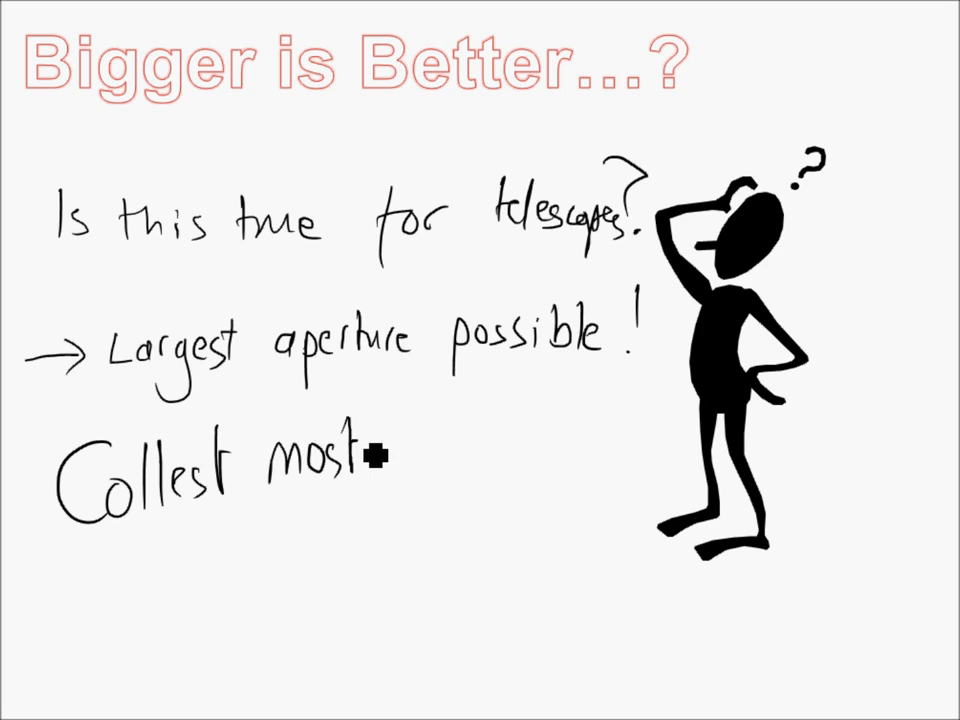
pyautogui.write('light !')
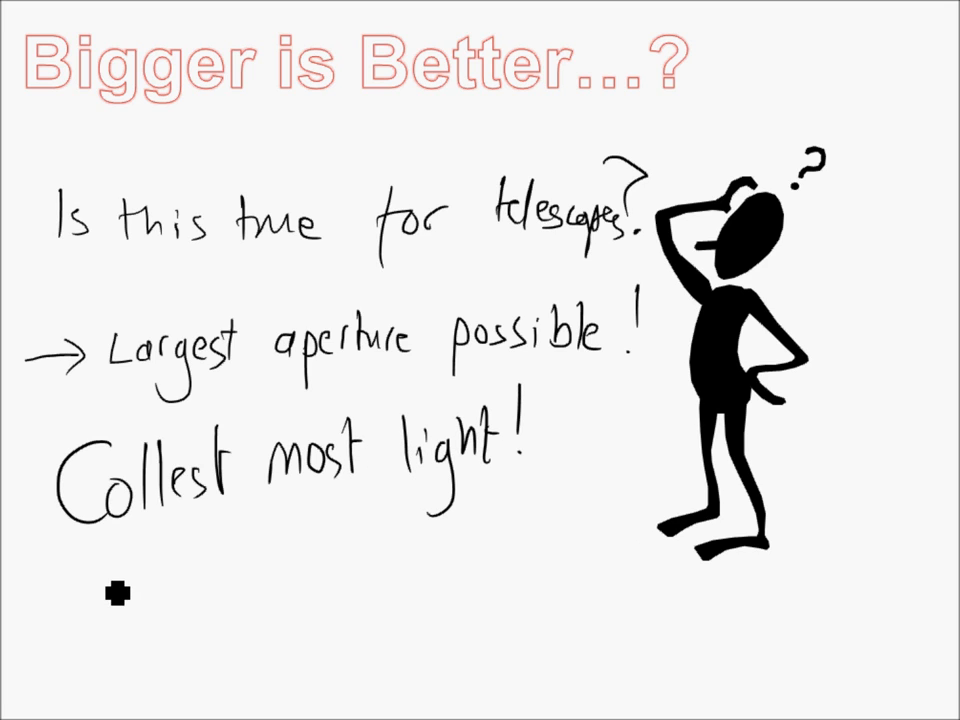
pyautogui.write('Gives c')
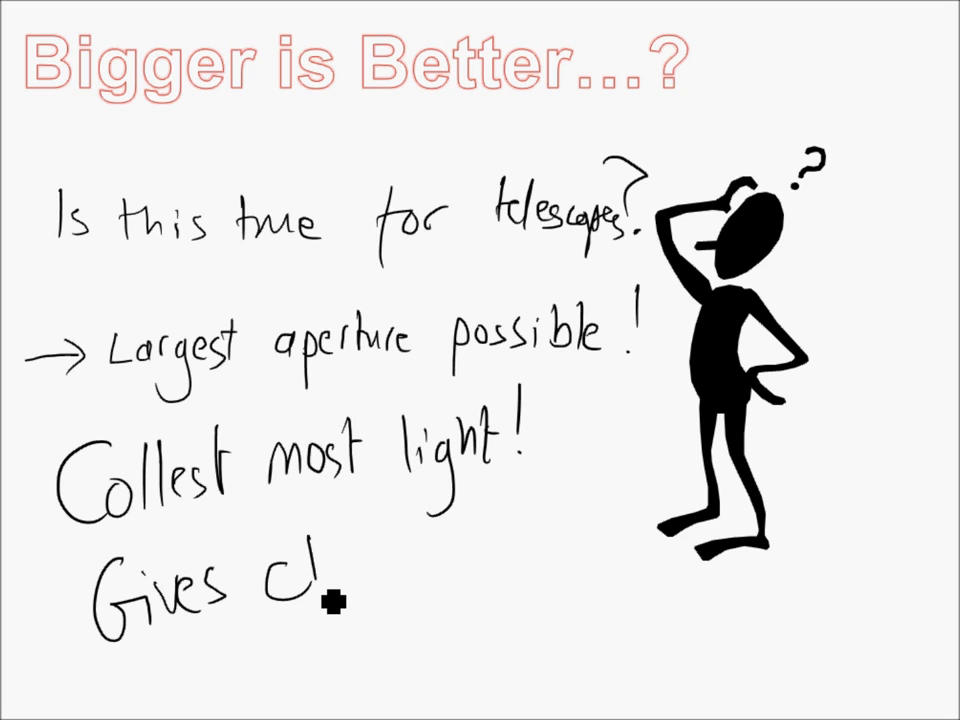
pyautogui.write('learest')
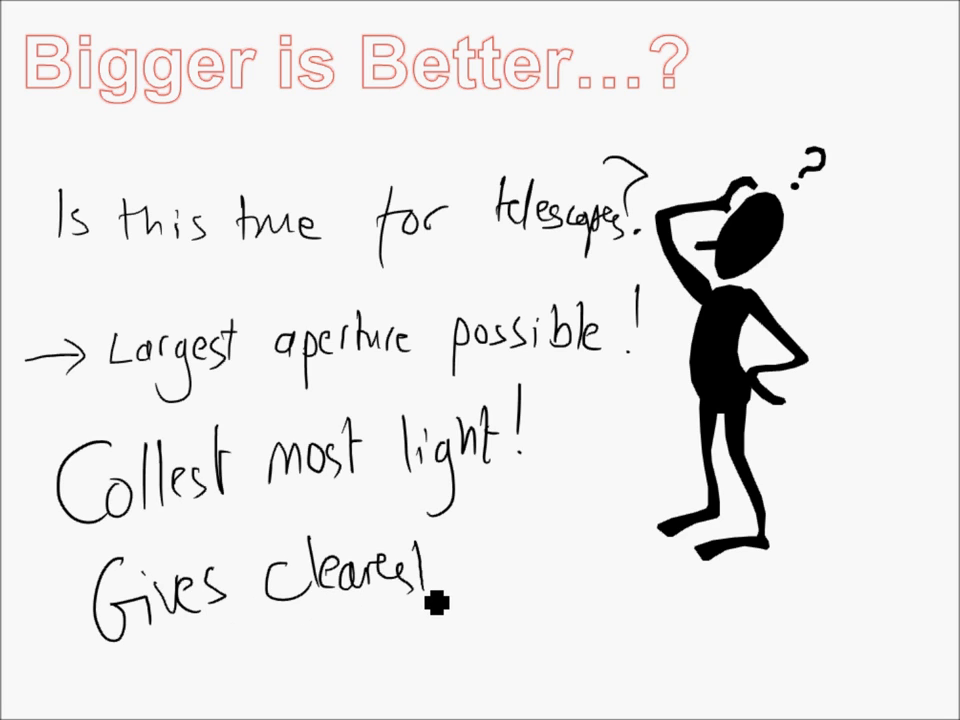
pyautogui.write('images!')
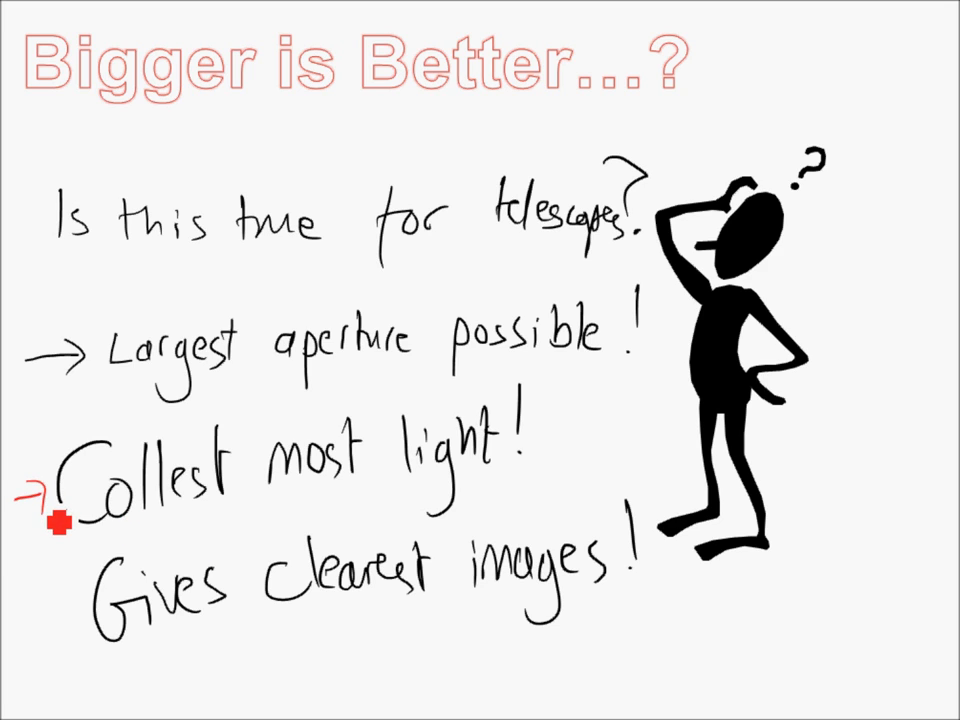
pyautogui.moveTo(156, 657)
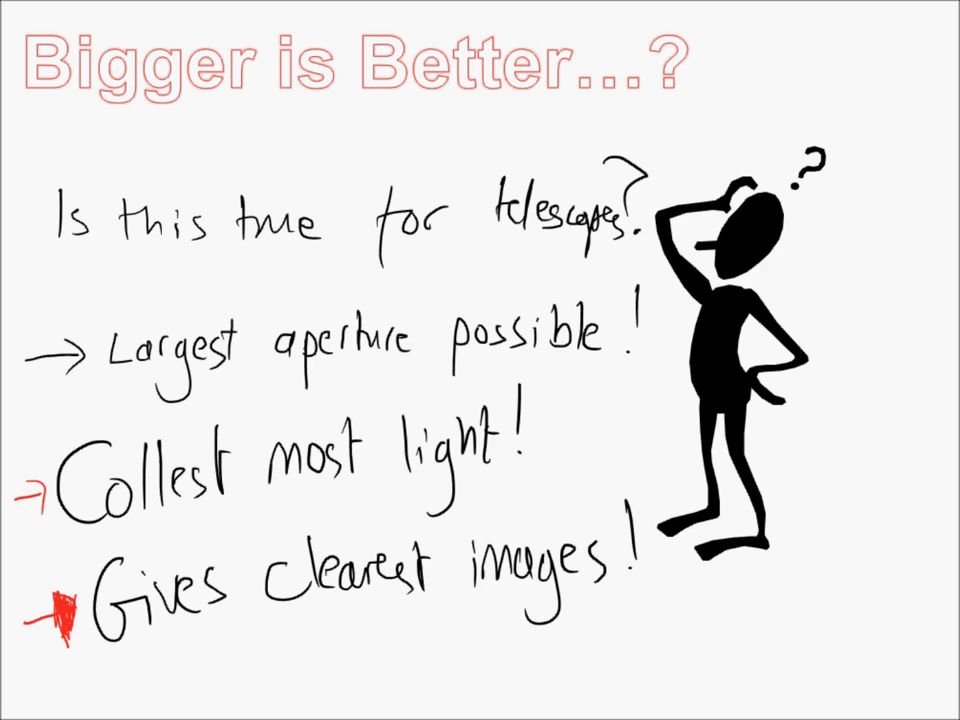
pyautogui.moveTo(610, 358)
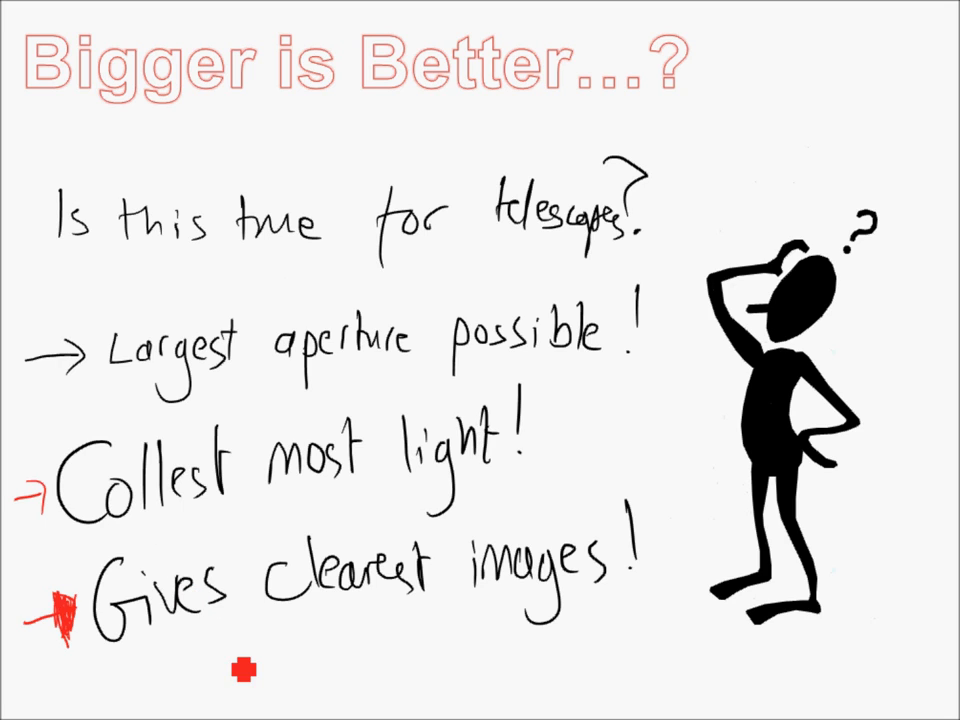
# Write 'Why.' near the arrowed 'Collect most light!' and 'Gives clearest images!' lines.
pyautogui.write('Why.')
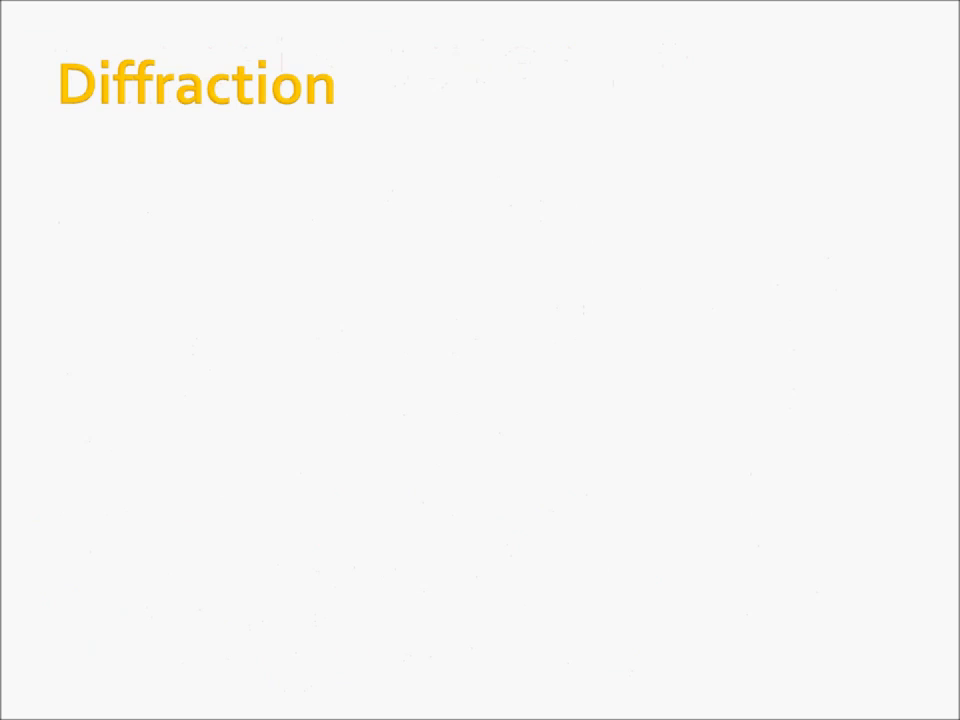
pyautogui.moveTo(189, 82)
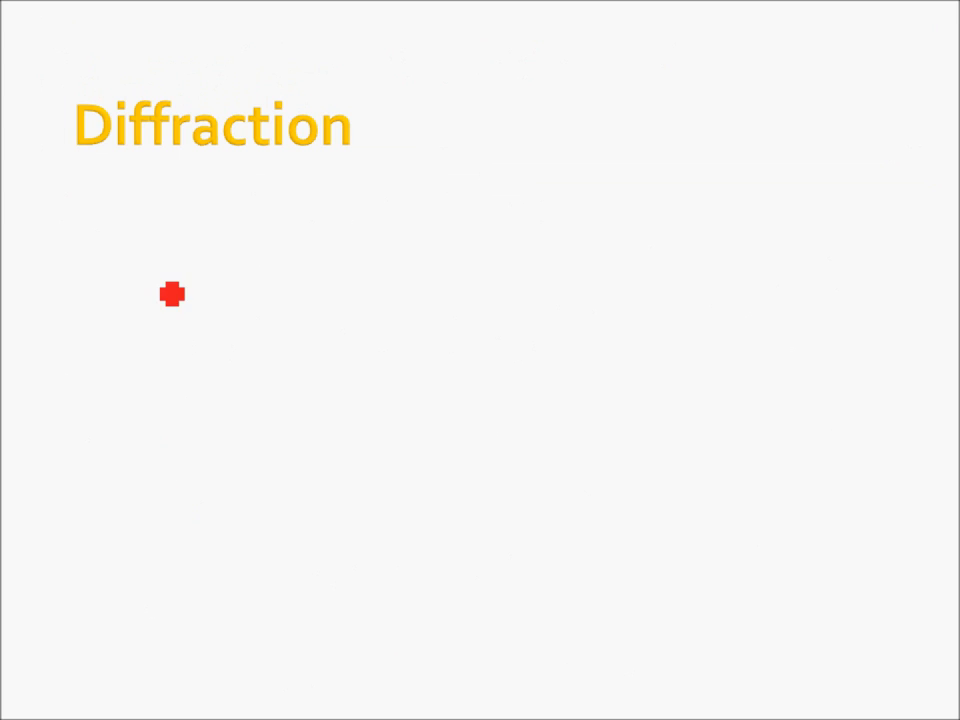
# Double-underline the Diffraction title in red and write 'As a waves passes an object' beside it.
pyautogui.moveTo(70, 175); pyautogui.dragTo(180, 190)
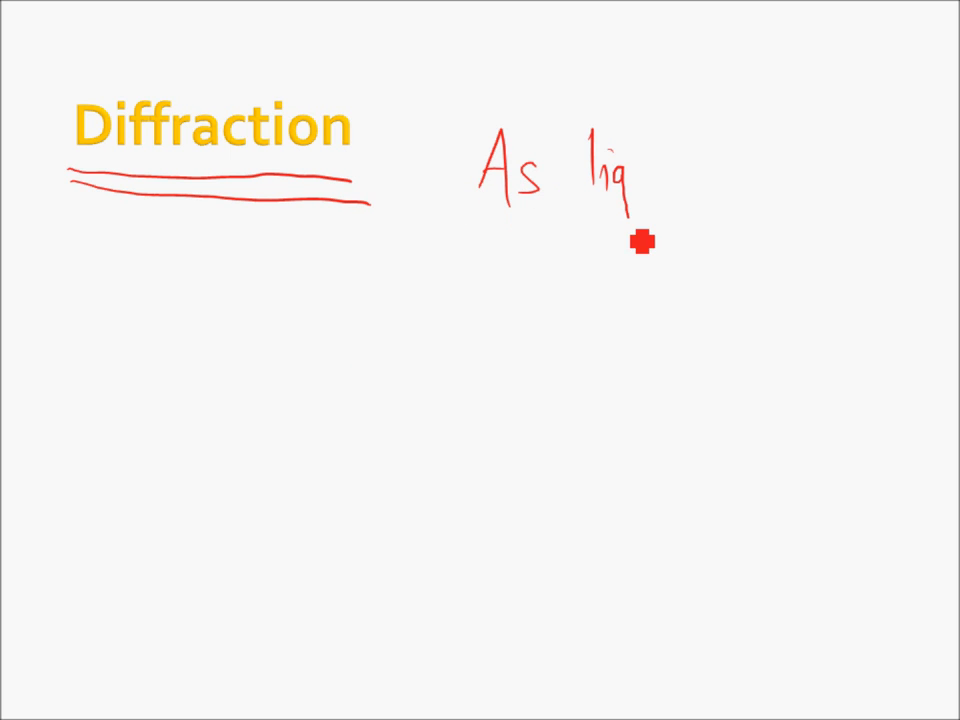
pyautogui.write('ght')
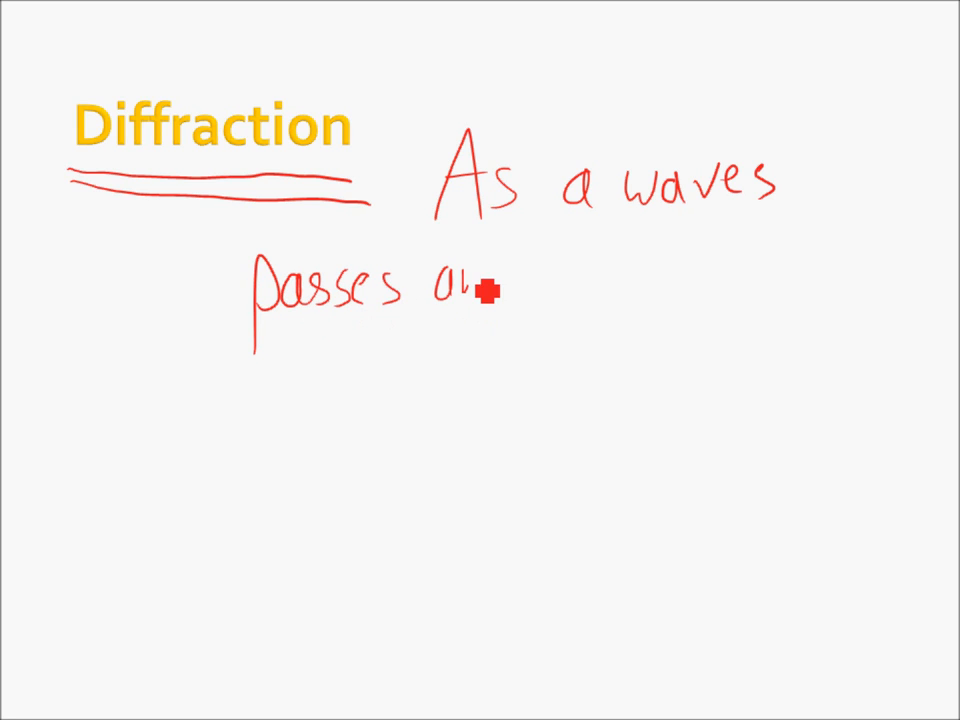
pyautogui.write('n object')
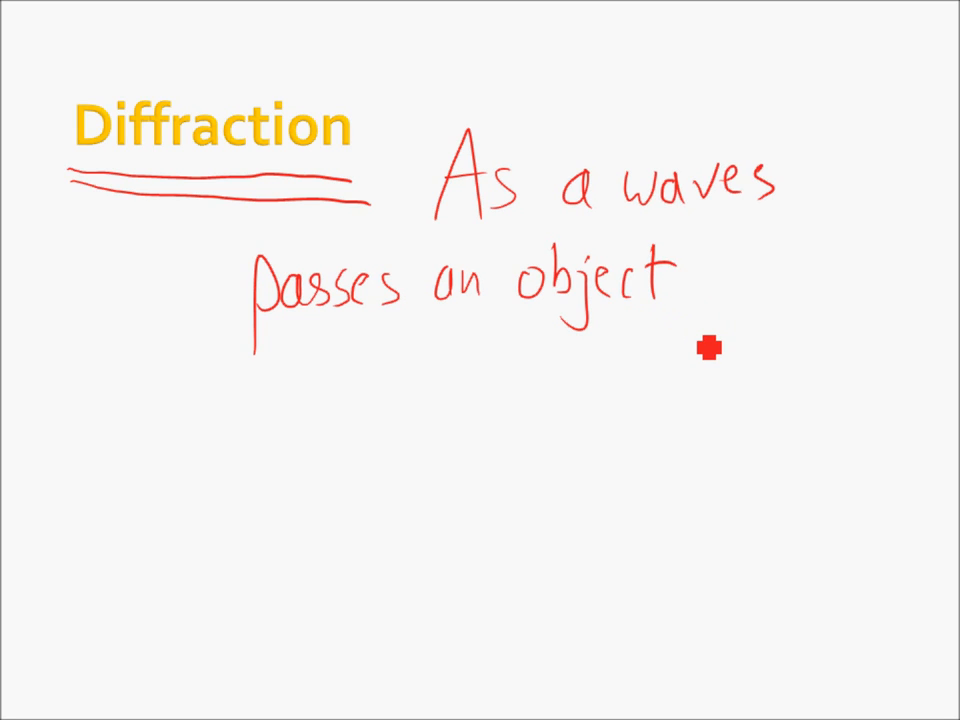
pyautogui.moveTo(692, 356)
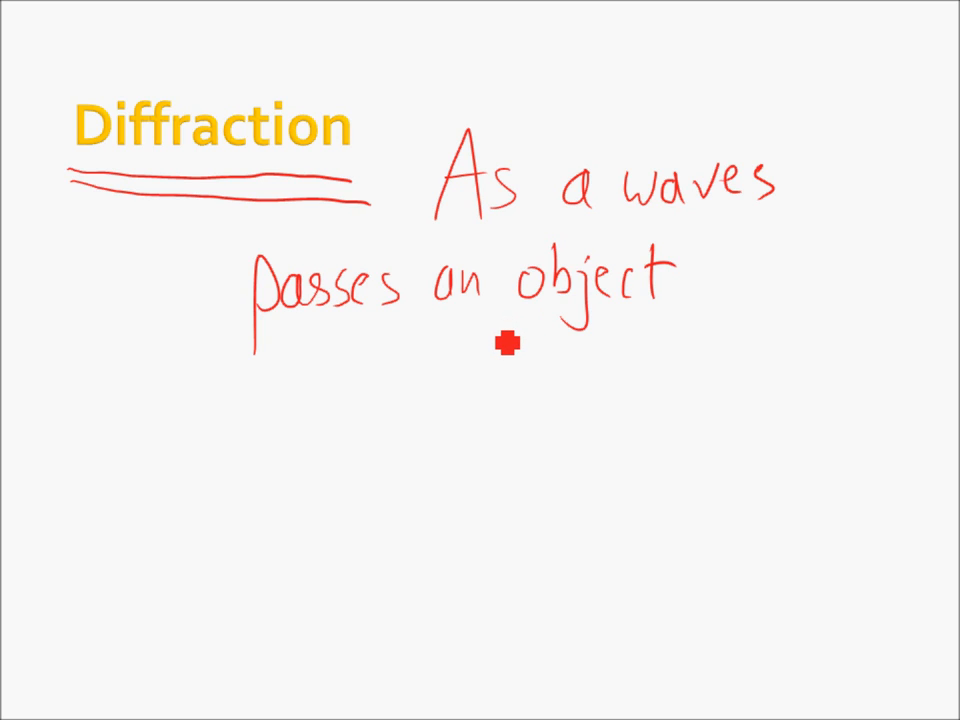
pyautogui.moveTo(478, 463)
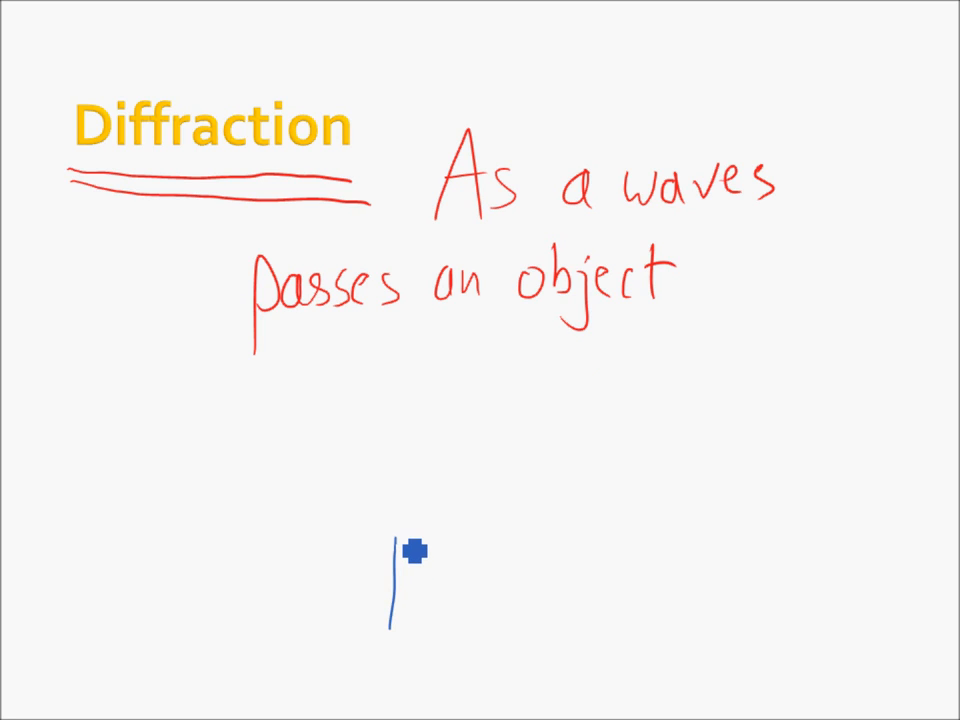
# Draw a blue barrier below the text and red wavefronts bending around its edge.
pyautogui.moveTo(410, 540); pyautogui.dragTo(413, 660)
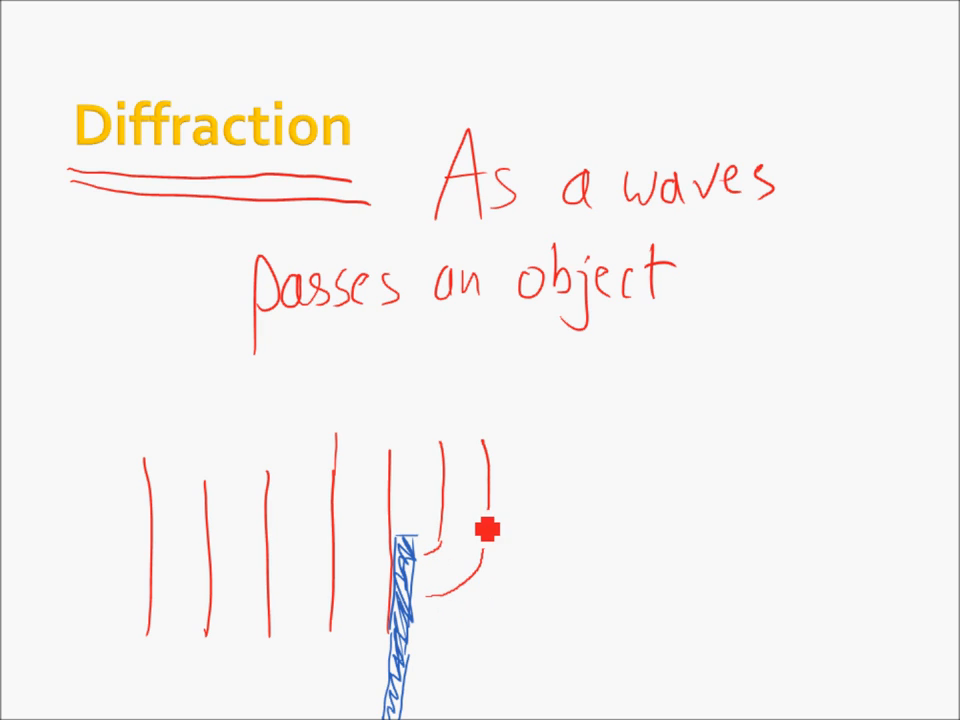
pyautogui.moveTo(480, 520); pyautogui.dragTo(540, 660)
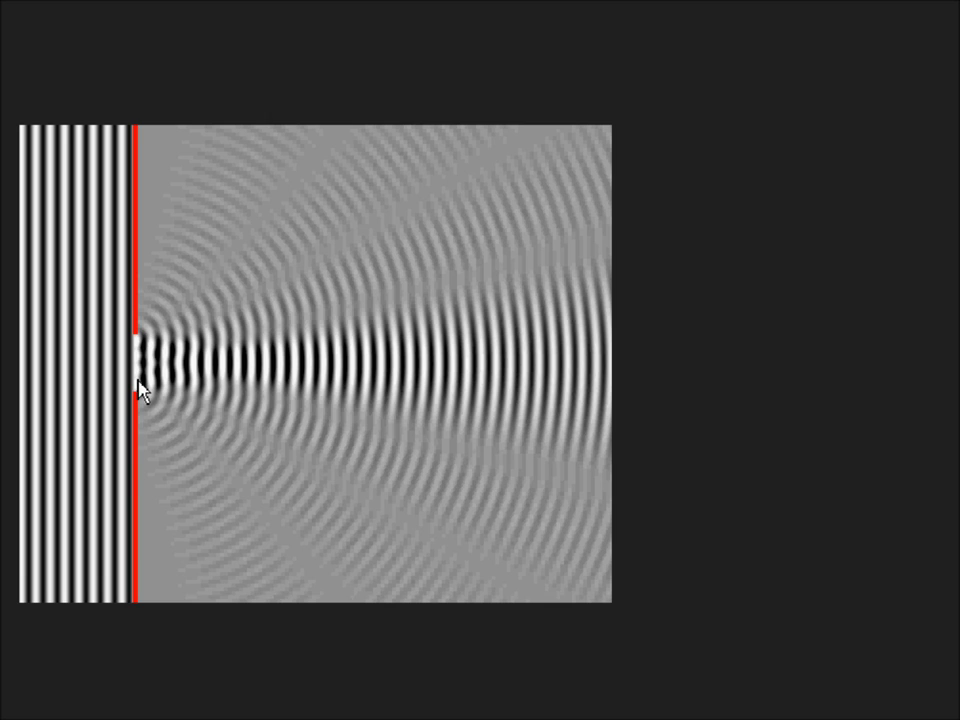
pyautogui.moveTo(147, 322)
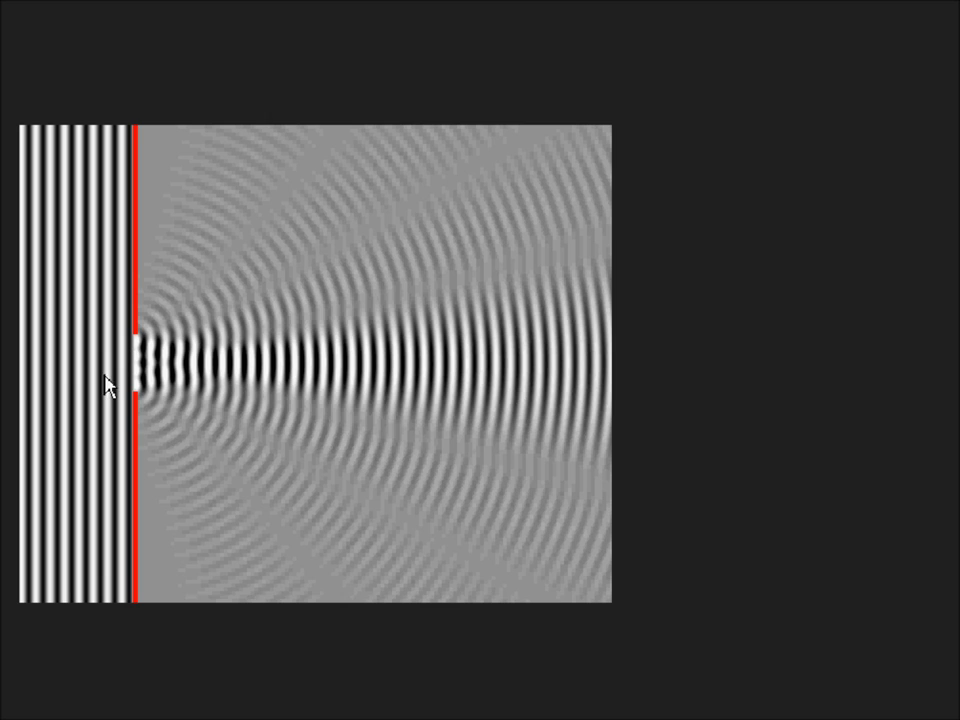
pyautogui.moveTo(140, 345)
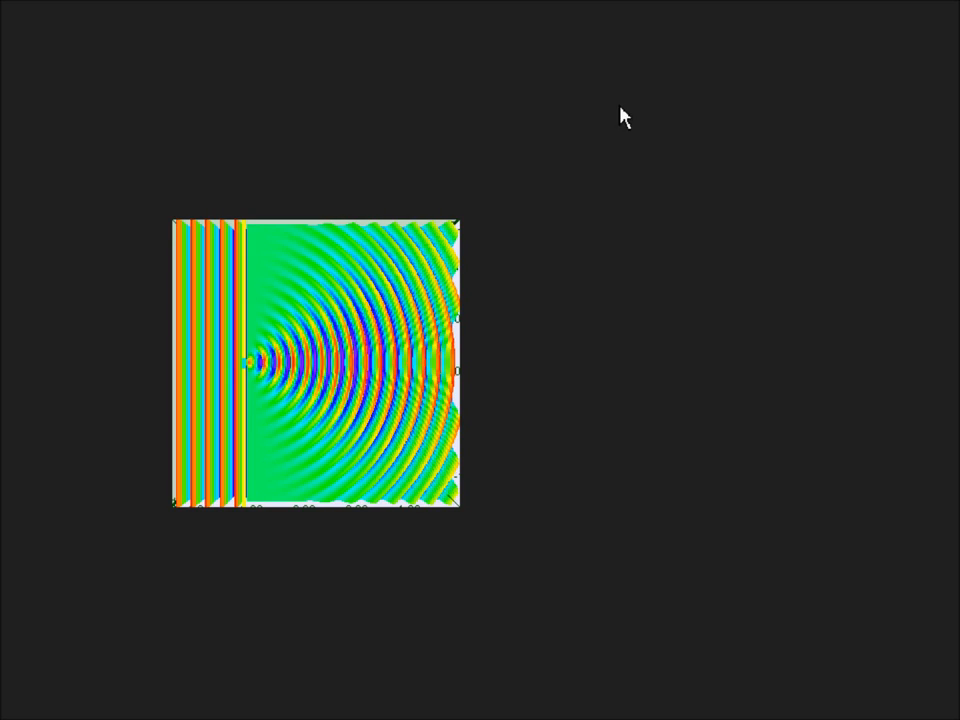
pyautogui.moveTo(695, 170)
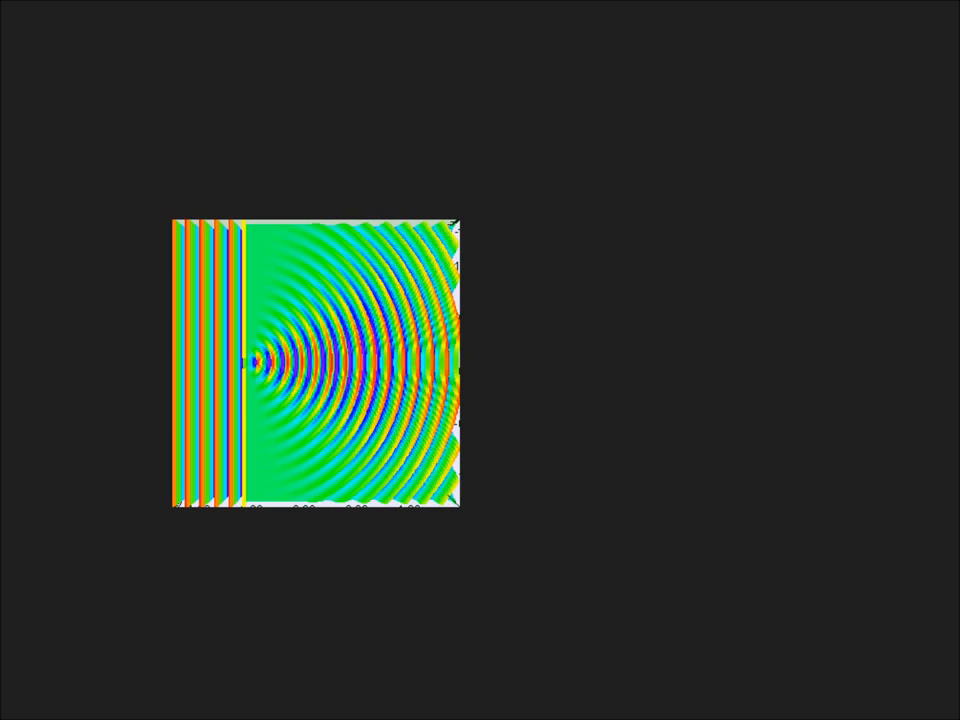
pyautogui.moveTo(219, 331)
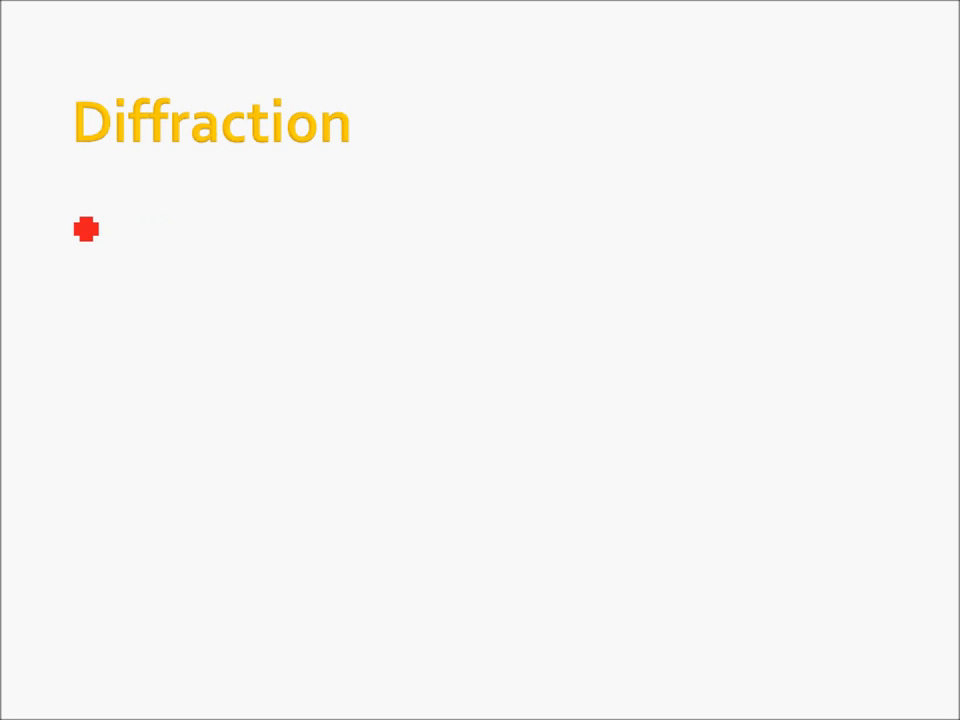
# Add a red arrowed note 'Bigger for larger λ' under the title.
pyautogui.moveTo(62, 220); pyautogui.dragTo(135, 228)
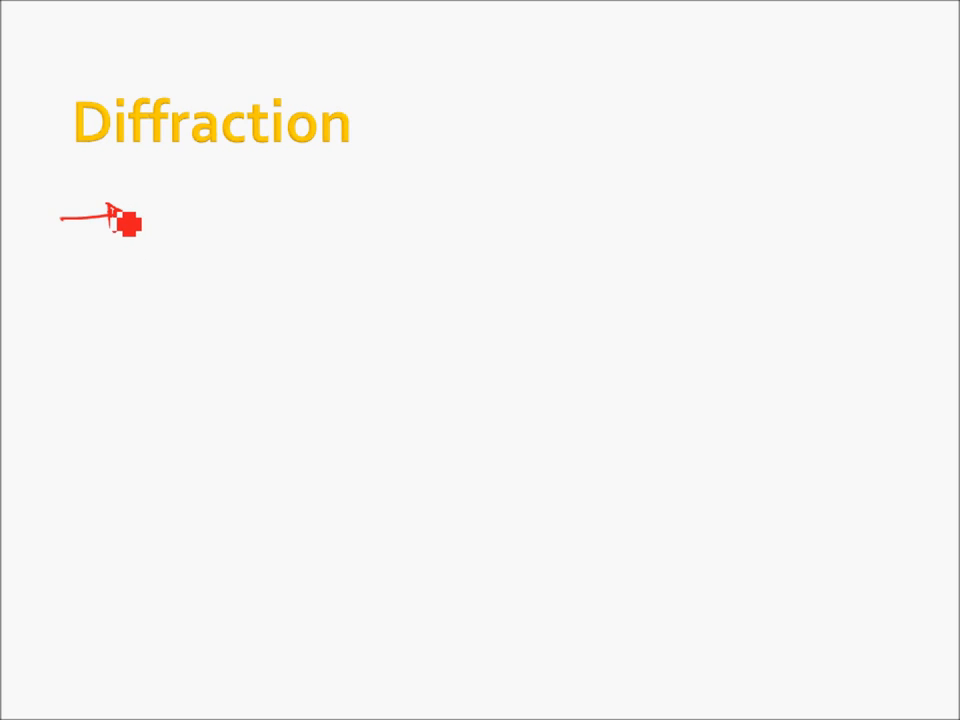
pyautogui.moveTo(125, 220); pyautogui.dragTo(205, 230)
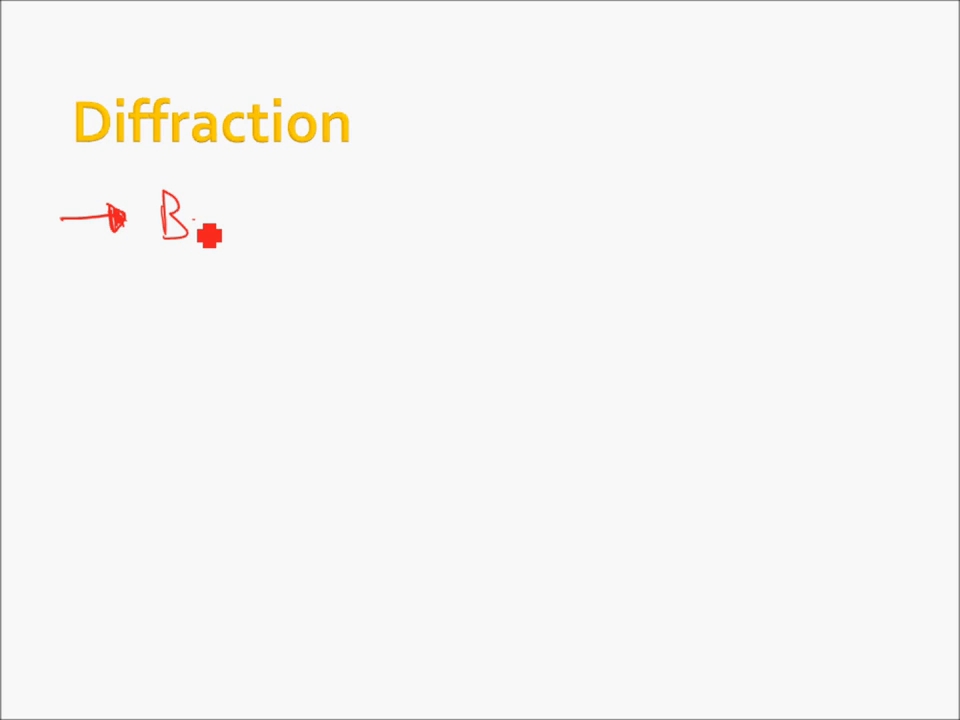
pyautogui.write('Bigger')
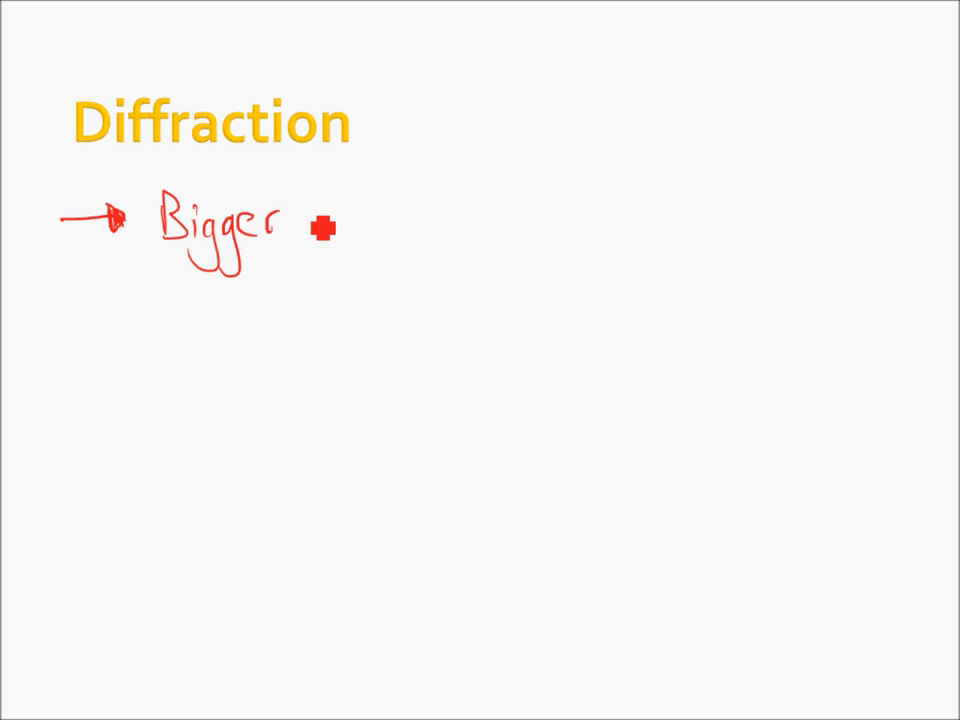
pyautogui.write('for larger λ')
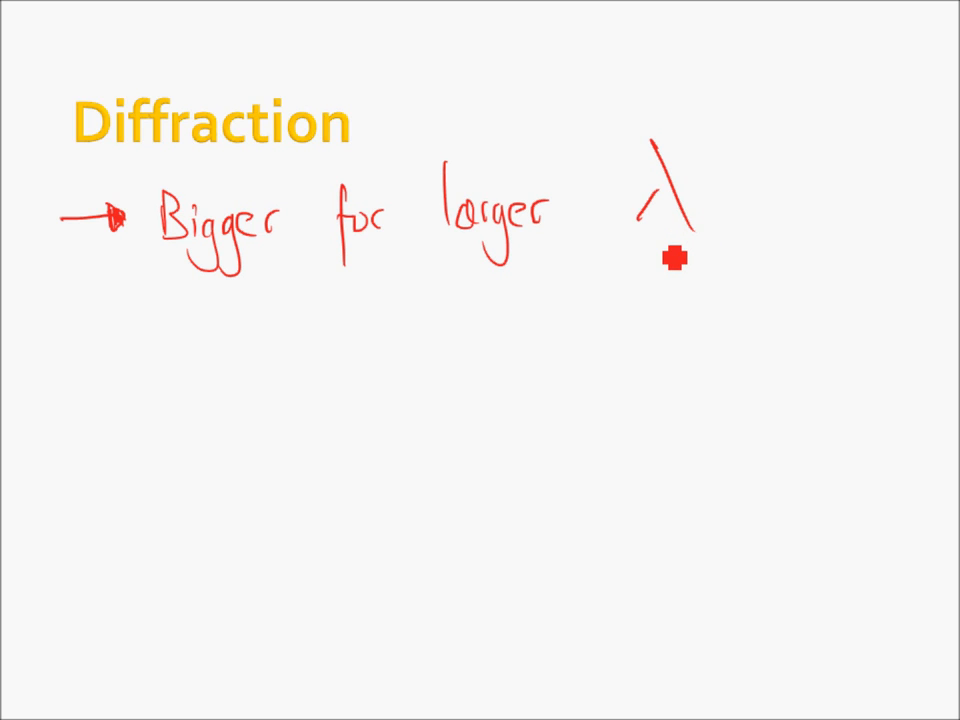
pyautogui.moveTo(621, 322)
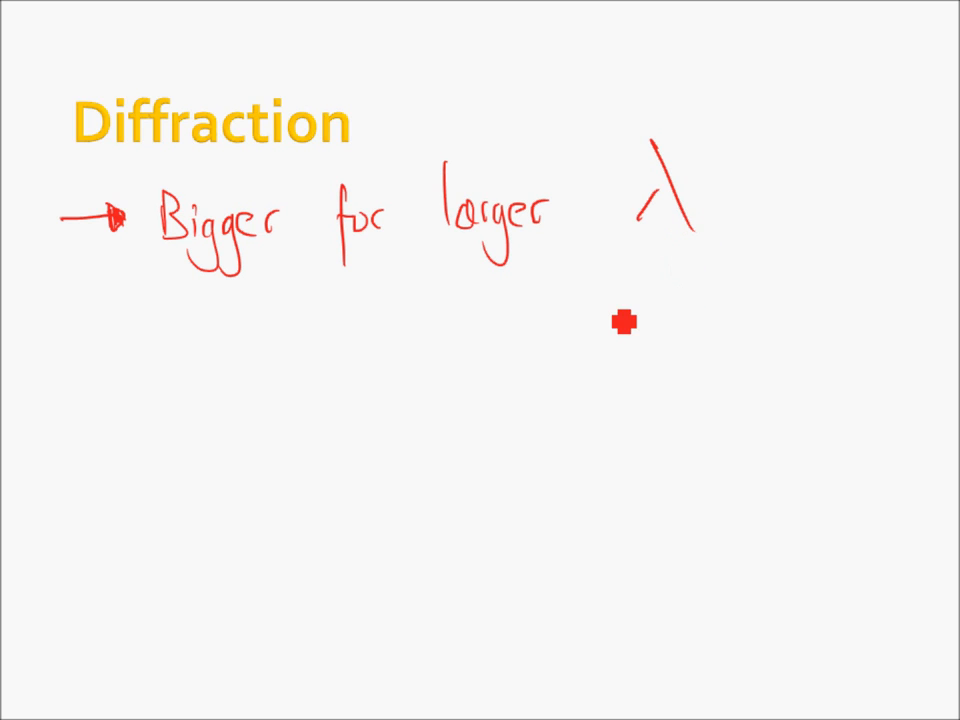
pyautogui.moveTo(88, 367)
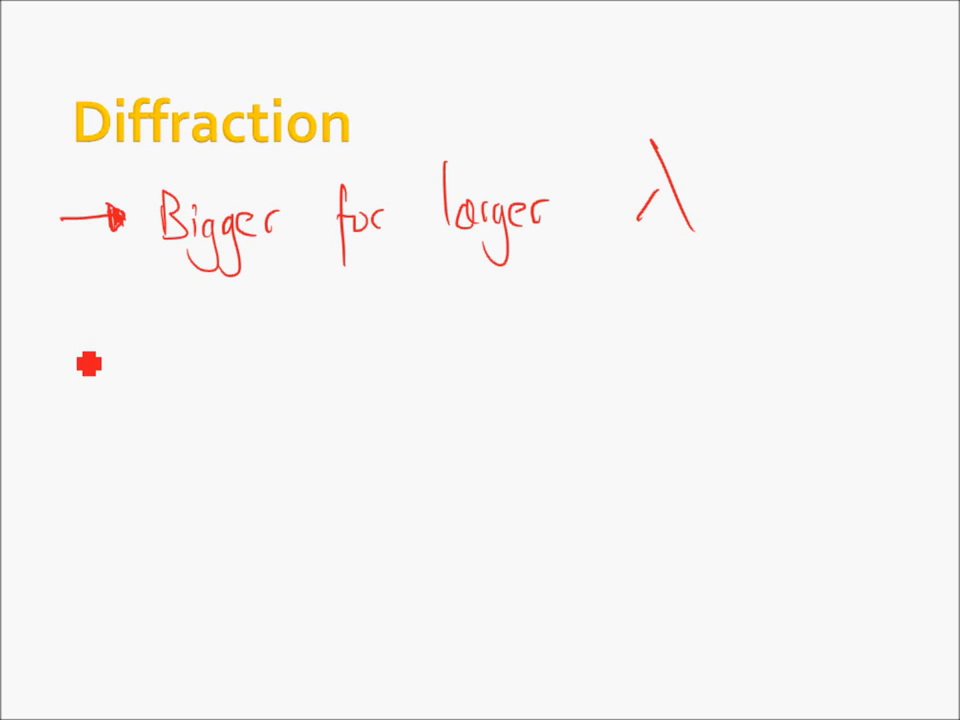
# Add a second red arrowed note 'Bigger when aperture ≈ λ'.
pyautogui.moveTo(65, 340); pyautogui.dragTo(120, 350)
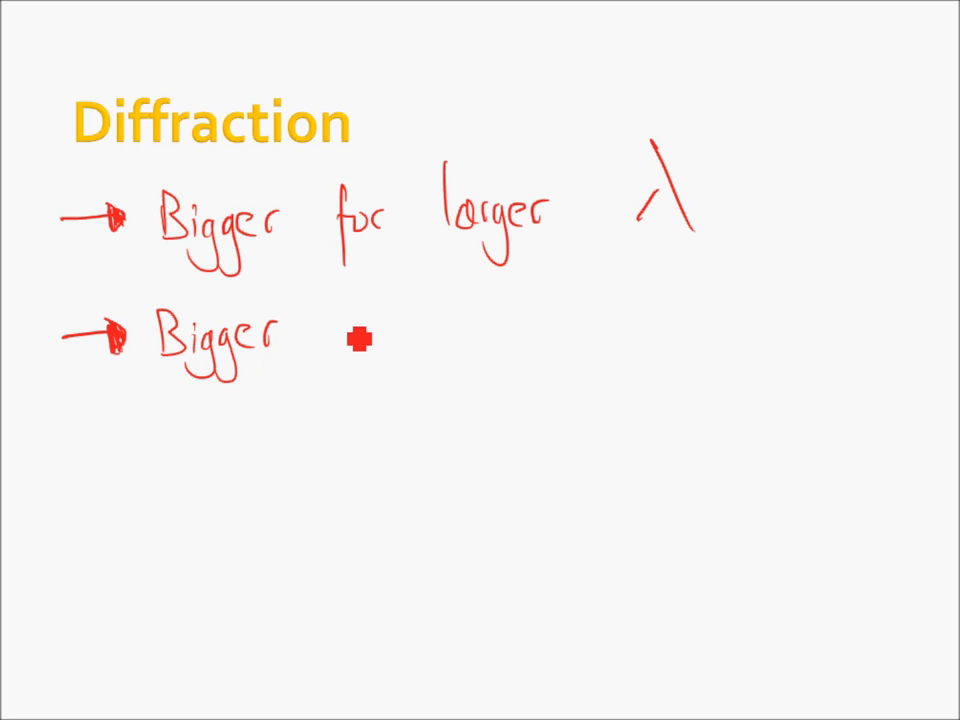
pyautogui.write('when')
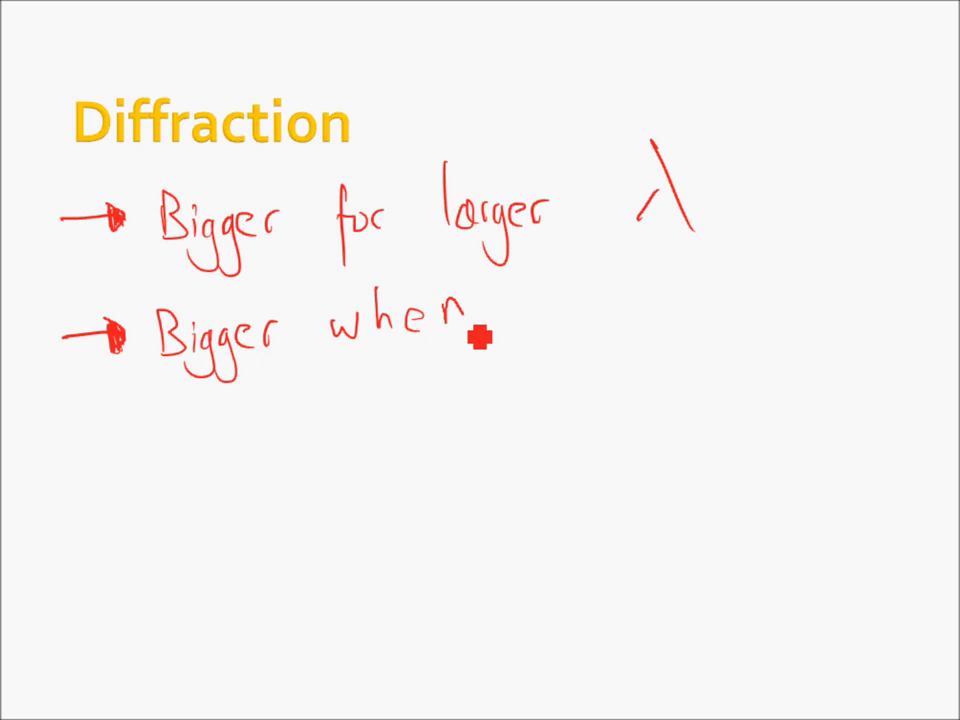
pyautogui.moveTo(485, 325); pyautogui.dragTo(560, 335)
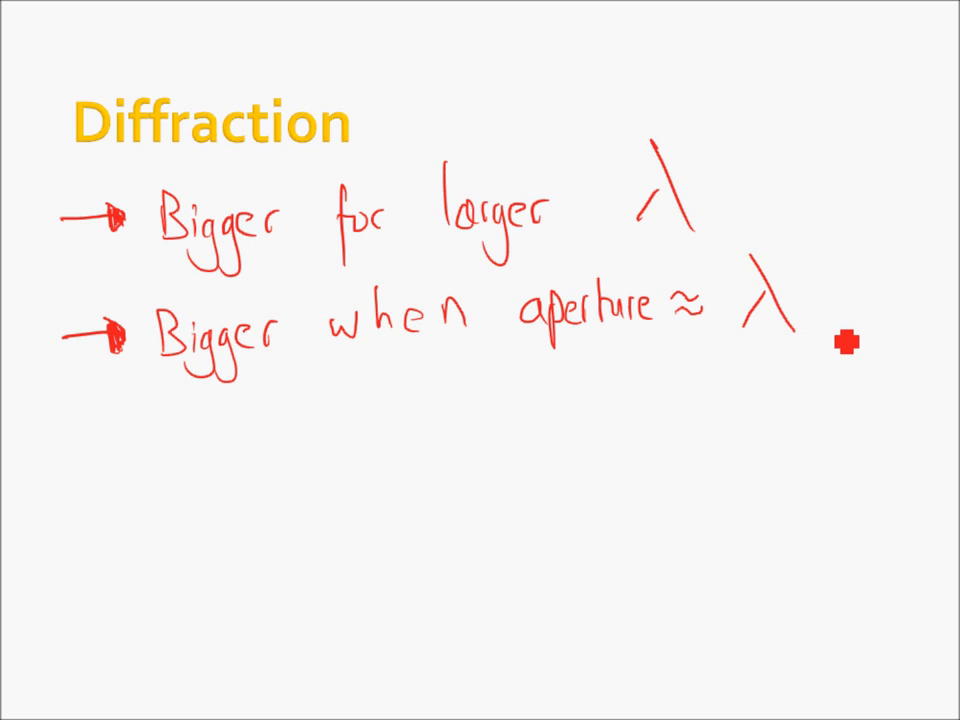
pyautogui.moveTo(870, 357)
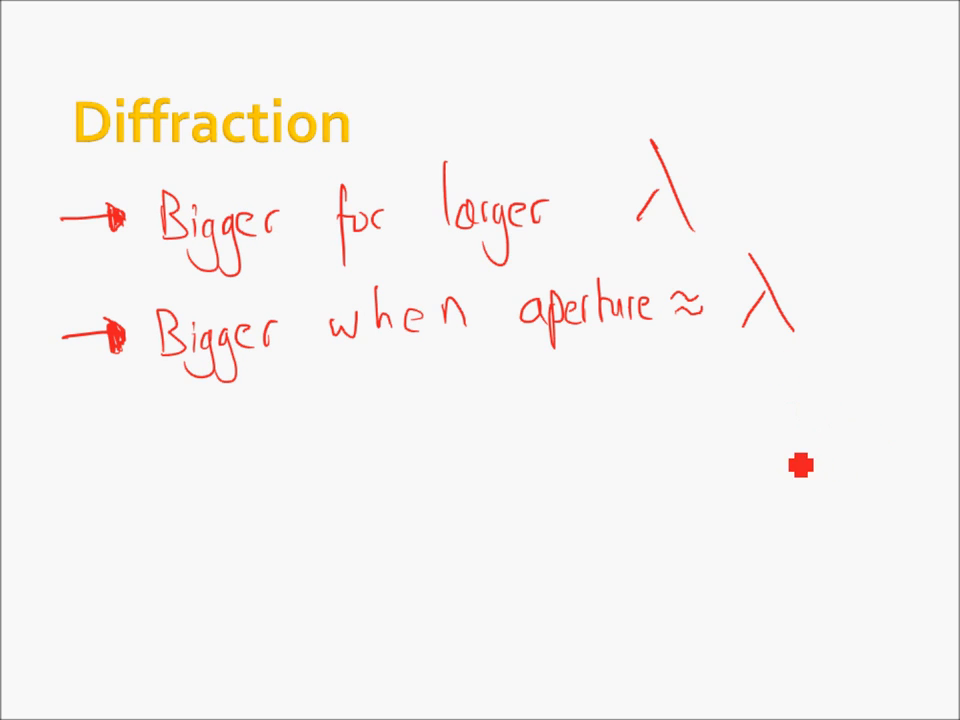
pyautogui.moveTo(400, 311)
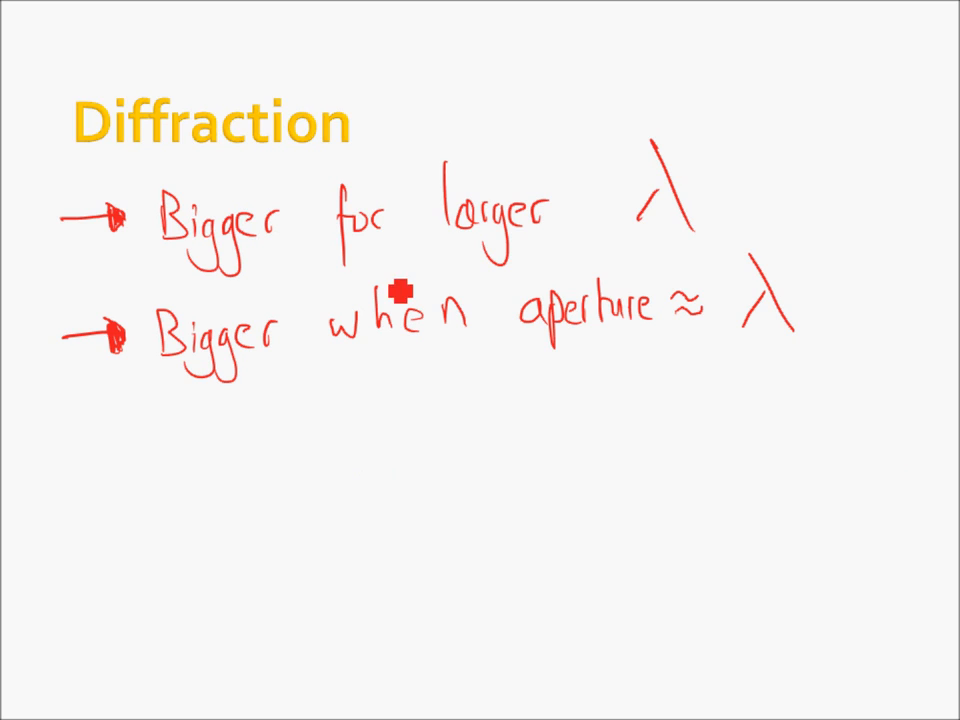
pyautogui.moveTo(676, 222)
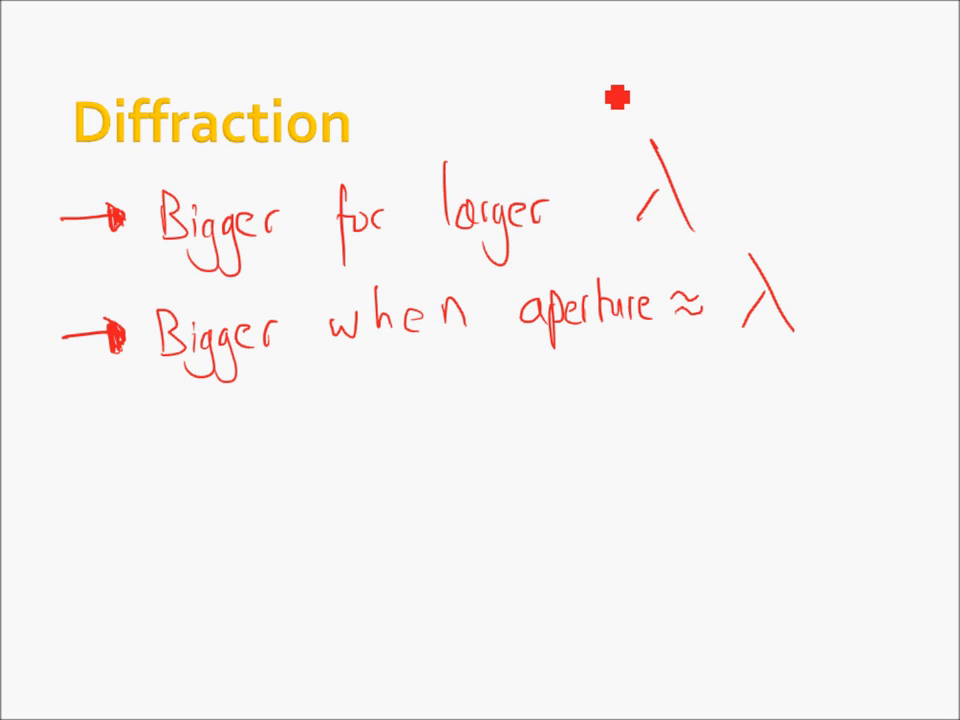
# Draw a short red wave with a wavelength bracket and a longer blue wave across the top.
pyautogui.moveTo(612, 100); pyautogui.dragTo(895, 80)
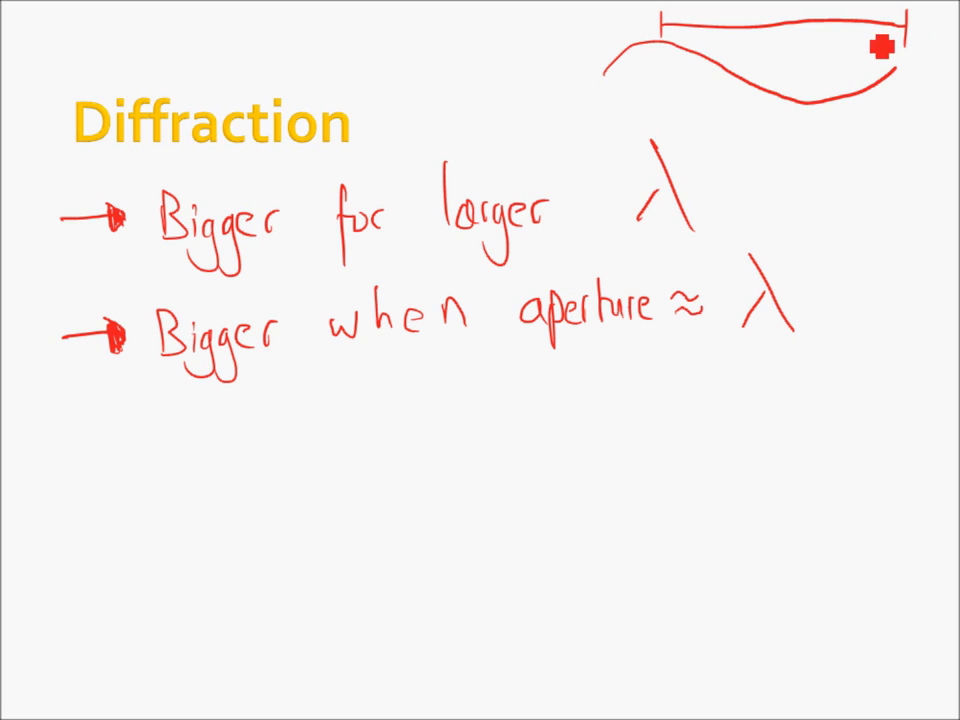
pyautogui.moveTo(350, 68)
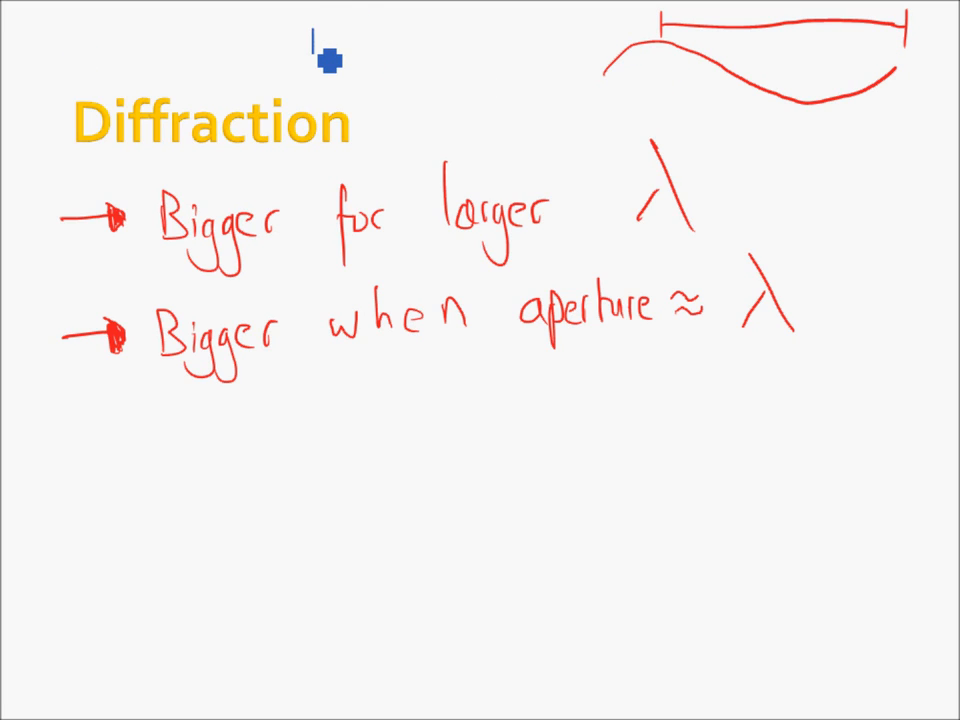
pyautogui.moveTo(320, 45); pyautogui.dragTo(790, 55)
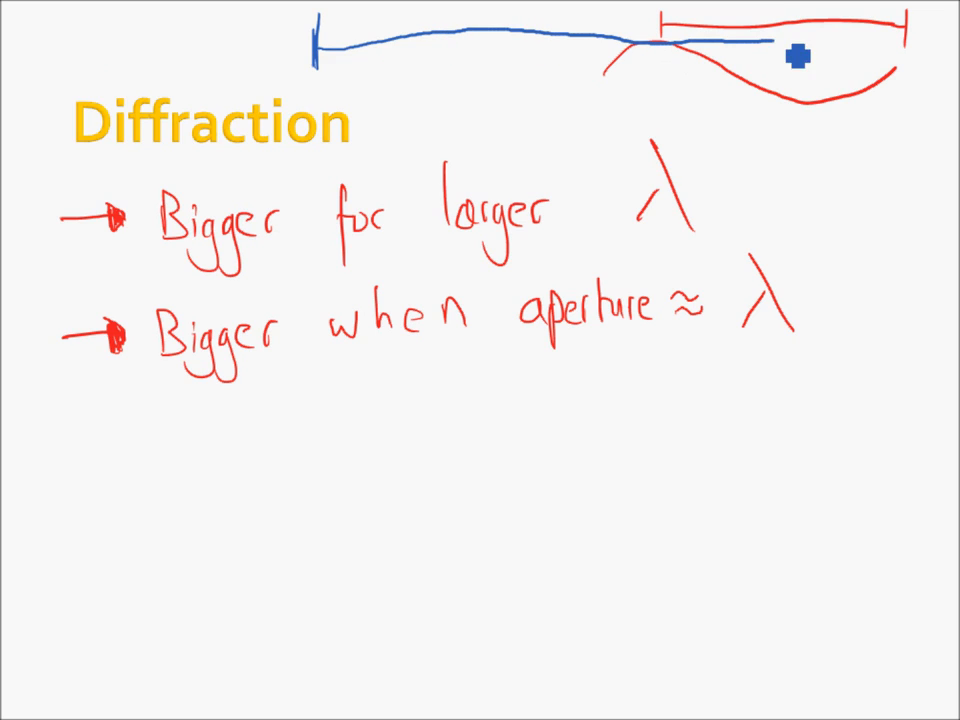
pyautogui.moveTo(790, 55); pyautogui.dragTo(925, 60)
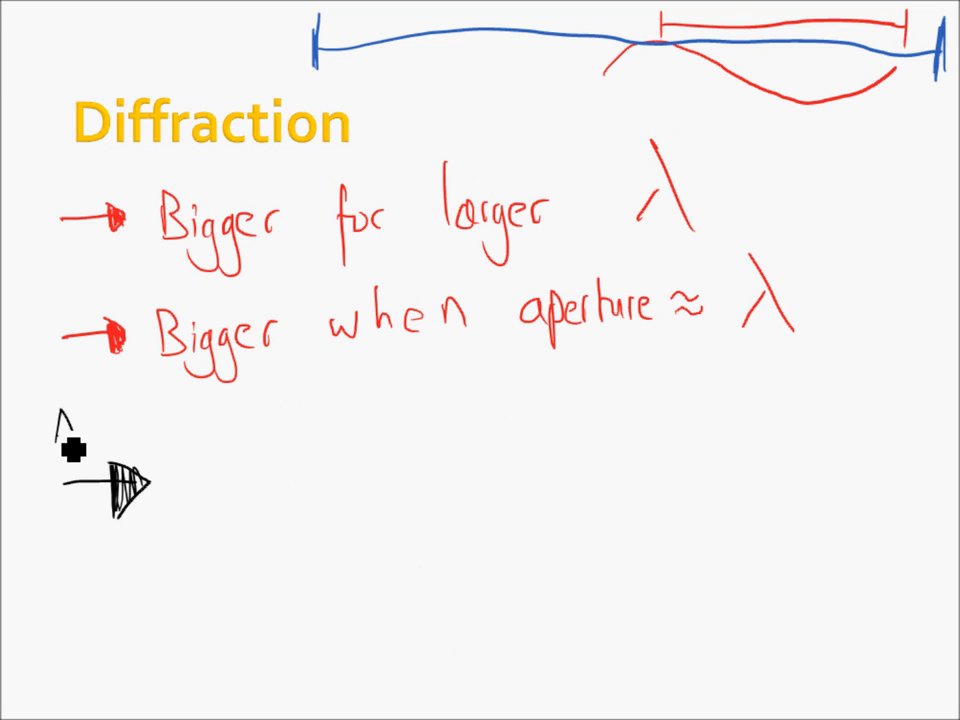
# Write 'Aperture is large', 'High resolving power', '→ Better detail' and 'Clear, crisp image' in black.
pyautogui.write('Aperture is large')
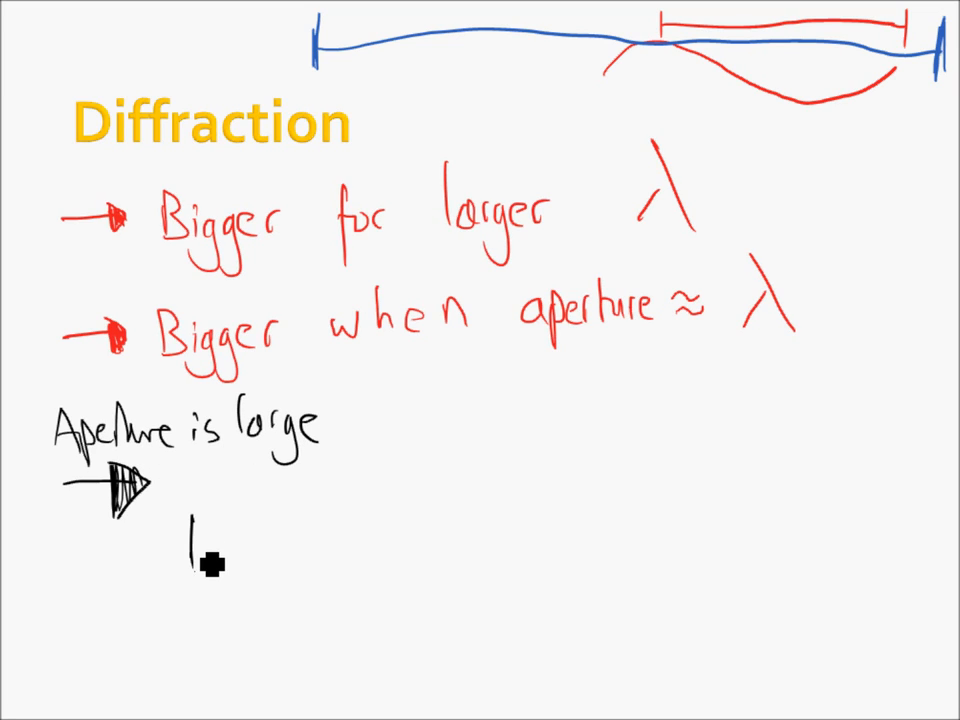
pyautogui.write('High resolving')
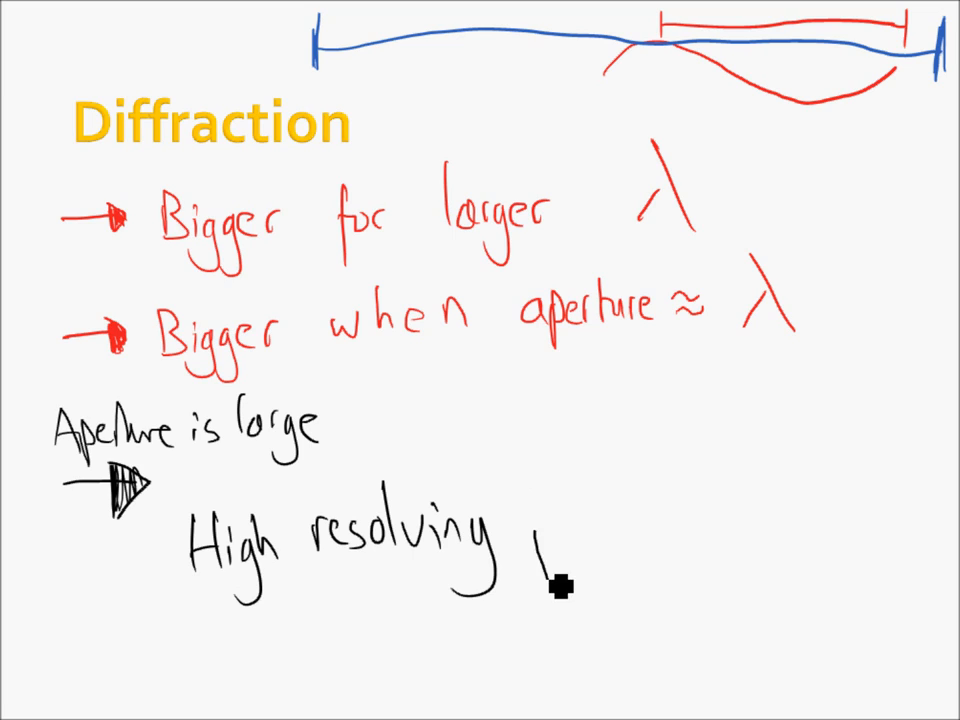
pyautogui.write('power')
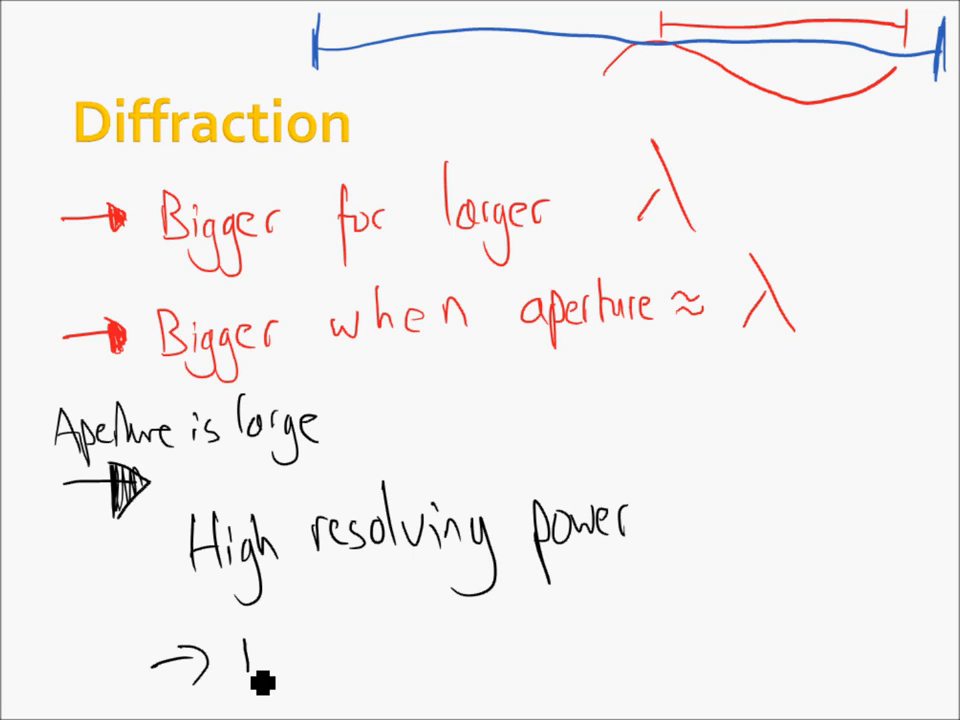
pyautogui.write('Bette')
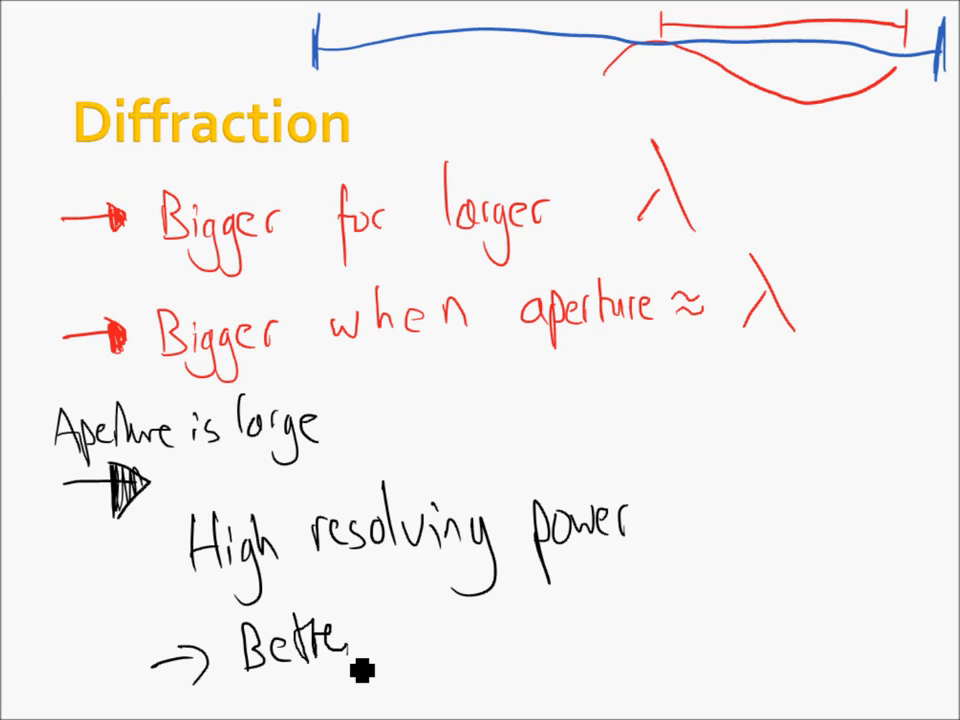
pyautogui.write('detail')
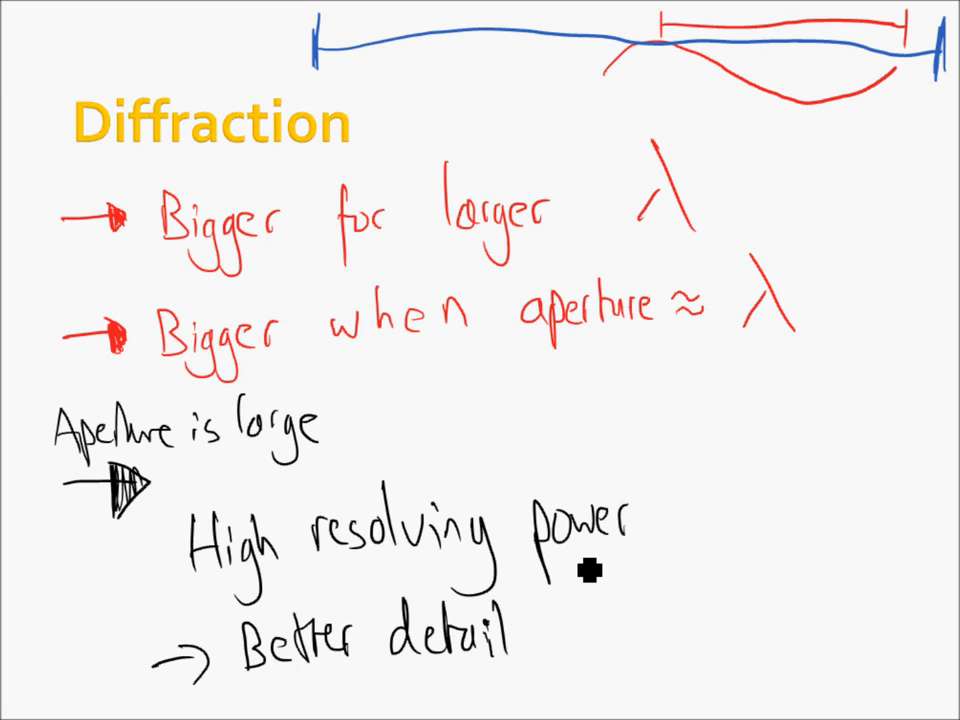
pyautogui.moveTo(657, 565)
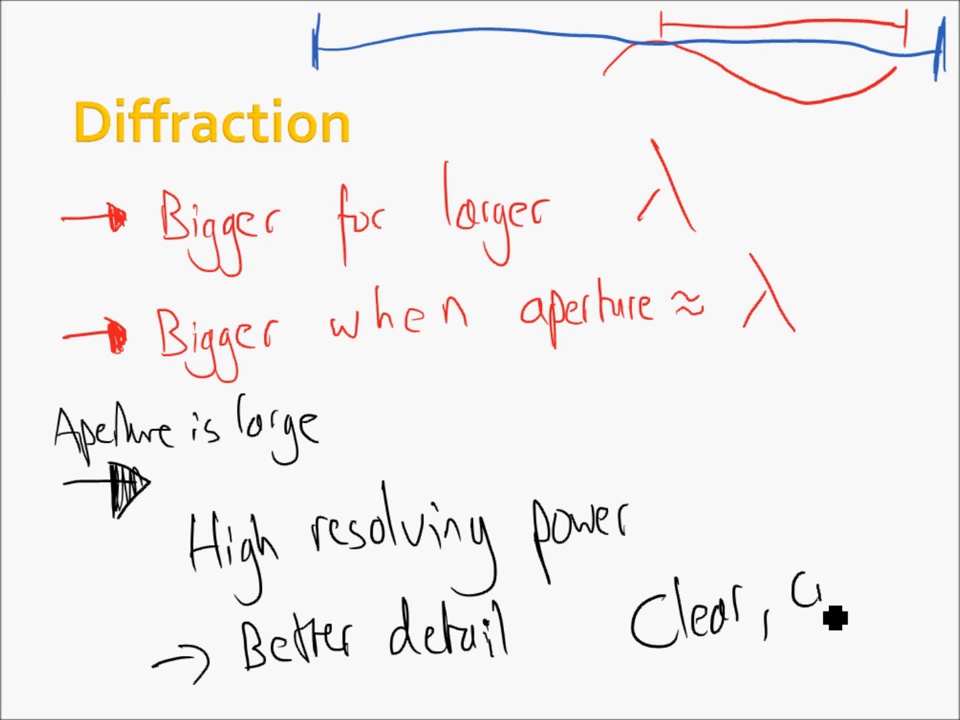
pyautogui.write('Crisp')
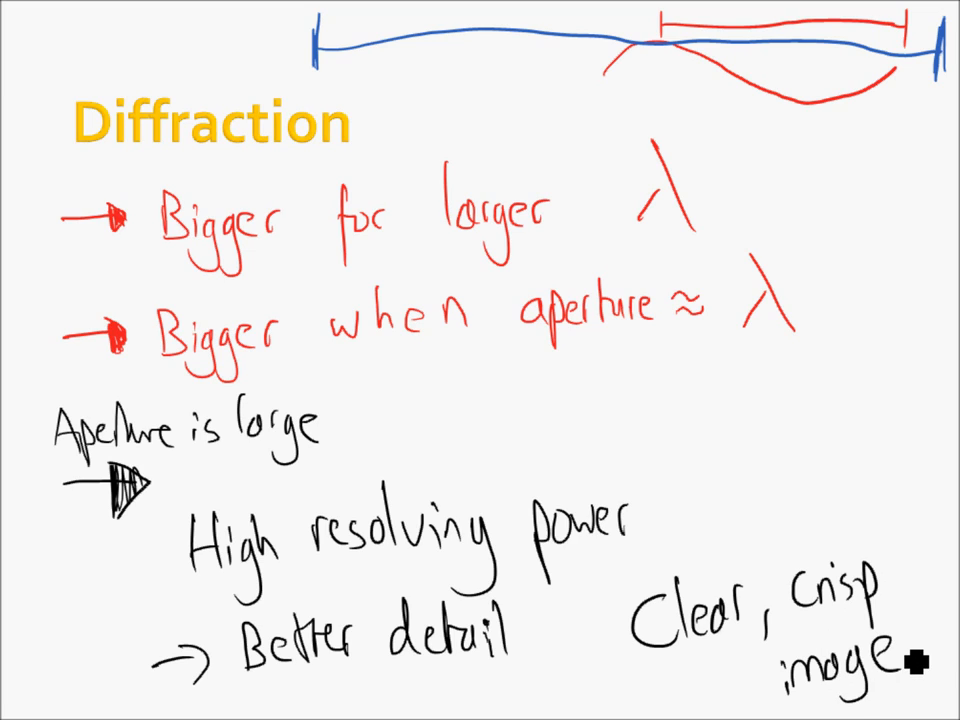
pyautogui.moveTo(900, 683)
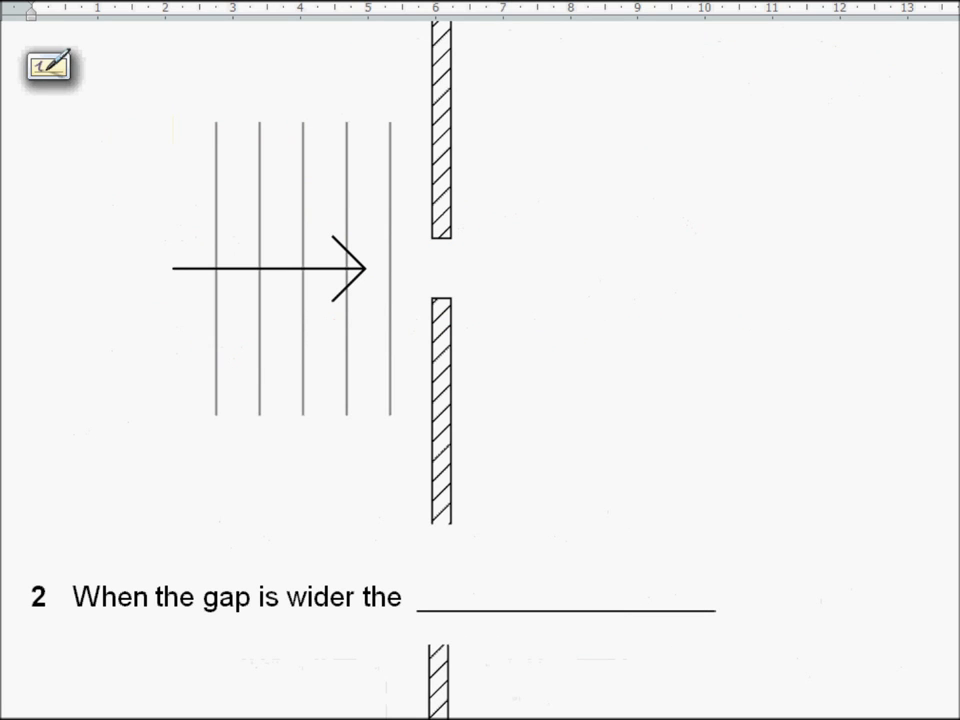
# Switch to red ink and draw curved wavefronts spreading beyond the narrow gap.
pyautogui.click(49, 63)
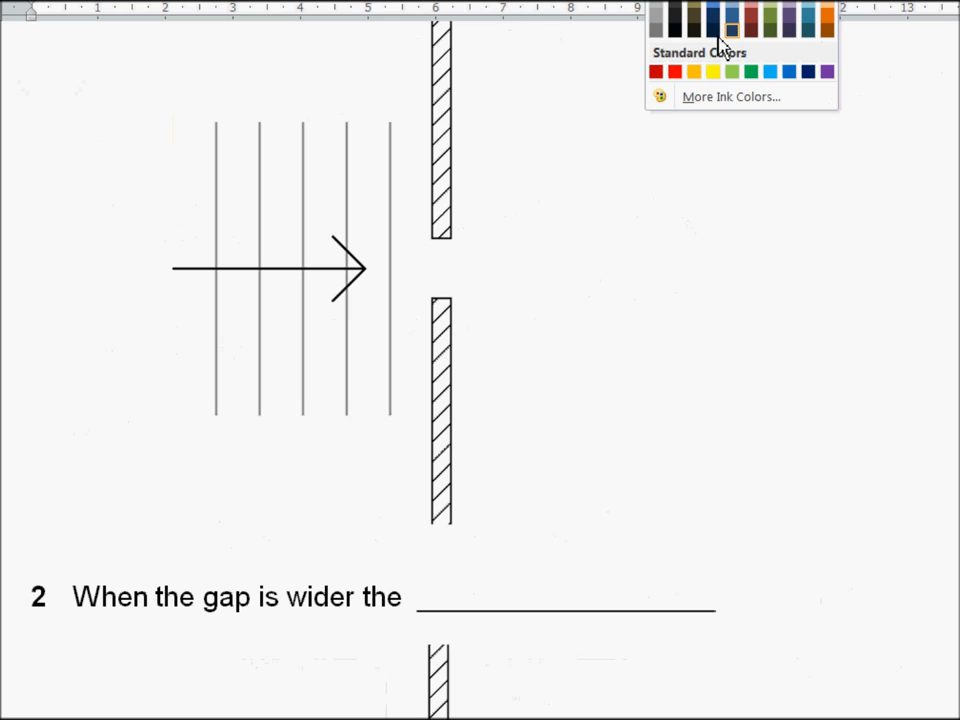
pyautogui.click(657, 70)
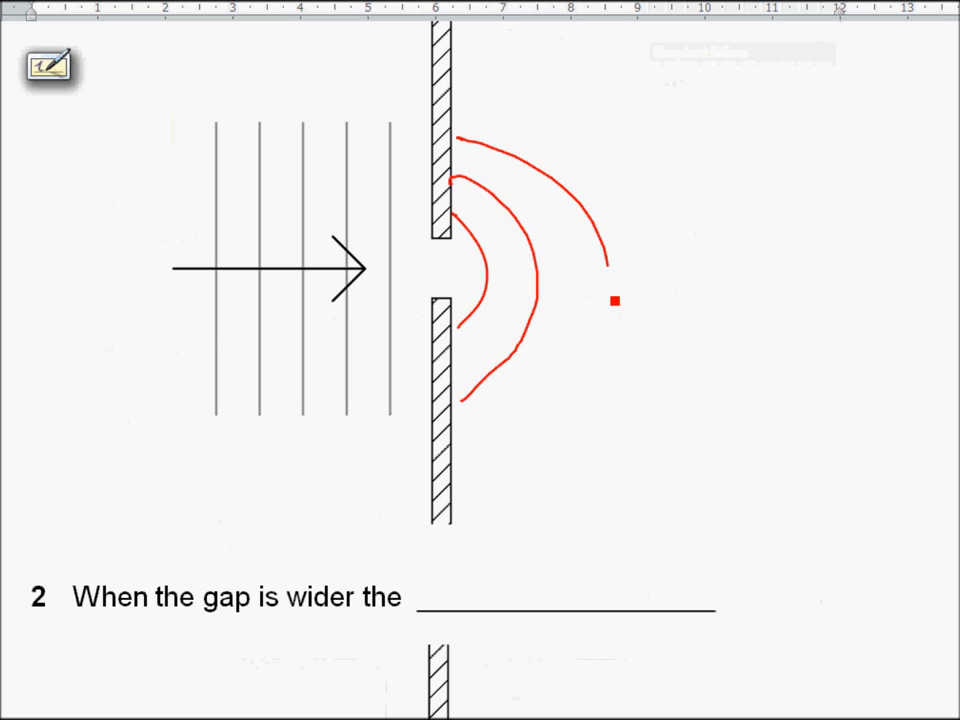
pyautogui.moveTo(450, 135); pyautogui.dragTo(435, 525)
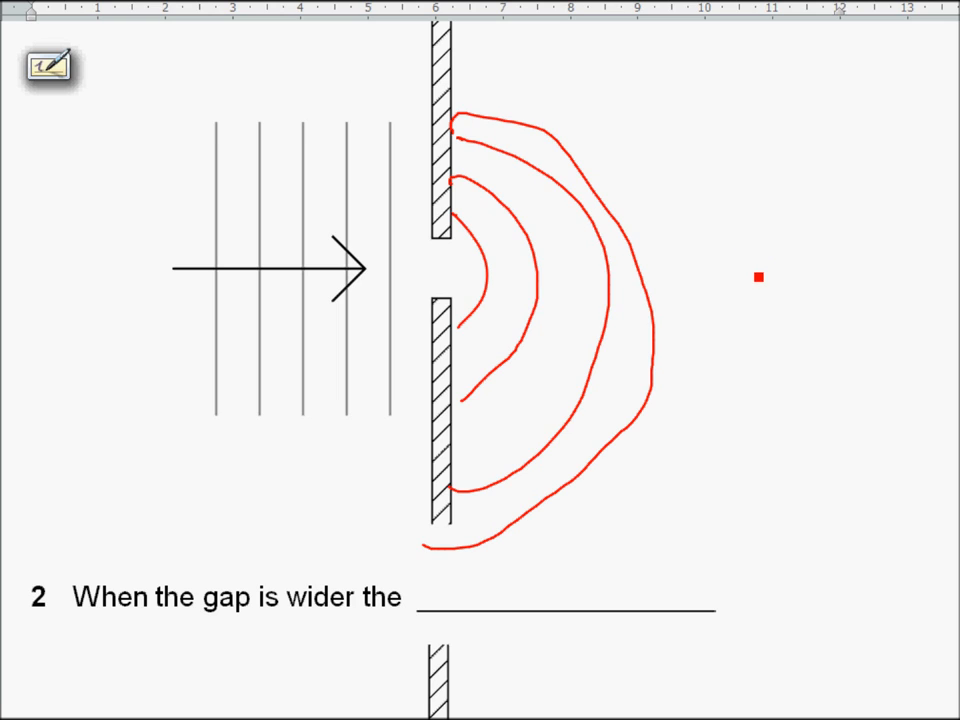
pyautogui.moveTo(787, 380)
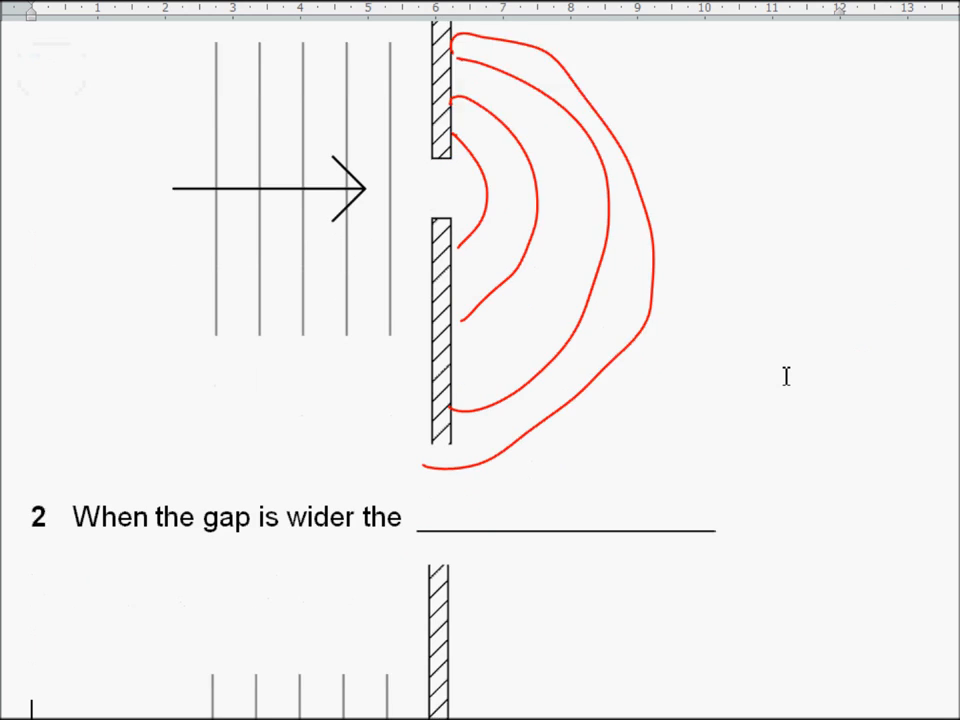
# Write 'increased aperture', draw red wavefronts through the wider gap, and note 'less diff.'.
pyautogui.scroll(-3)
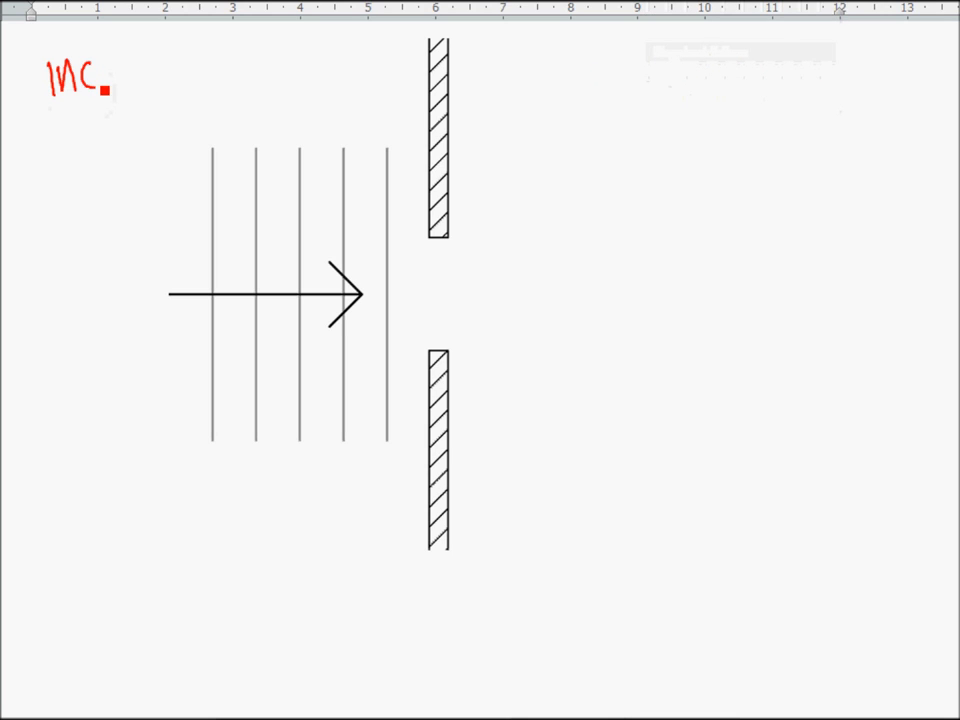
pyautogui.write('increaser')
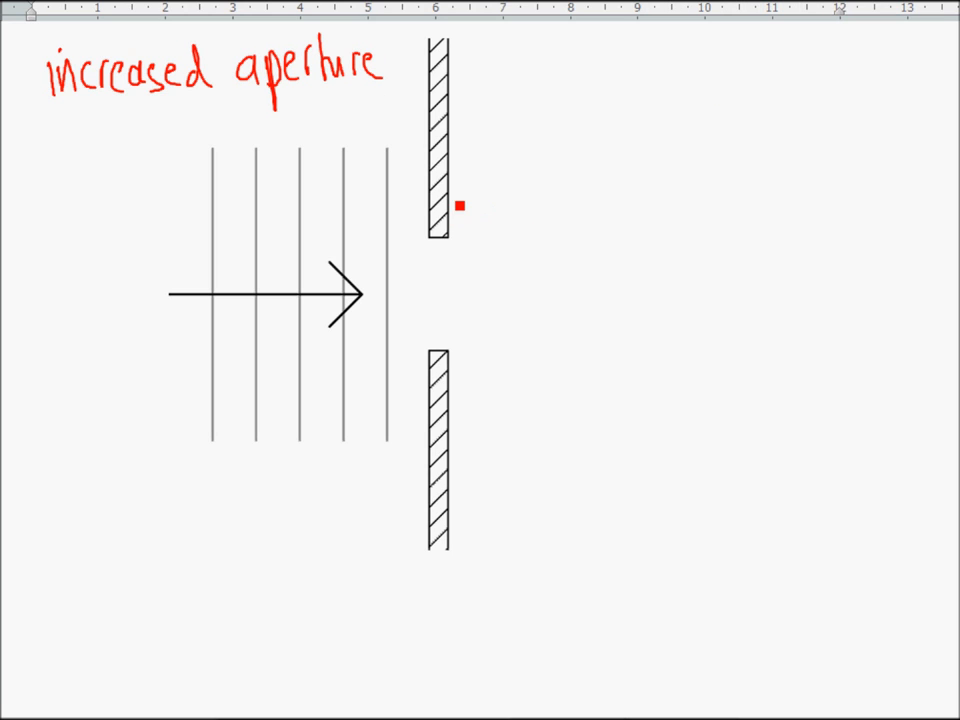
pyautogui.moveTo(470, 200); pyautogui.dragTo(470, 390)
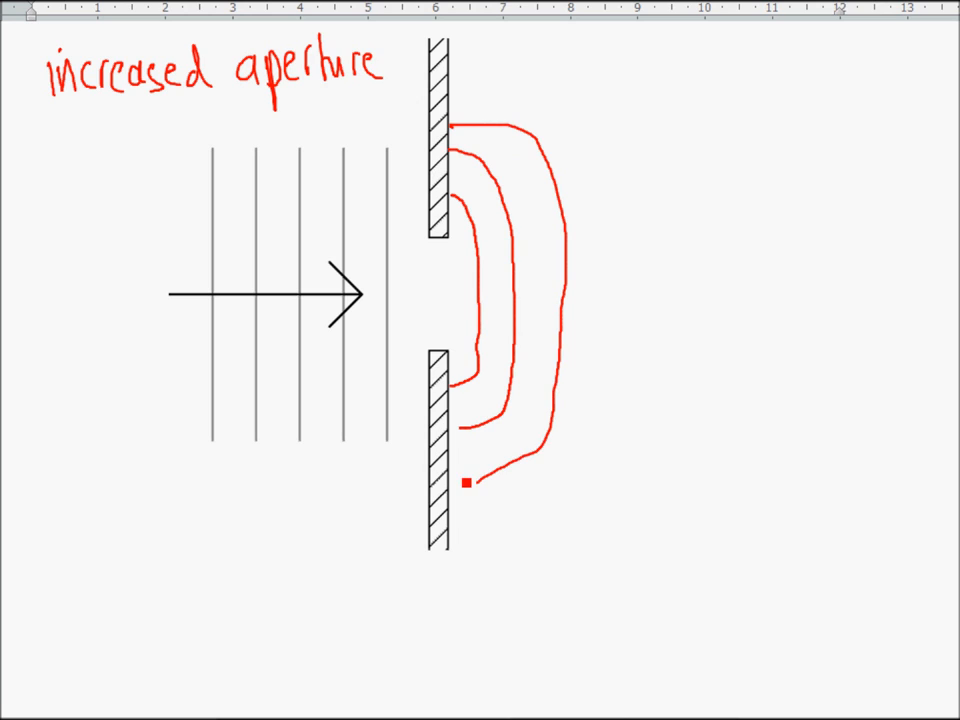
pyautogui.write('less di')
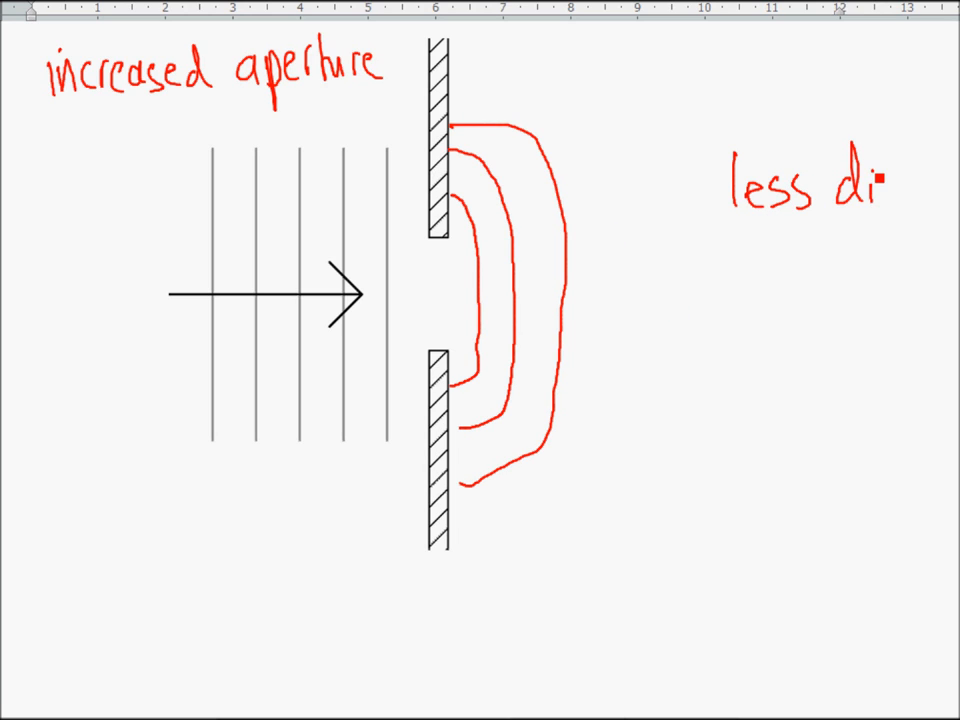
pyautogui.write('ff.')
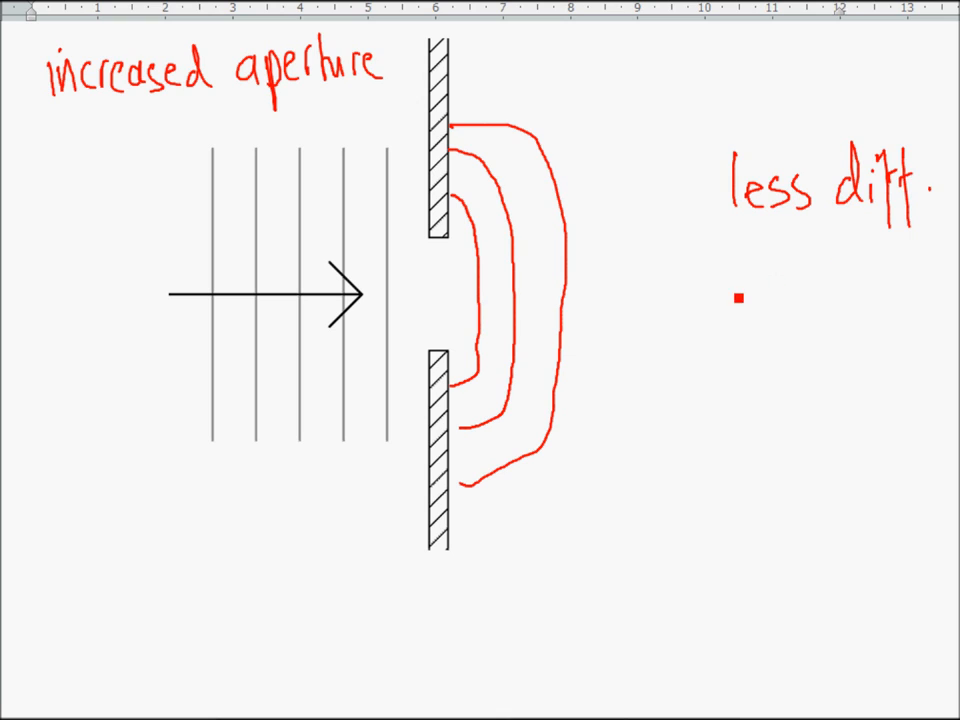
pyautogui.write('Clear')
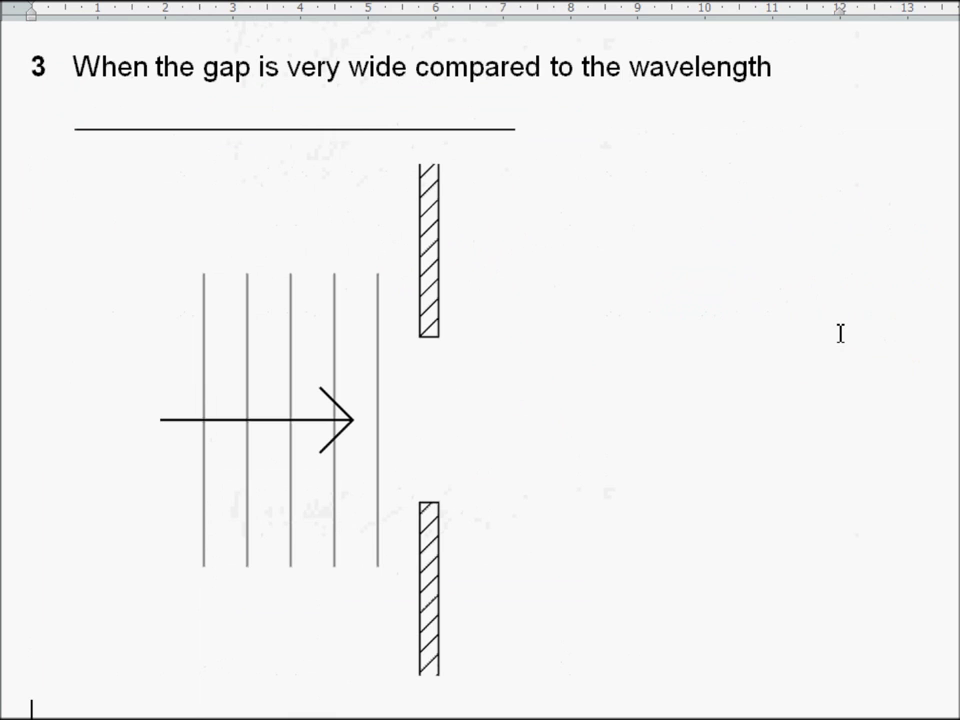
# Draw nearly straight red wavefronts beyond the very wide gap and write 'Not noticed'.
pyautogui.scroll(-3)
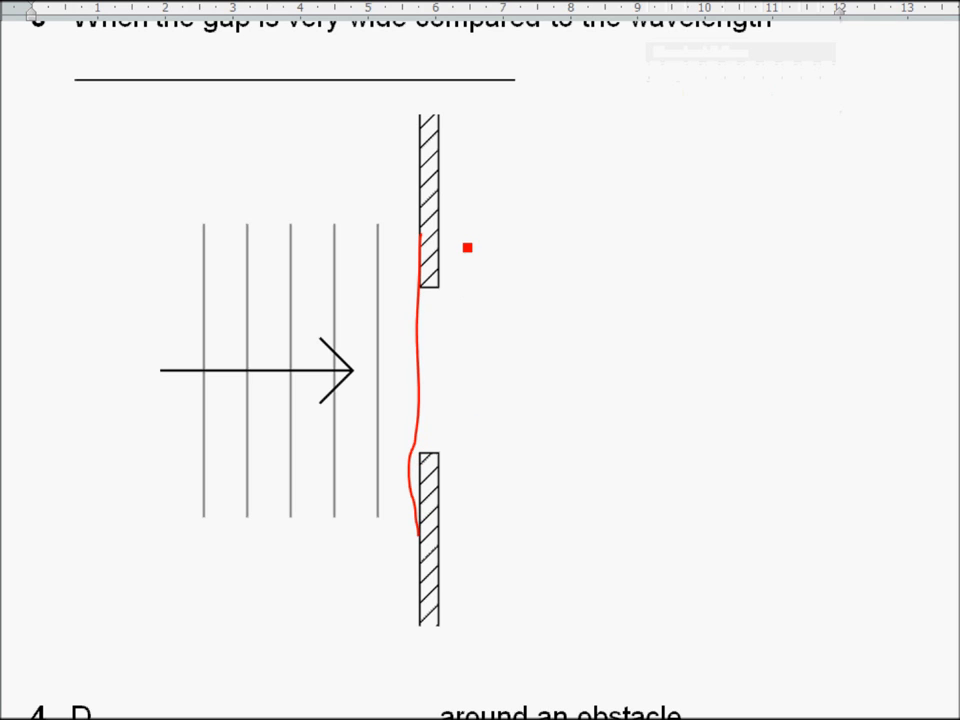
pyautogui.moveTo(440, 245); pyautogui.dragTo(470, 400)
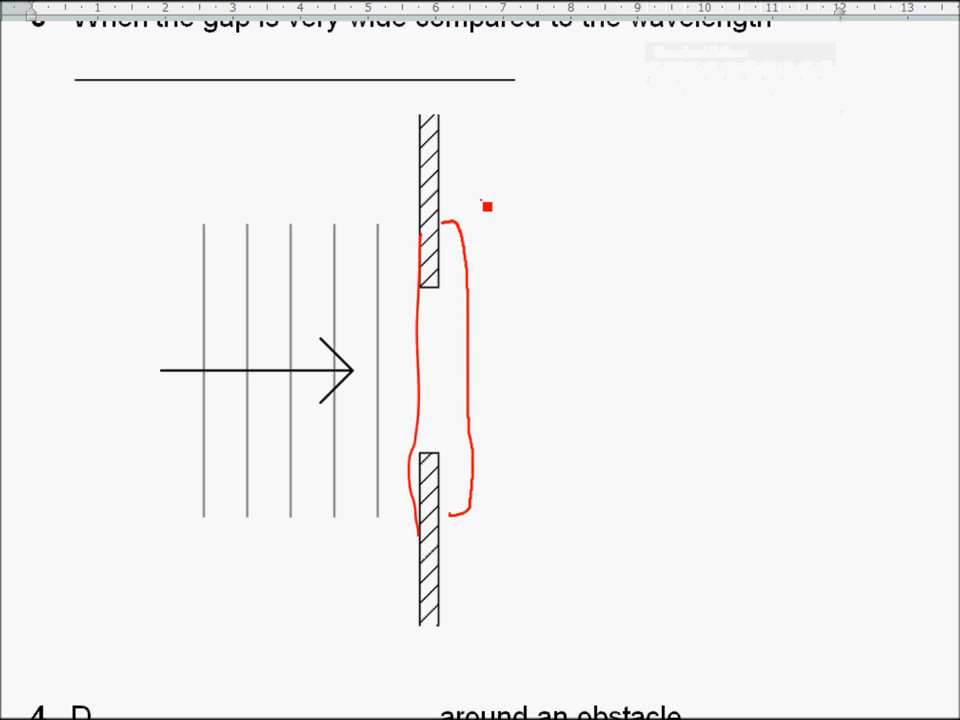
pyautogui.moveTo(490, 205); pyautogui.dragTo(520, 535)
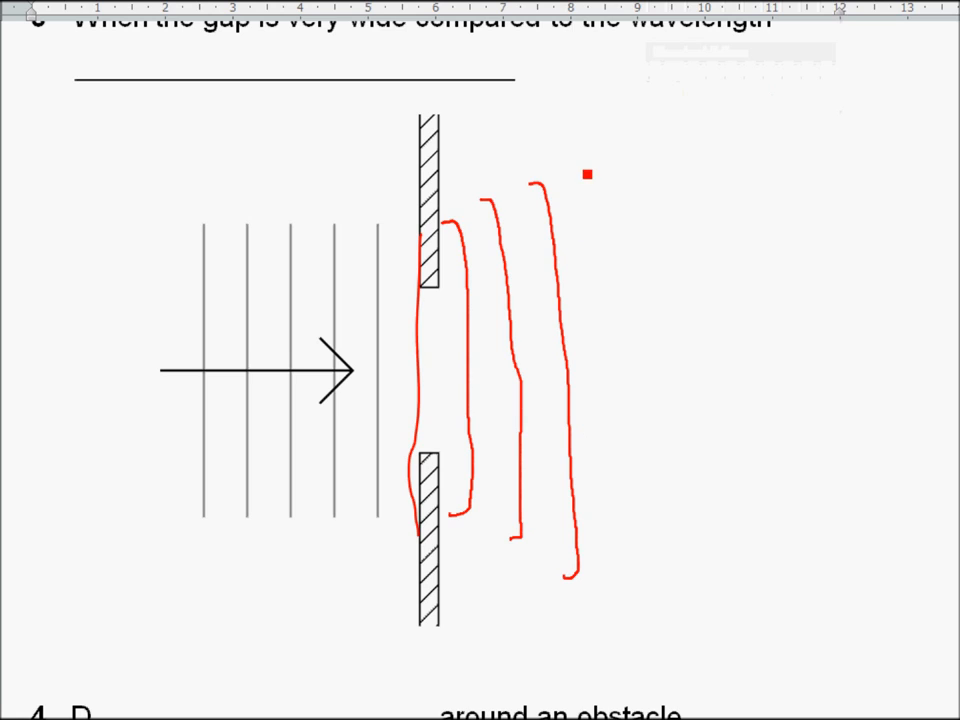
pyautogui.moveTo(595, 155); pyautogui.dragTo(642, 592)
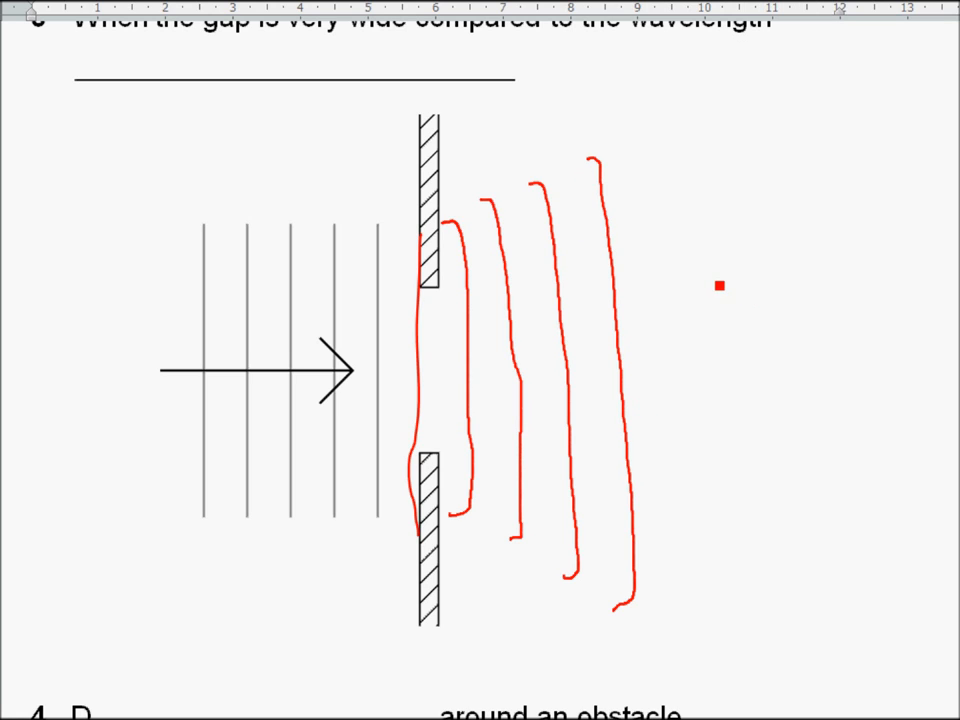
pyautogui.write('Not n')
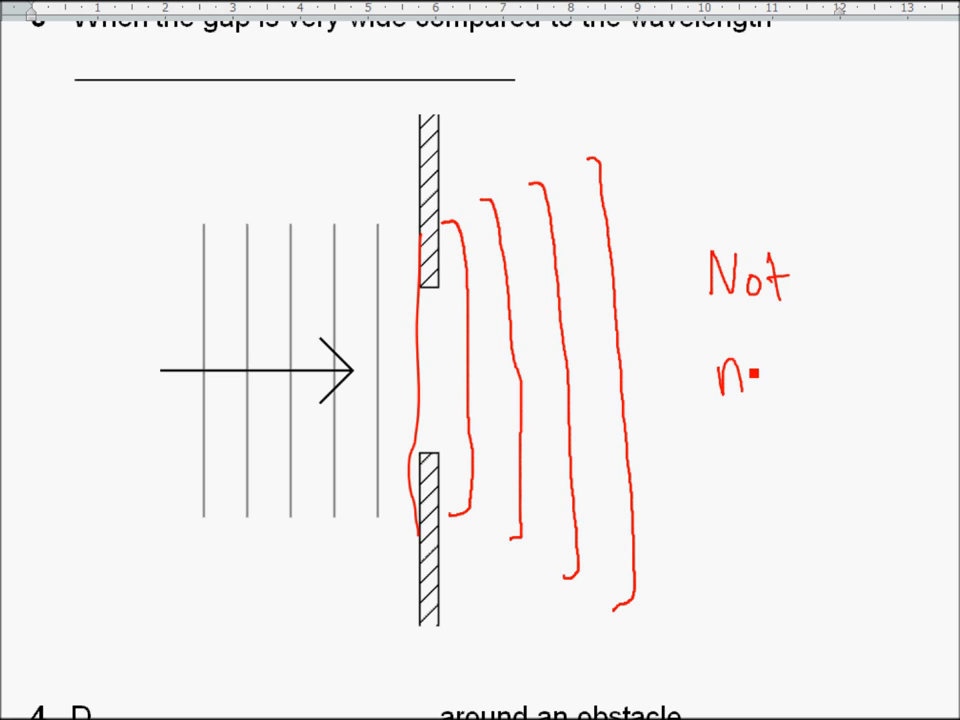
pyautogui.write('noticed')
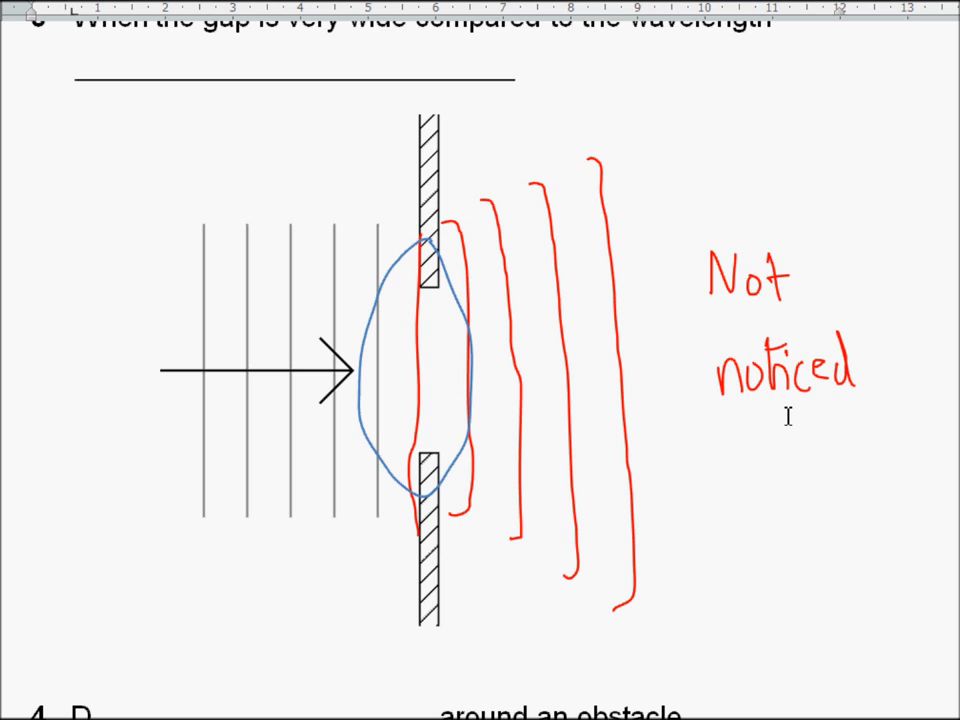
# Scroll to question 4 and draw blue wavefronts curving around the obstacle's edges.
pyautogui.scroll(-3)
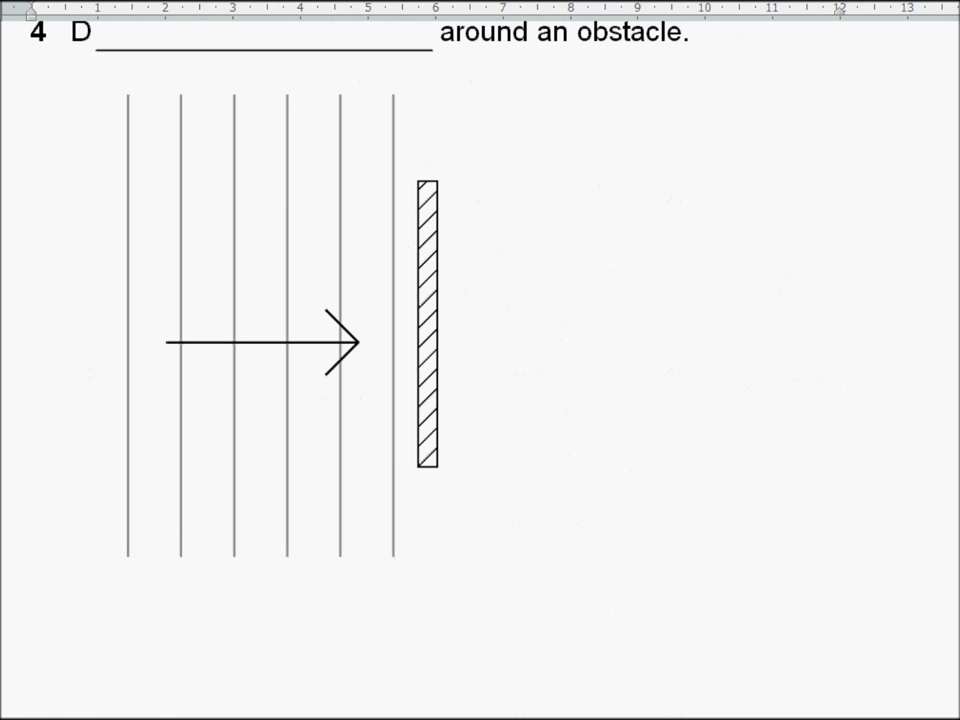
pyautogui.moveTo(874, 267)
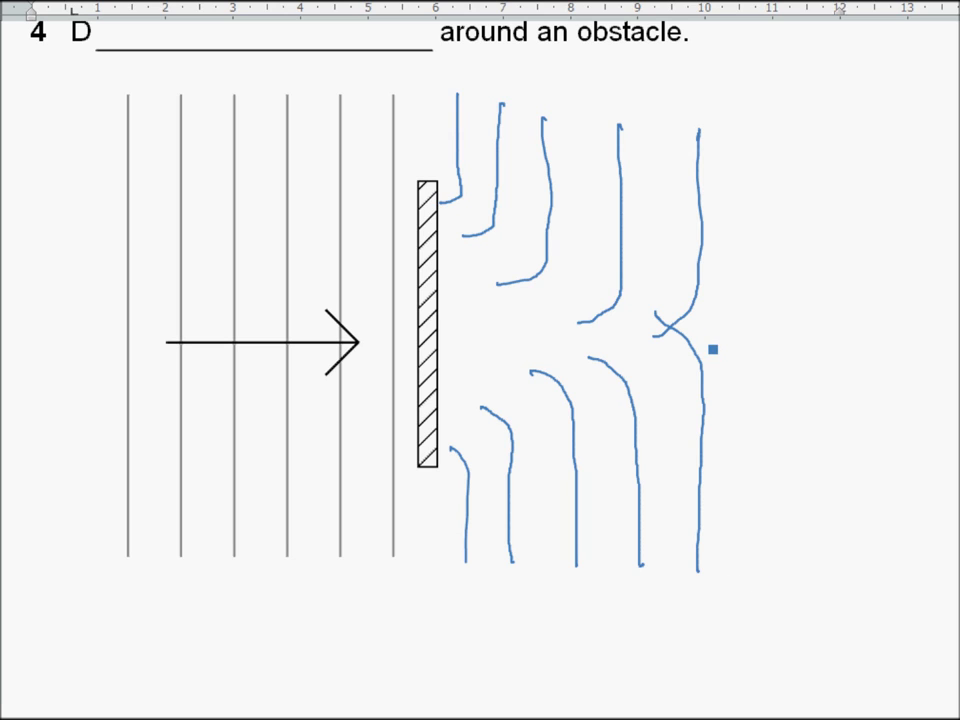
pyautogui.moveTo(765, 360); pyautogui.dragTo(765, 565)
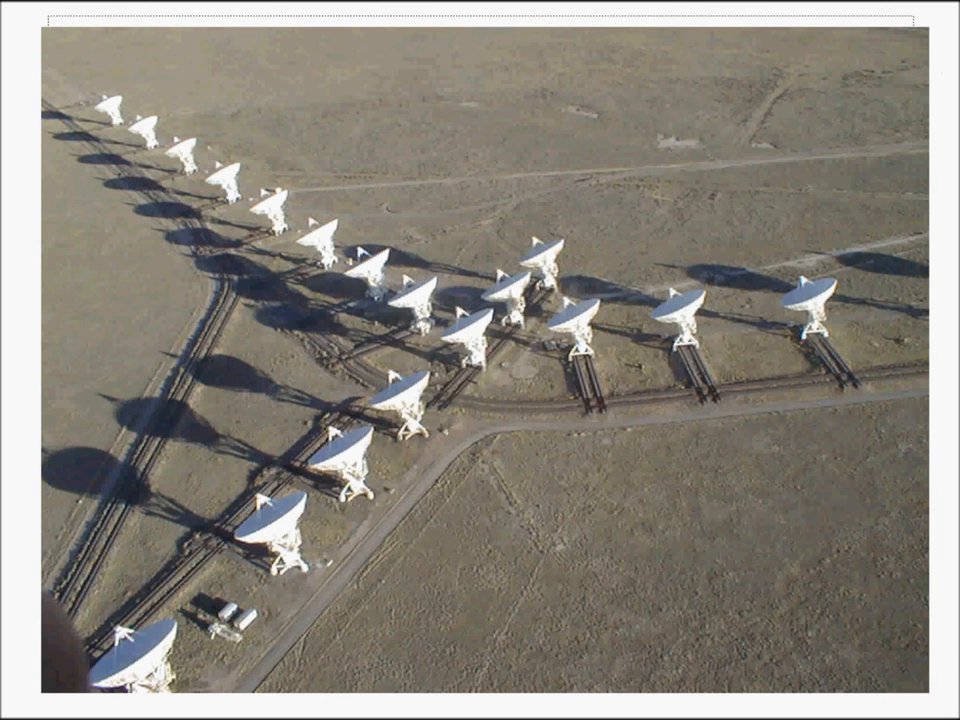
pyautogui.moveTo(457, 282)
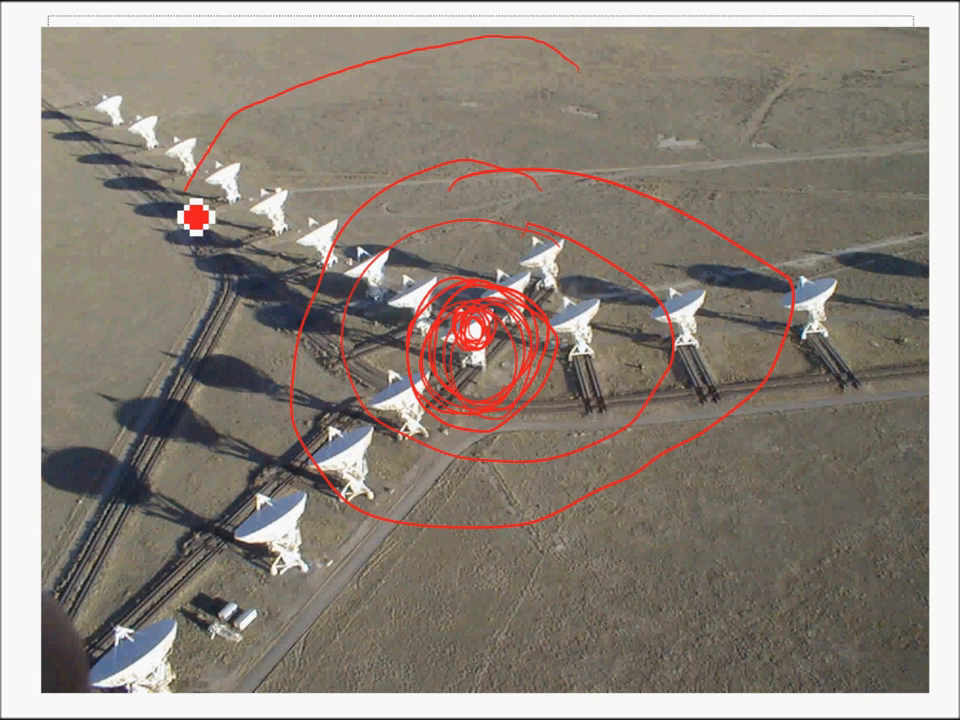
# Draw a large red circle enclosing the whole radio dish array.
pyautogui.moveTo(194, 213); pyautogui.dragTo(437, 168)
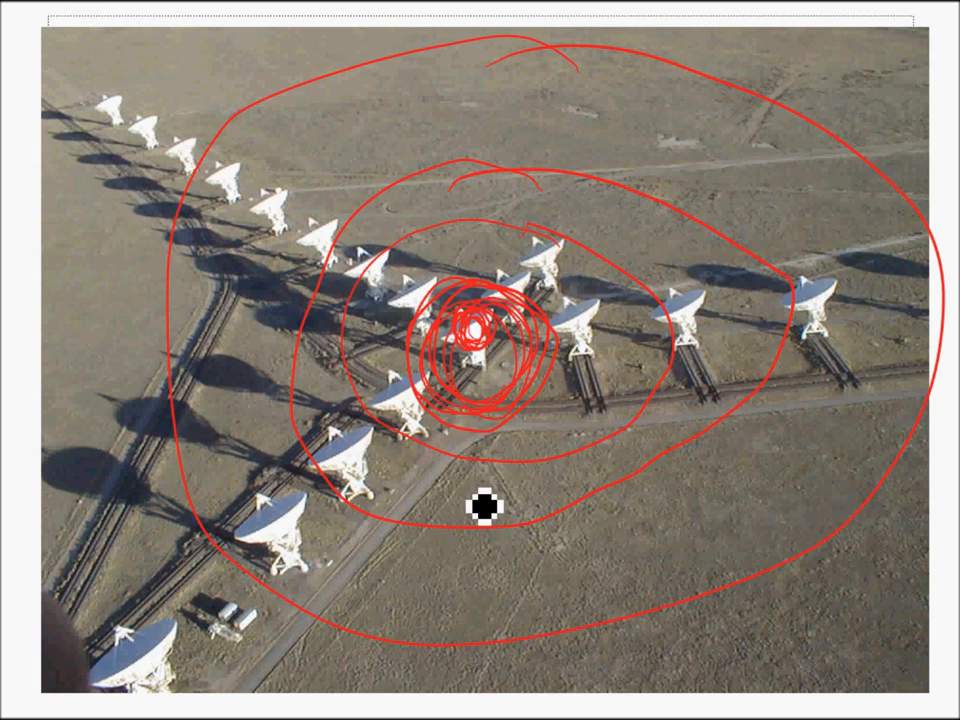
pyautogui.moveTo(195, 708)
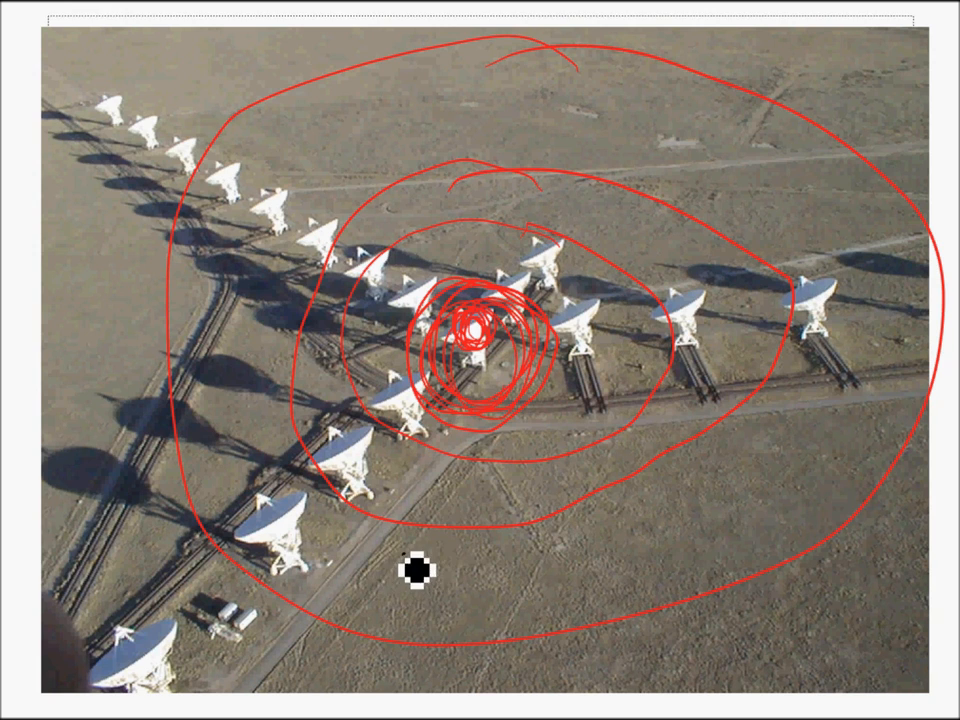
# Handwrite 'The Very Large Array U.S.' in black beneath the radio dish photo.
pyautogui.write('The')
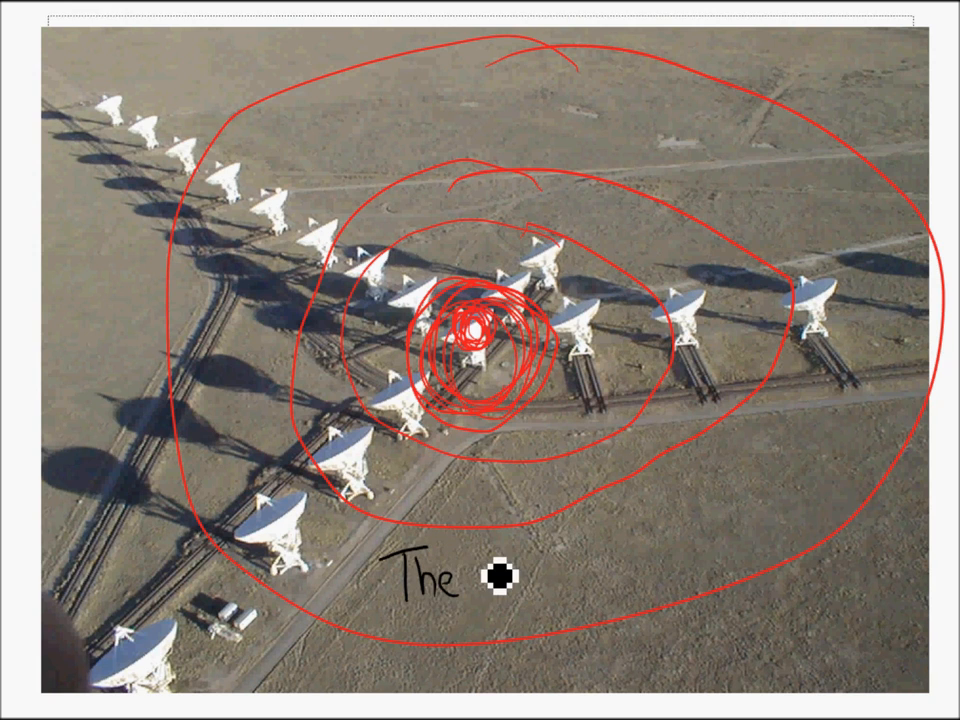
pyautogui.write('Very l')
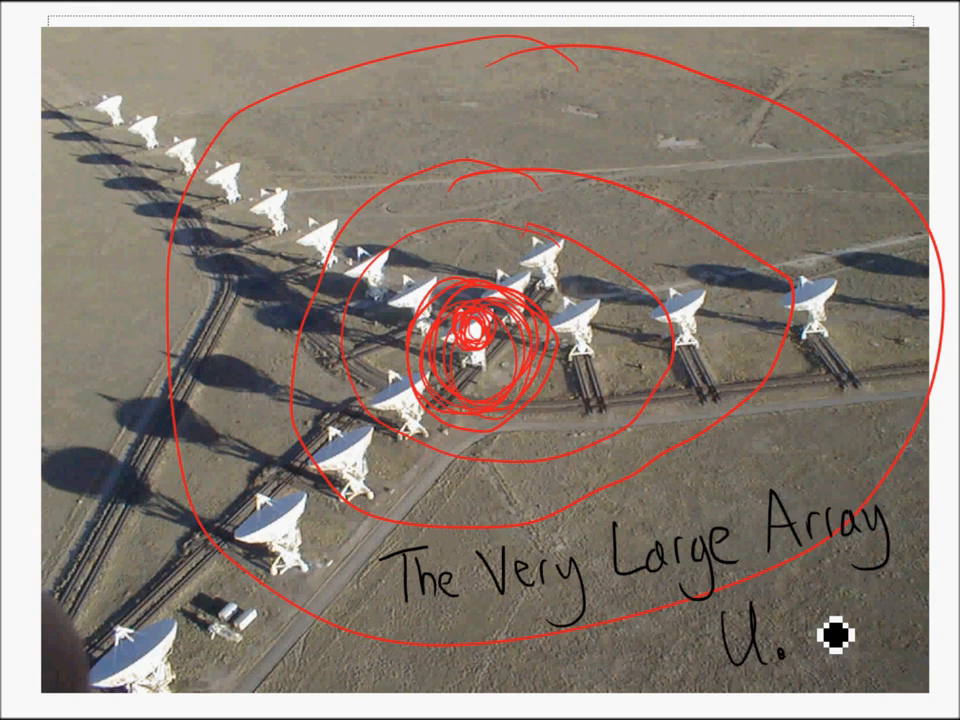
pyautogui.write('S.')
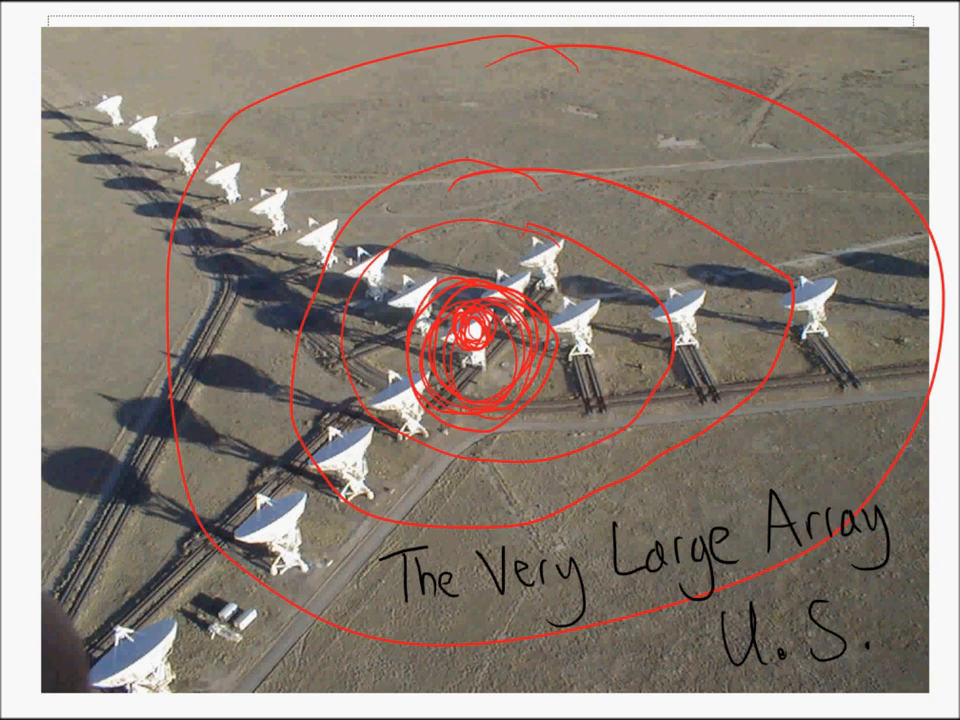
pyautogui.moveTo(634, 245)
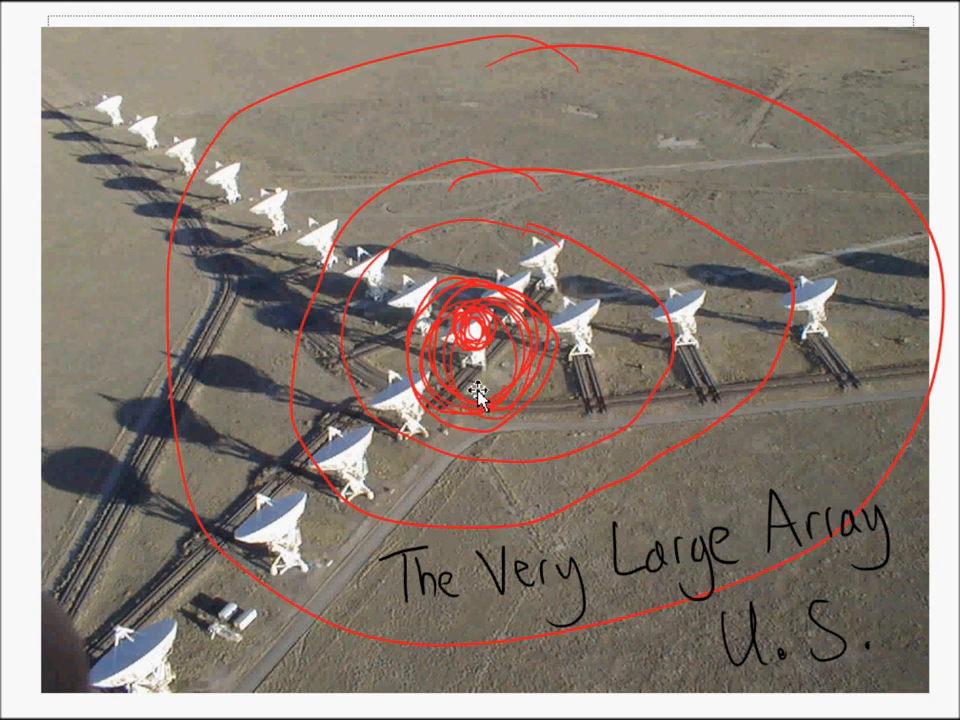
pyautogui.moveTo(69, 217)
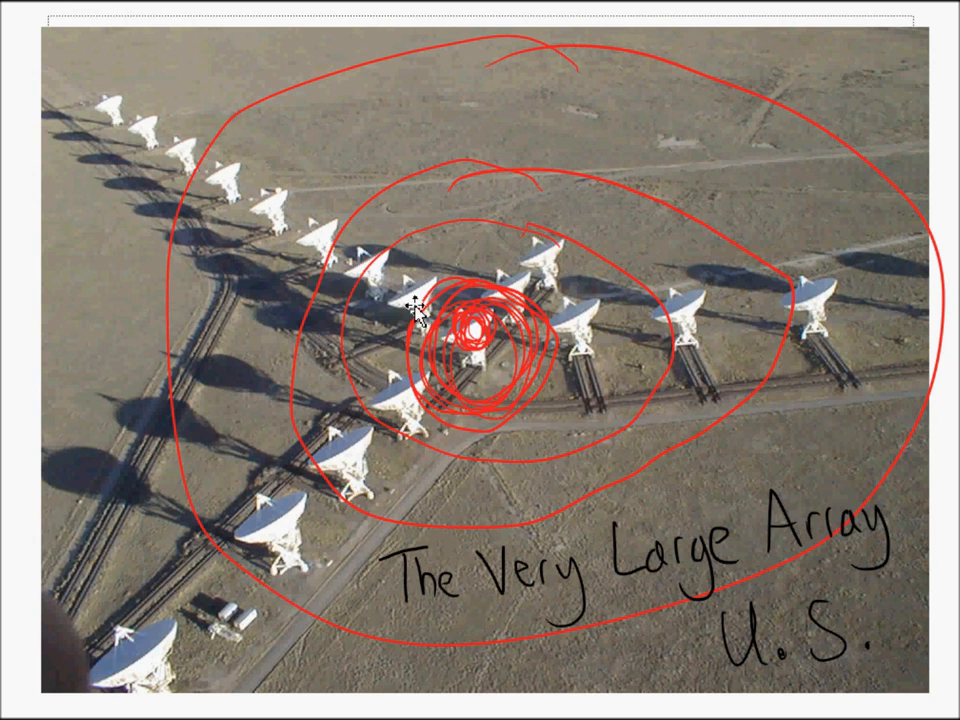
pyautogui.moveTo(114, 100)
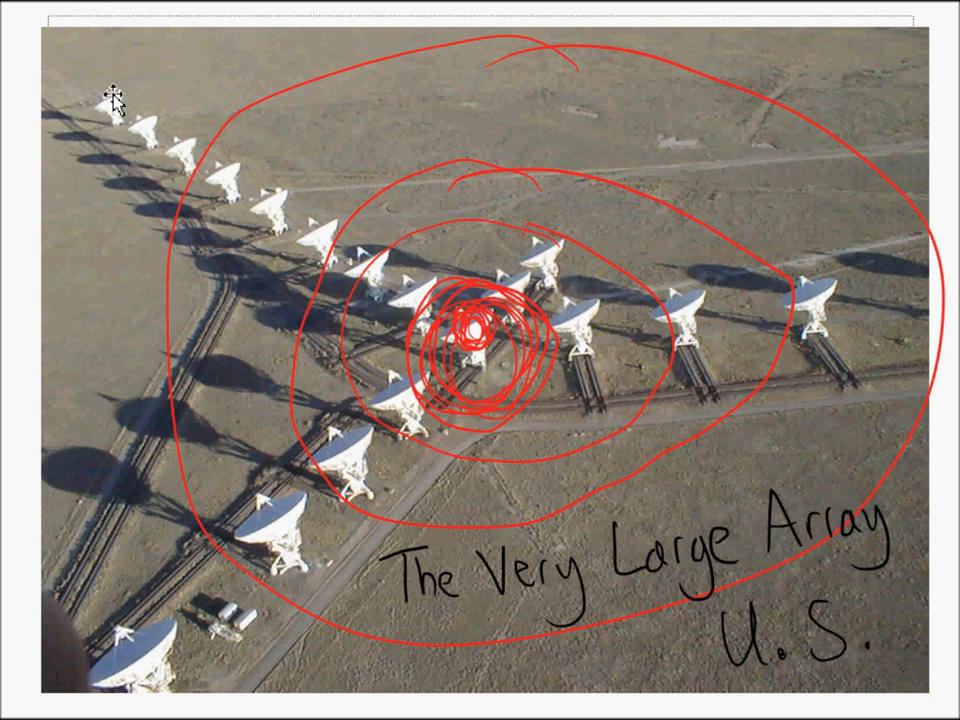
pyautogui.moveTo(302, 258)
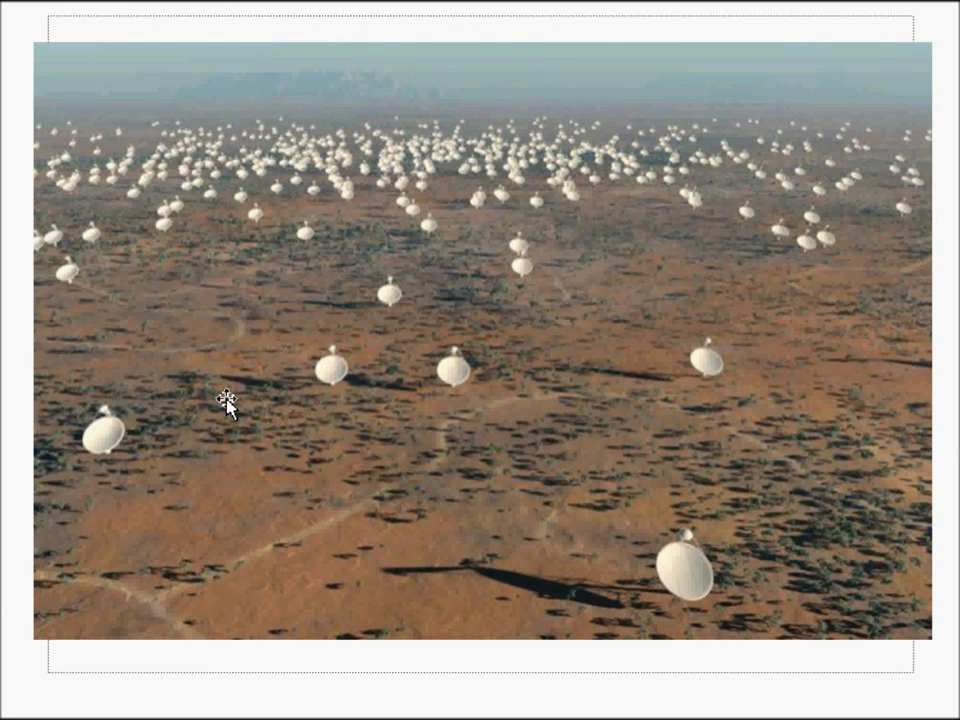
pyautogui.moveTo(432, 450)
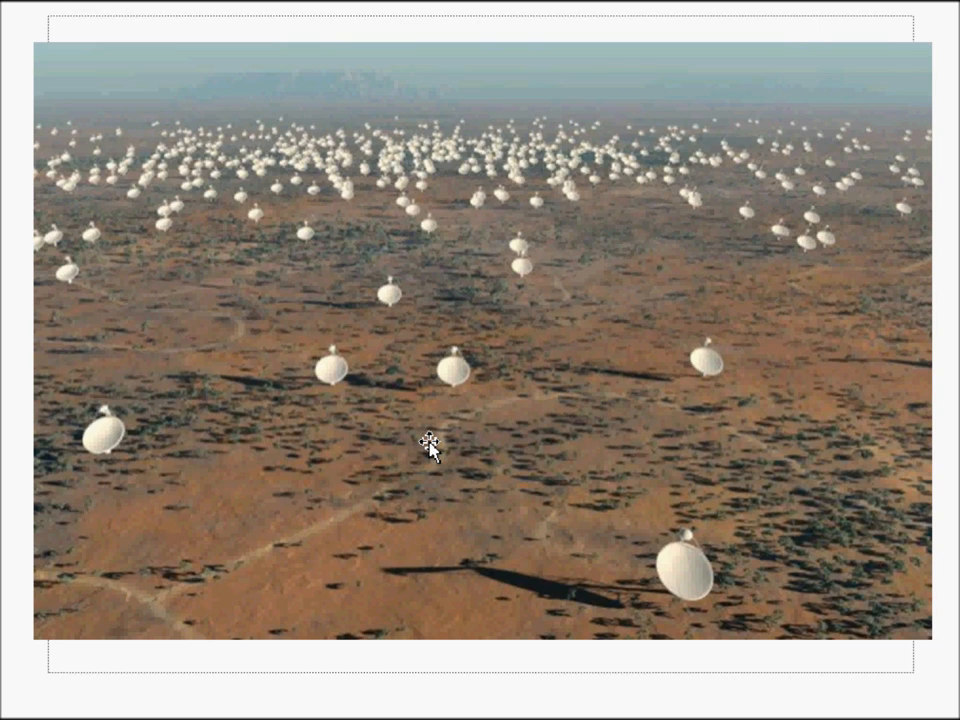
pyautogui.moveTo(663, 228)
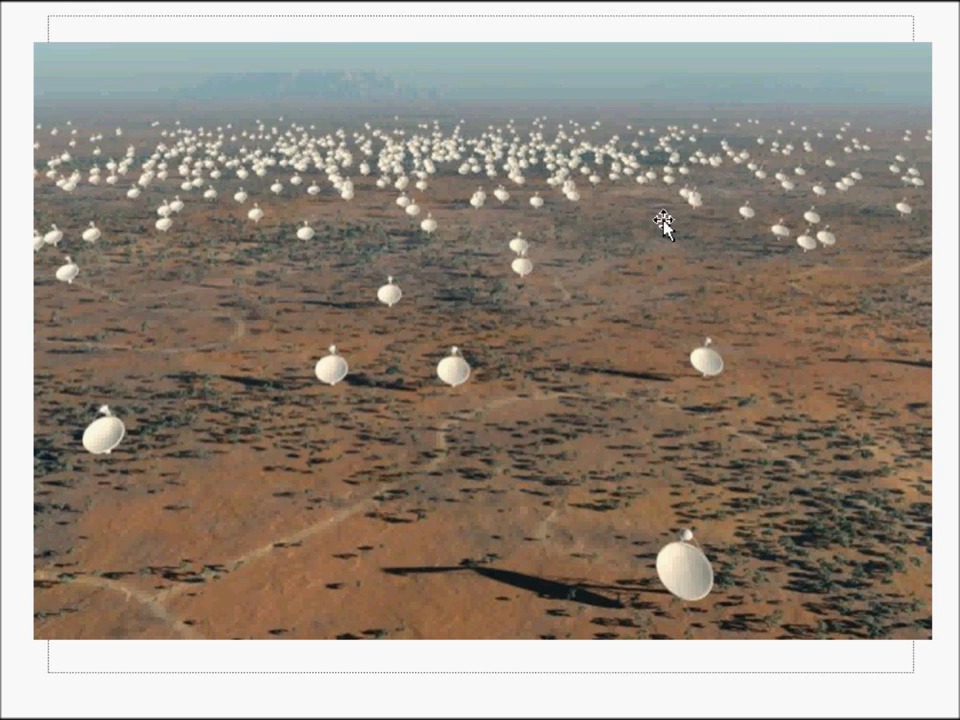
pyautogui.moveTo(340, 473)
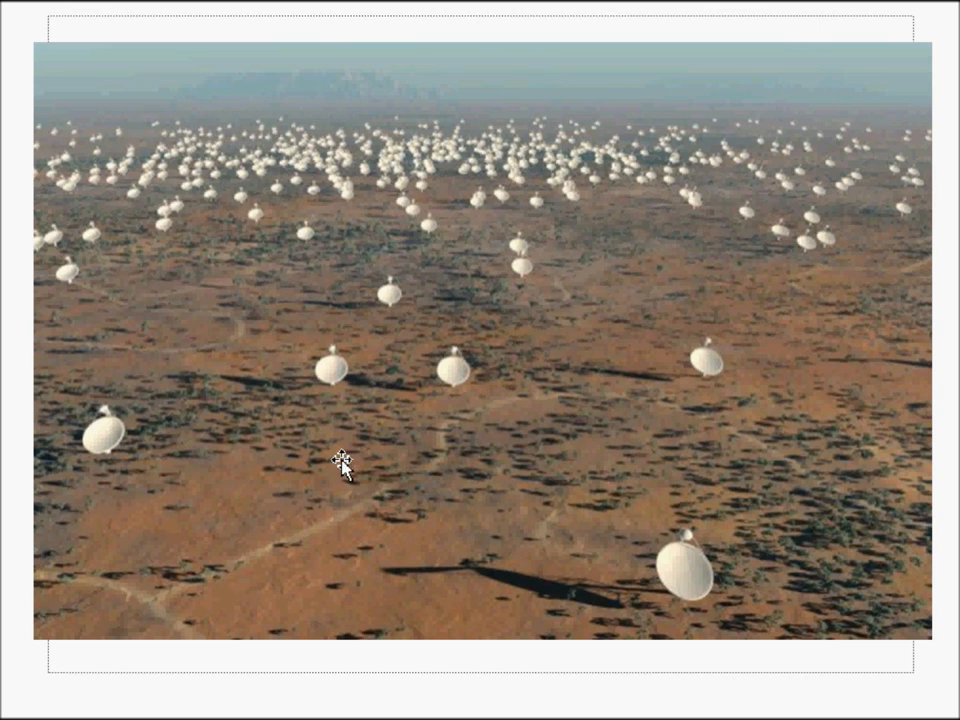
pyautogui.moveTo(178, 210)
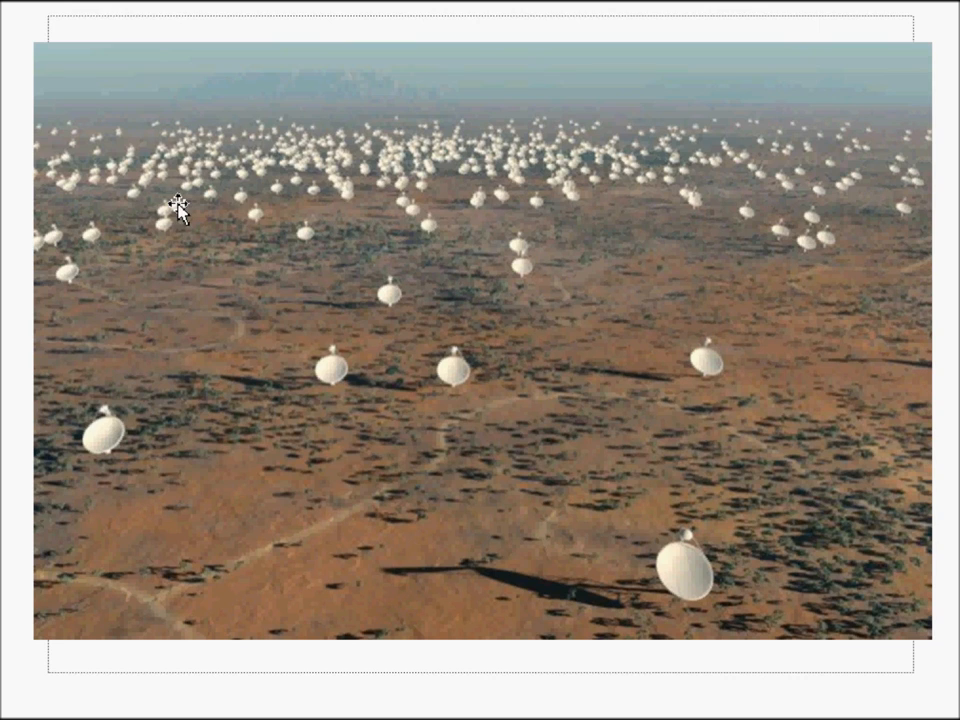
pyautogui.moveTo(449, 302)
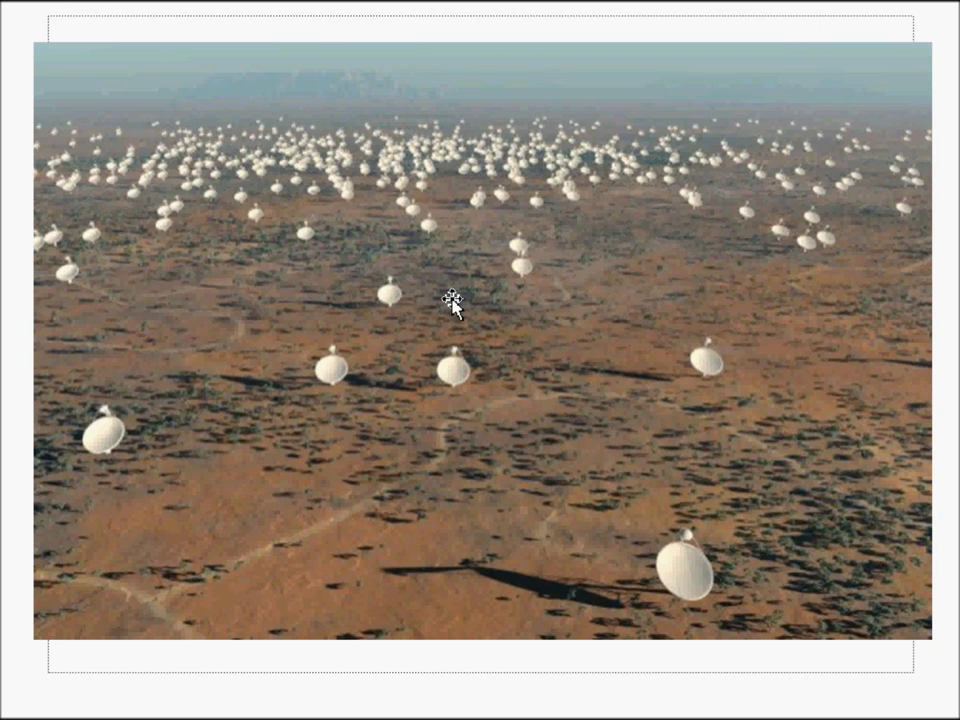
pyautogui.moveTo(493, 400)
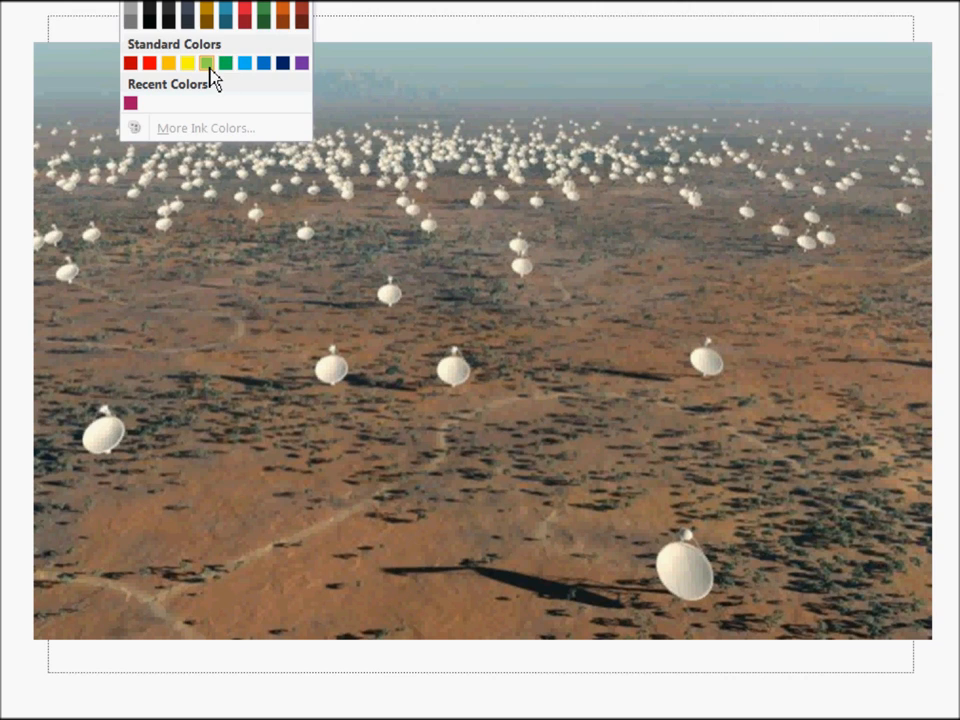
# Switch the slide-show pen to the green standard ink colour.
pyautogui.click(210, 63)
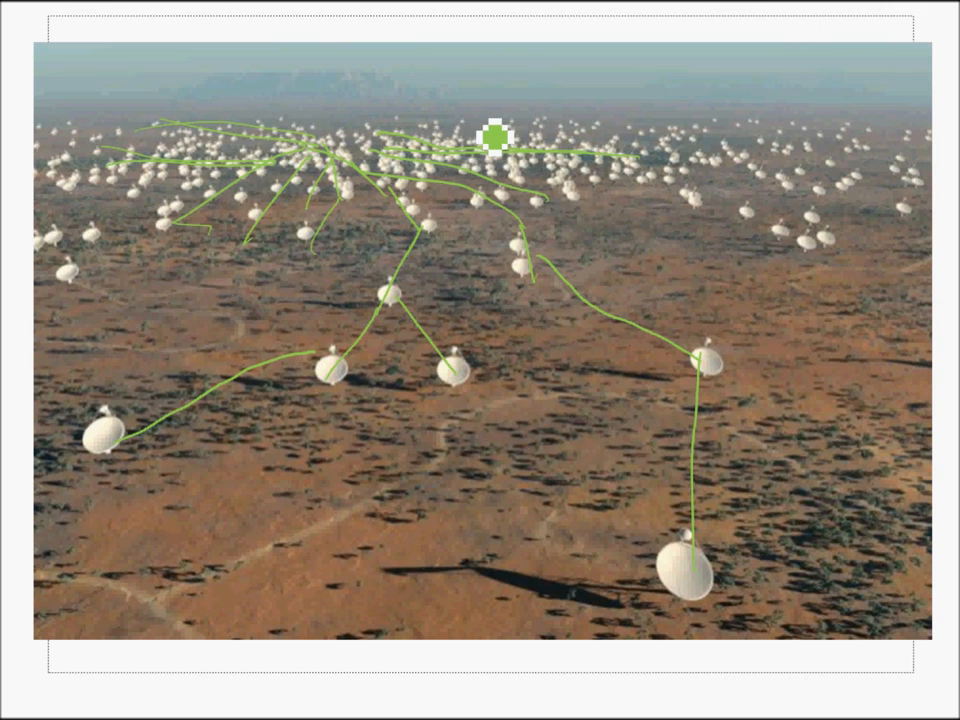
pyautogui.moveTo(147, 210)
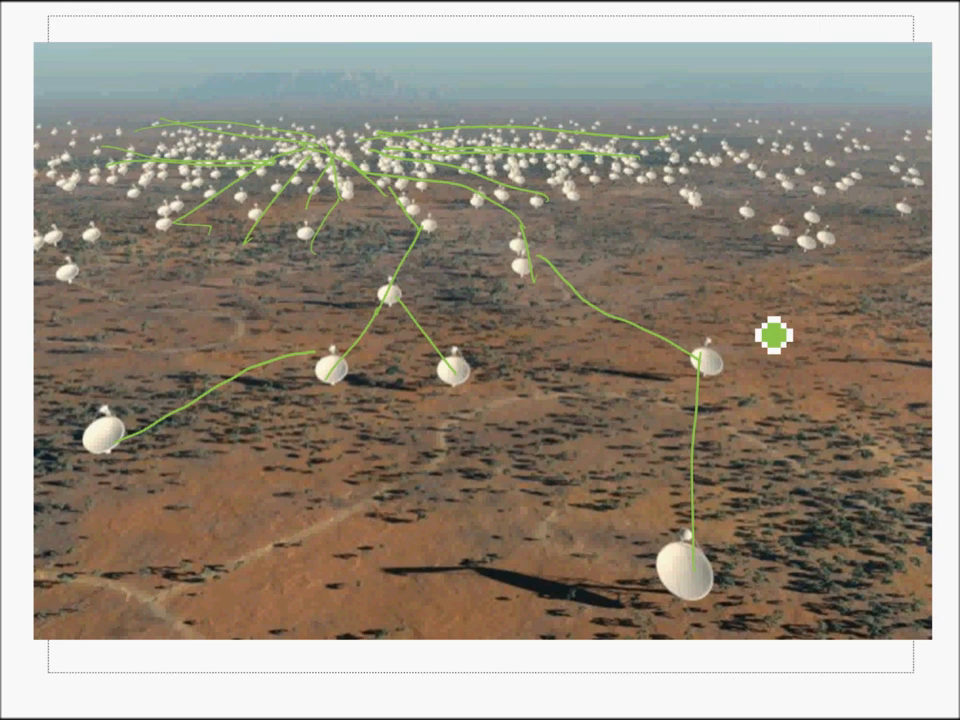
pyautogui.moveTo(277, 602)
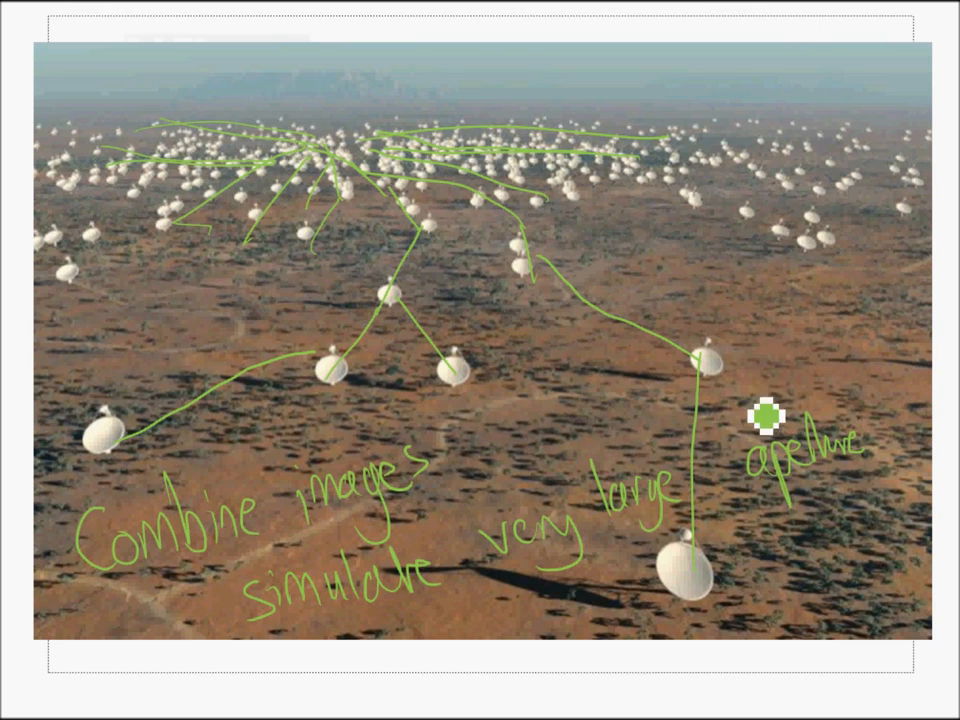
pyautogui.moveTo(690, 281)
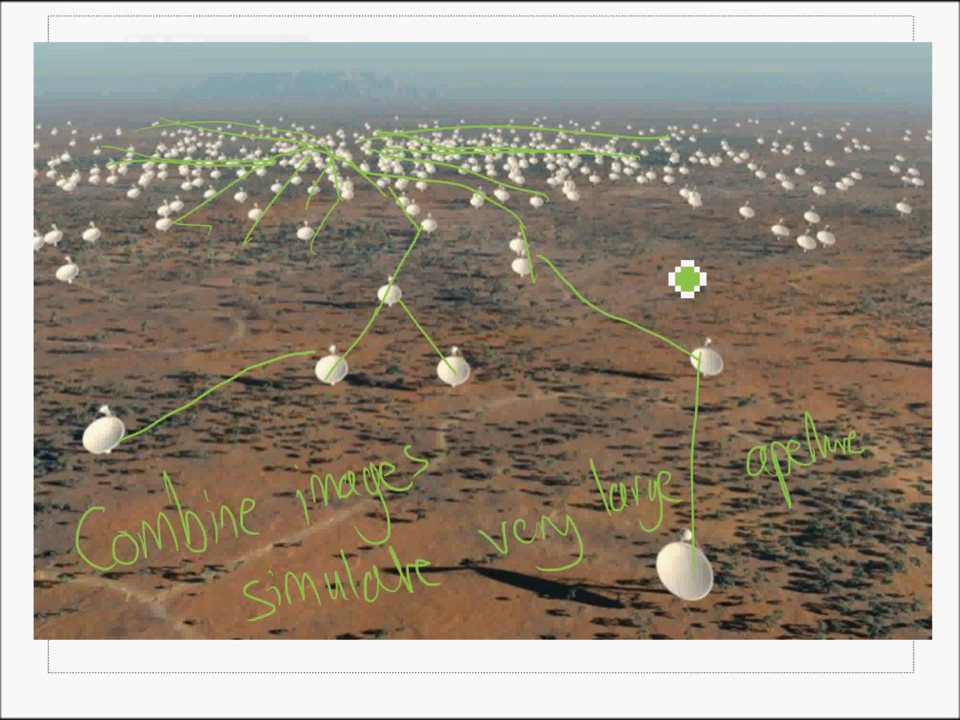
# Handwrite 'More light → Higher resolution' in green on the array slide.
pyautogui.write('More light')
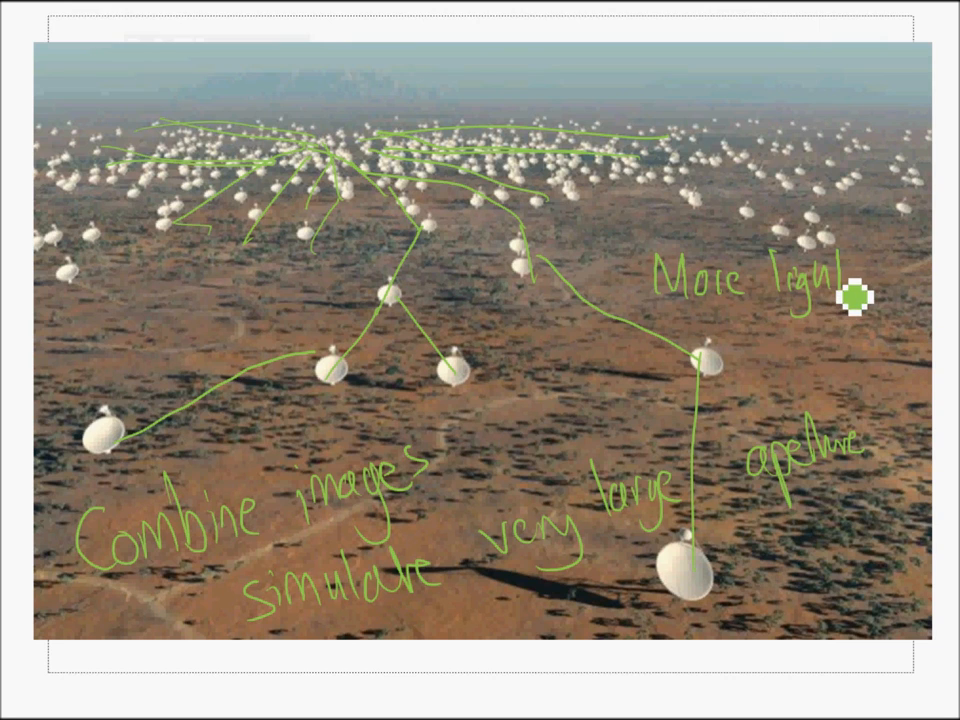
pyautogui.moveTo(750, 368)
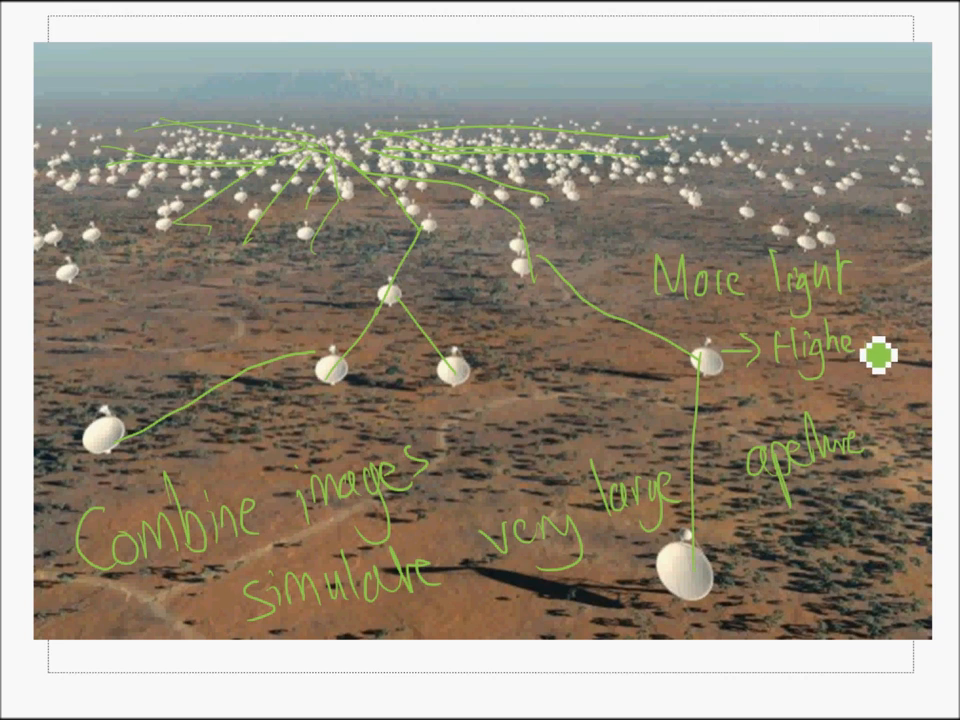
pyautogui.write('reso')
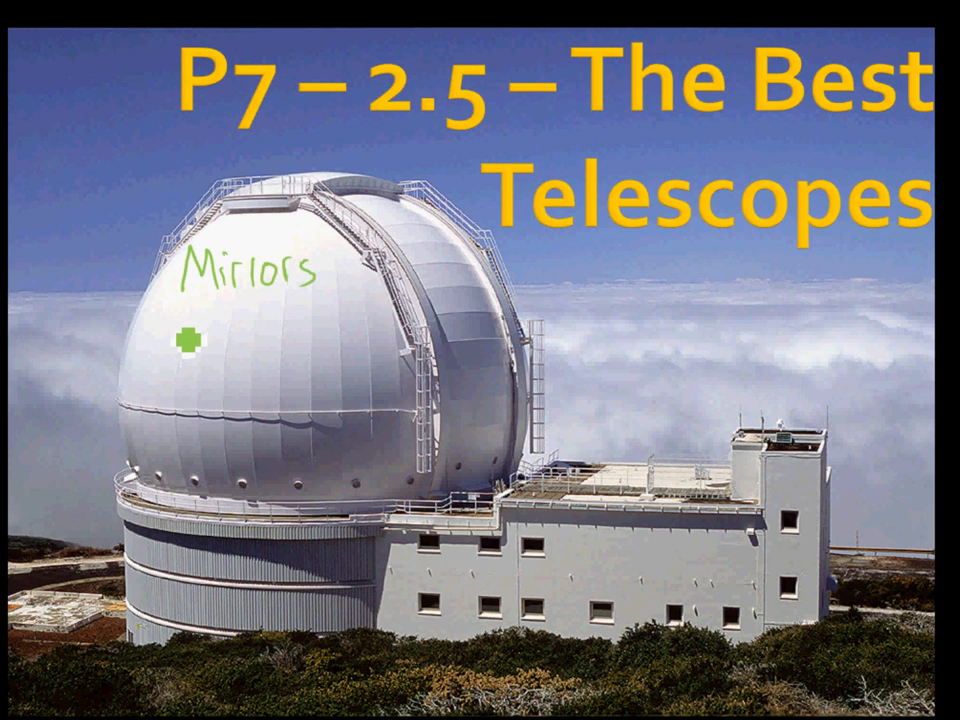
# Handwrite 'Better Mirrors' on the observatory dome of The Best Telescopes slide.
pyautogui.write('Bel')
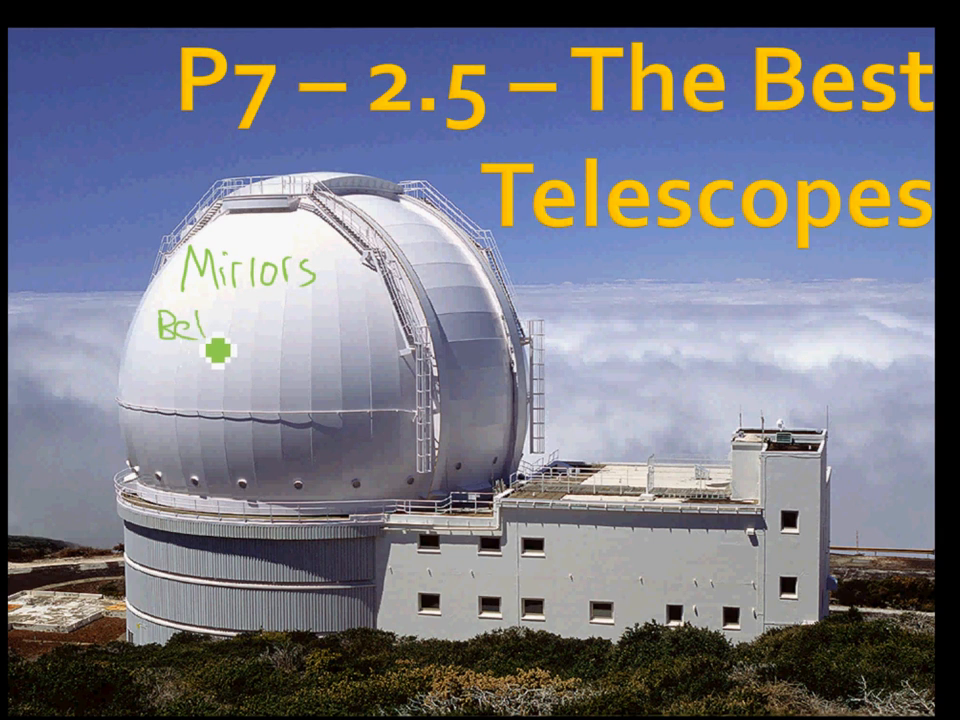
pyautogui.write('etter M')
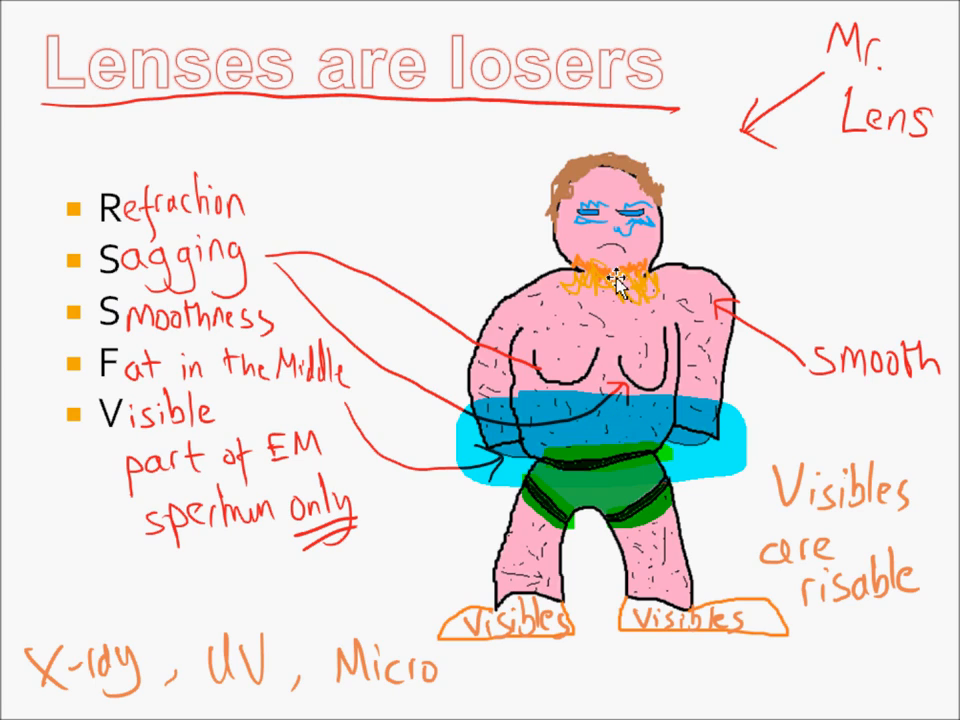
pyautogui.moveTo(577, 362)
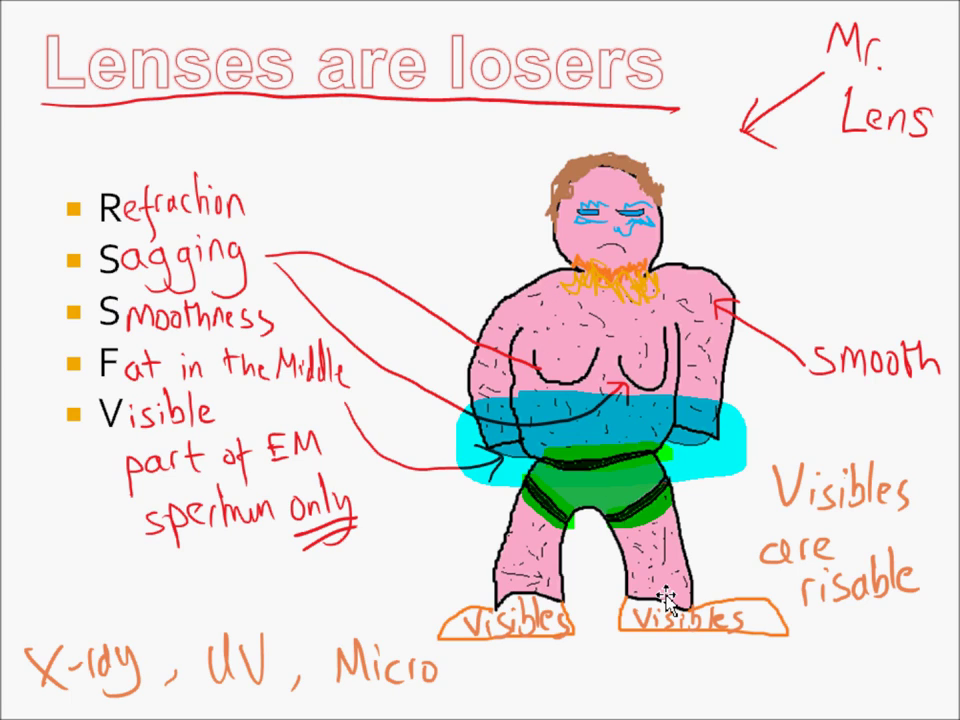
pyautogui.moveTo(520, 322)
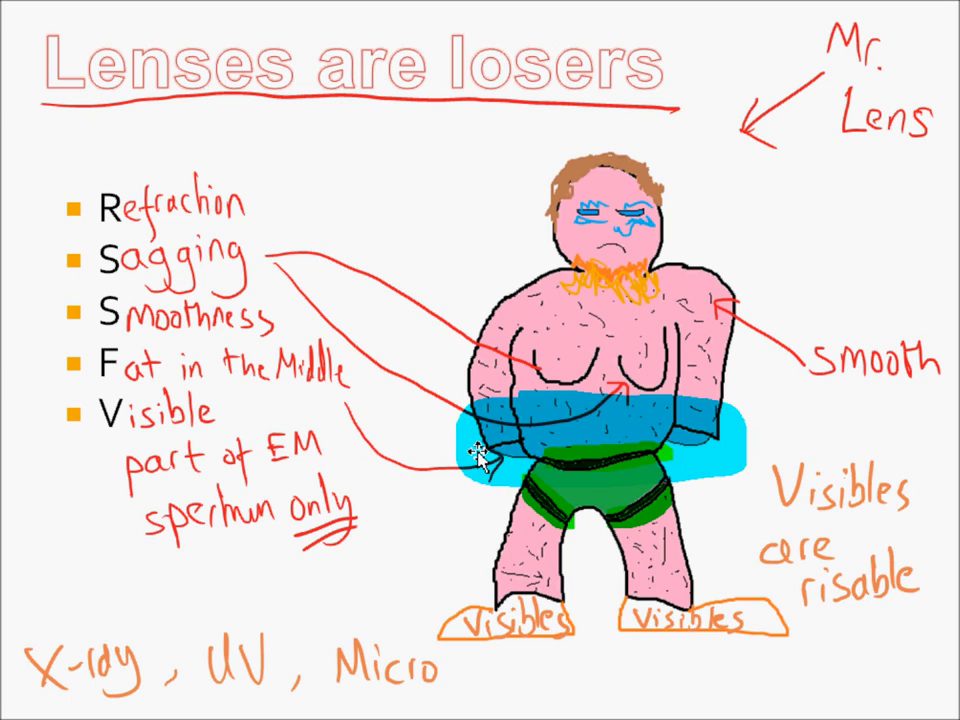
pyautogui.moveTo(150, 445)
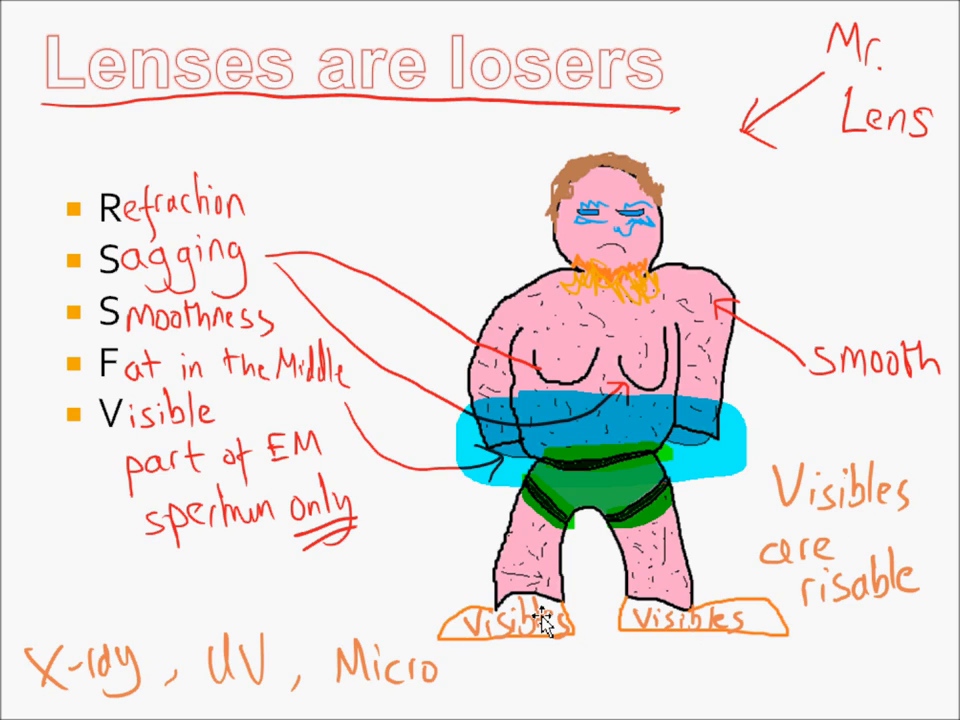
pyautogui.moveTo(550, 625)
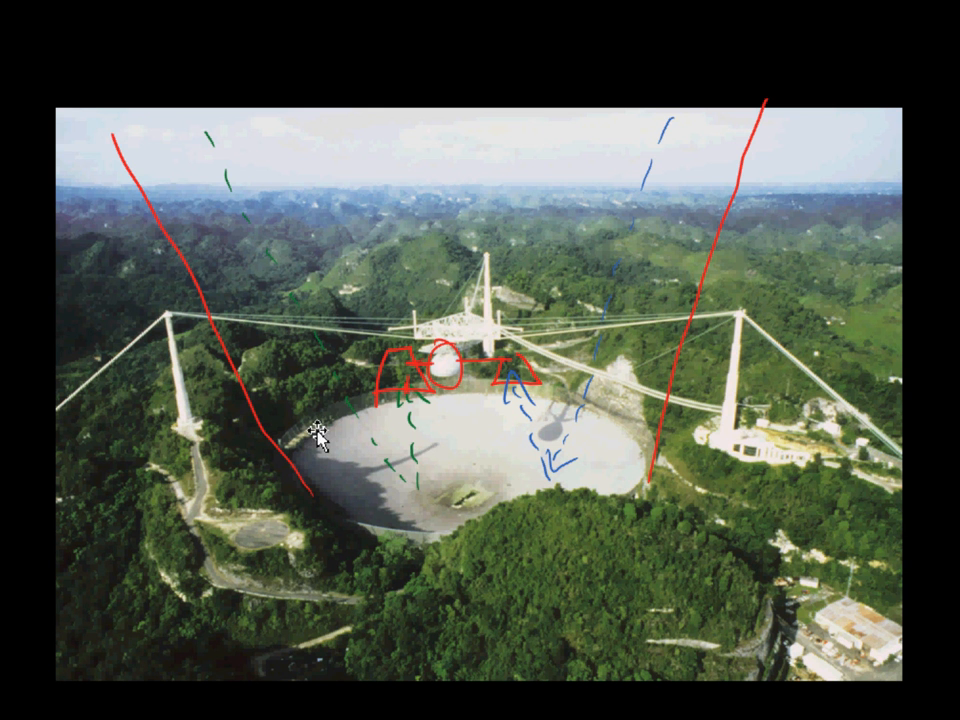
pyautogui.moveTo(442, 526)
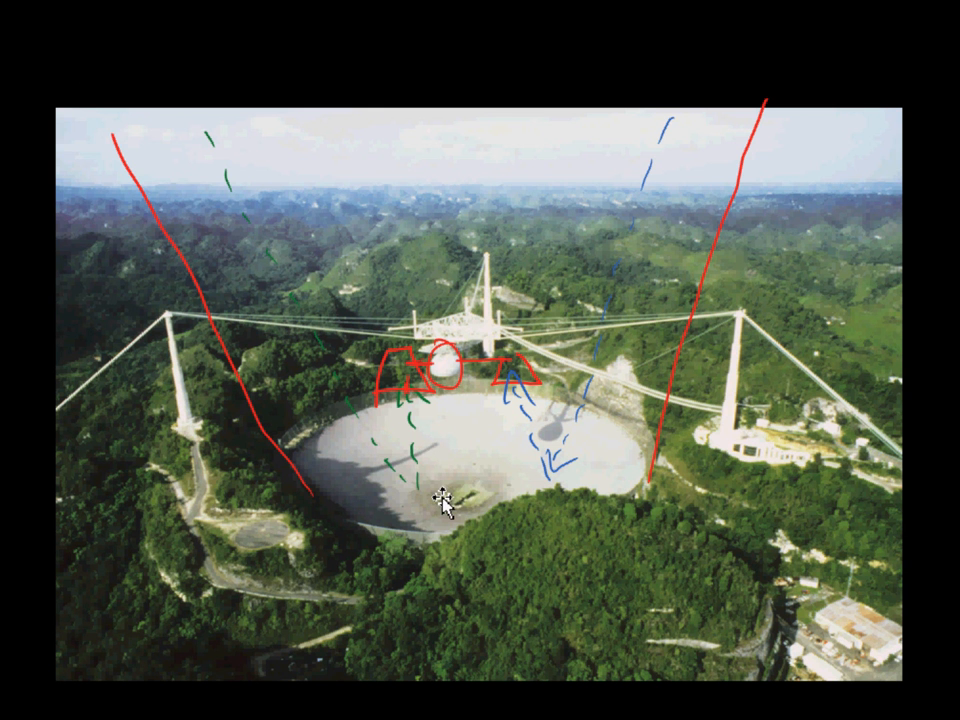
pyautogui.moveTo(164, 227)
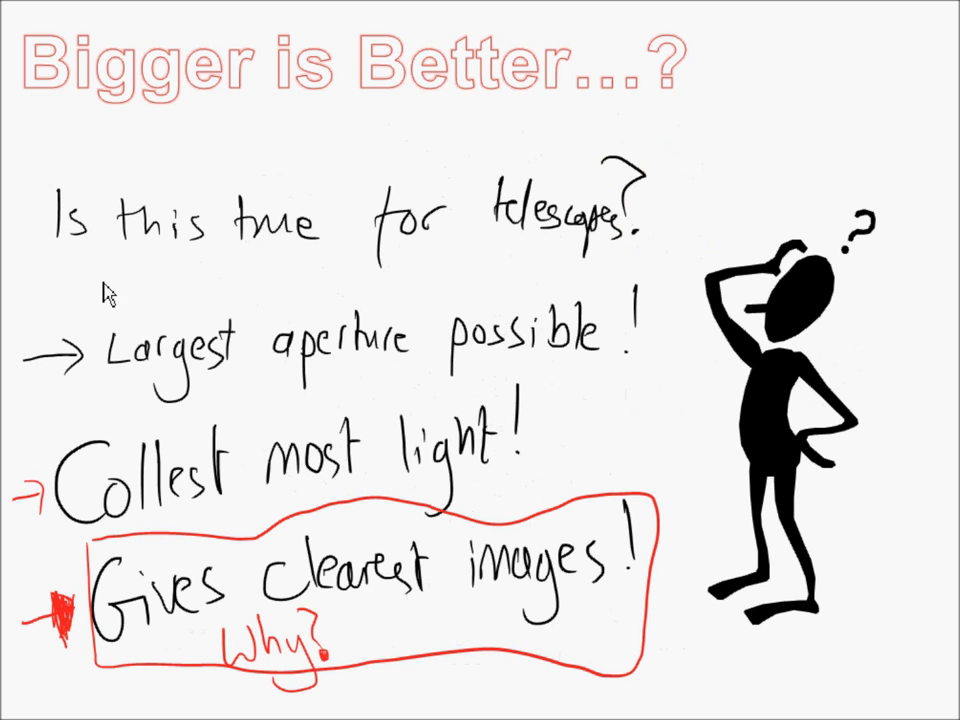
pyautogui.moveTo(192, 294)
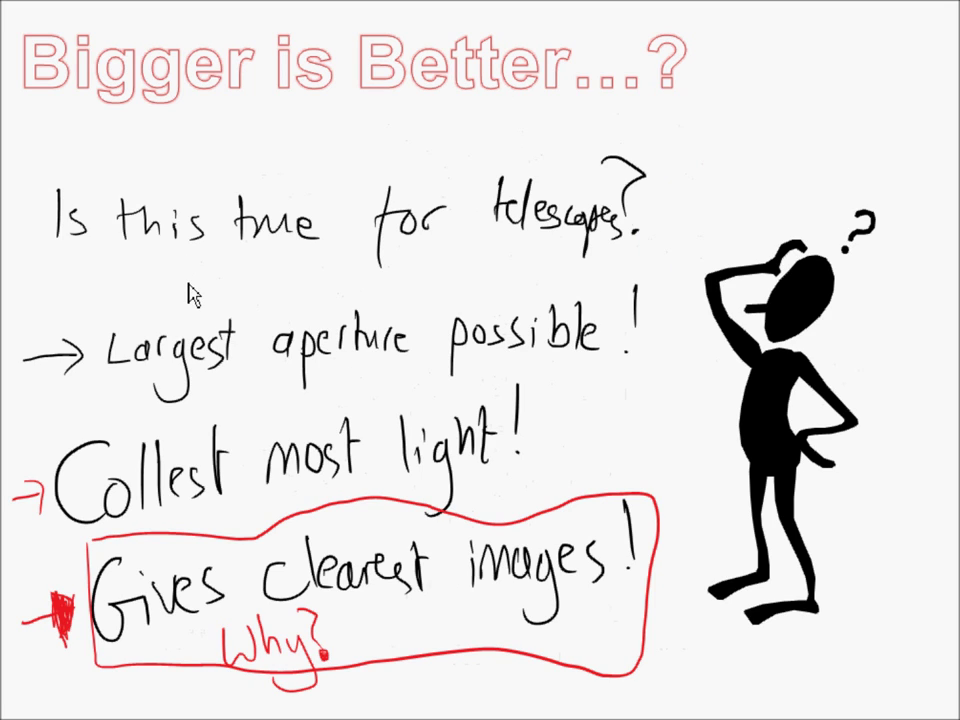
pyautogui.moveTo(507, 283)
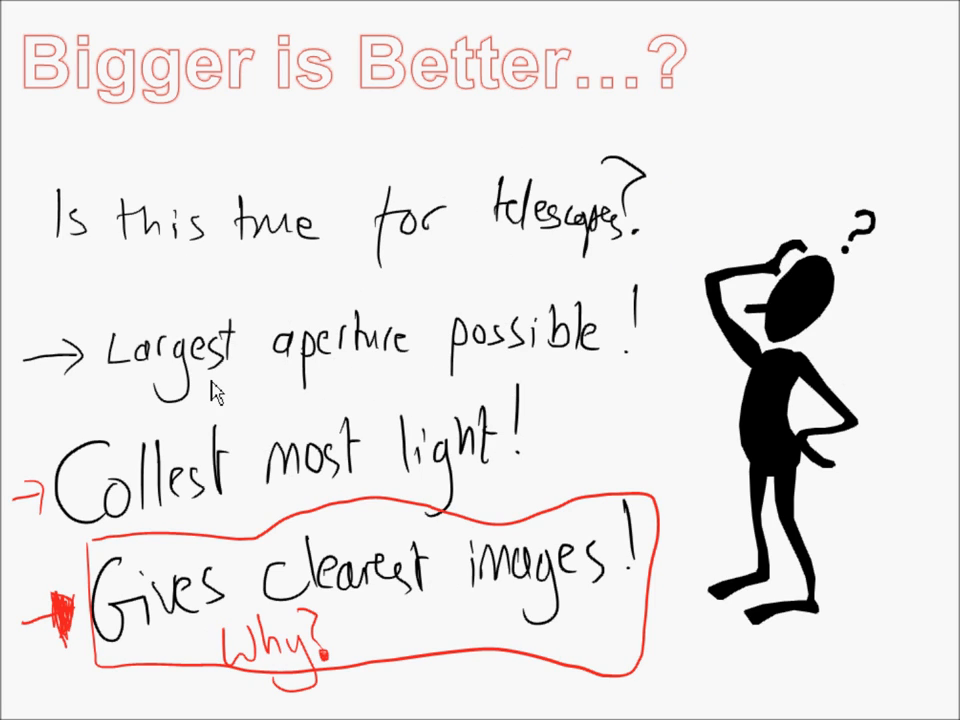
pyautogui.moveTo(205, 490)
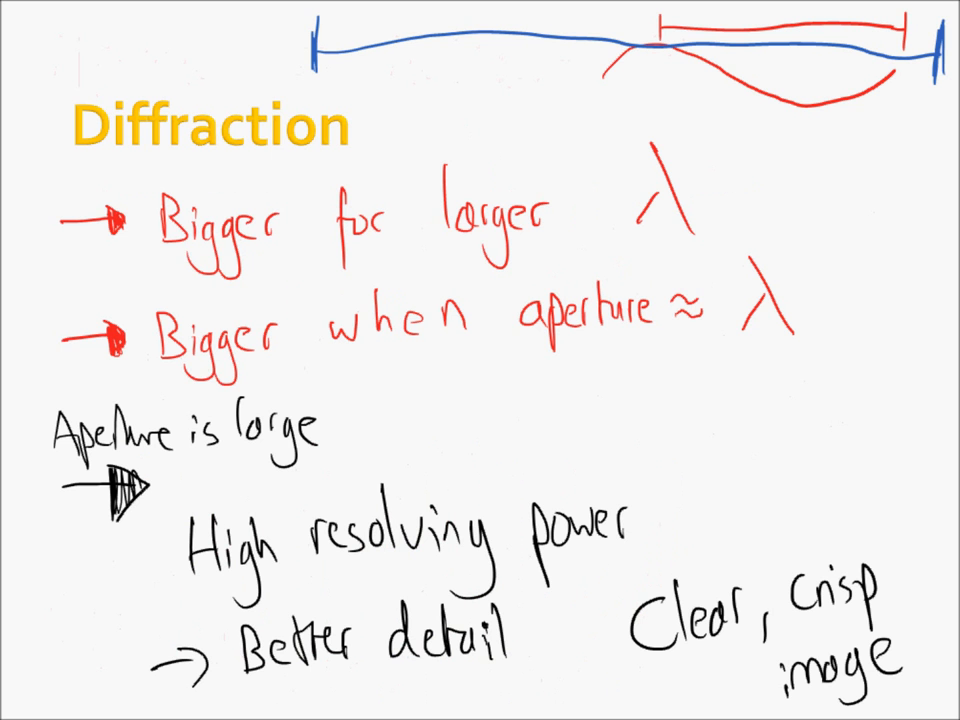
pyautogui.moveTo(585, 248)
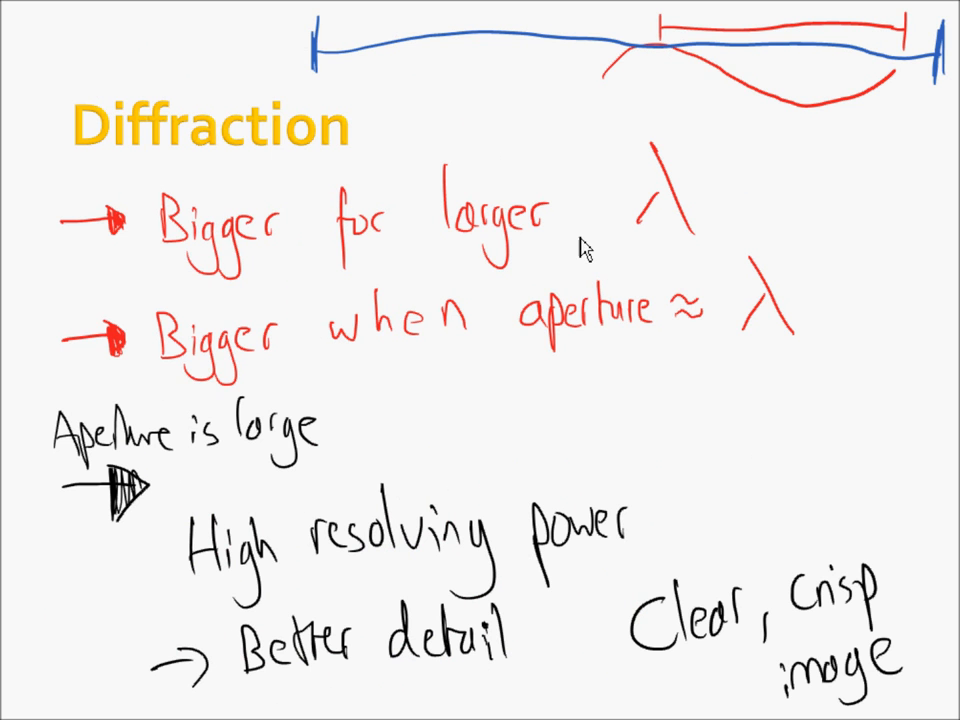
pyautogui.moveTo(305, 303)
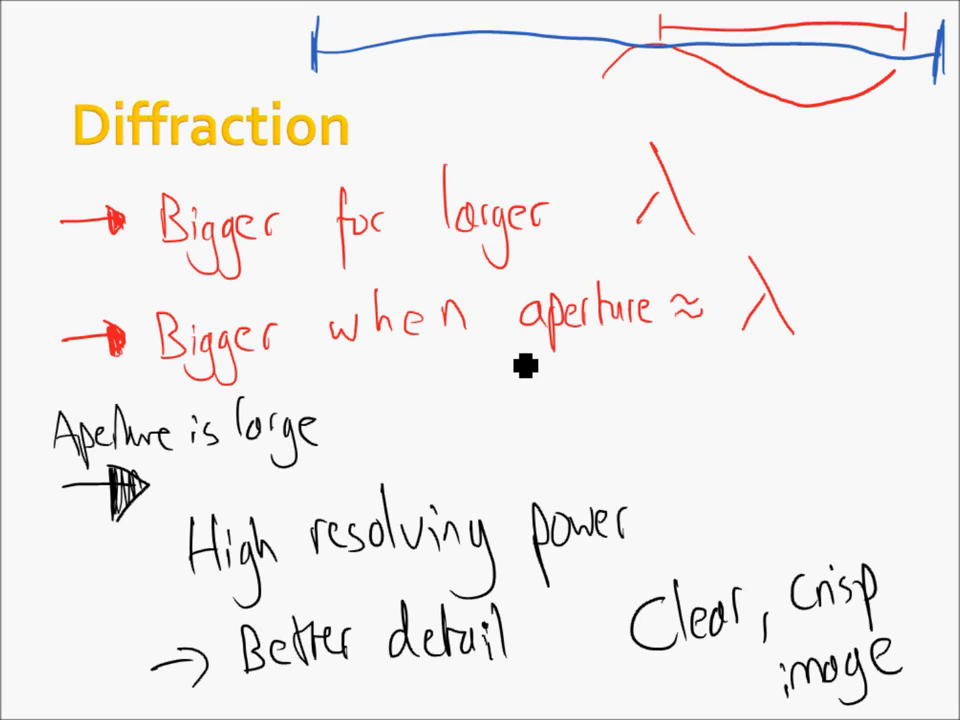
# Draw a black pen line under 'aperture ≈ λ' on the Diffraction slide.
pyautogui.moveTo(515, 350); pyautogui.dragTo(840, 345)
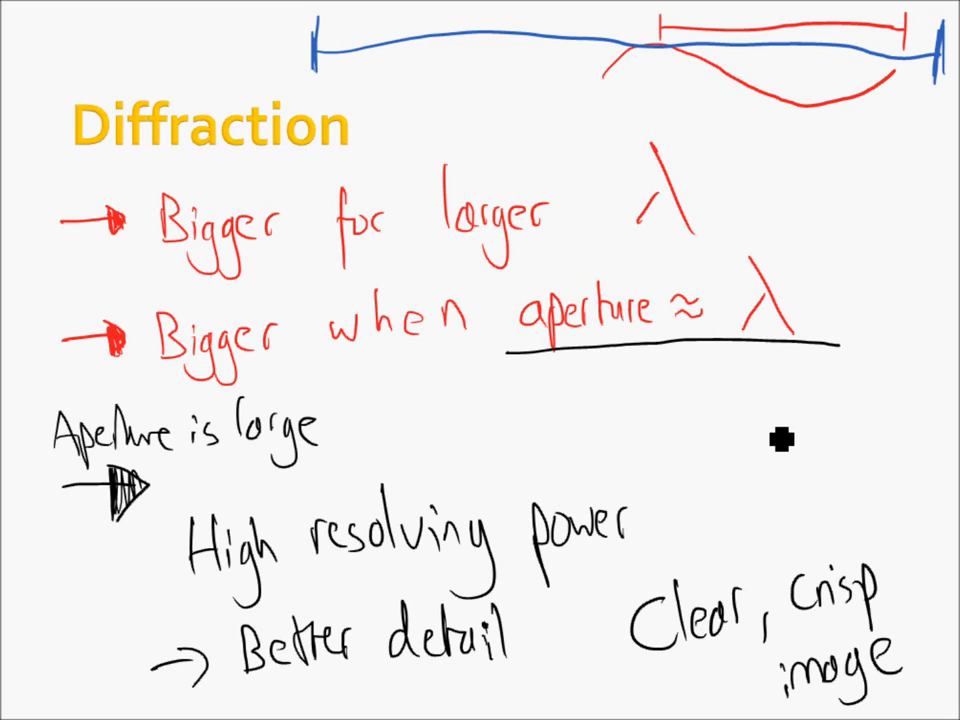